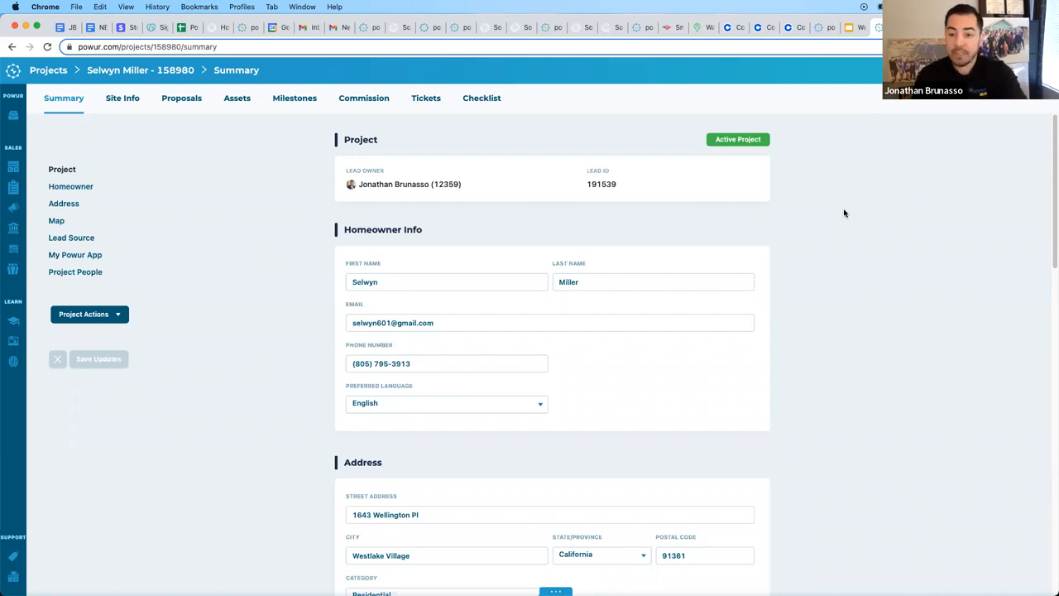
mouse_move(897, 147)
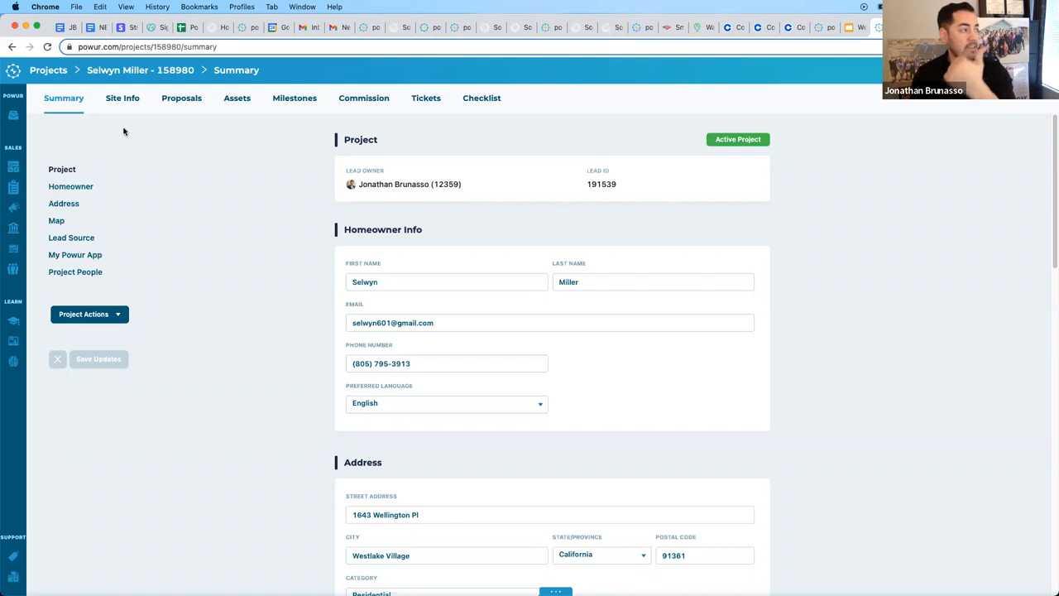
Step: Dismiss the project actions list and show the project's proposal log with Version 1
click(83, 314)
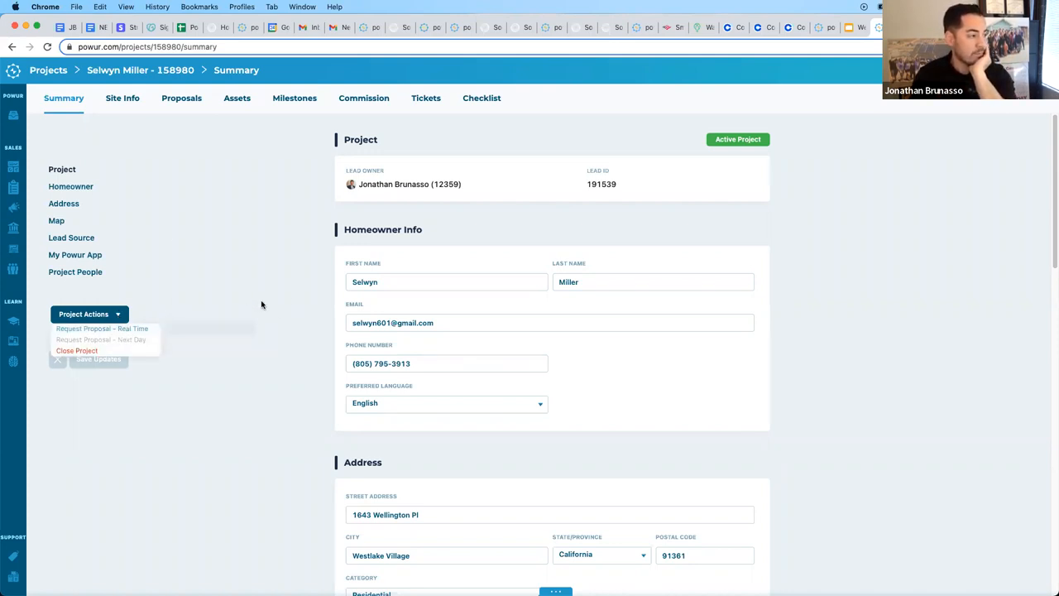
click(444, 314)
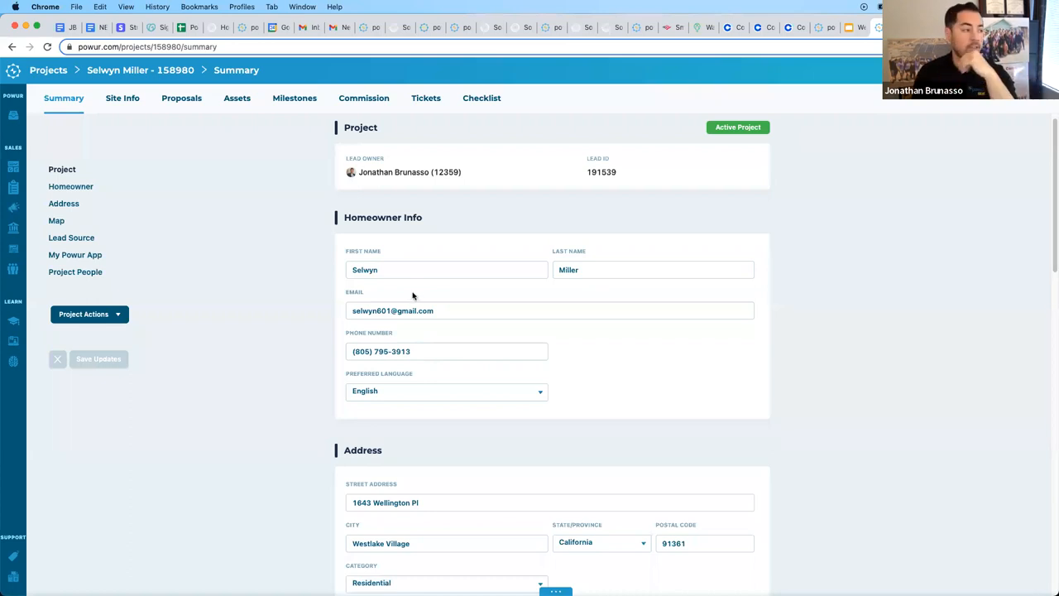
mouse_move(278, 318)
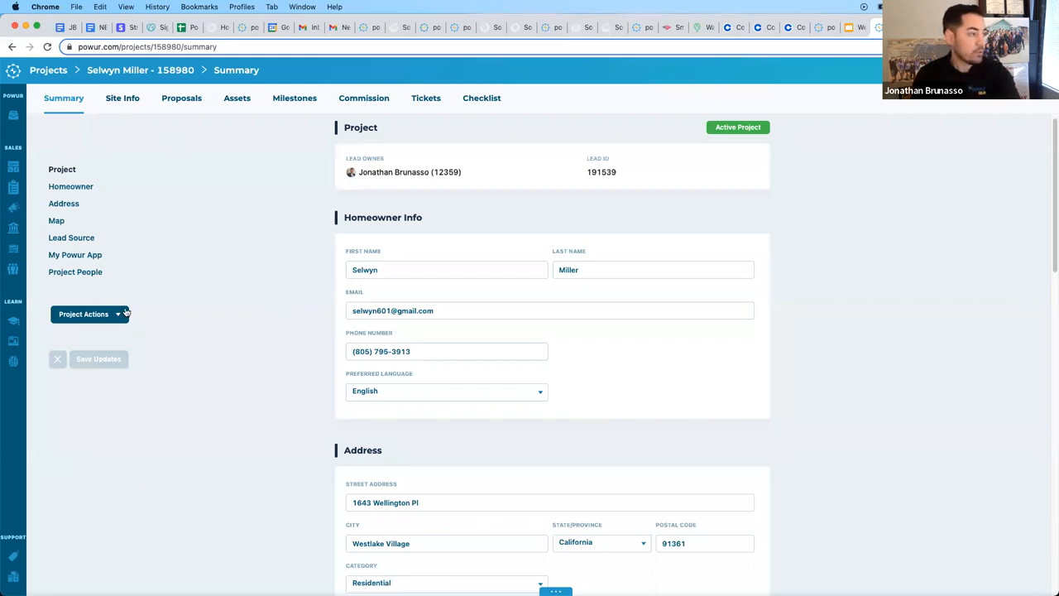
click(182, 97)
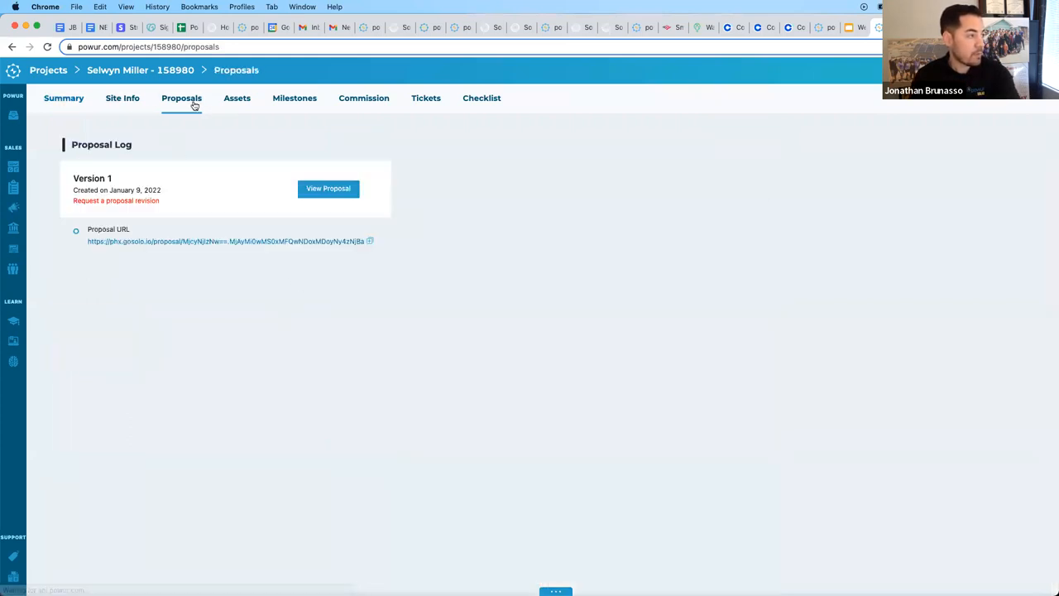
mouse_move(166, 242)
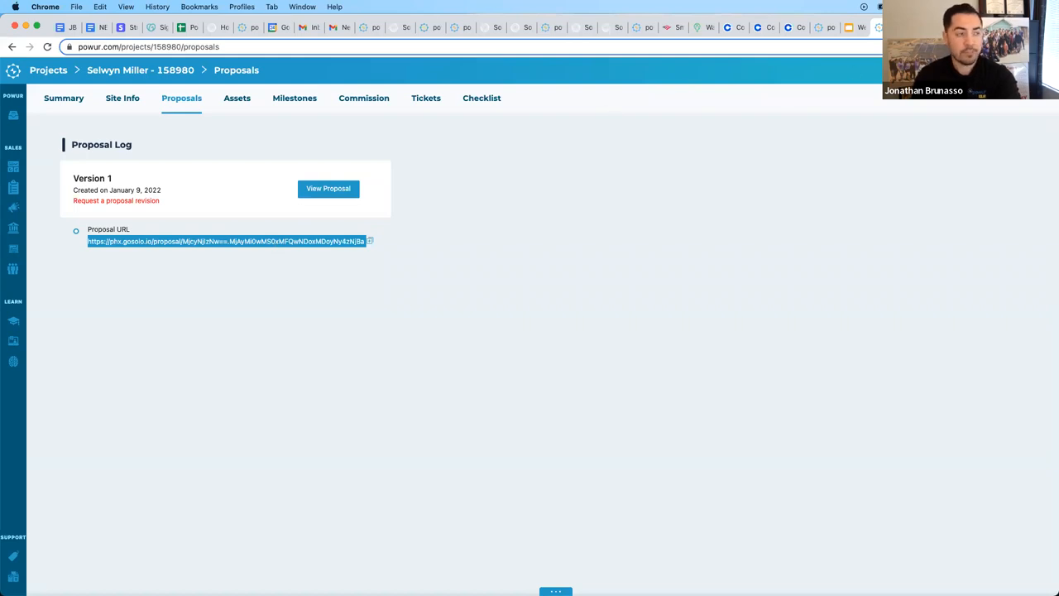
Step: Open the Version 1 proposal in Solo and scroll through the energy savings report
click(328, 189)
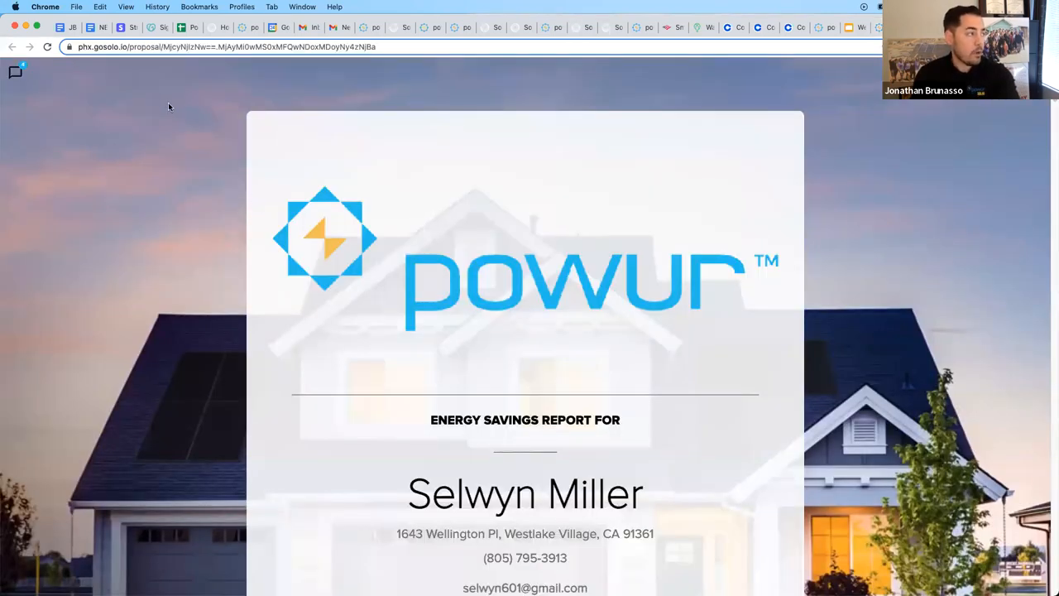
mouse_move(410, 248)
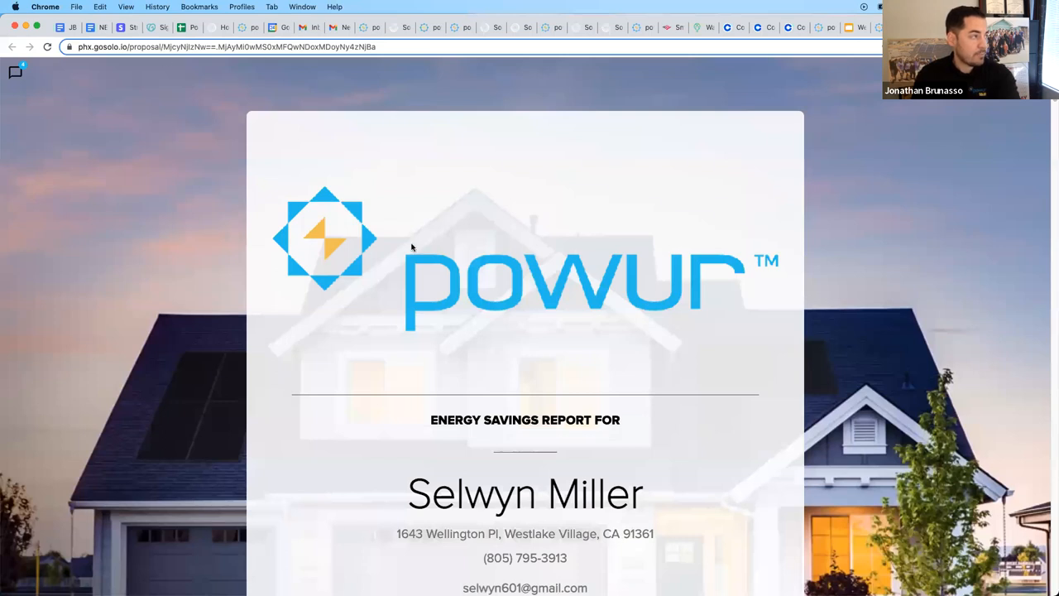
scroll(down, 3)
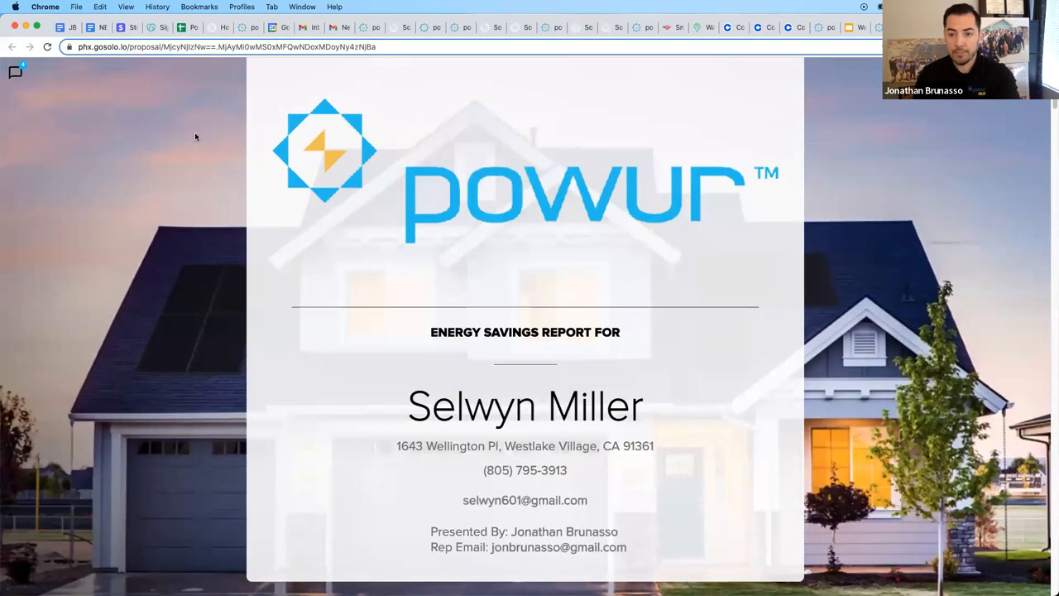
mouse_move(453, 189)
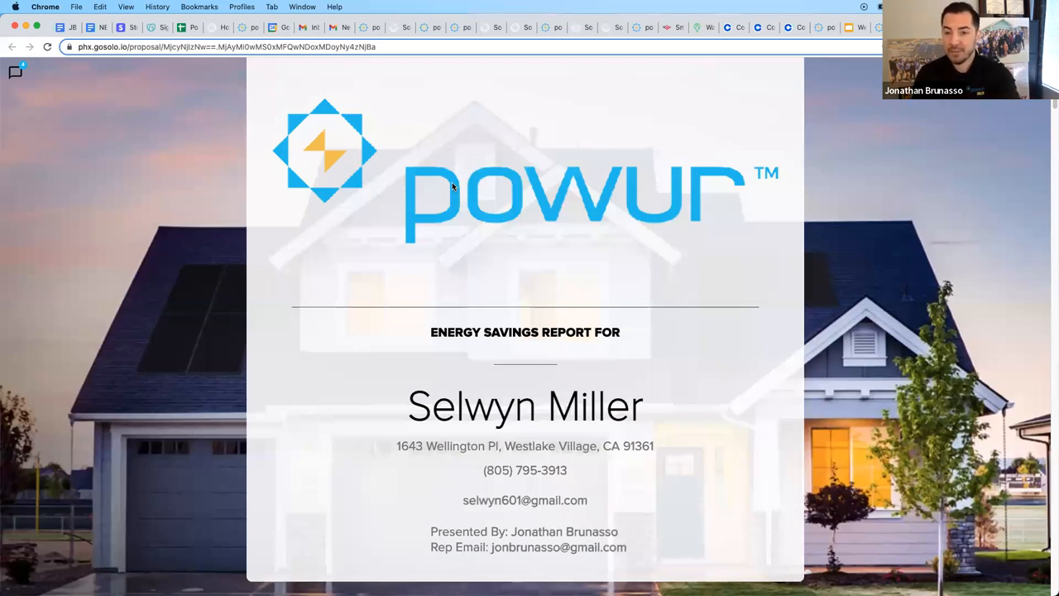
mouse_move(500, 225)
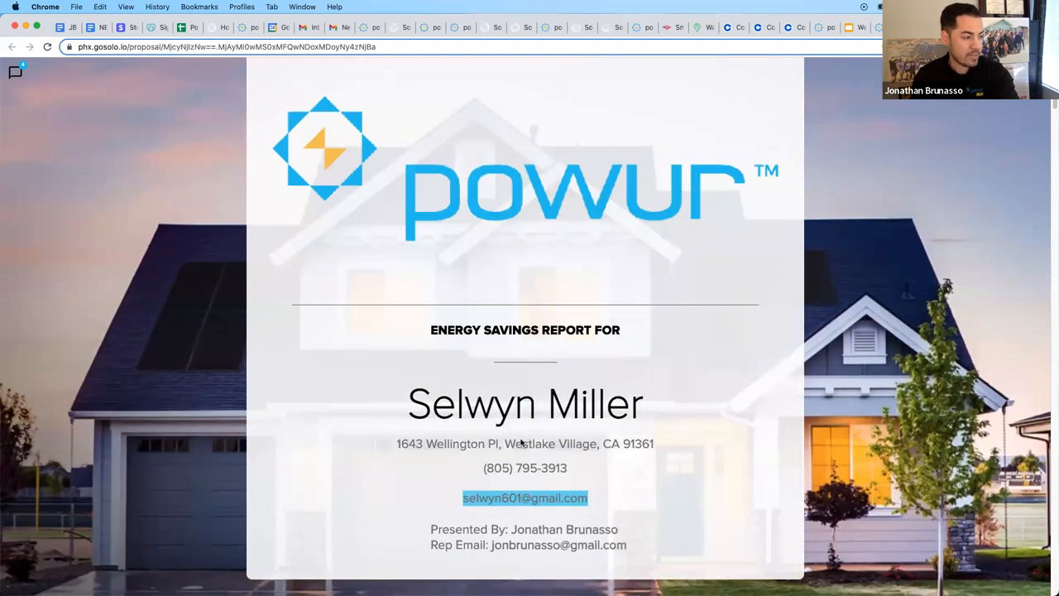
scroll(down, 3)
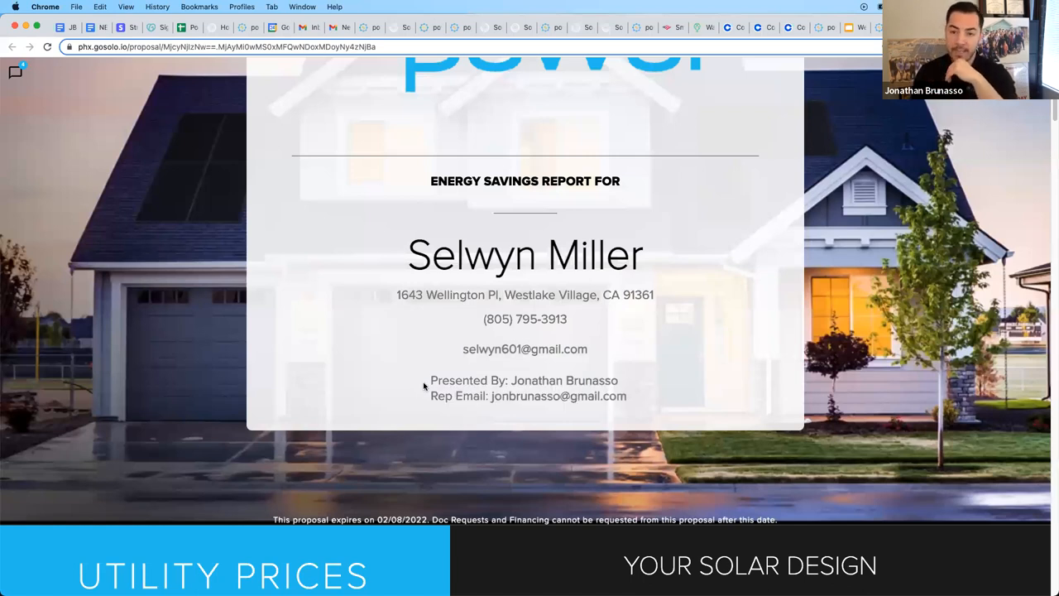
drag(423, 380, 632, 396)
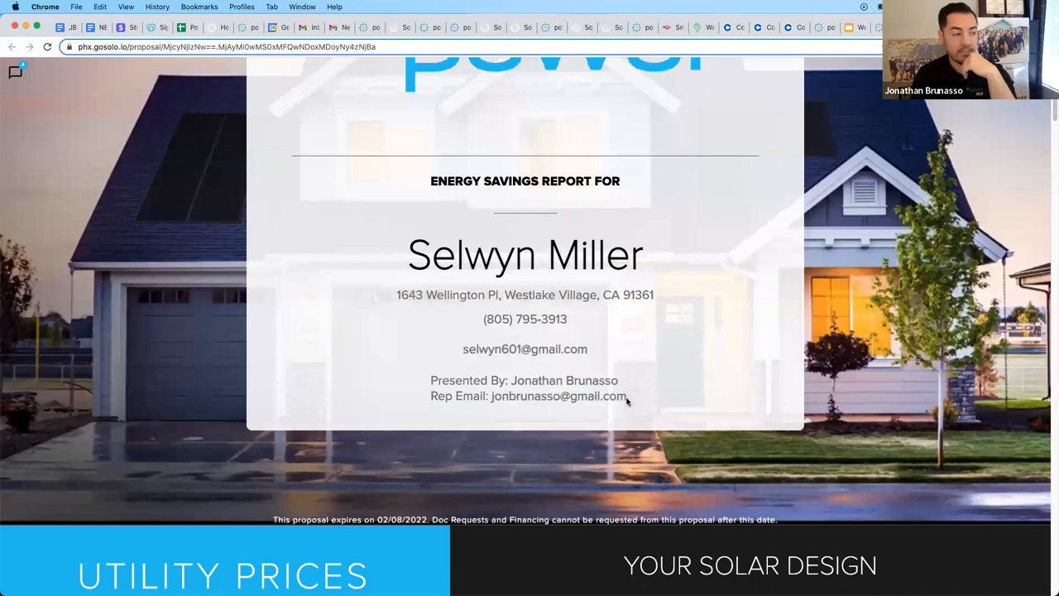
mouse_move(421, 382)
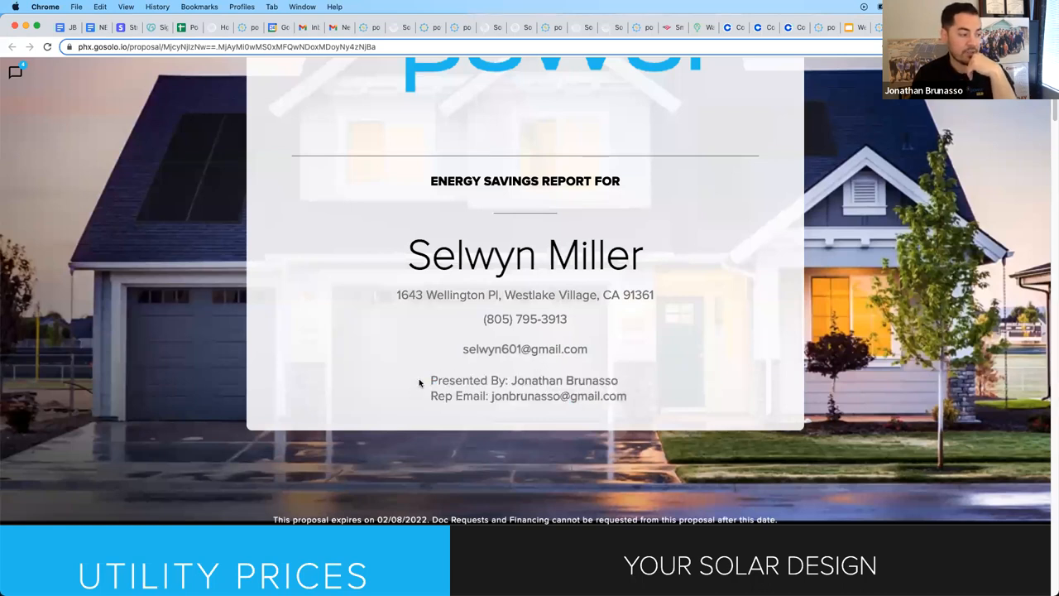
mouse_move(457, 368)
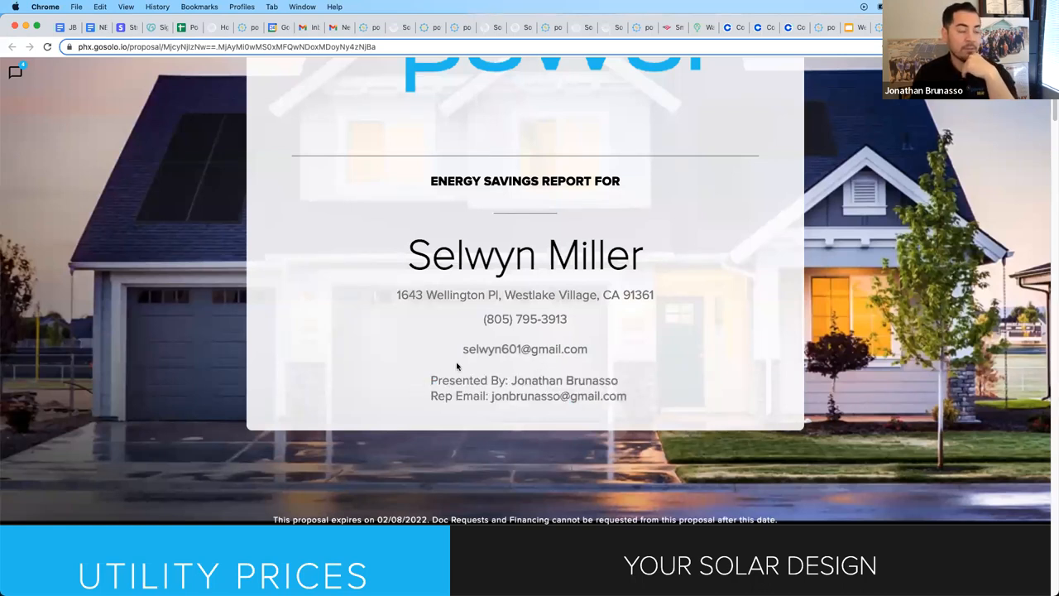
scroll(down, 3)
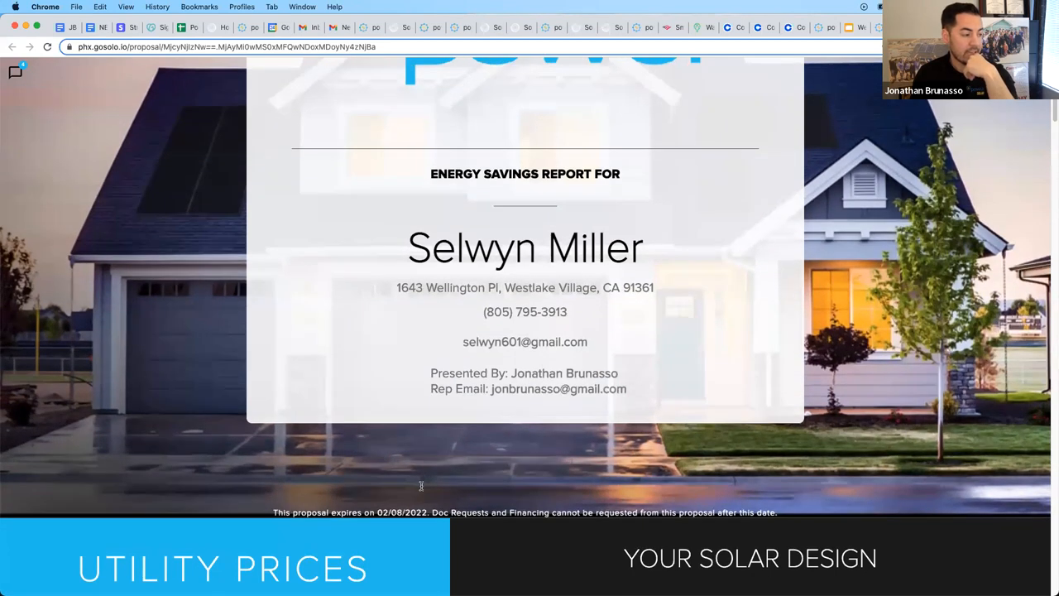
scroll(down, 3)
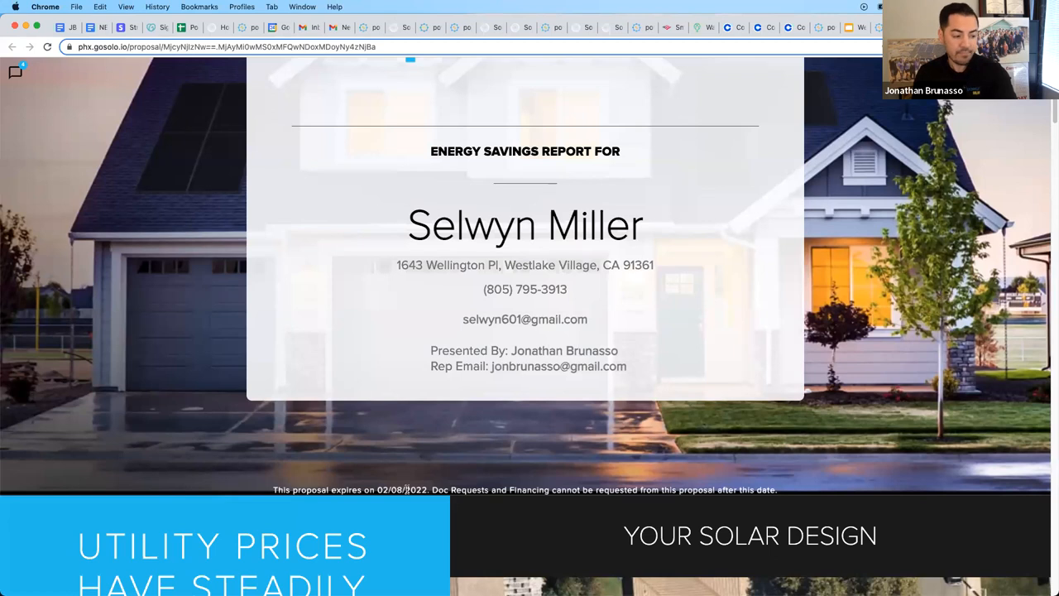
mouse_move(596, 368)
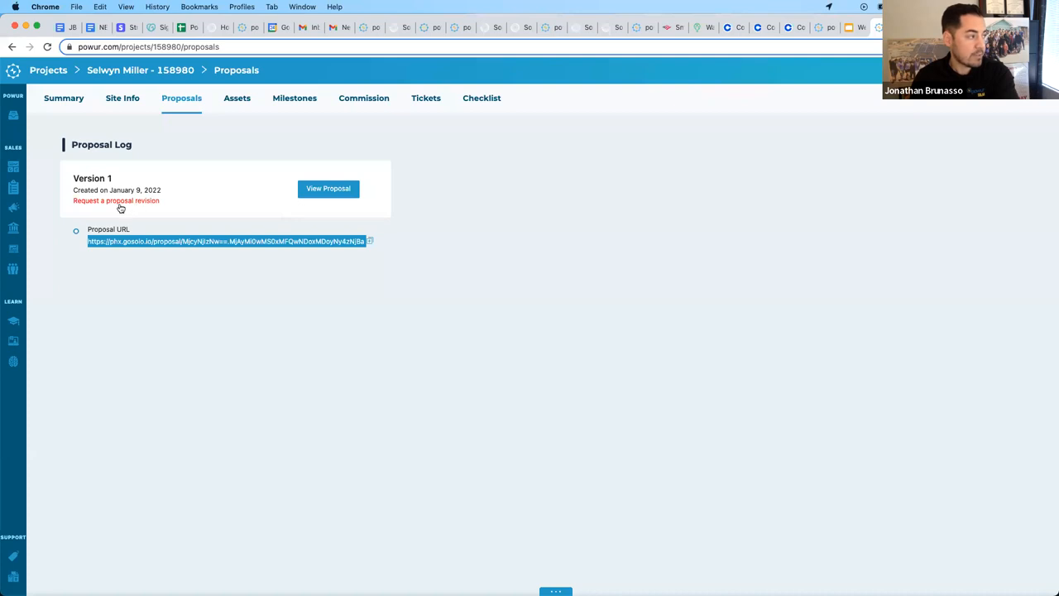
Step: Scroll down to the Your Solar Design section showing the 20 kW, 29,562 kWh system
click(116, 200)
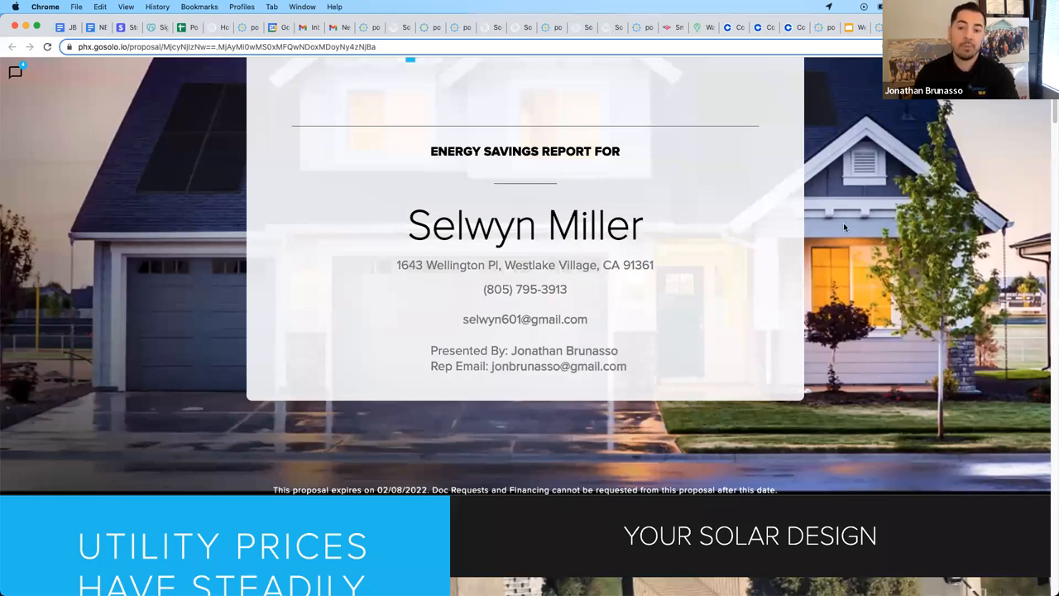
mouse_move(601, 496)
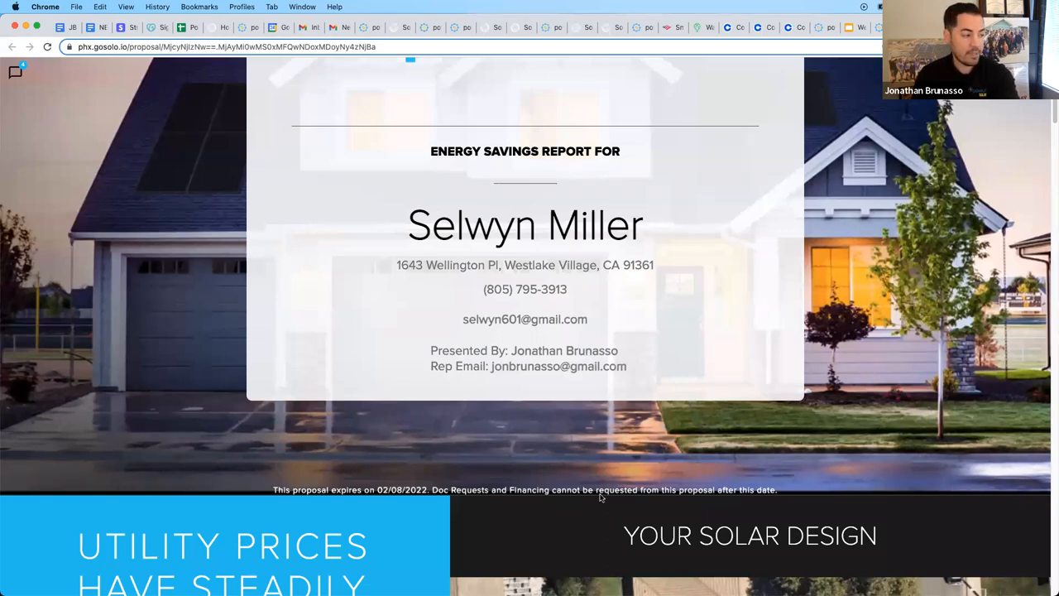
scroll(down, 3)
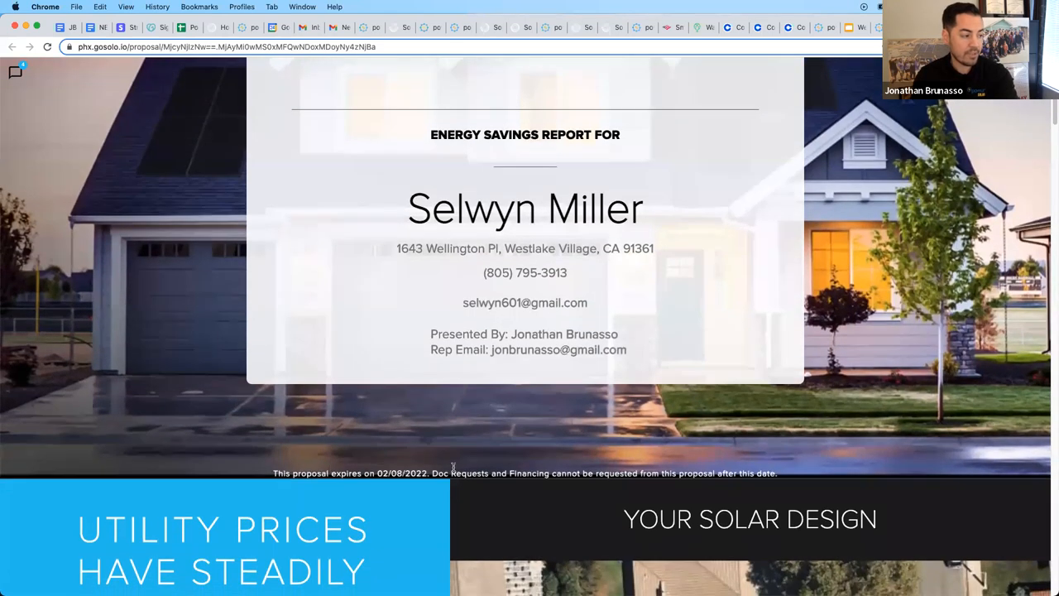
mouse_move(382, 470)
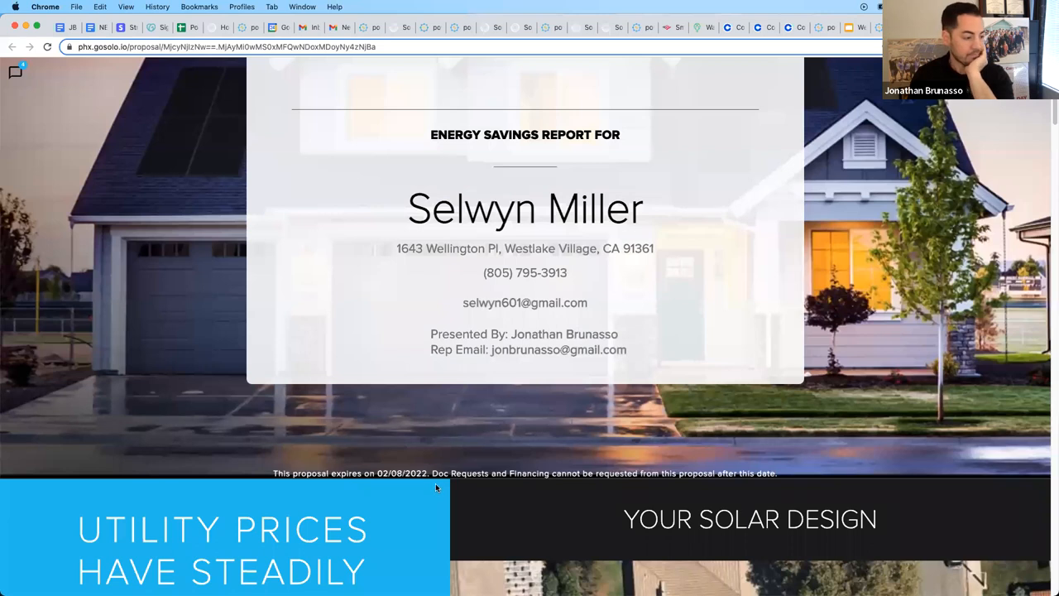
scroll(down, 3)
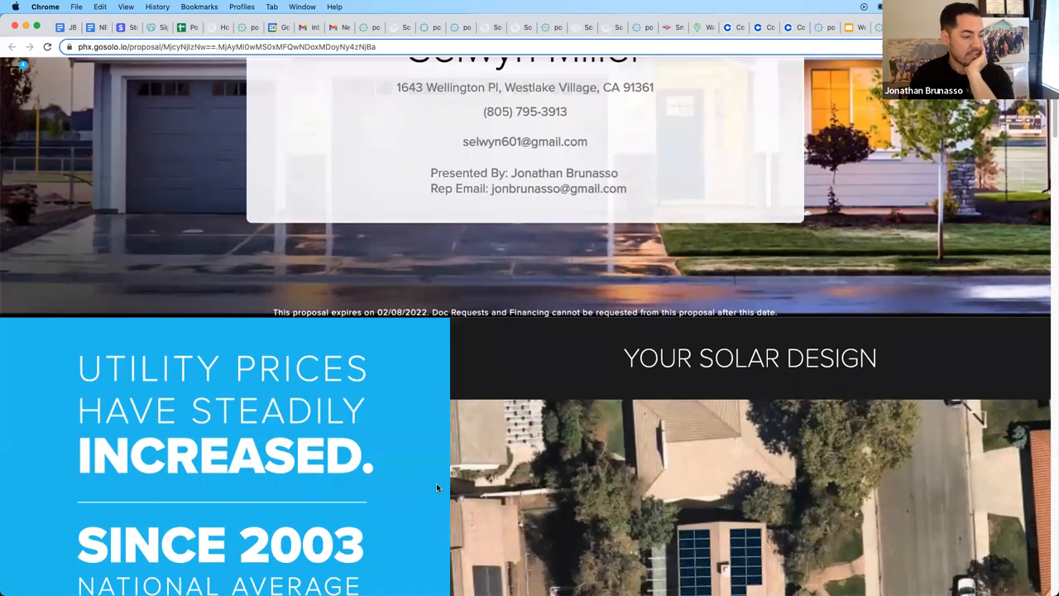
scroll(down, 3)
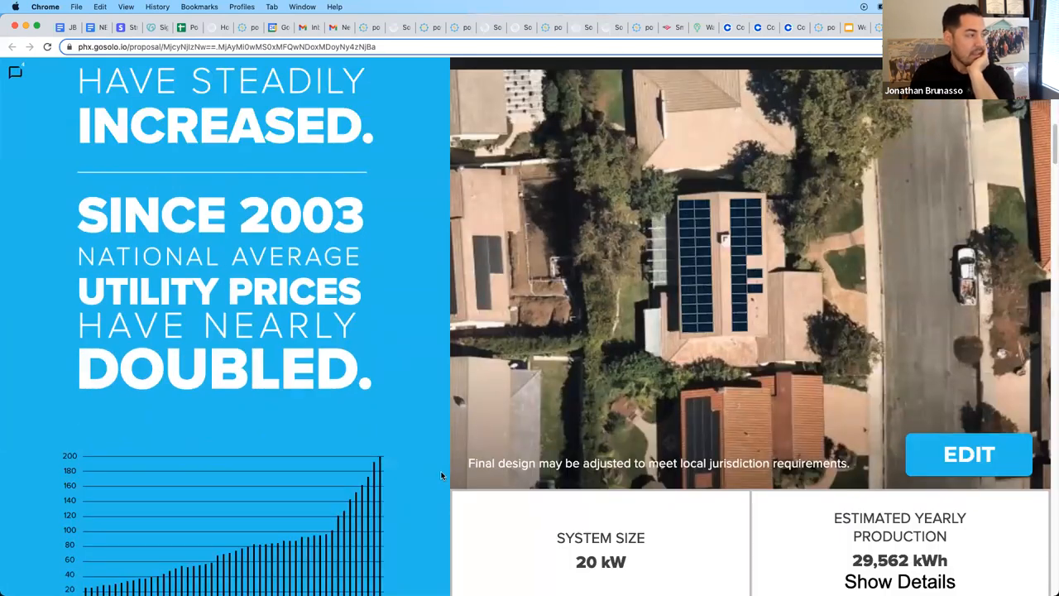
scroll(down, 3)
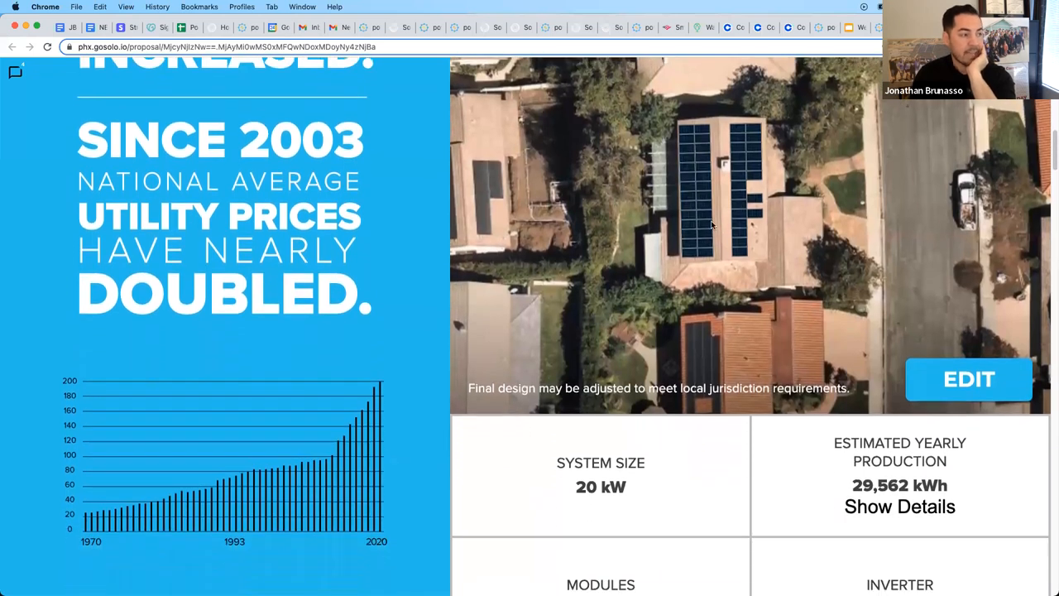
scroll(down, 3)
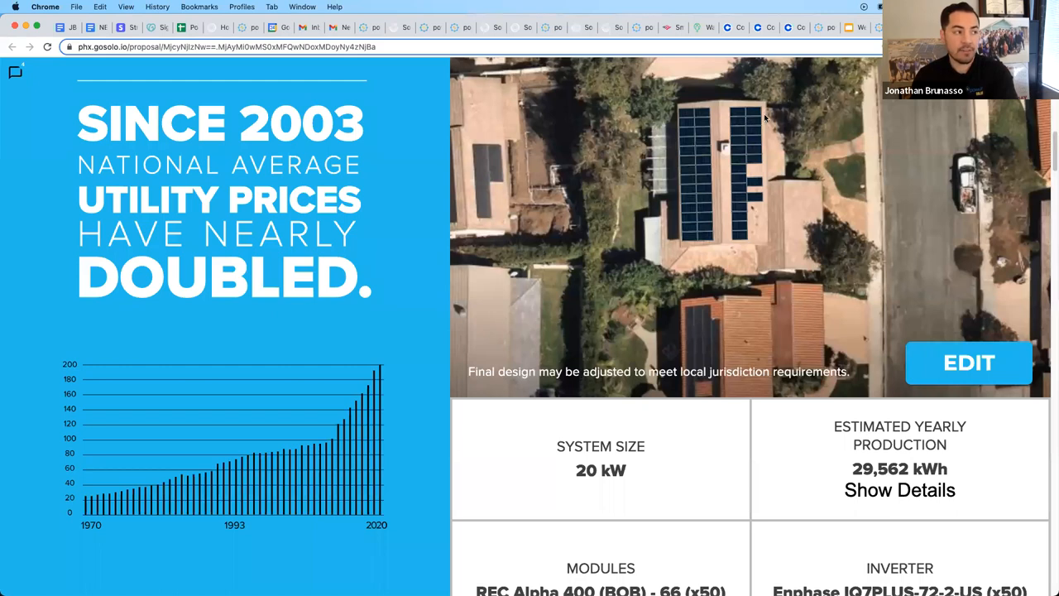
mouse_move(968, 363)
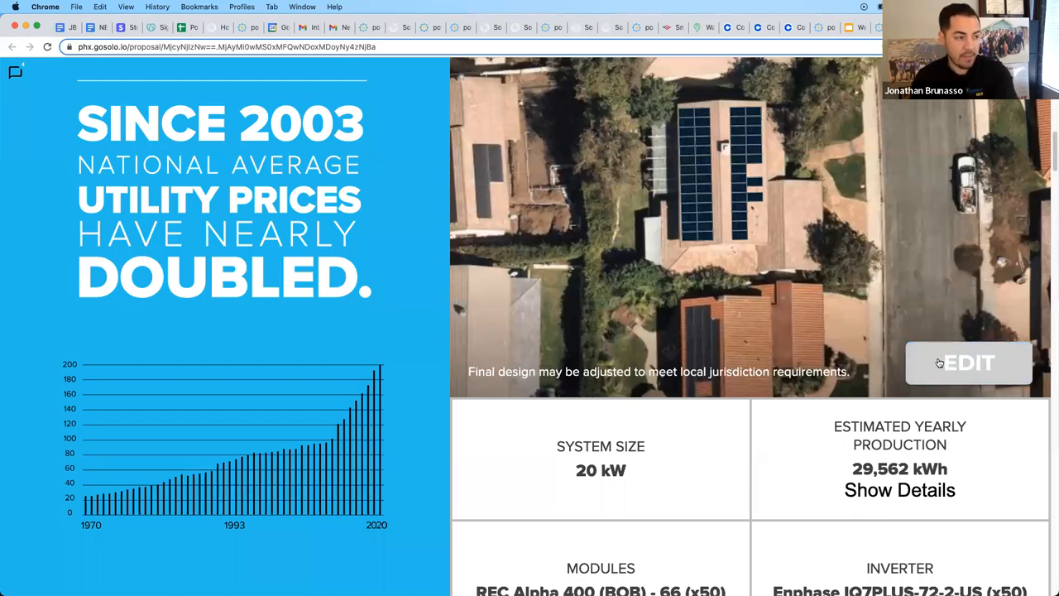
Step: Edit the solar design and switch off right-roof panels until the offset drops to 129%
click(969, 362)
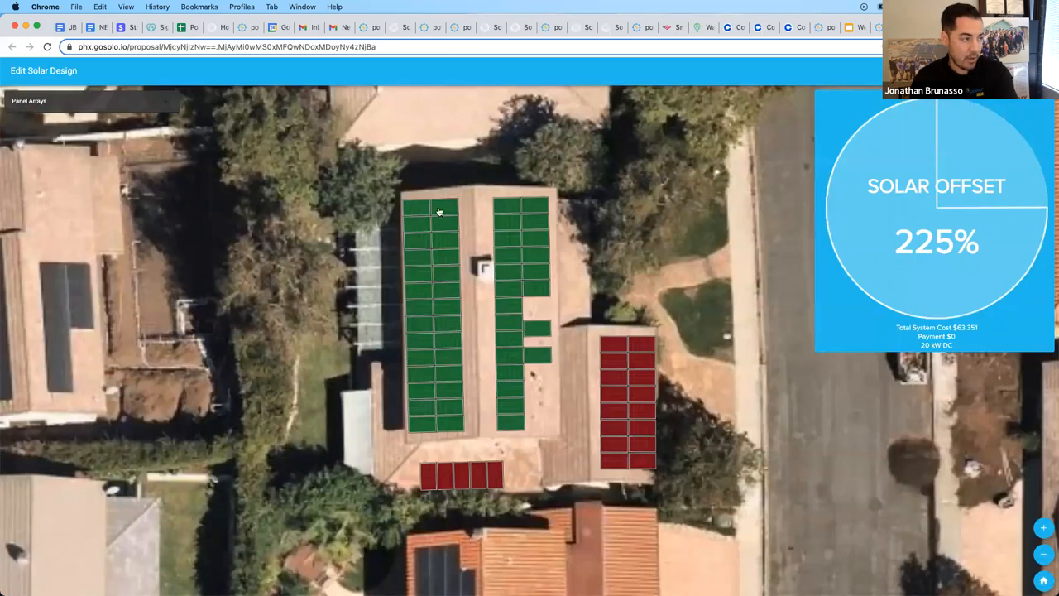
mouse_move(595, 346)
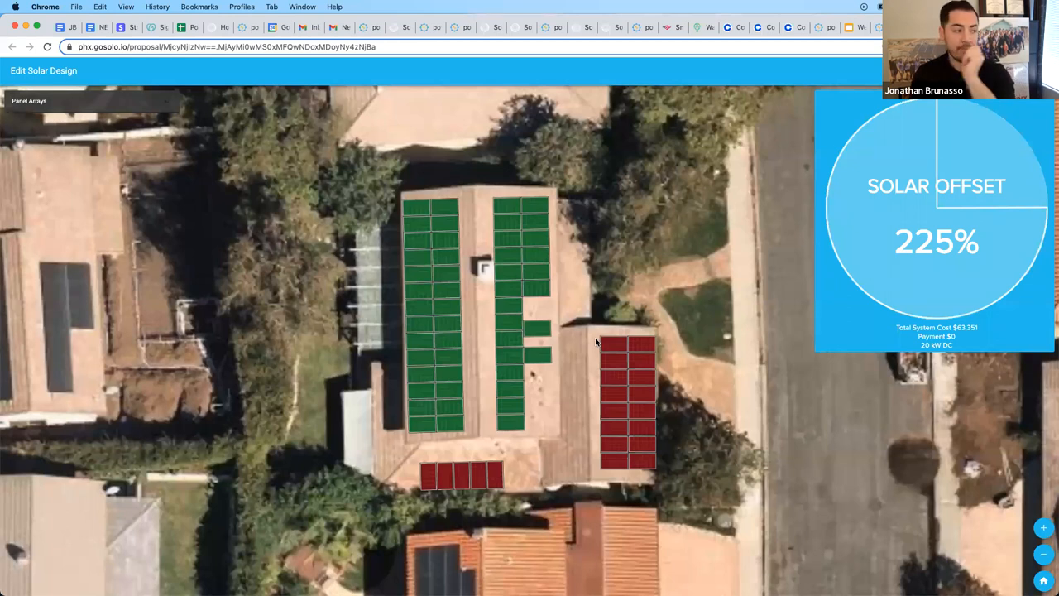
mouse_move(549, 380)
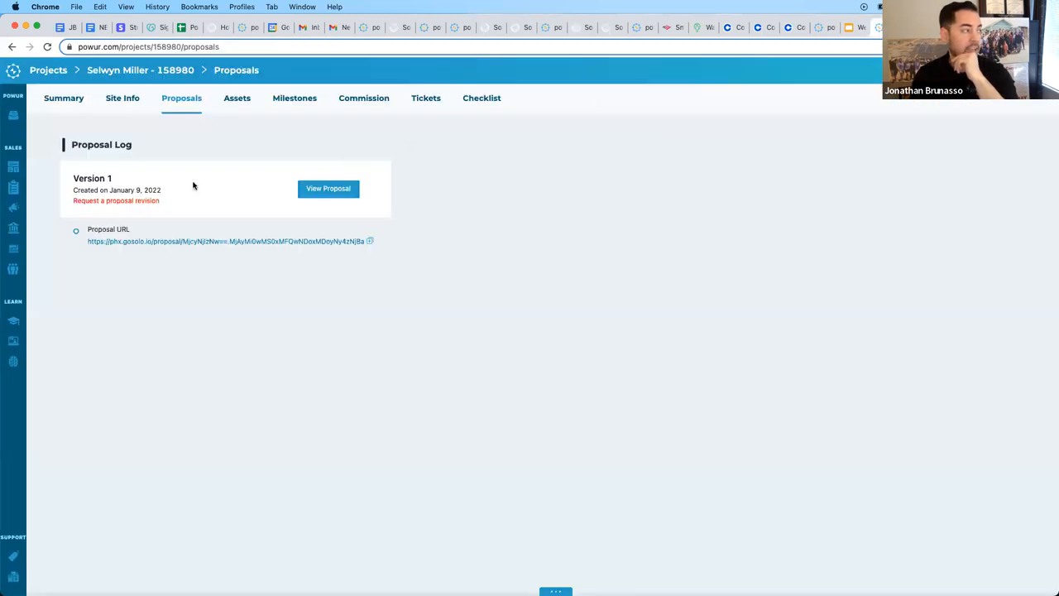
click(116, 201)
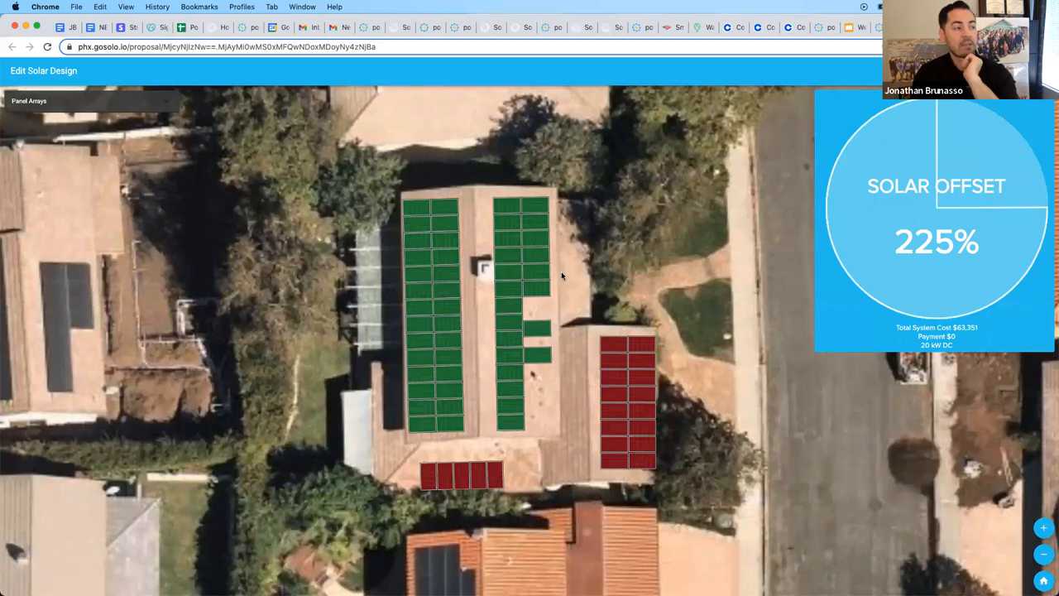
mouse_move(603, 294)
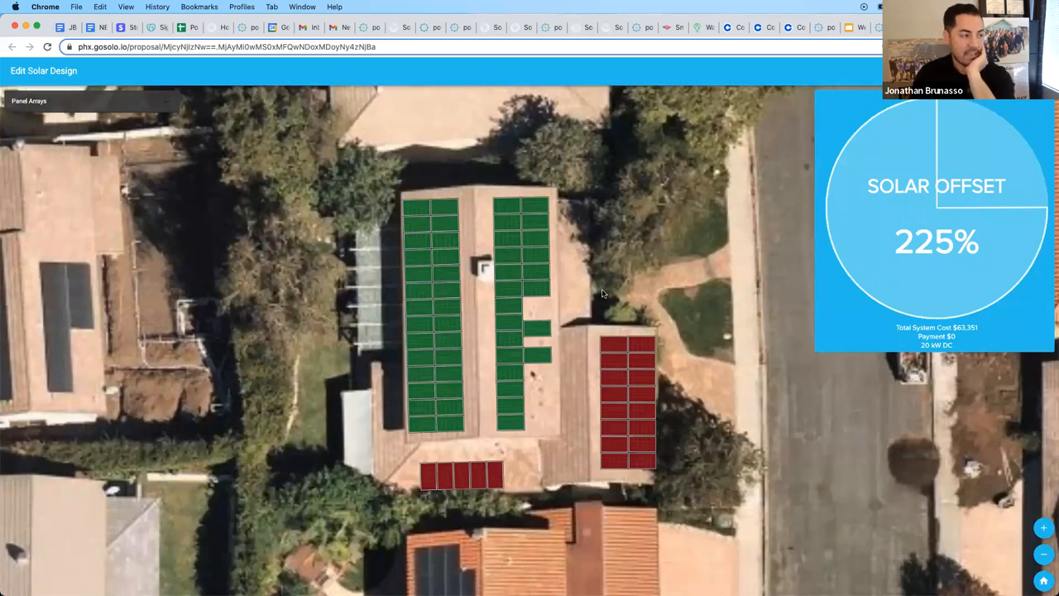
mouse_move(814, 309)
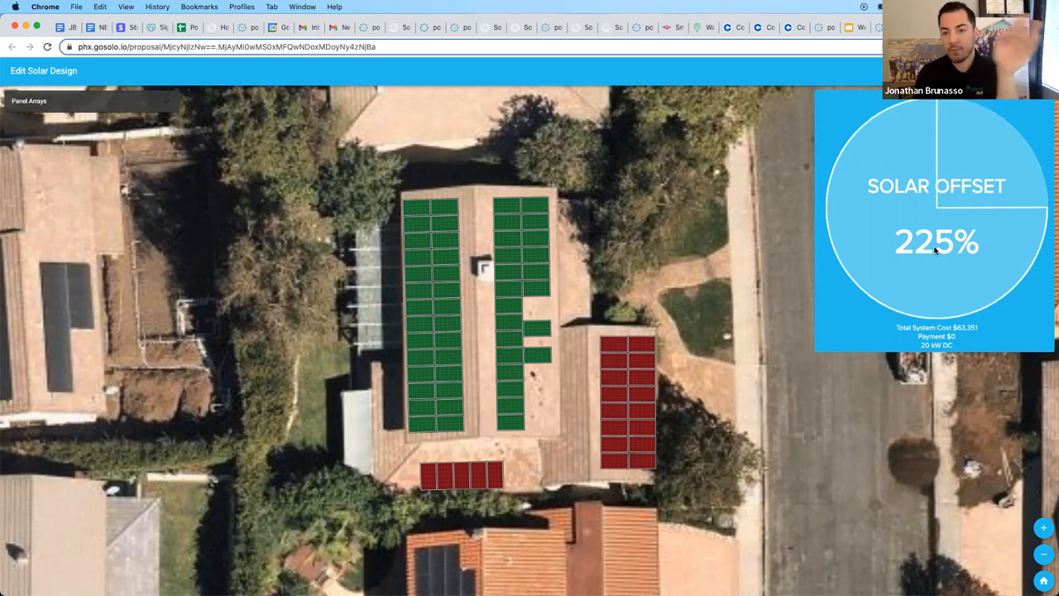
mouse_move(909, 267)
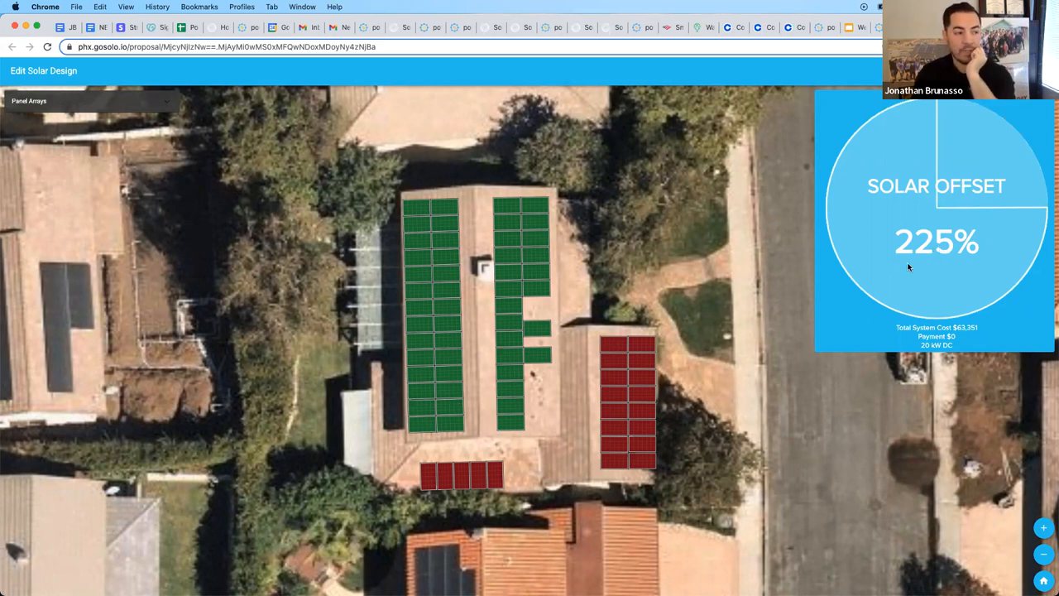
mouse_move(510, 427)
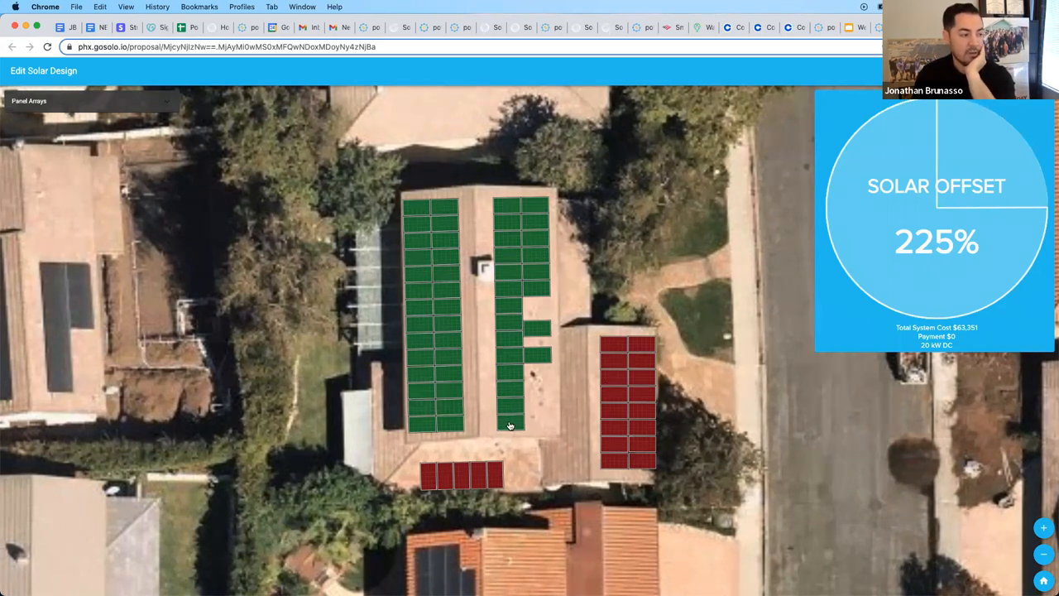
click(510, 422)
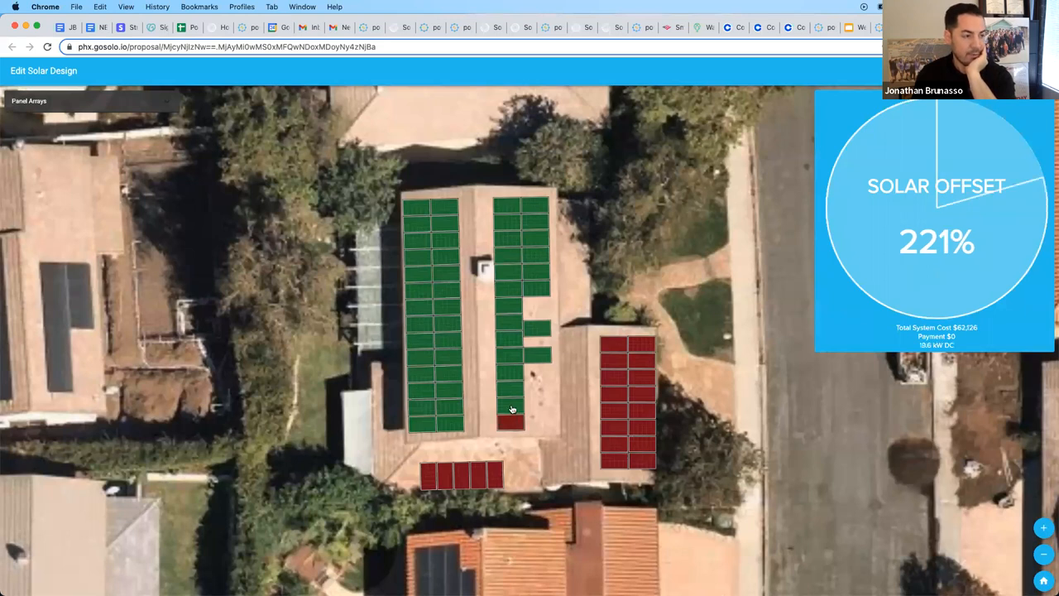
click(510, 406)
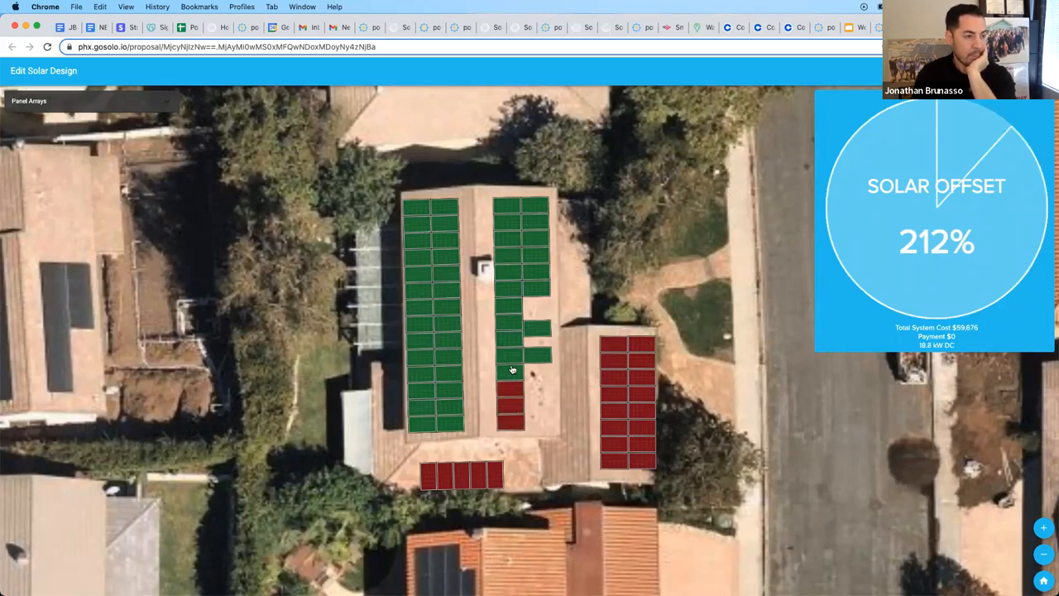
click(513, 356)
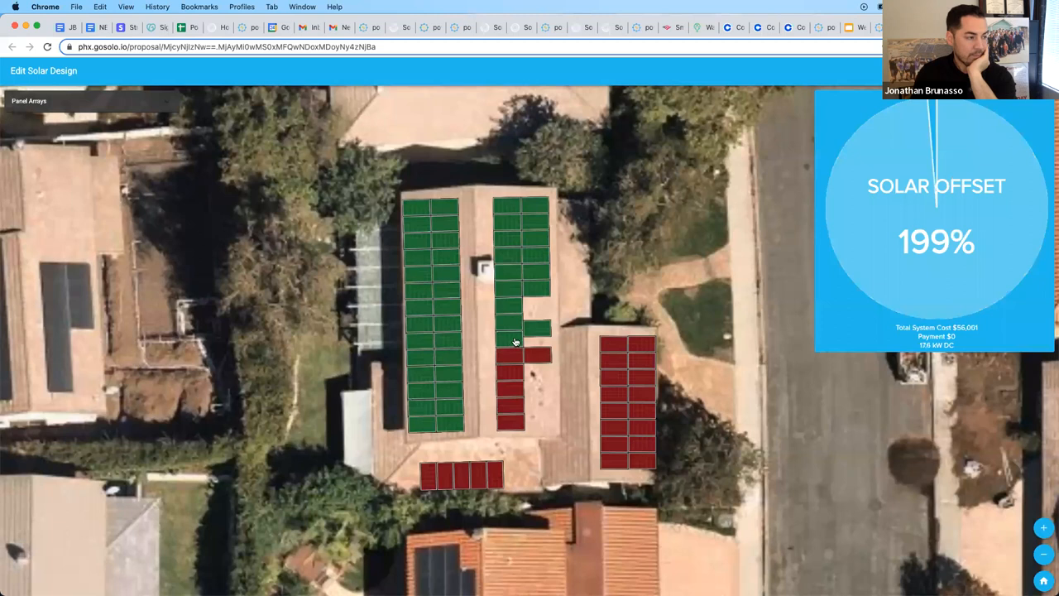
click(513, 341)
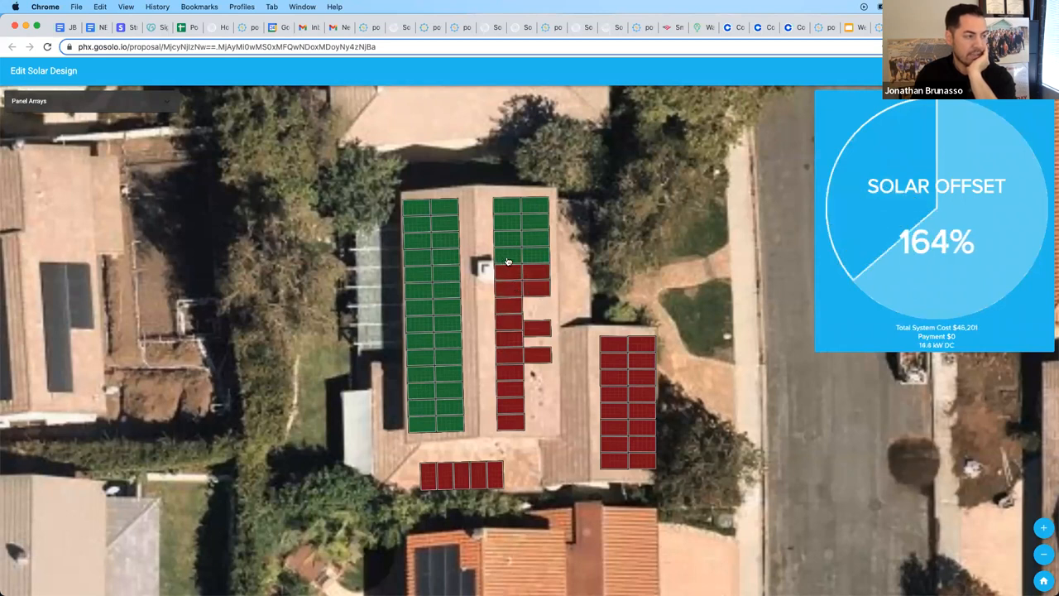
click(510, 240)
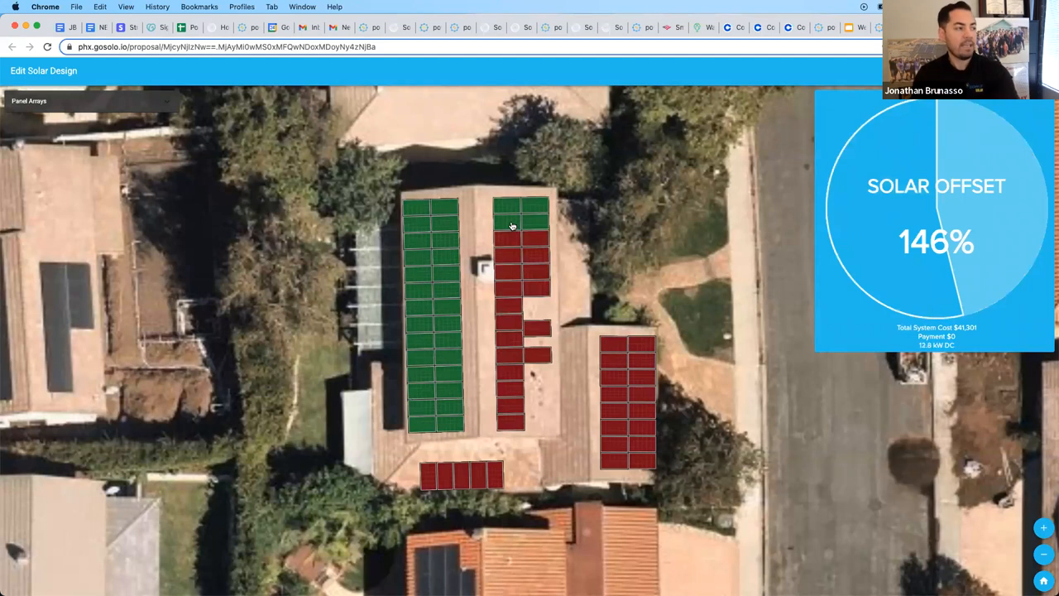
click(510, 212)
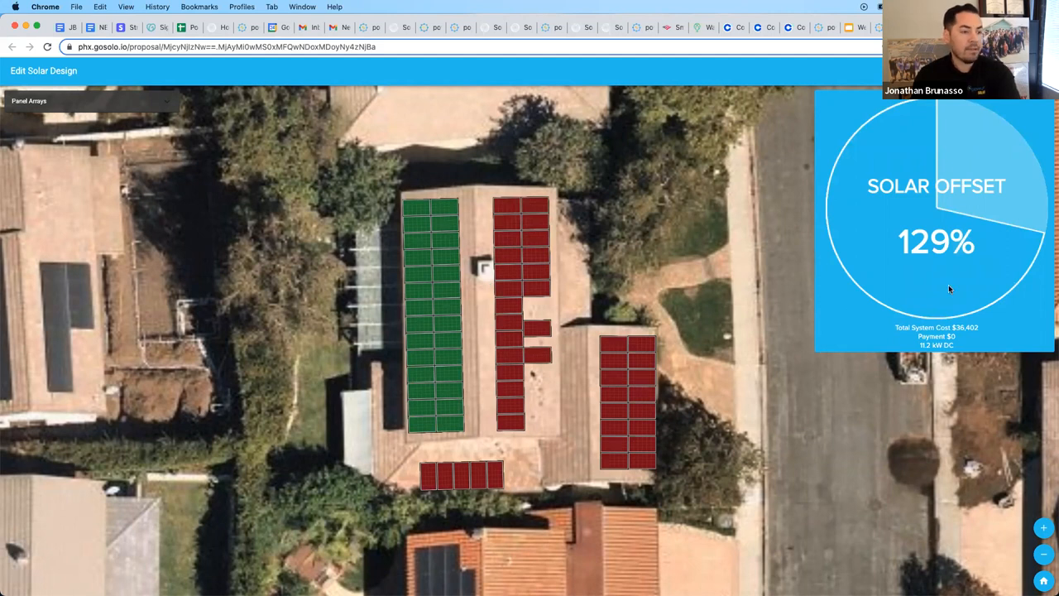
mouse_move(938, 225)
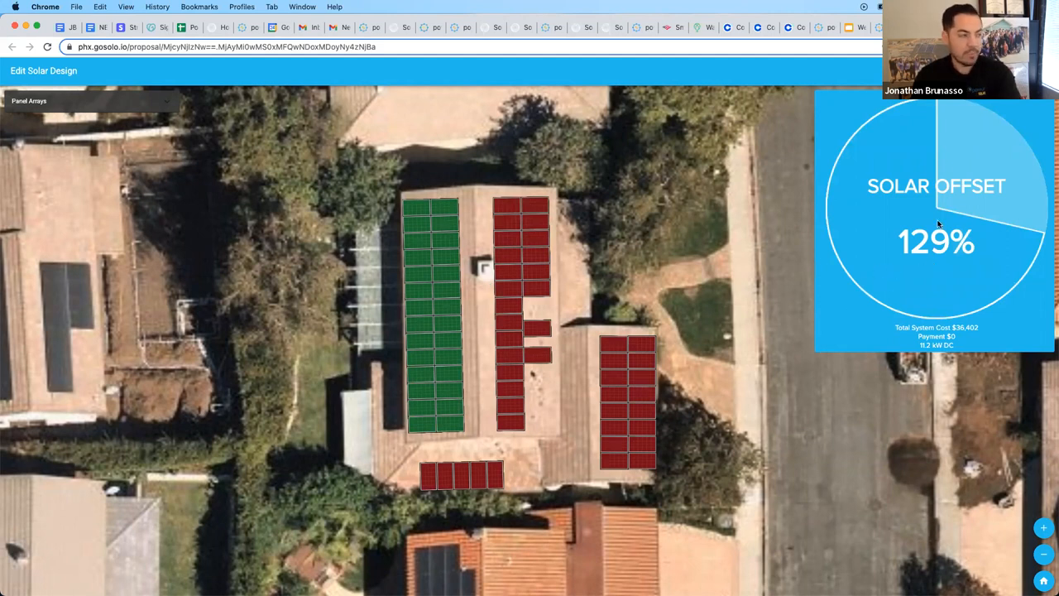
mouse_move(988, 206)
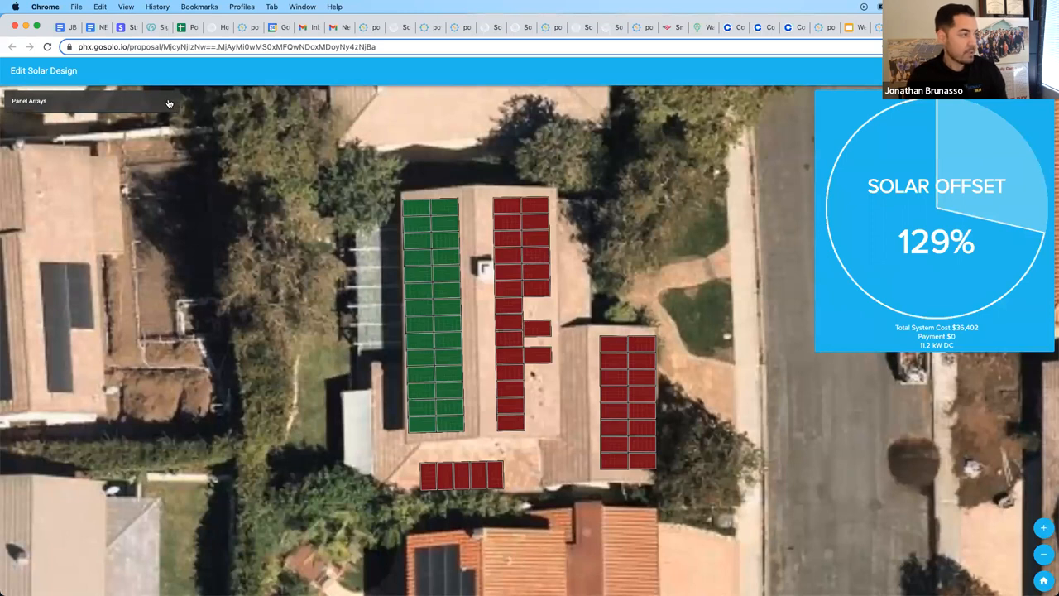
Step: Show the Panel Arrays details table for the reduced design
click(30, 101)
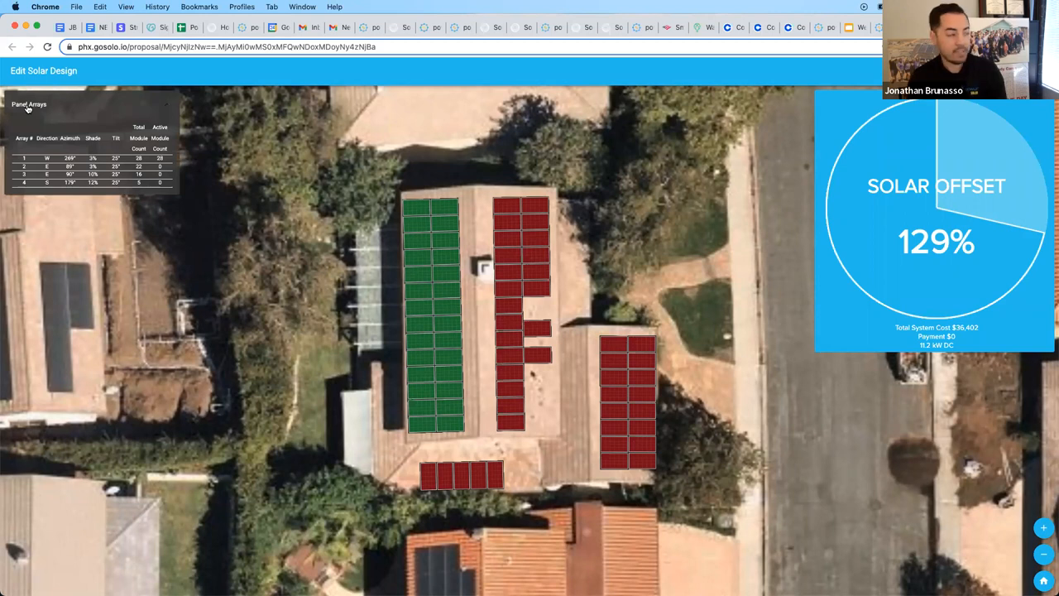
mouse_move(33, 159)
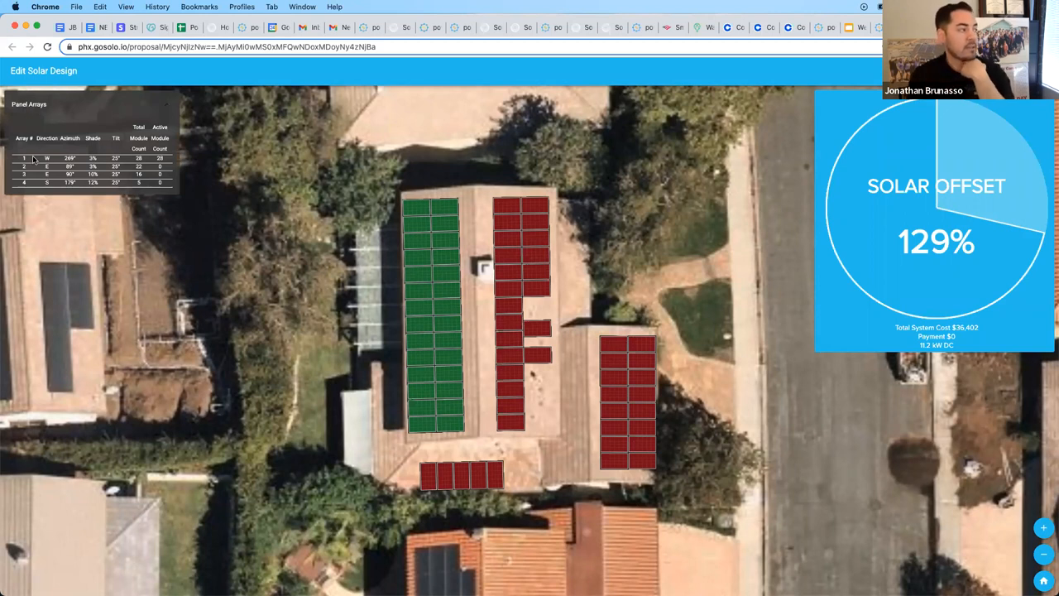
mouse_move(148, 158)
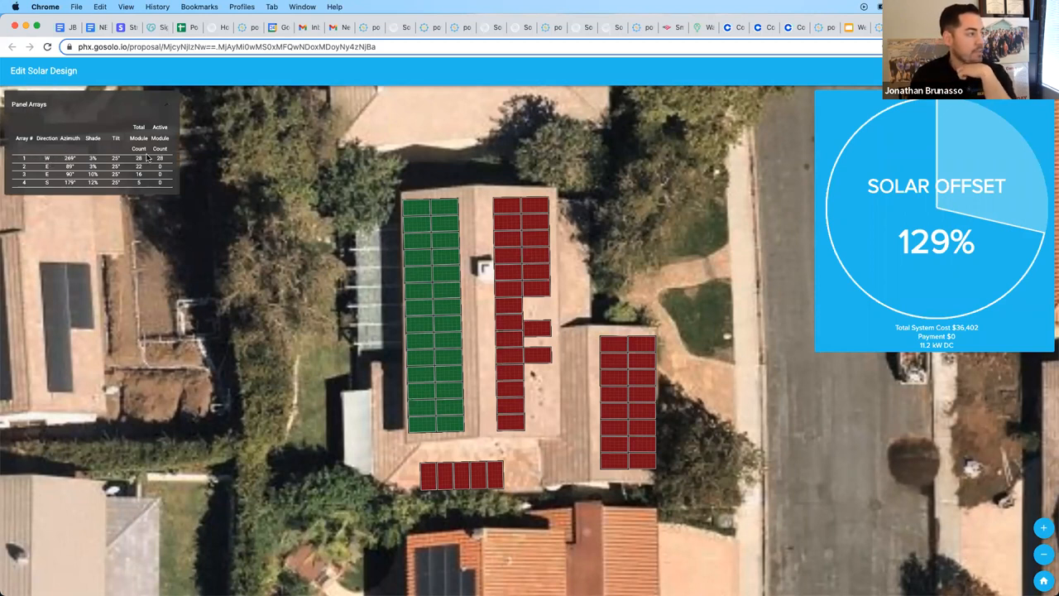
mouse_move(257, 206)
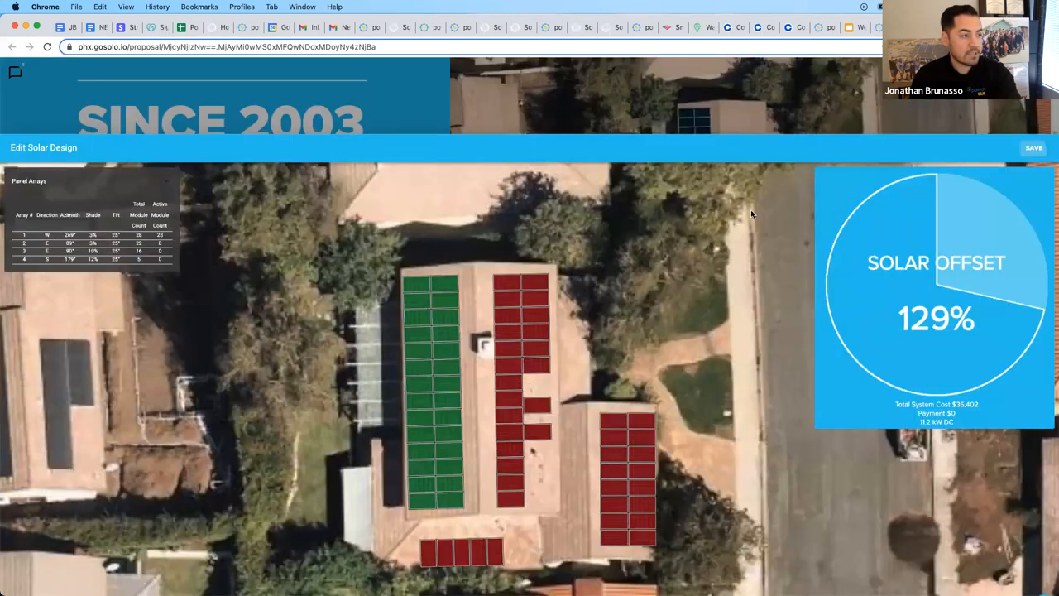
Step: Save the design, returning to the summary showing 11.2 kW, REC Alpha 400 modules and 16,905 kWh
click(1033, 147)
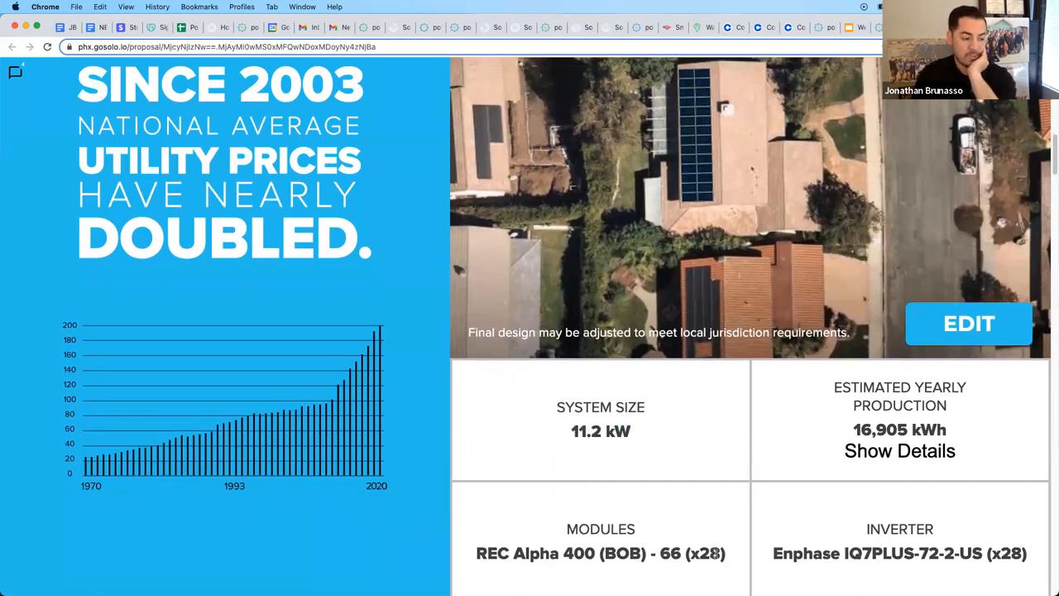
double_click(705, 553)
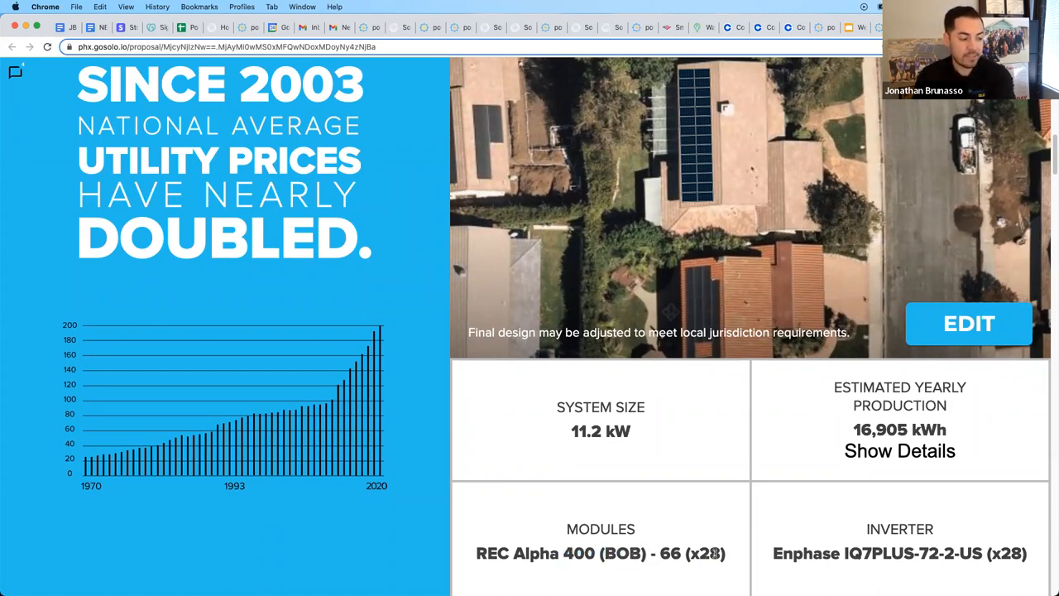
double_click(579, 553)
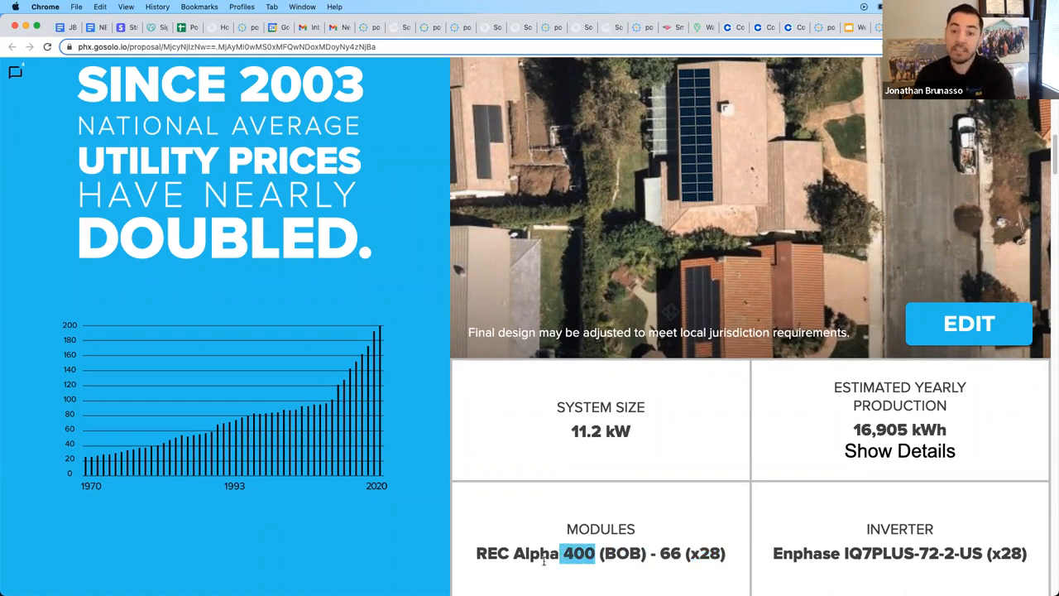
mouse_move(600, 488)
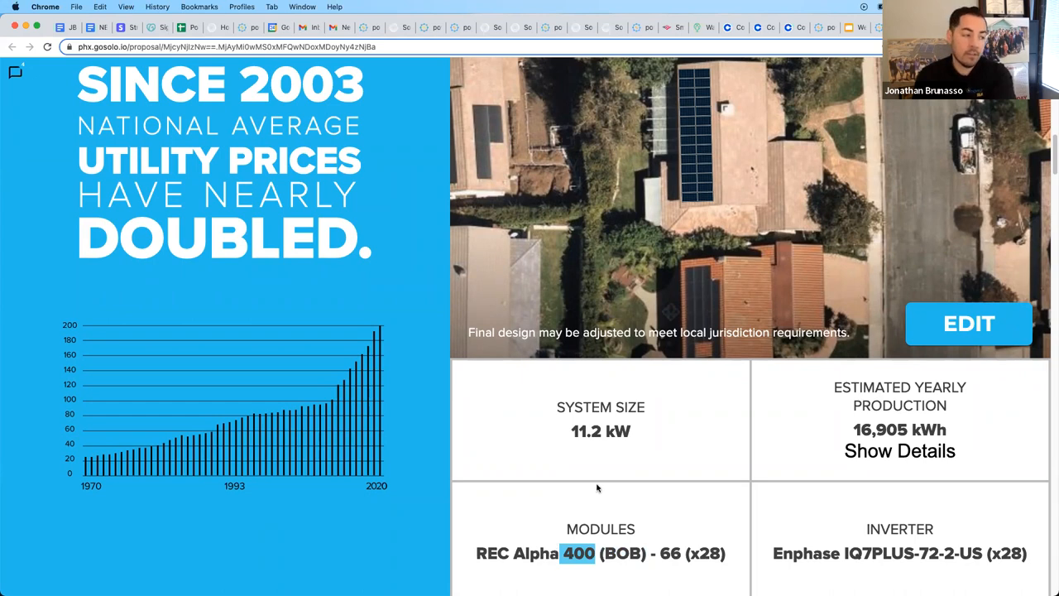
mouse_move(579, 477)
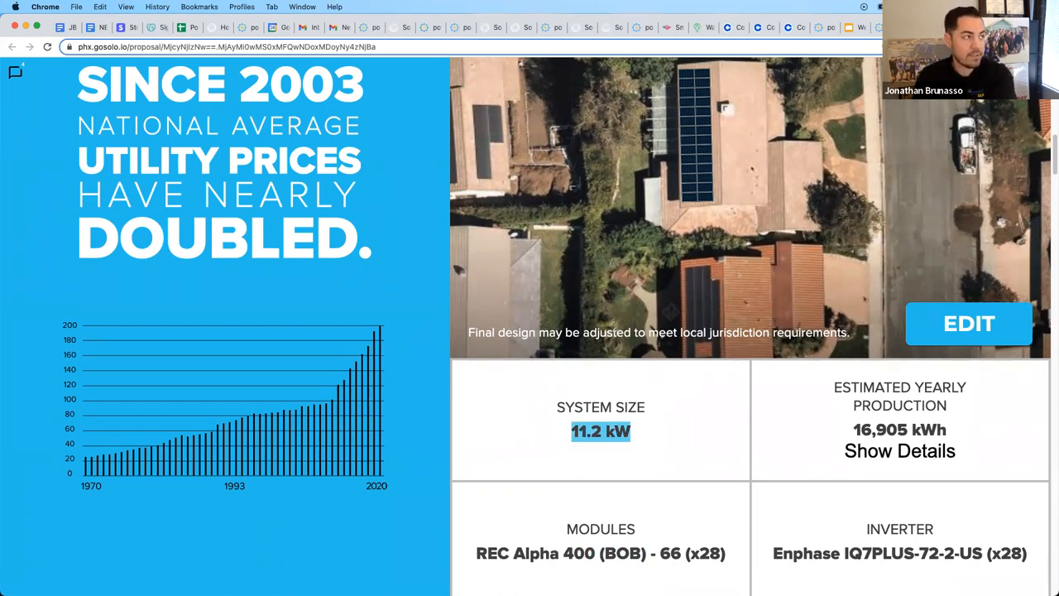
mouse_move(632, 440)
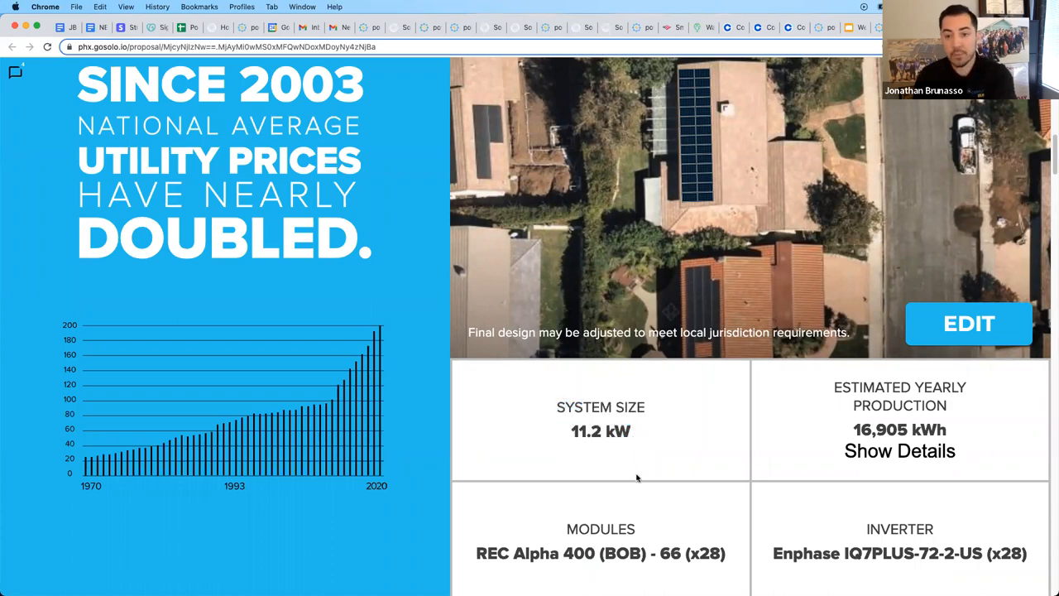
mouse_move(626, 480)
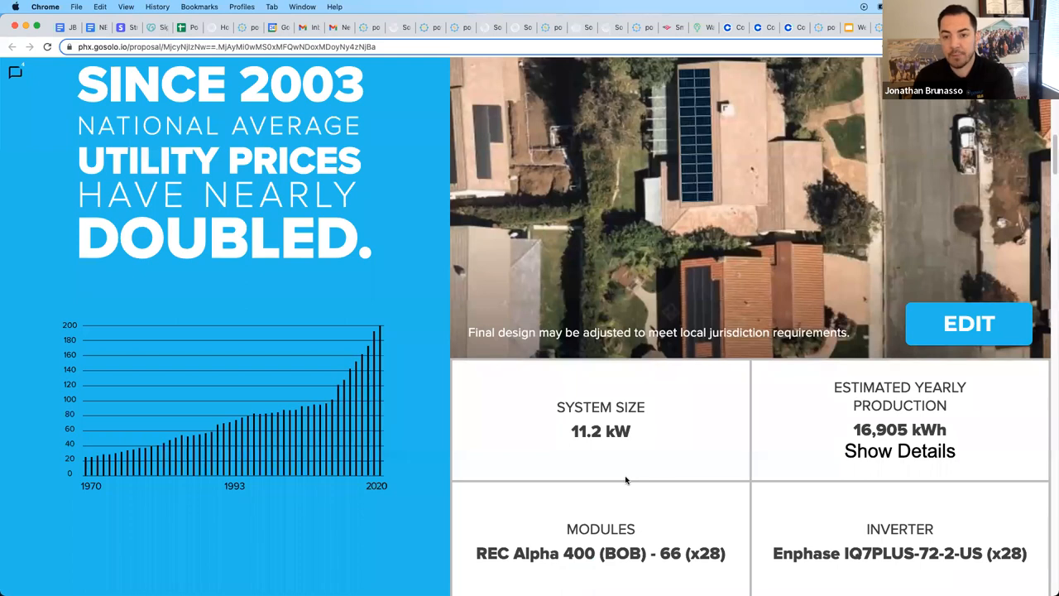
mouse_move(624, 476)
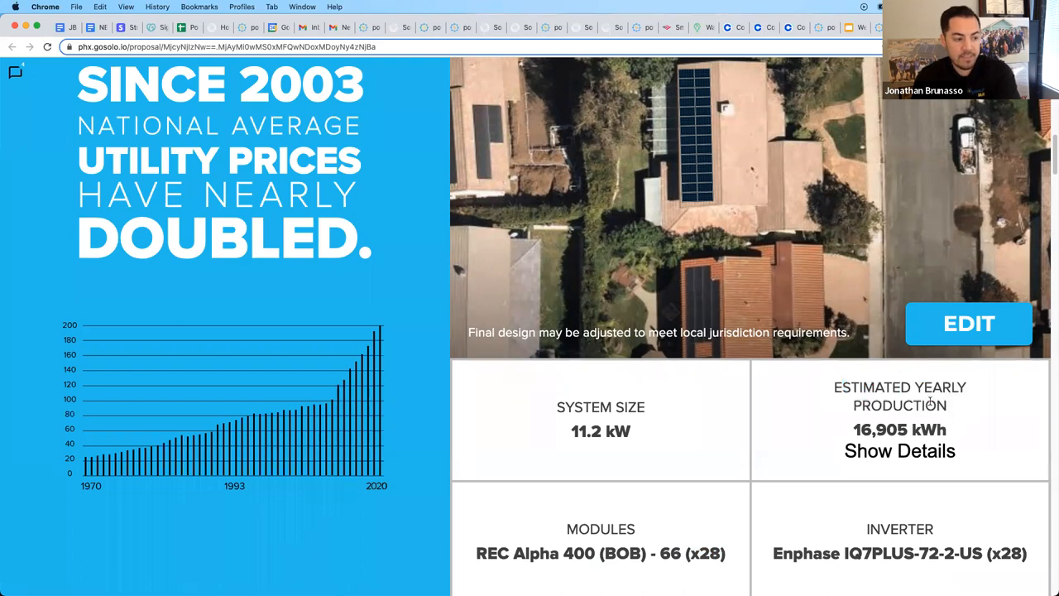
double_click(900, 431)
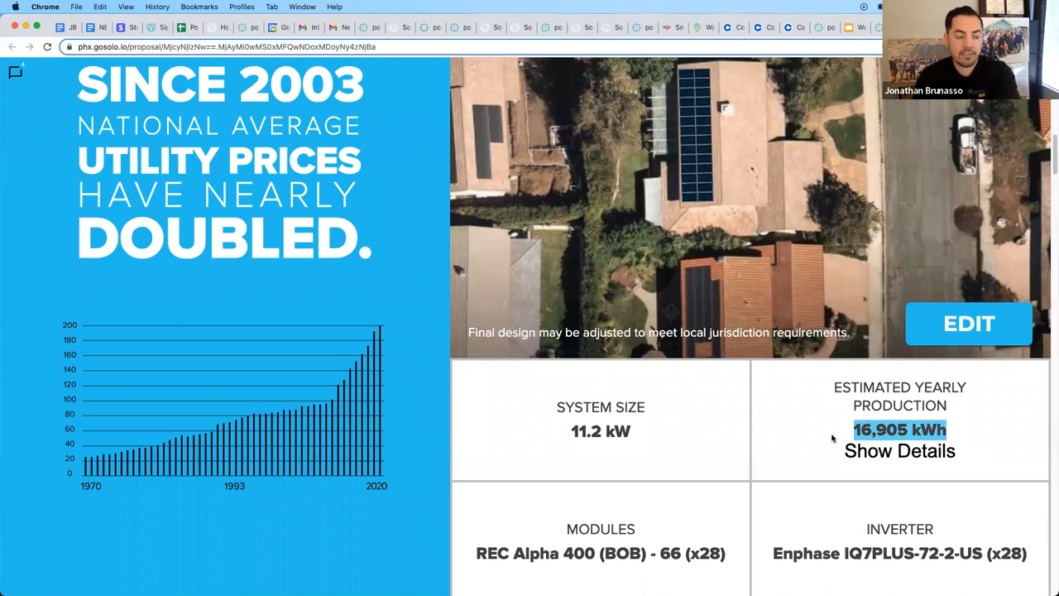
mouse_move(769, 434)
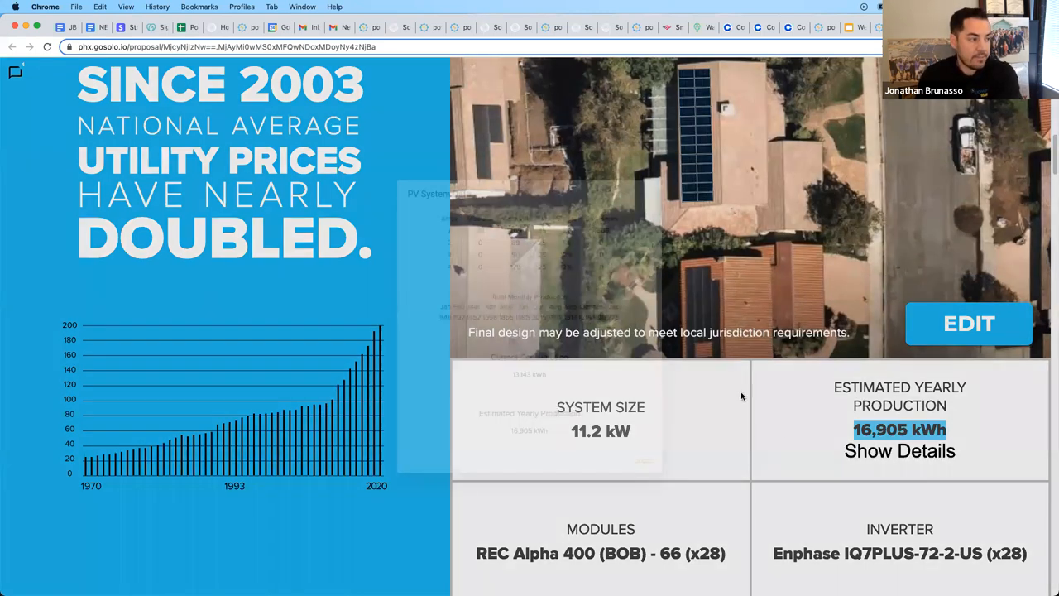
Step: Show the PV System Data breakdown and select the January monthly production value
click(900, 450)
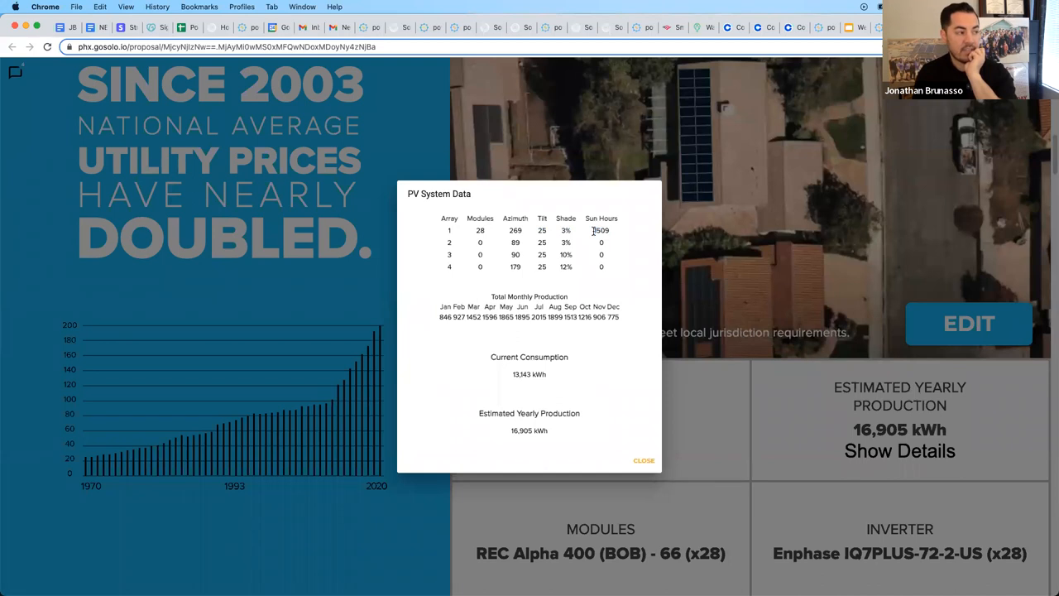
mouse_move(579, 235)
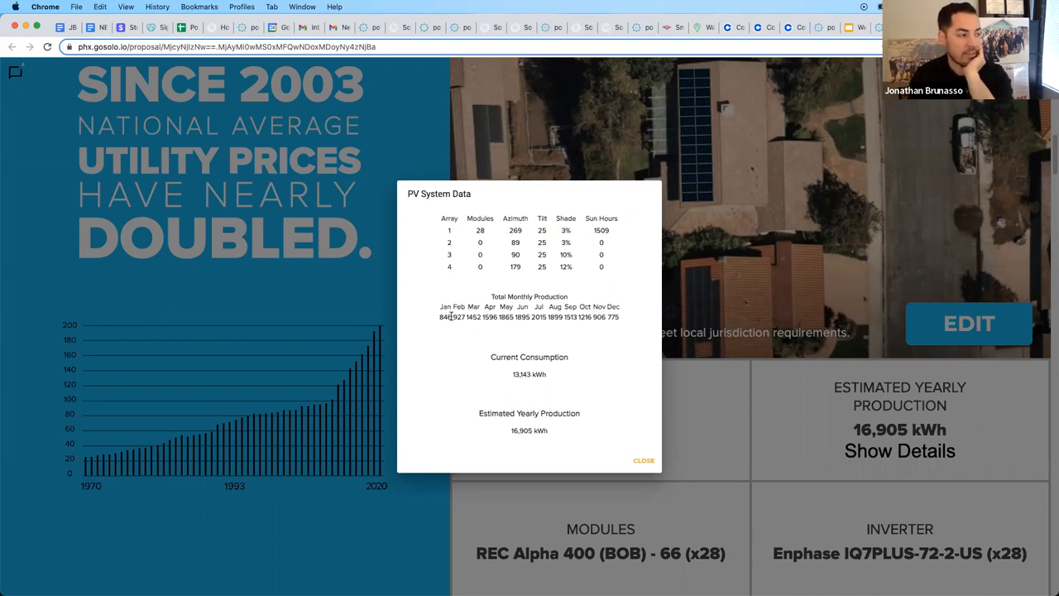
double_click(445, 318)
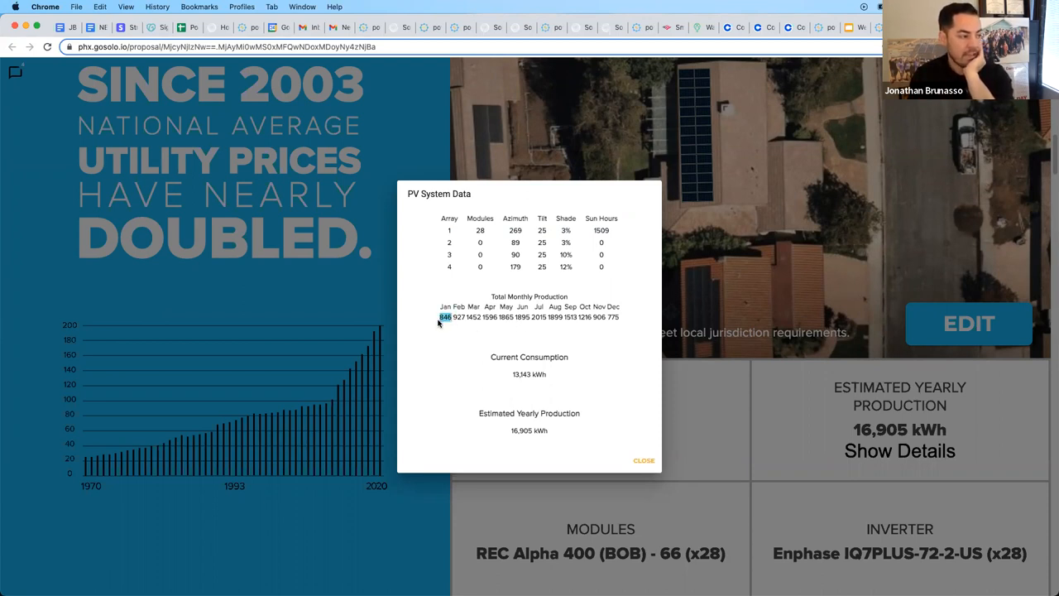
mouse_move(616, 321)
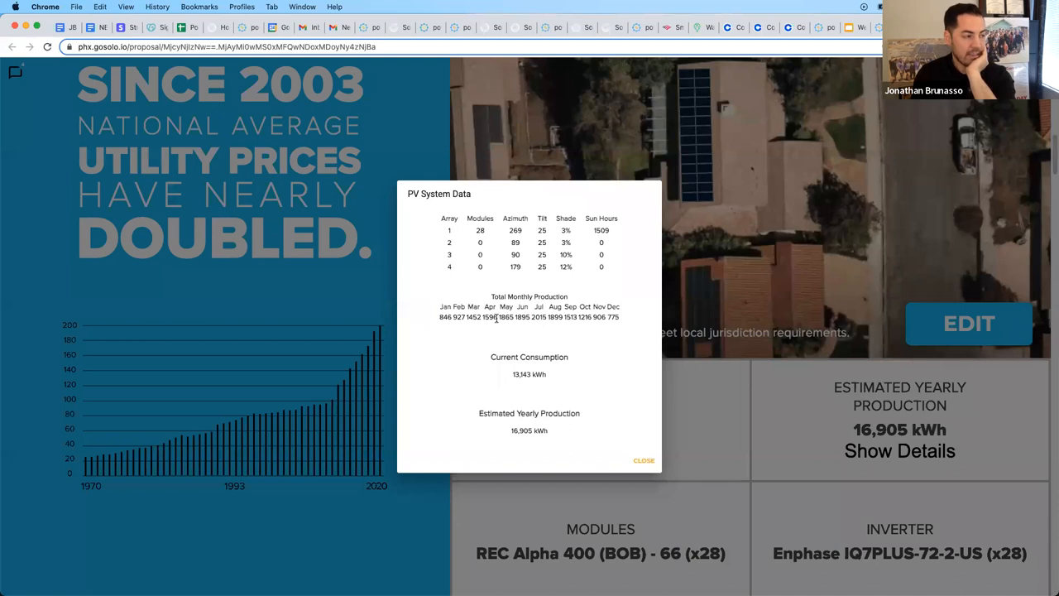
mouse_move(616, 332)
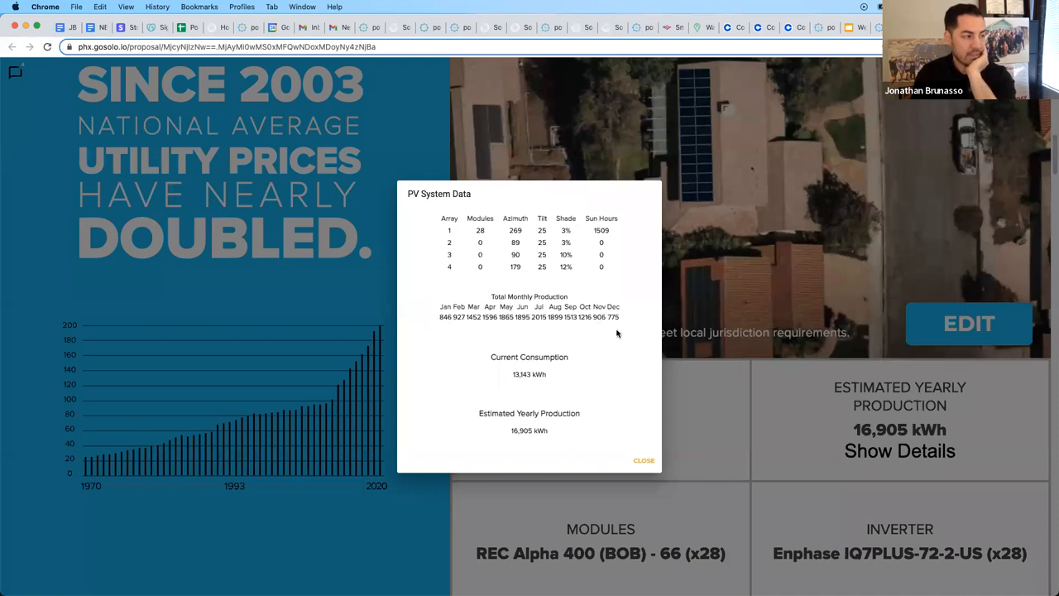
click(643, 460)
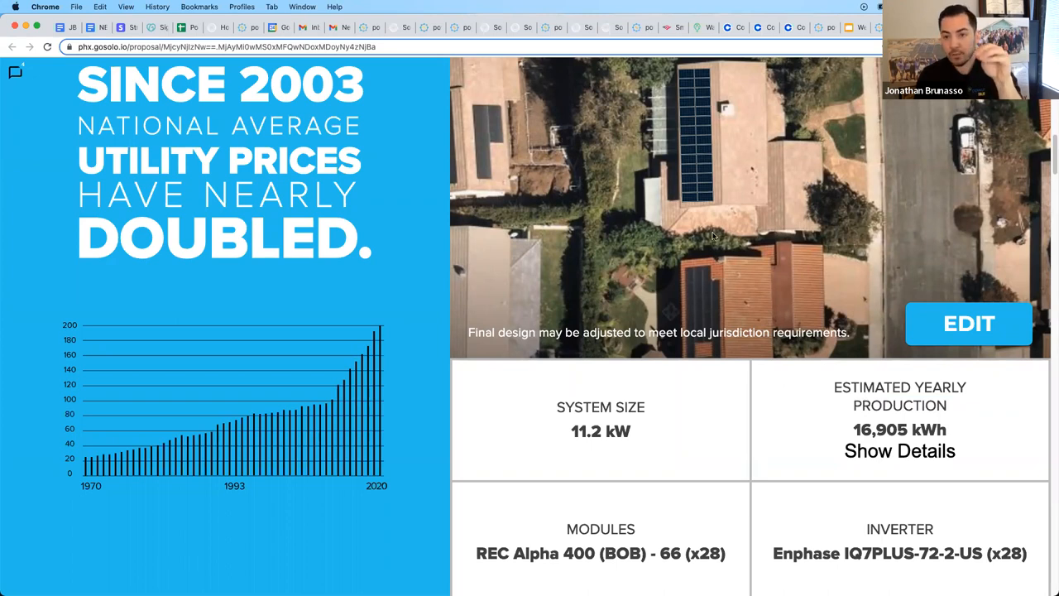
mouse_move(715, 195)
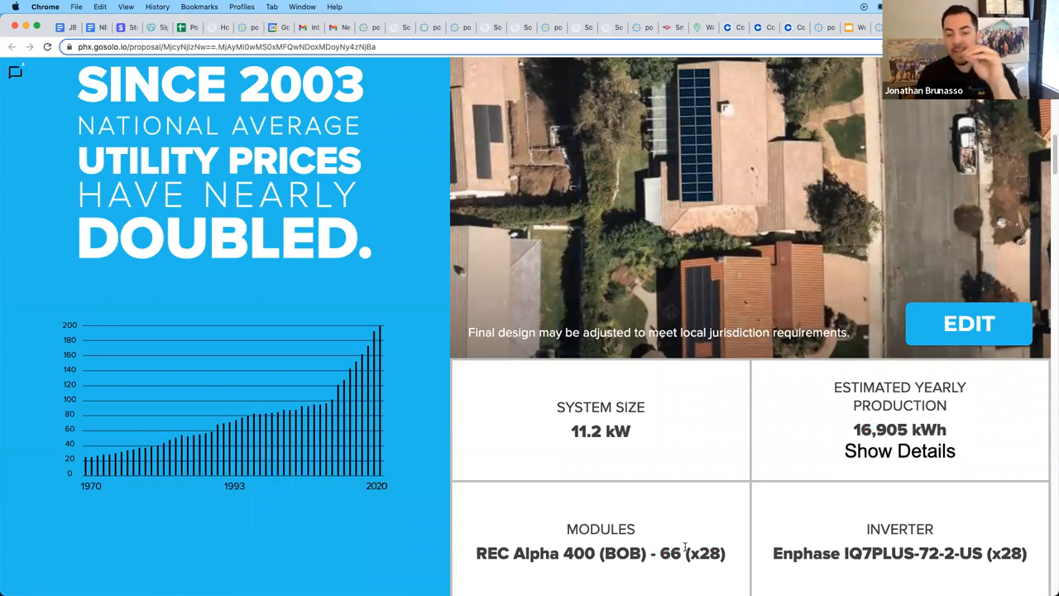
mouse_move(705, 530)
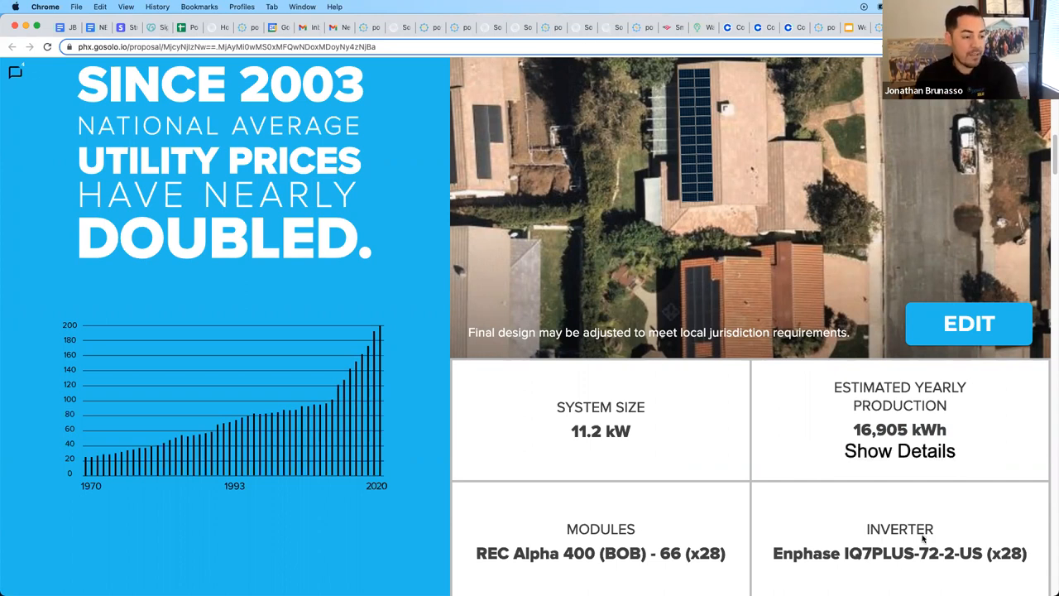
scroll(down, 3)
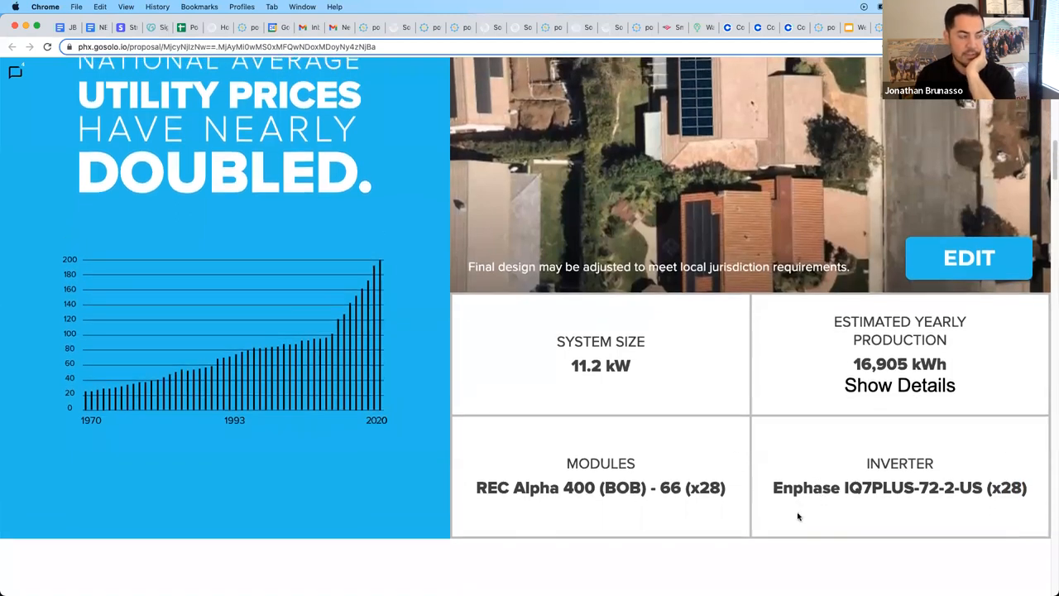
scroll(down, 3)
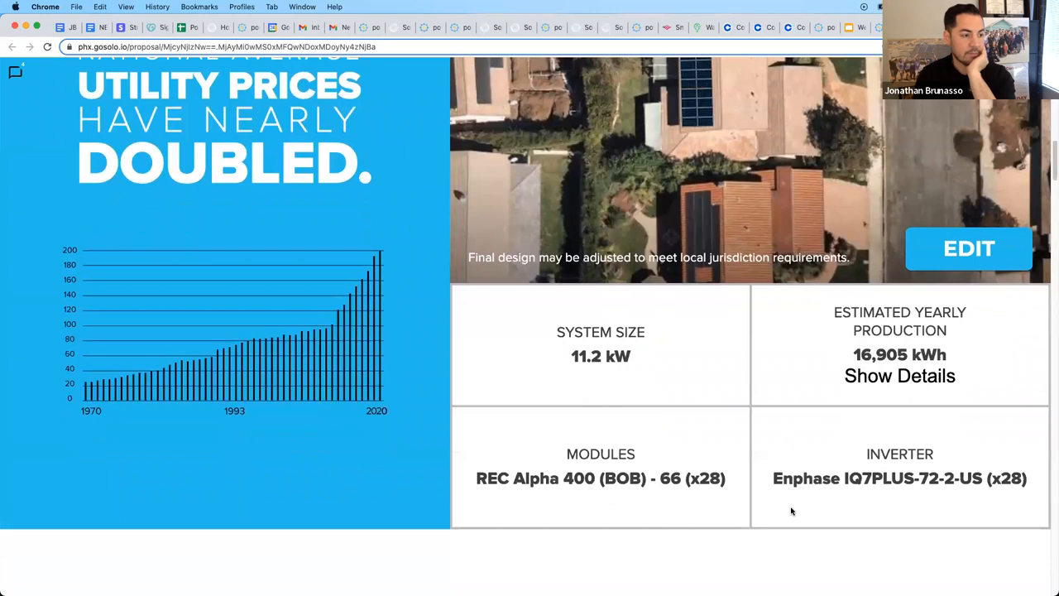
scroll(down, 3)
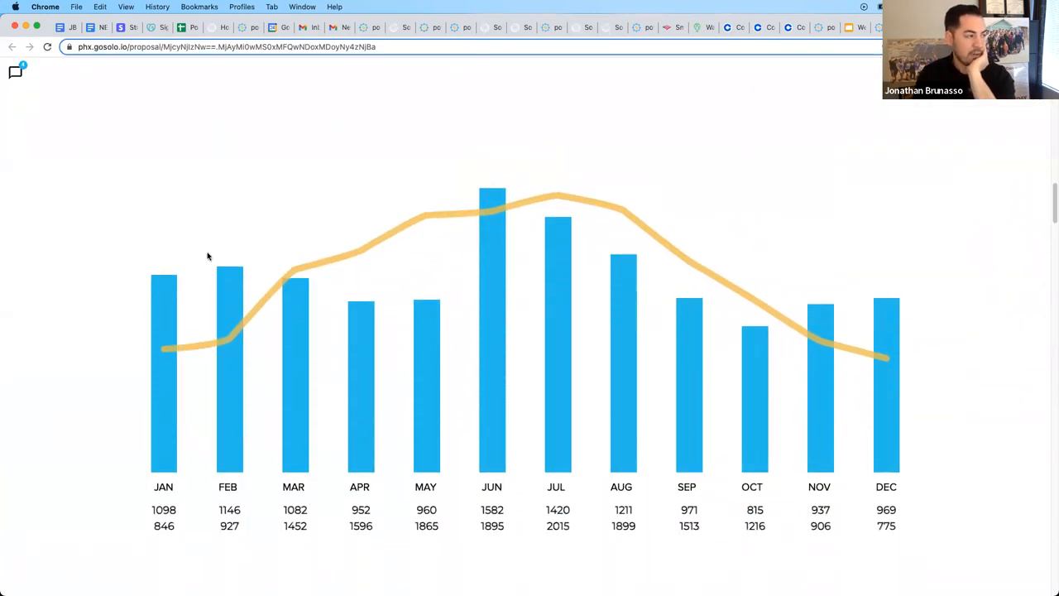
mouse_move(496, 268)
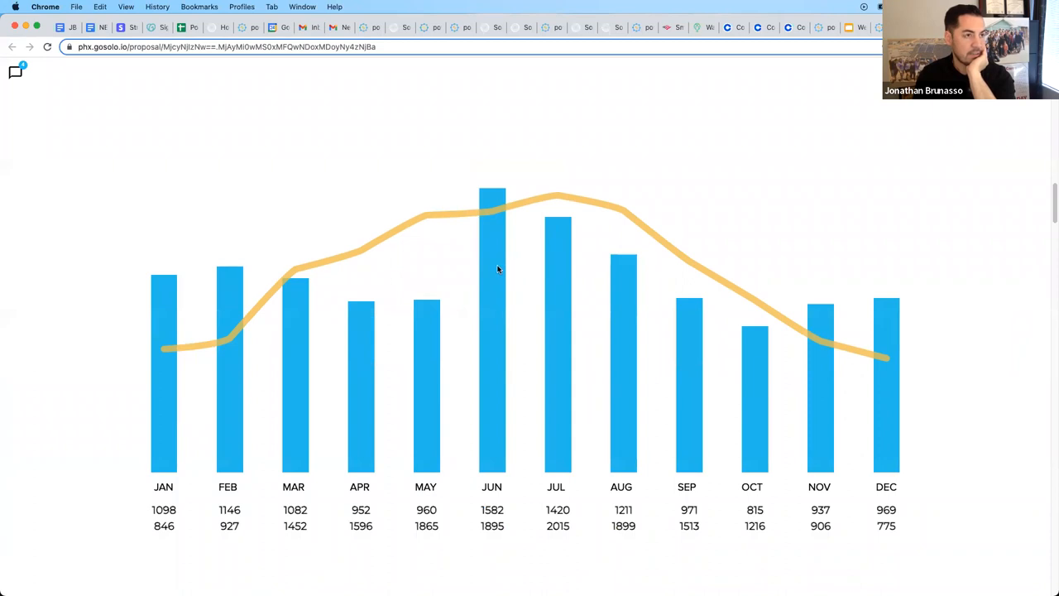
Step: Open the Update Usage dialog from the monthly chart and select the annual kWh total
click(492, 268)
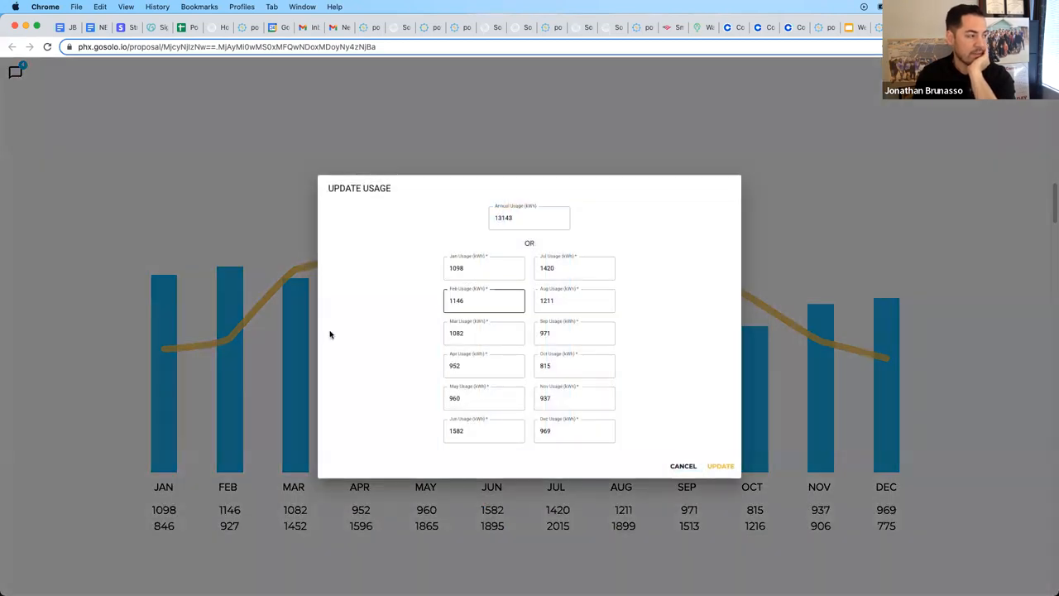
click(484, 268)
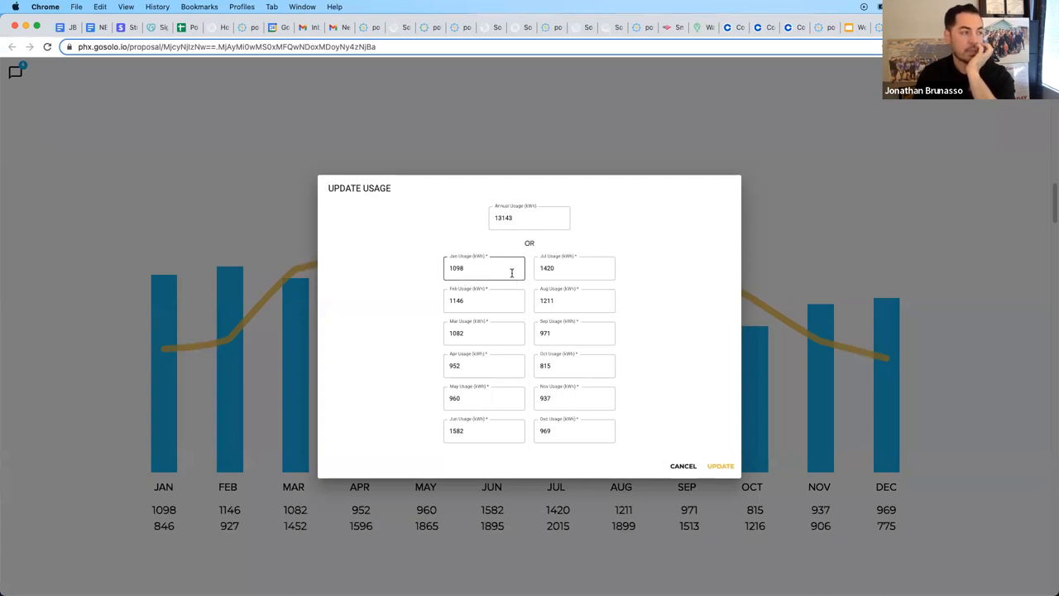
click(574, 398)
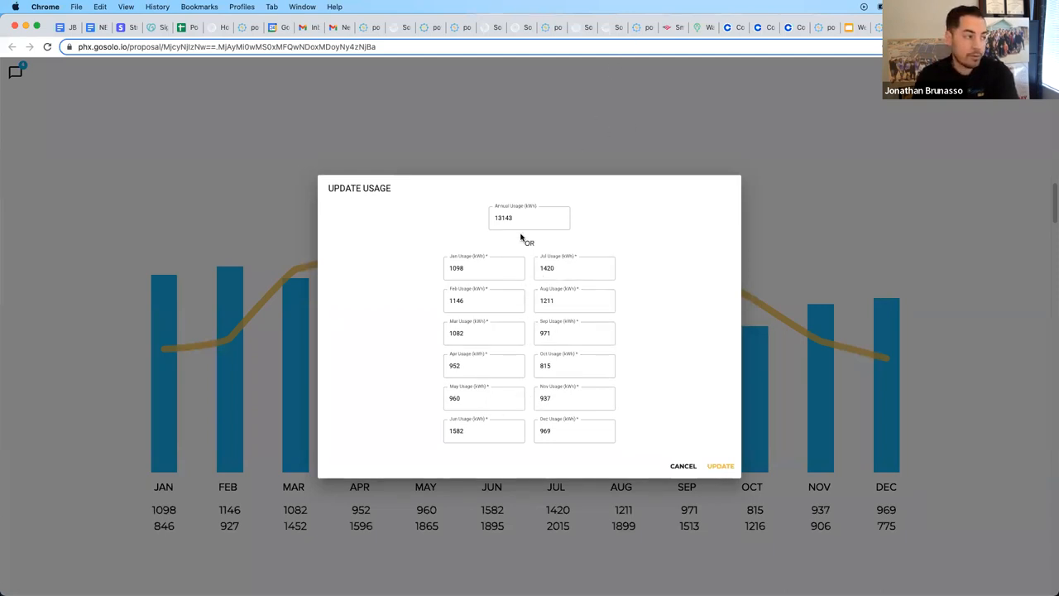
click(530, 218)
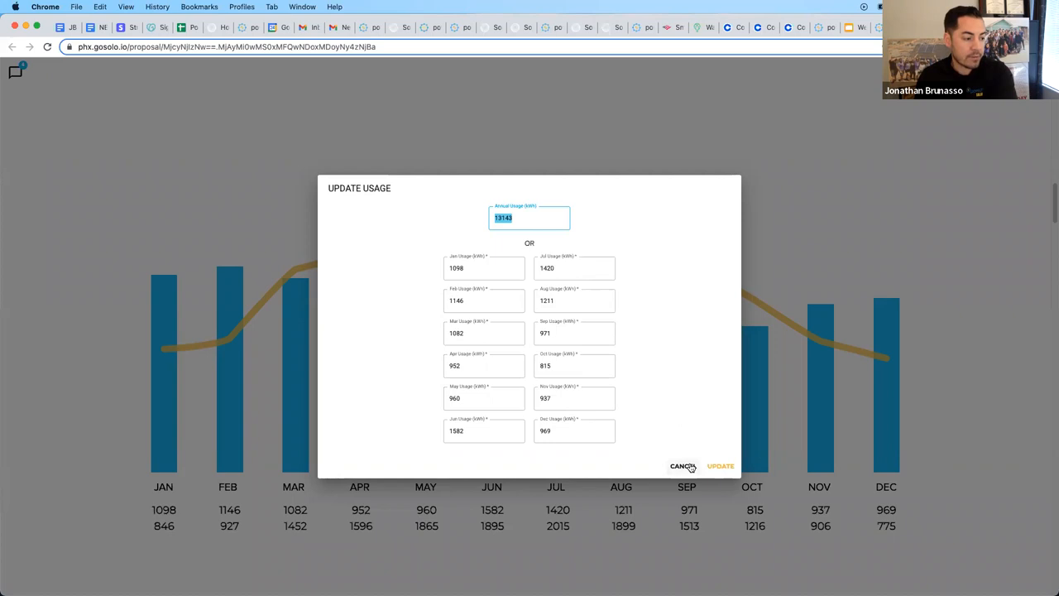
Step: Close the usage editor and scroll to the 129% offset with $318 bill versus $0 solar payment
click(680, 466)
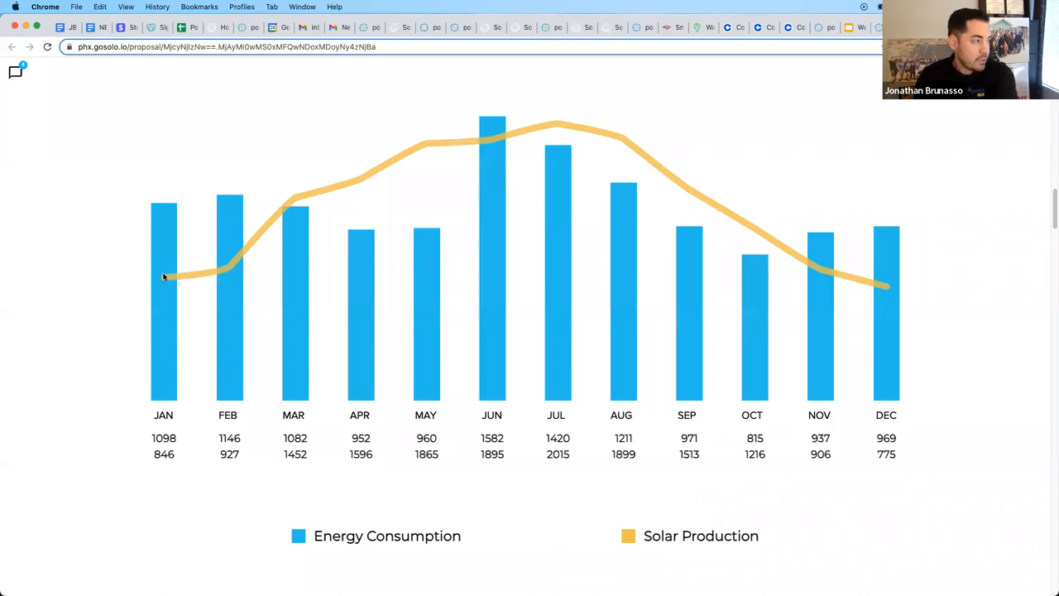
mouse_move(427, 169)
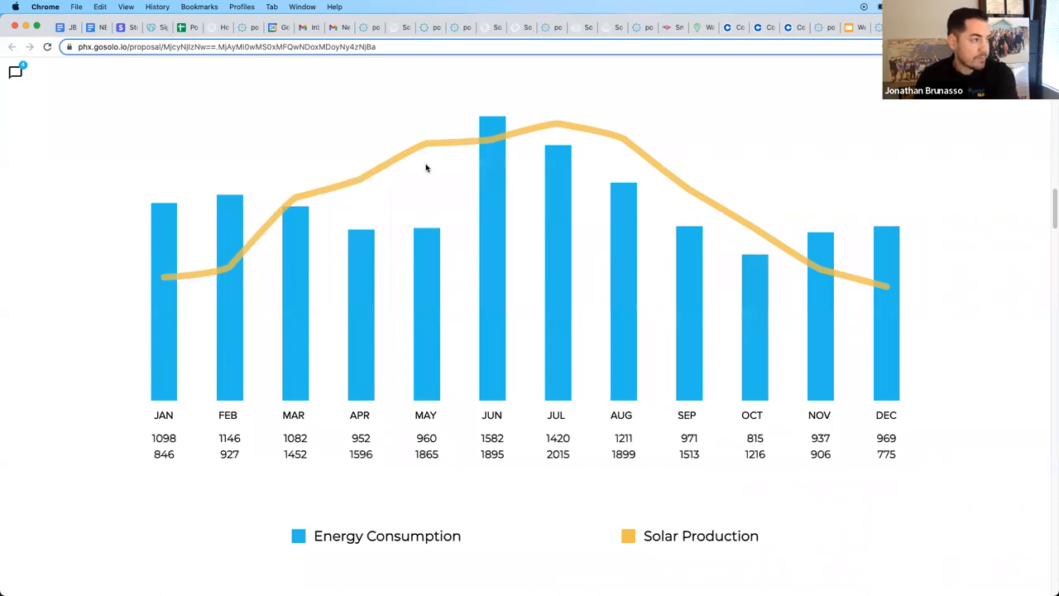
mouse_move(687, 179)
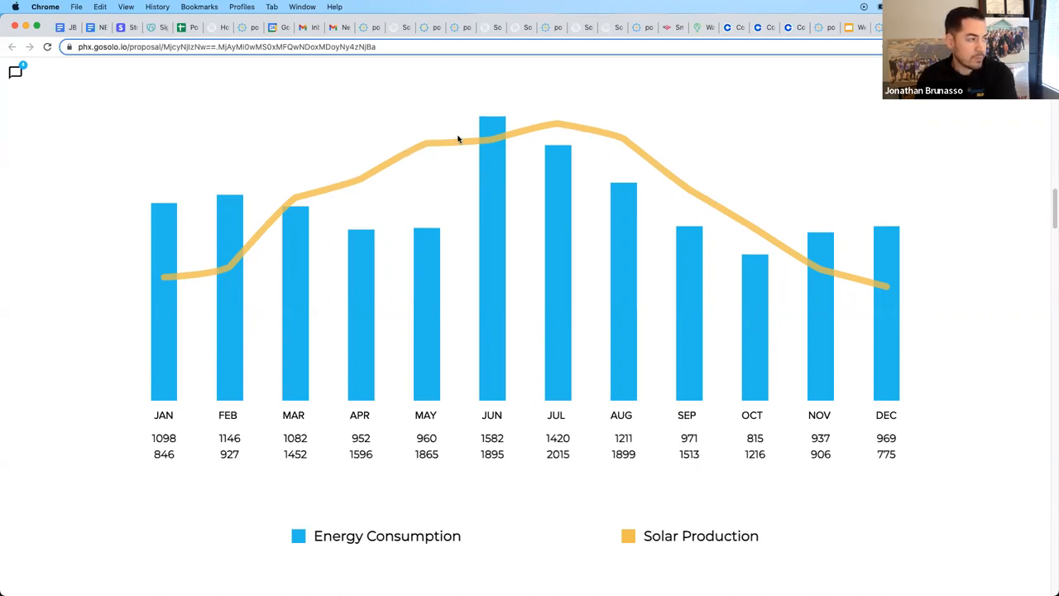
mouse_move(410, 233)
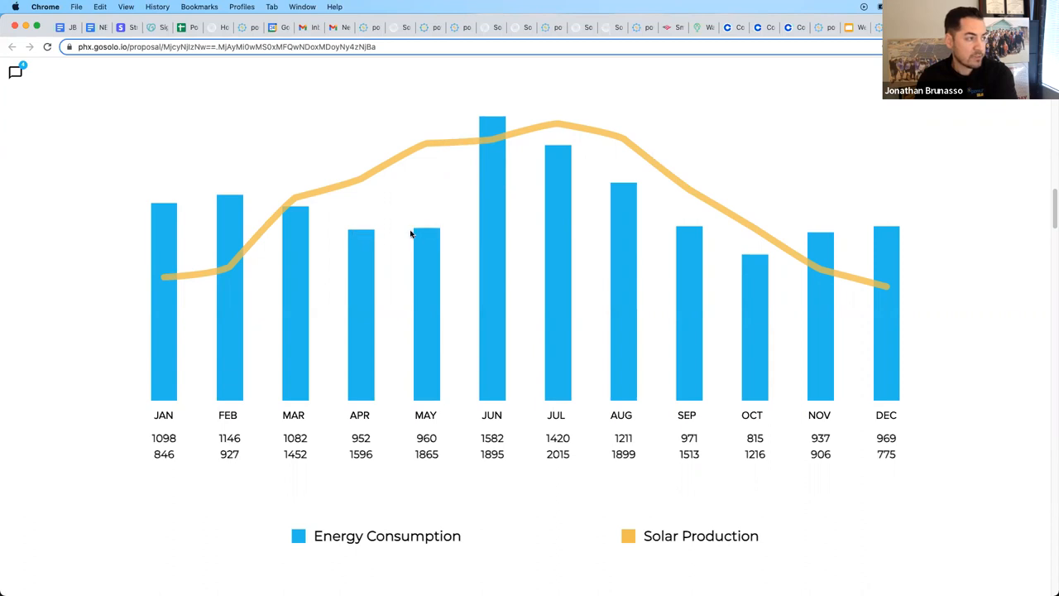
mouse_move(861, 229)
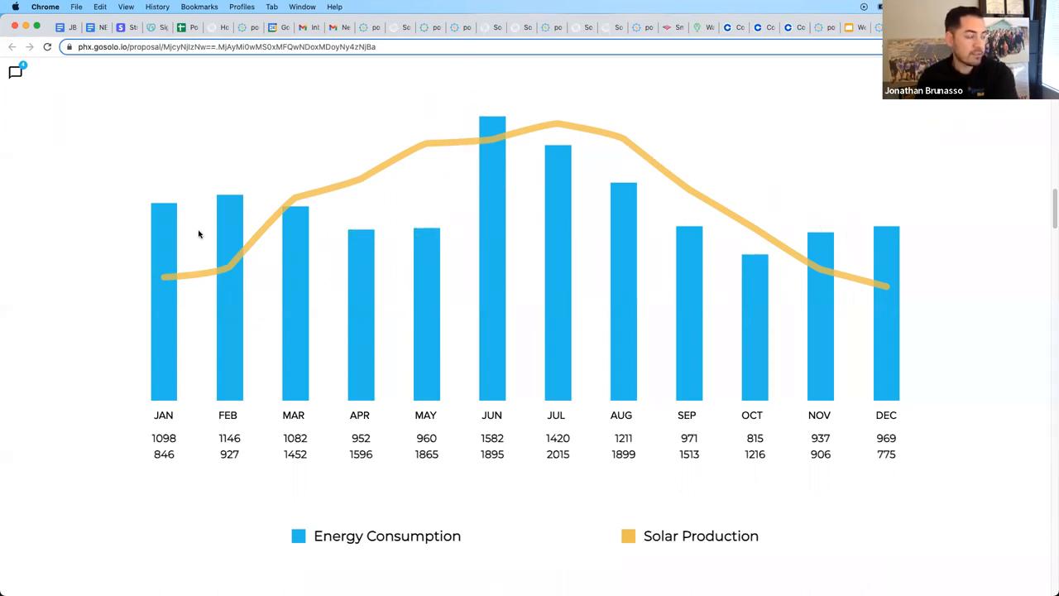
mouse_move(196, 221)
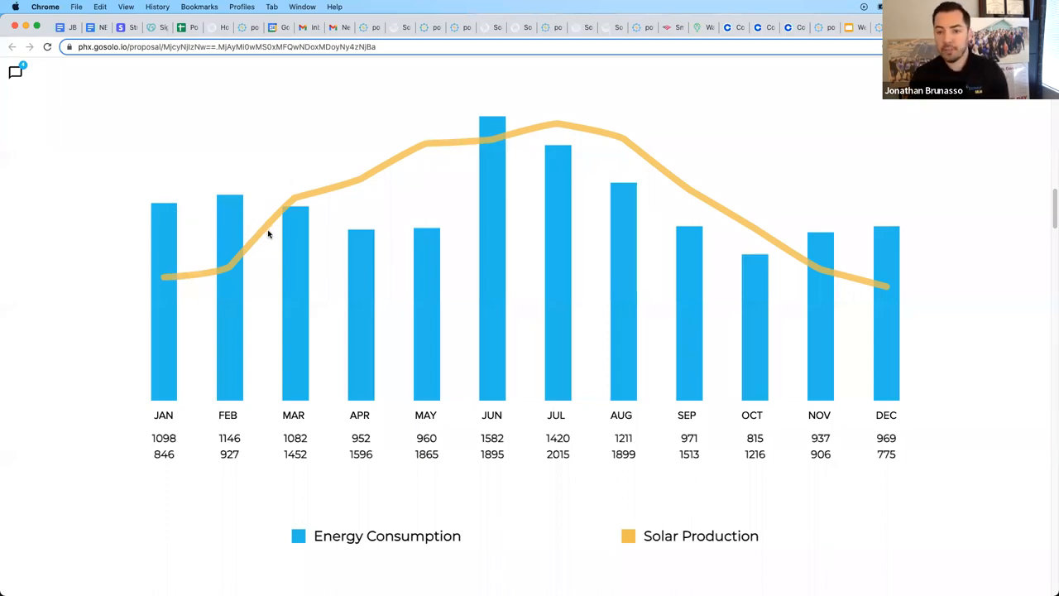
mouse_move(245, 212)
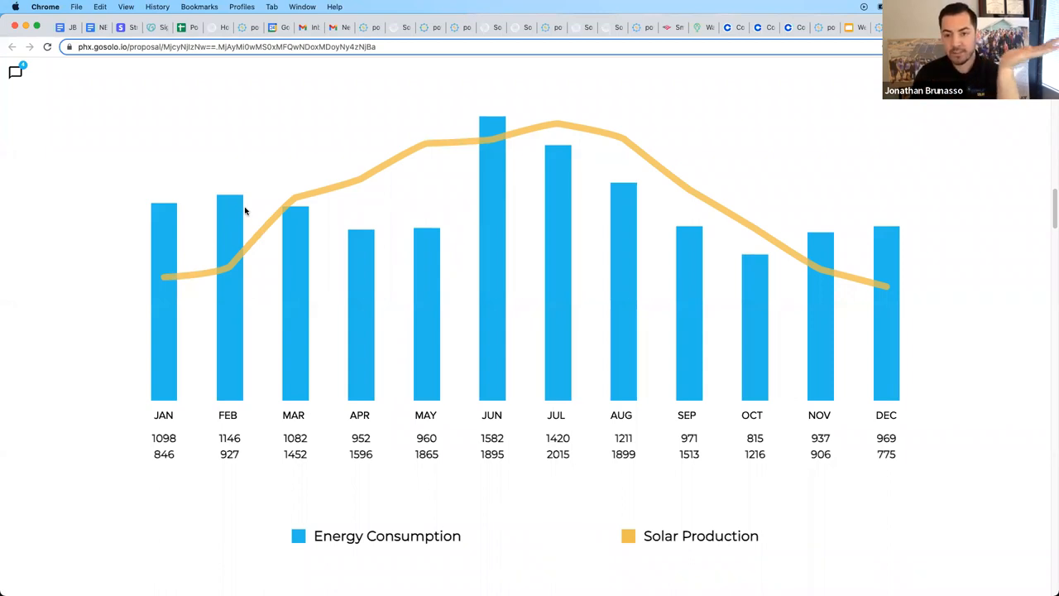
mouse_move(313, 202)
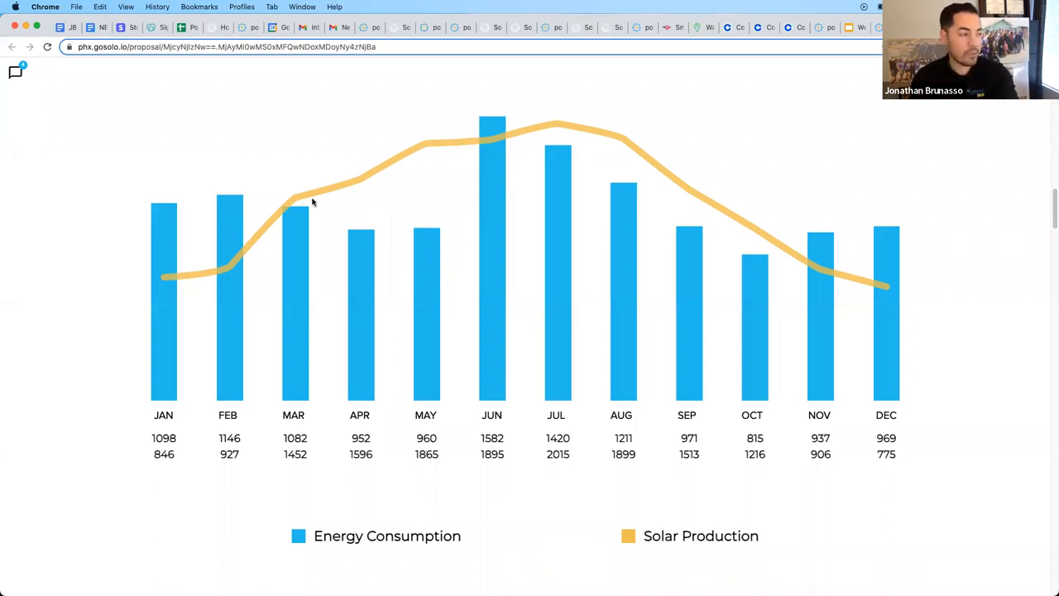
mouse_move(894, 300)
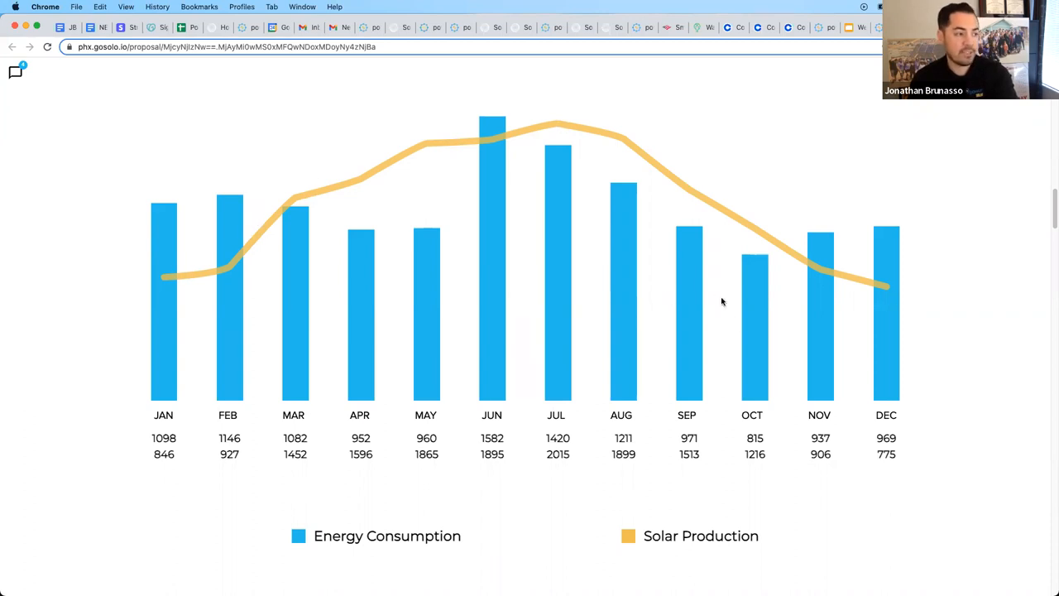
scroll(down, 3)
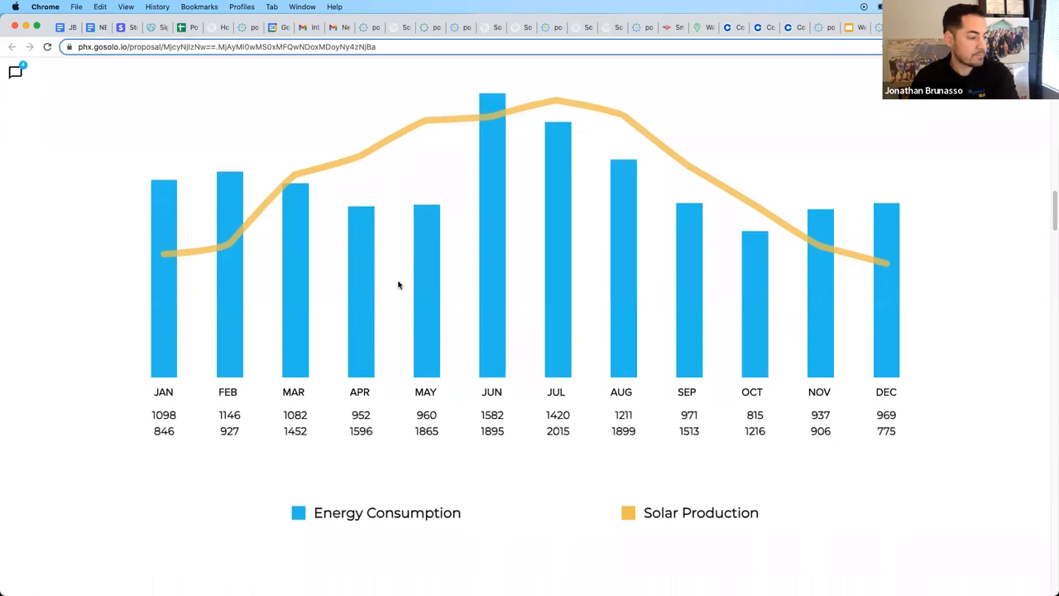
scroll(down, 3)
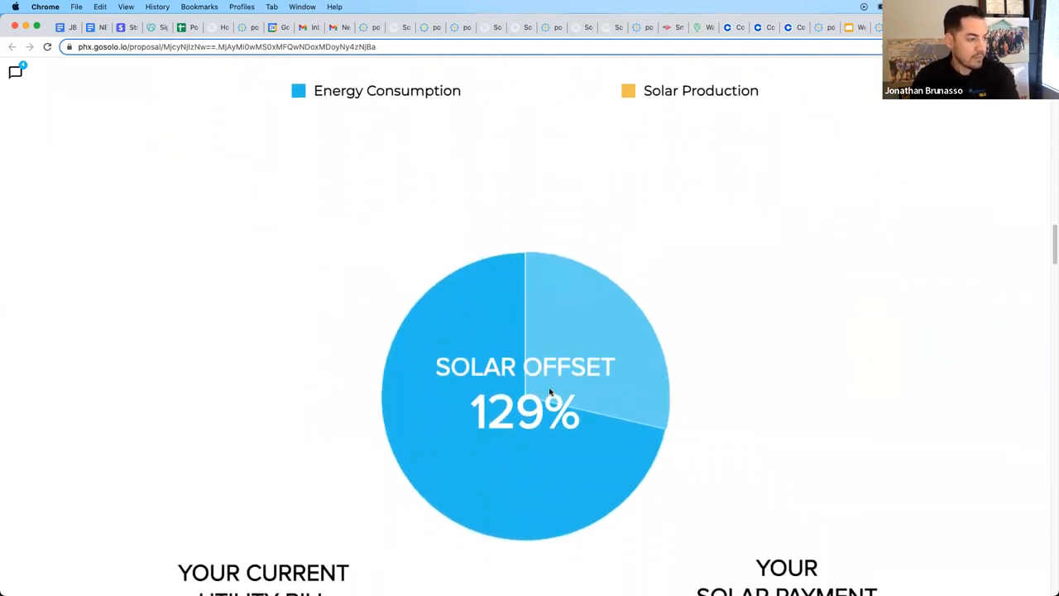
scroll(down, 3)
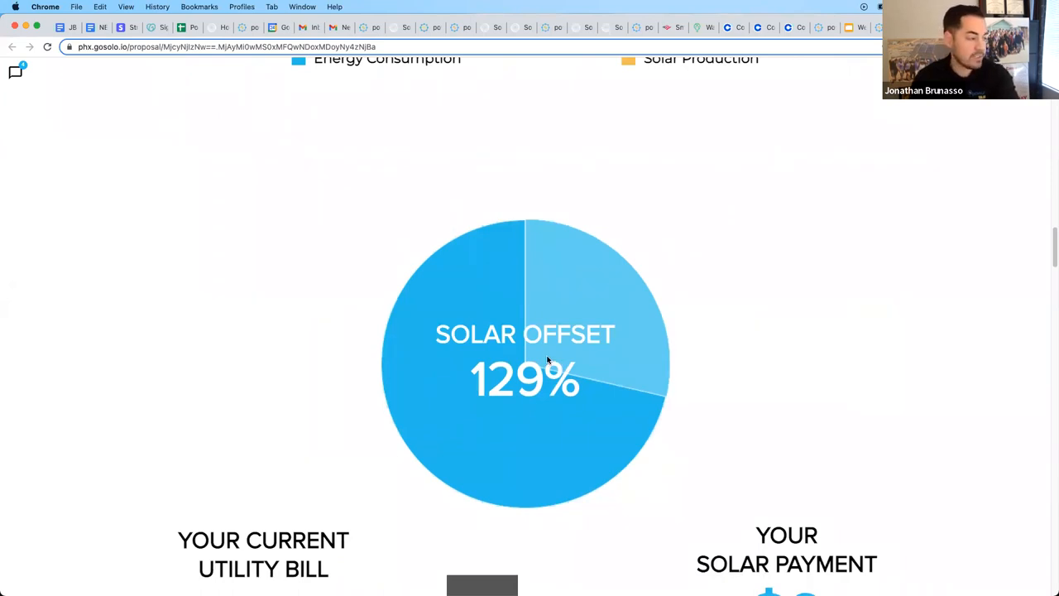
scroll(down, 3)
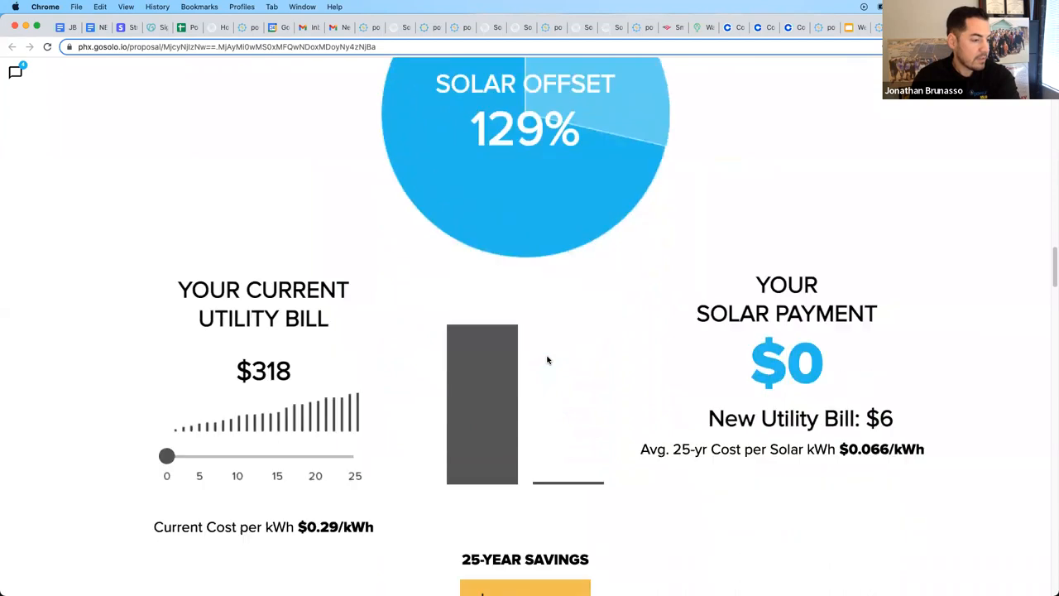
scroll(down, 3)
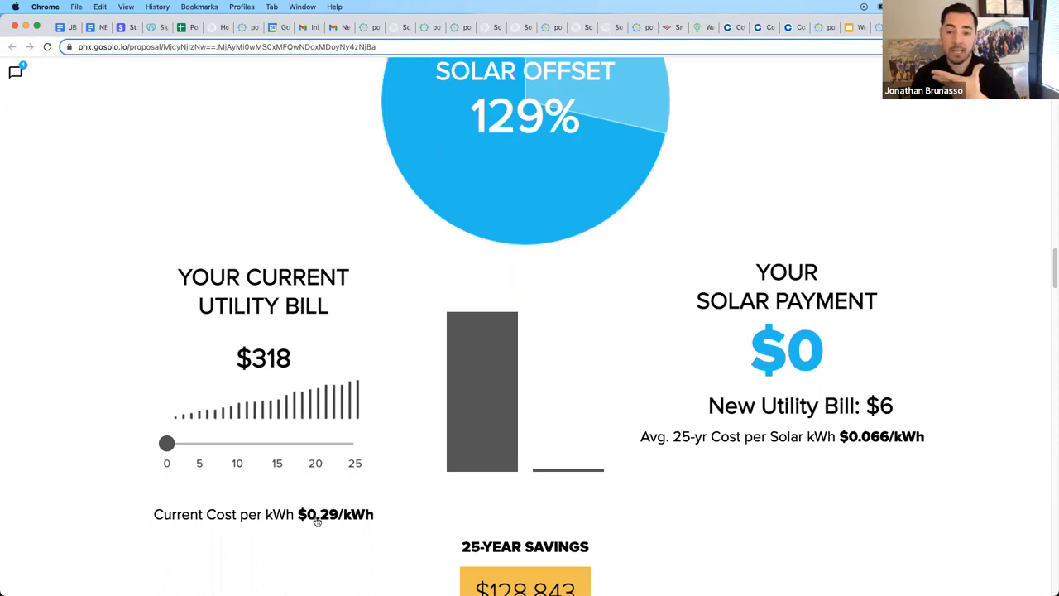
mouse_move(331, 523)
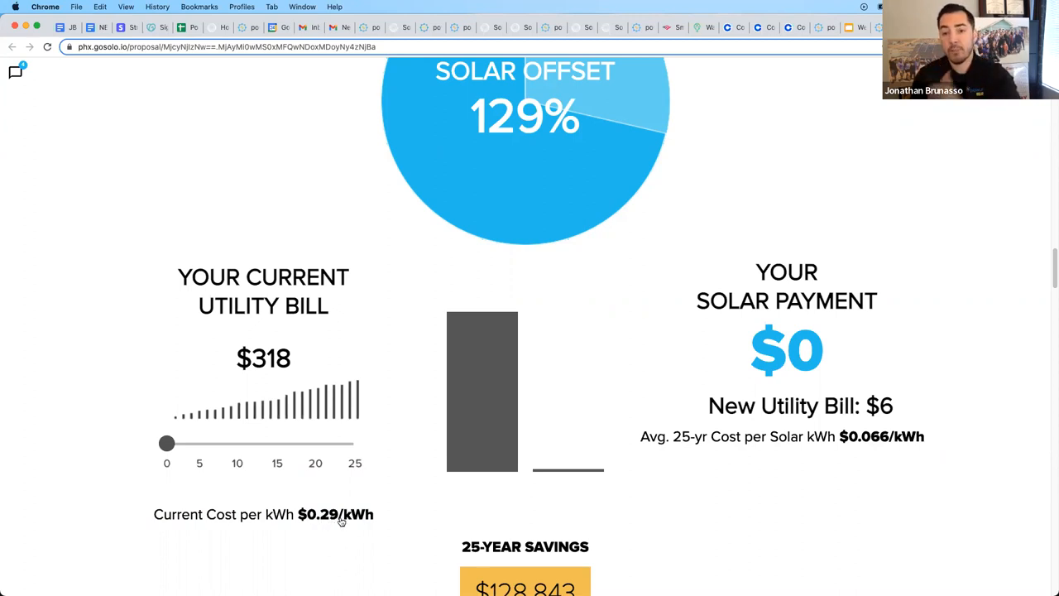
mouse_move(328, 523)
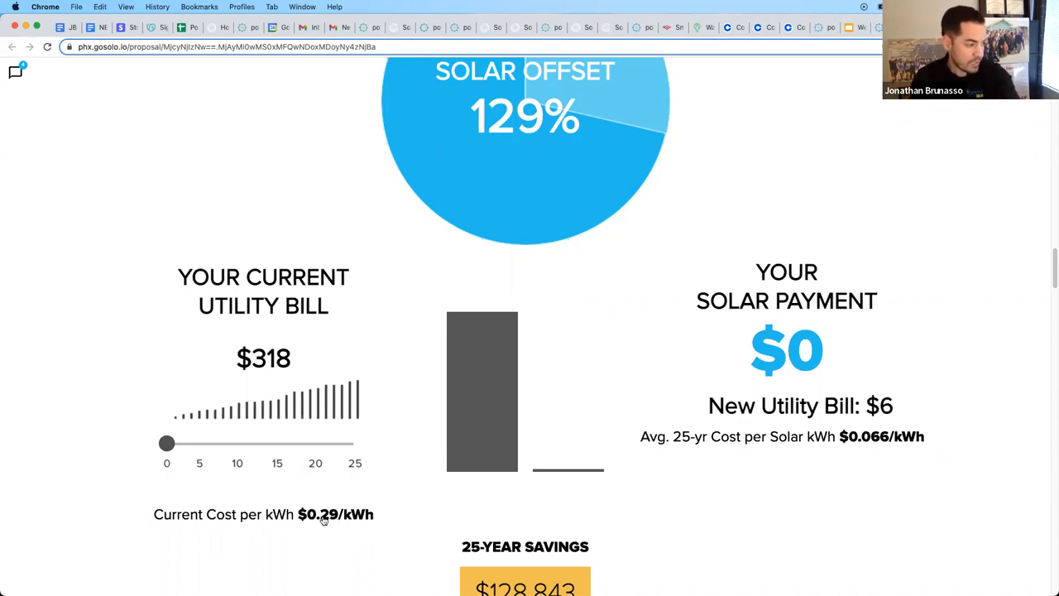
click(334, 513)
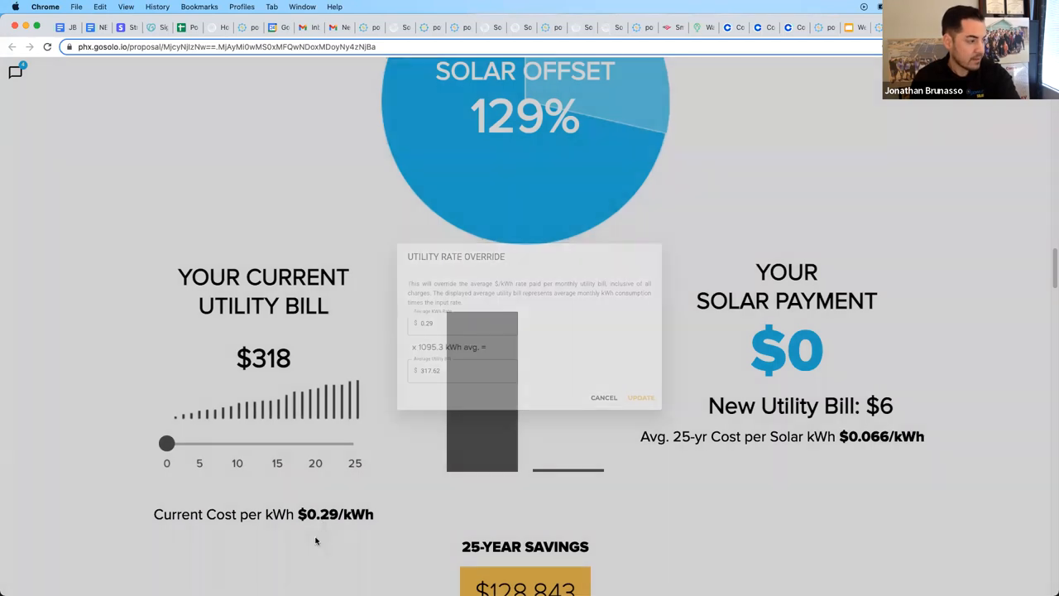
click(462, 323)
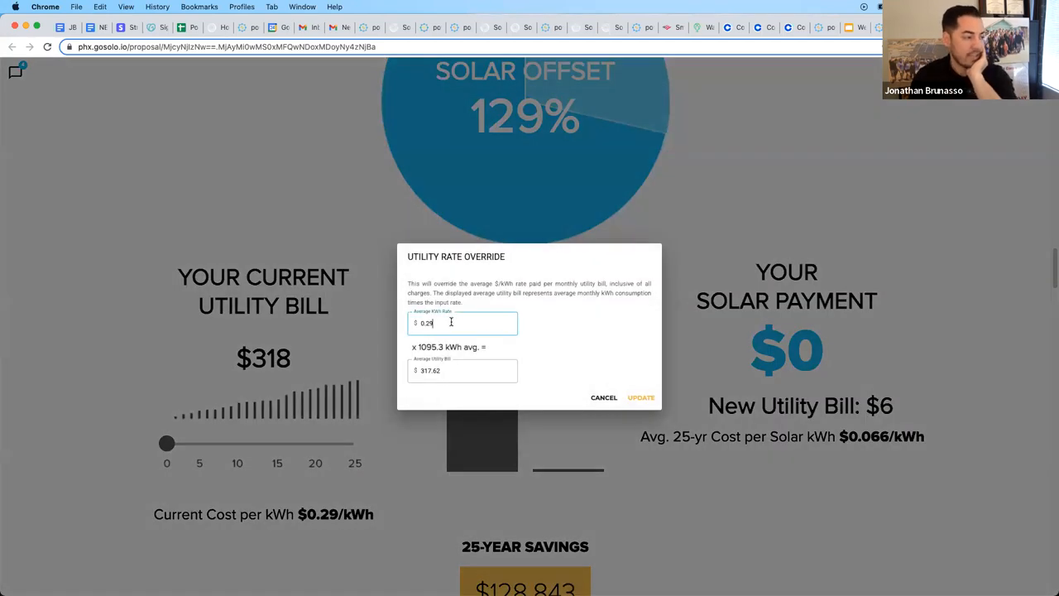
double_click(425, 322)
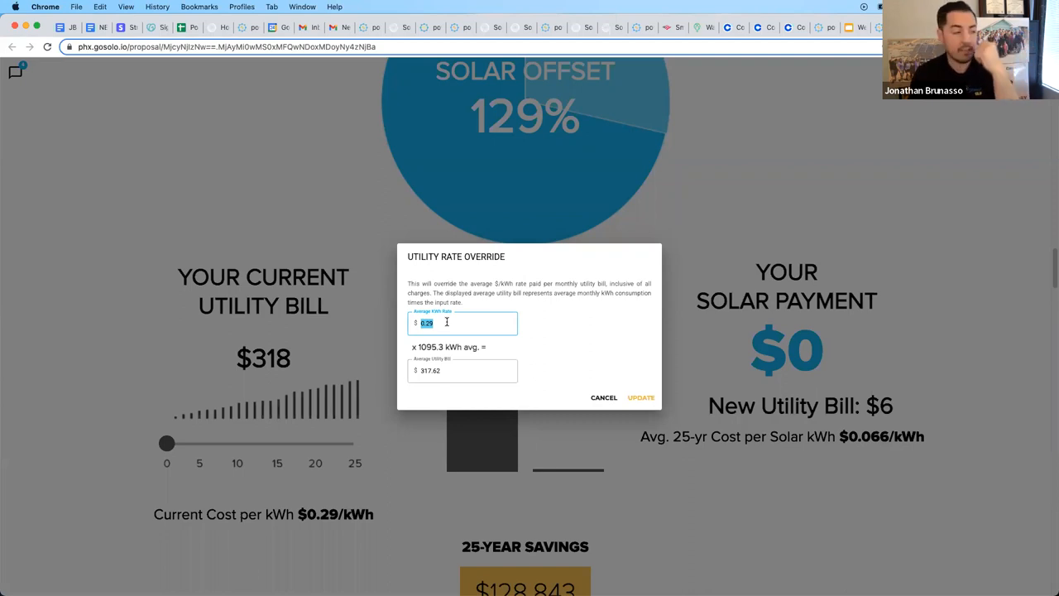
click(463, 371)
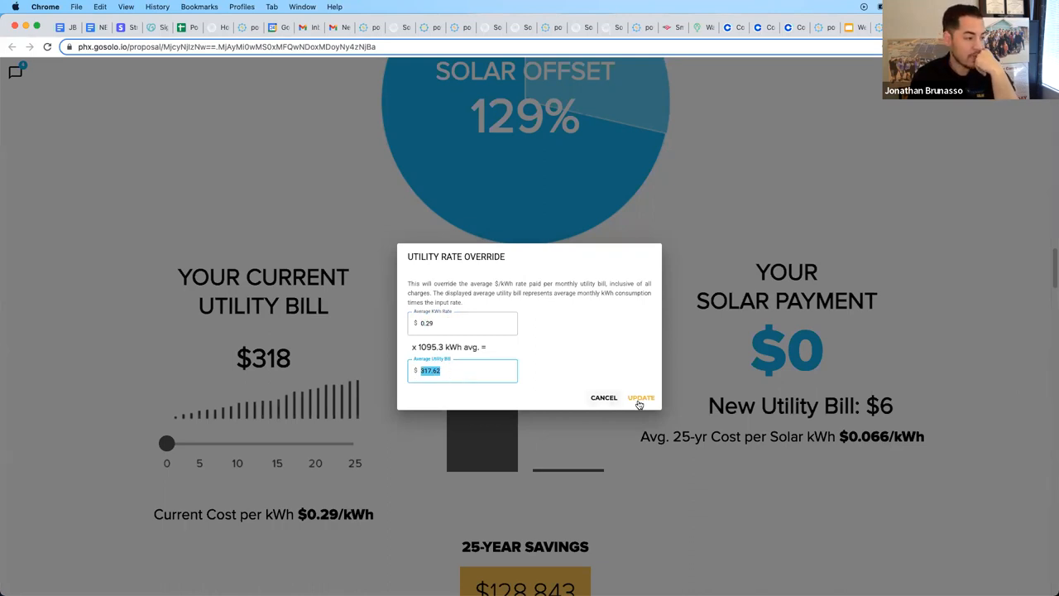
click(642, 397)
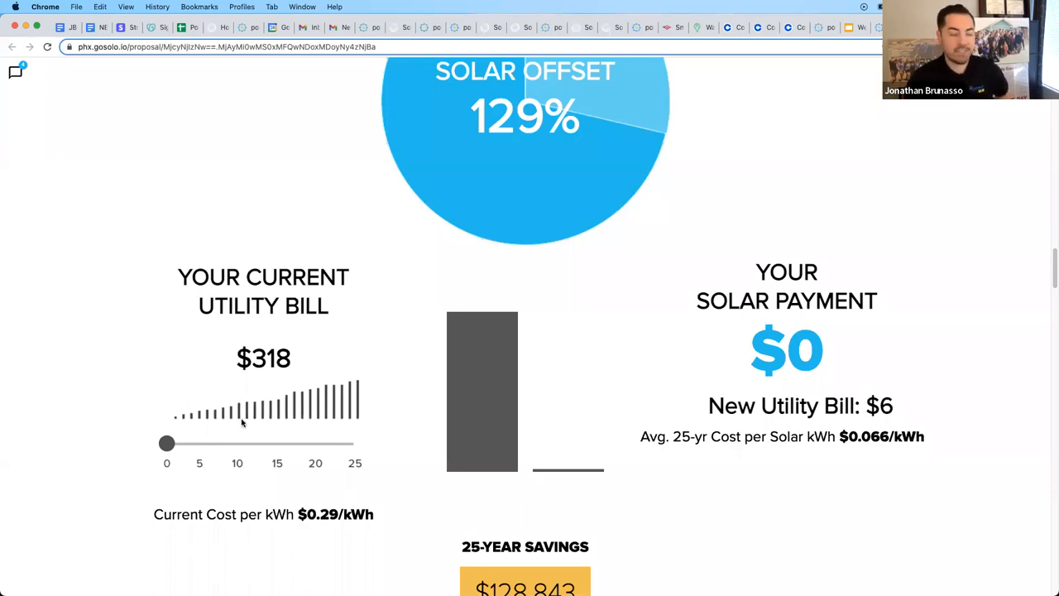
mouse_move(230, 416)
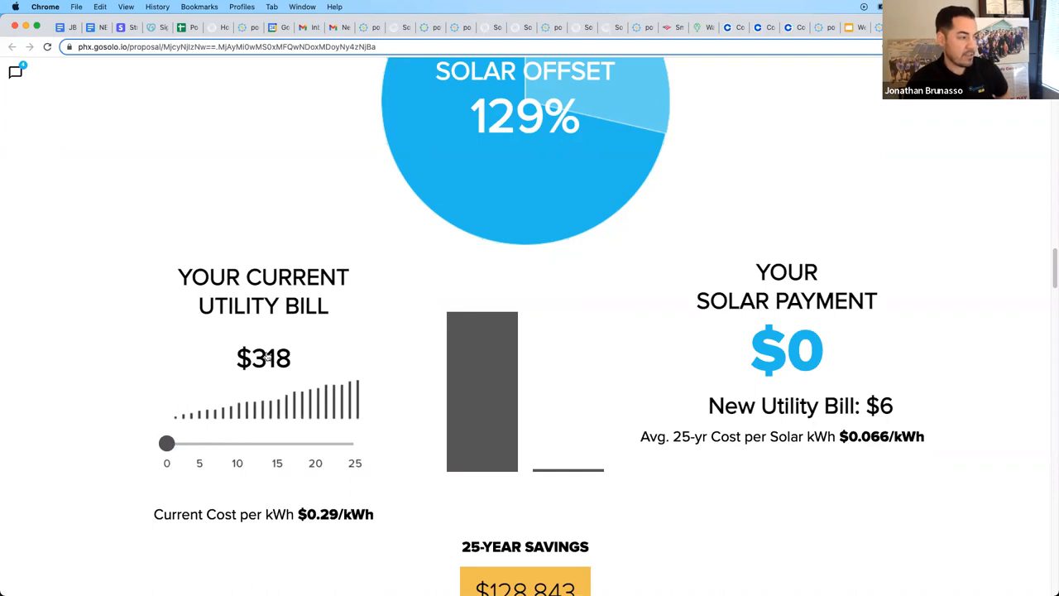
mouse_move(202, 437)
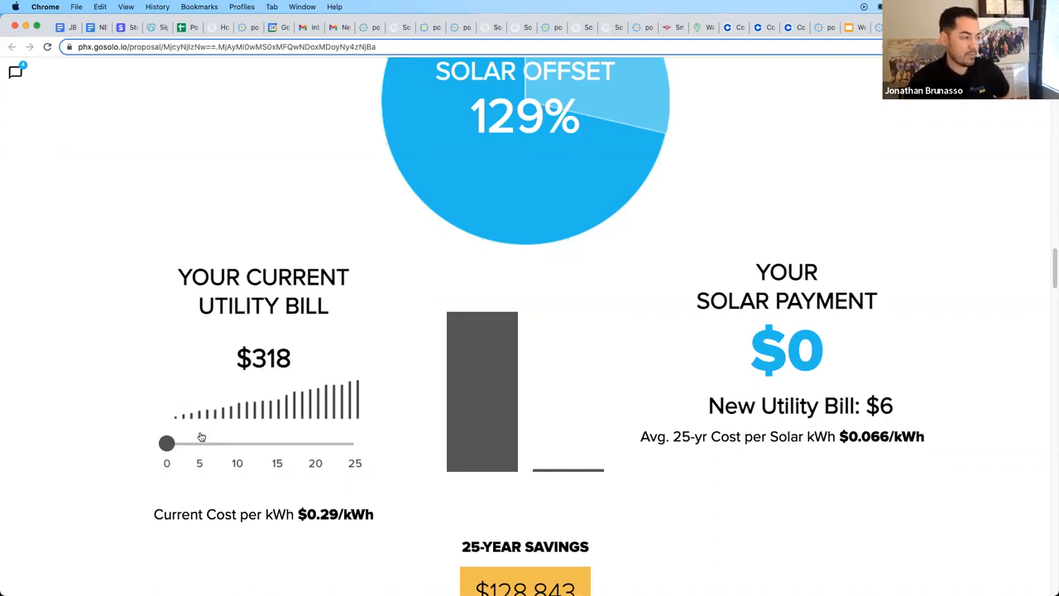
drag(166, 444, 205, 443)
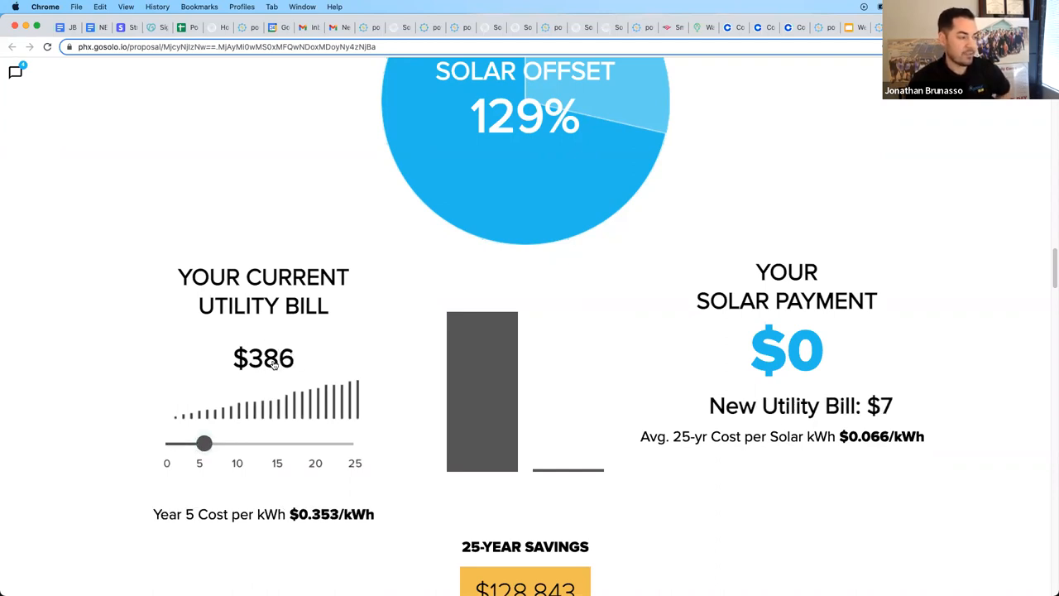
drag(206, 444, 242, 444)
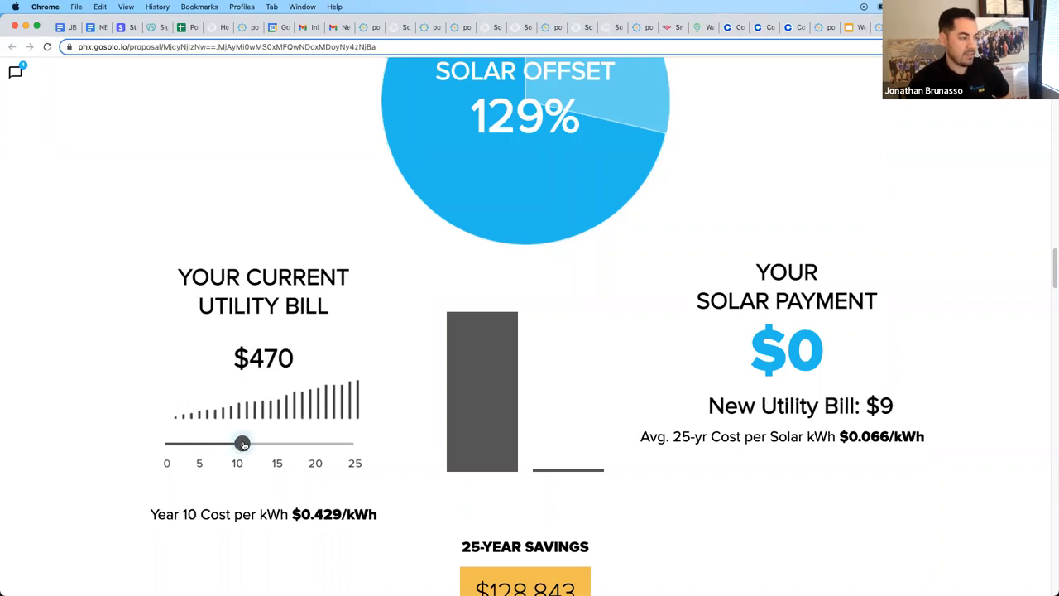
drag(242, 443, 280, 444)
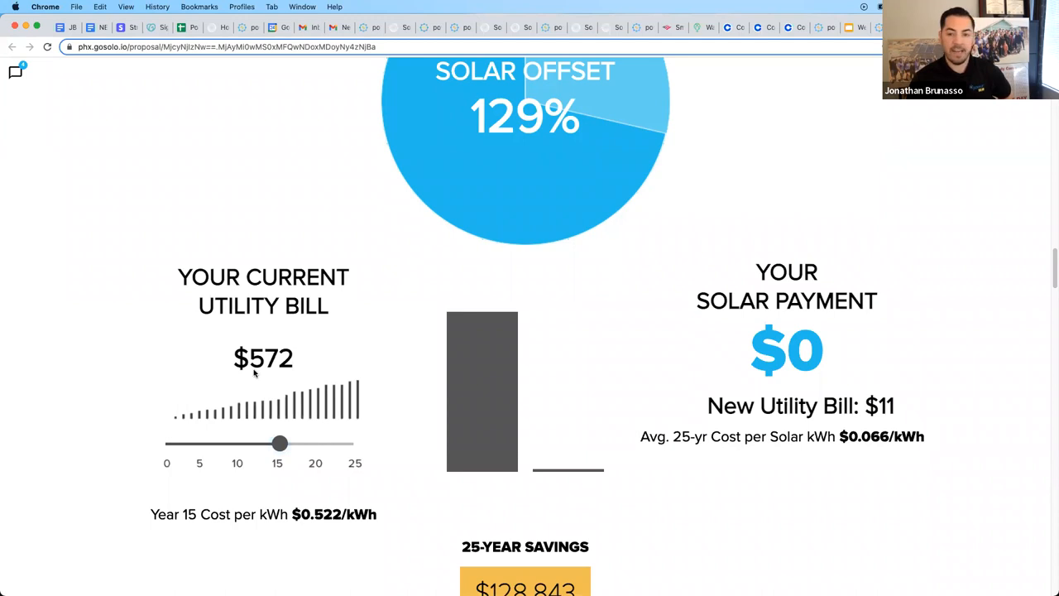
mouse_move(279, 381)
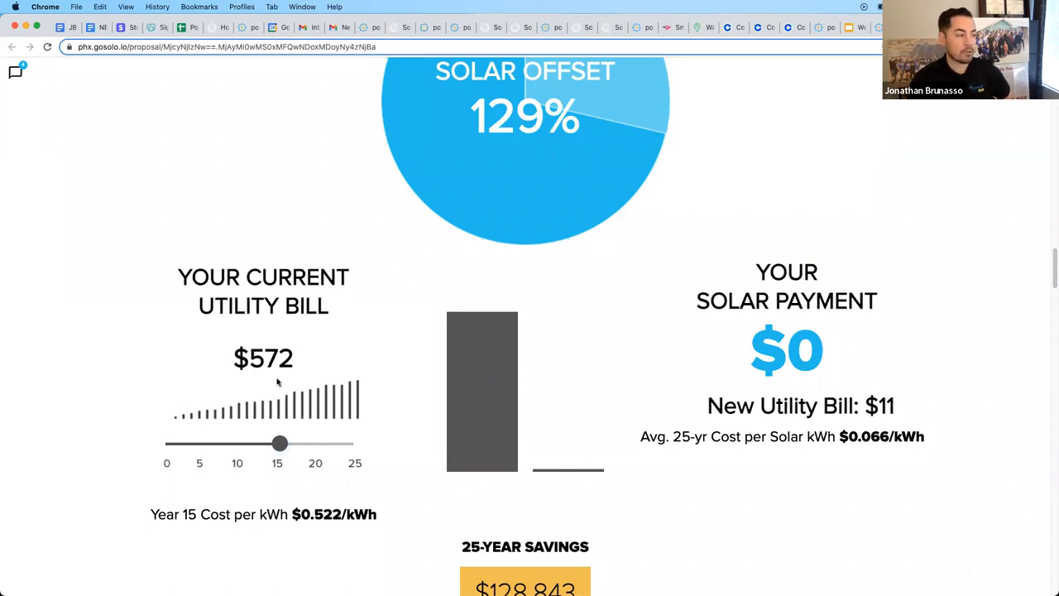
mouse_move(218, 427)
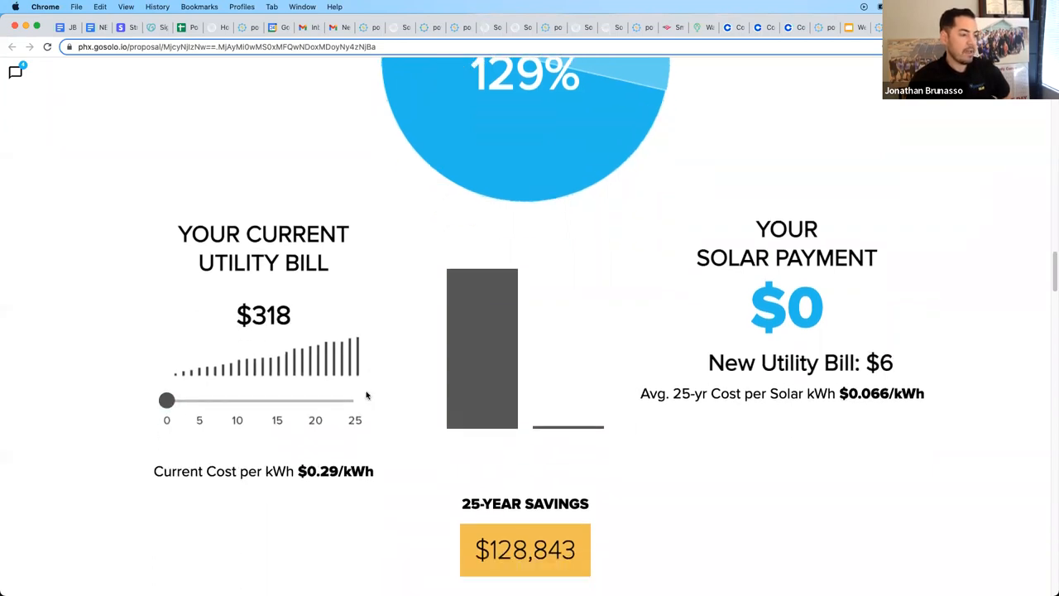
scroll(down, 3)
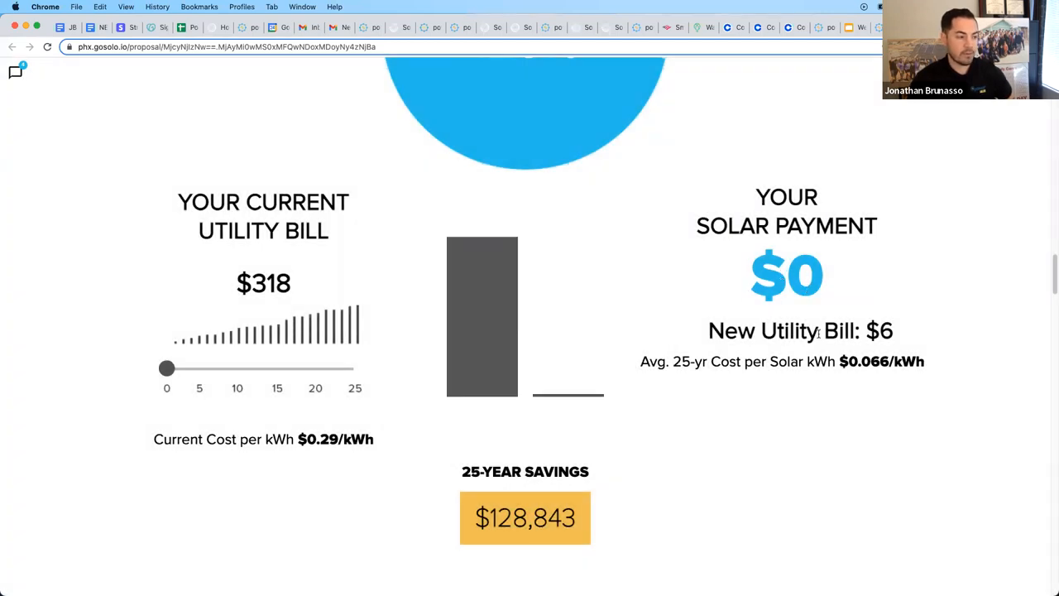
scroll(down, 3)
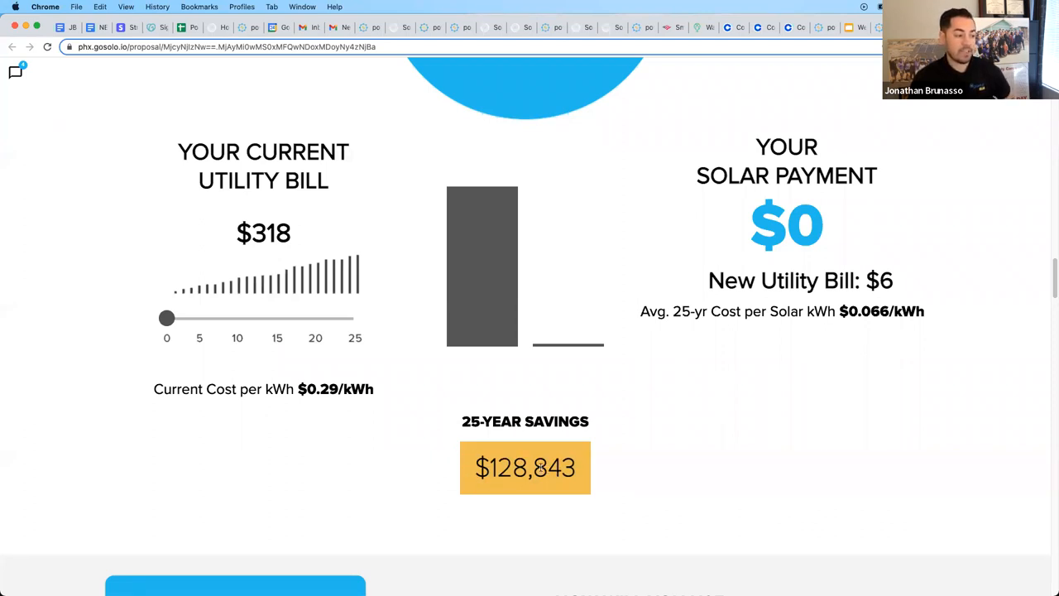
scroll(down, 3)
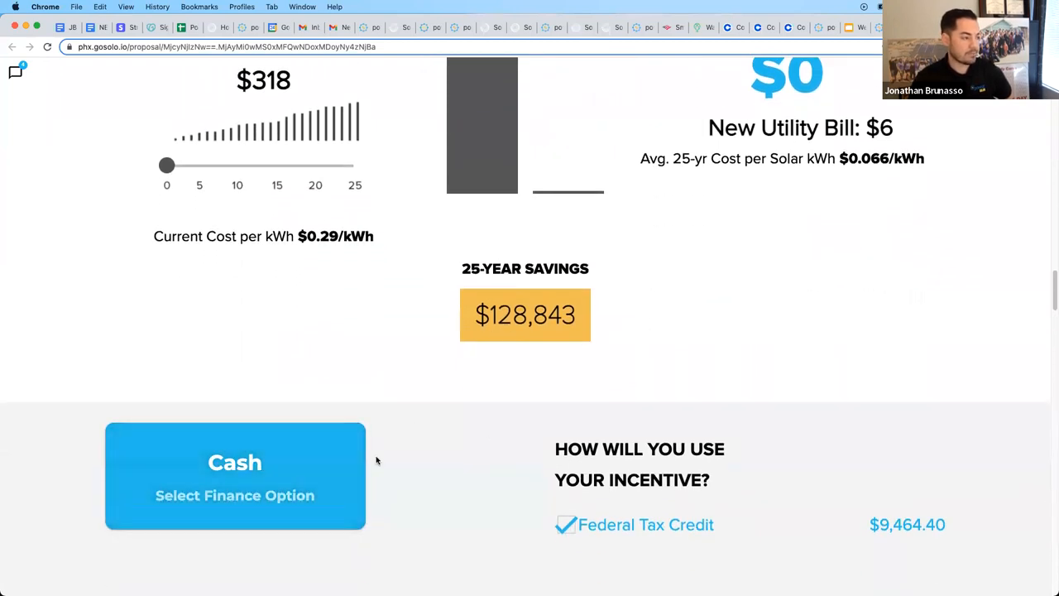
scroll(down, 3)
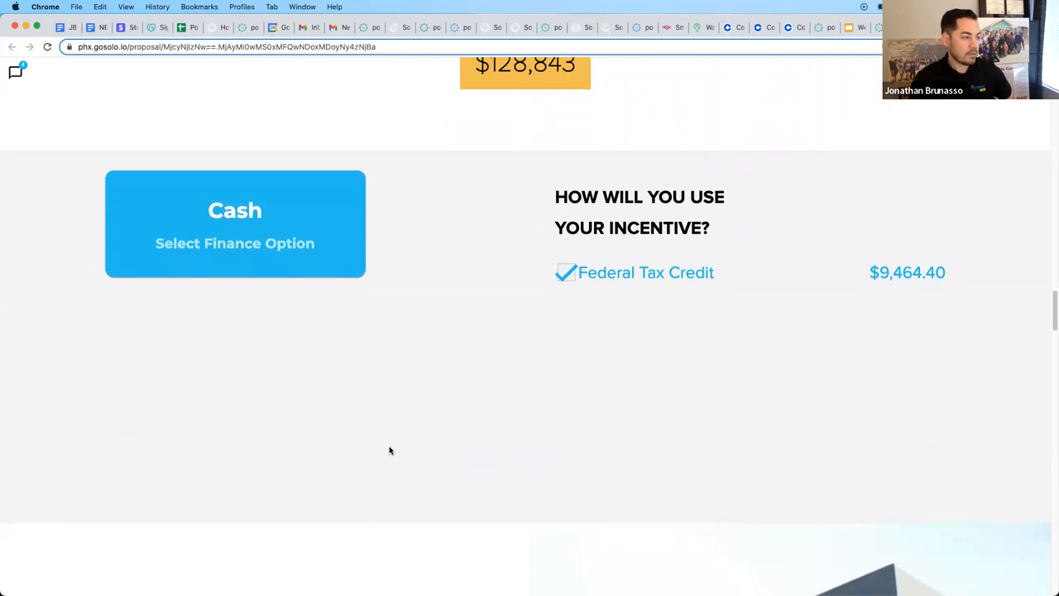
scroll(down, 3)
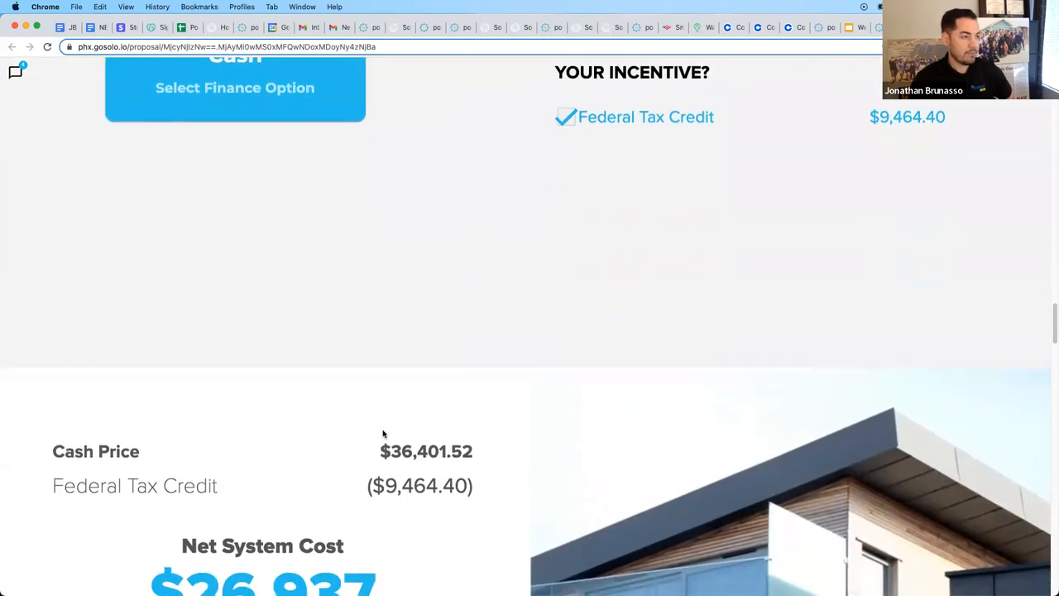
scroll(down, 3)
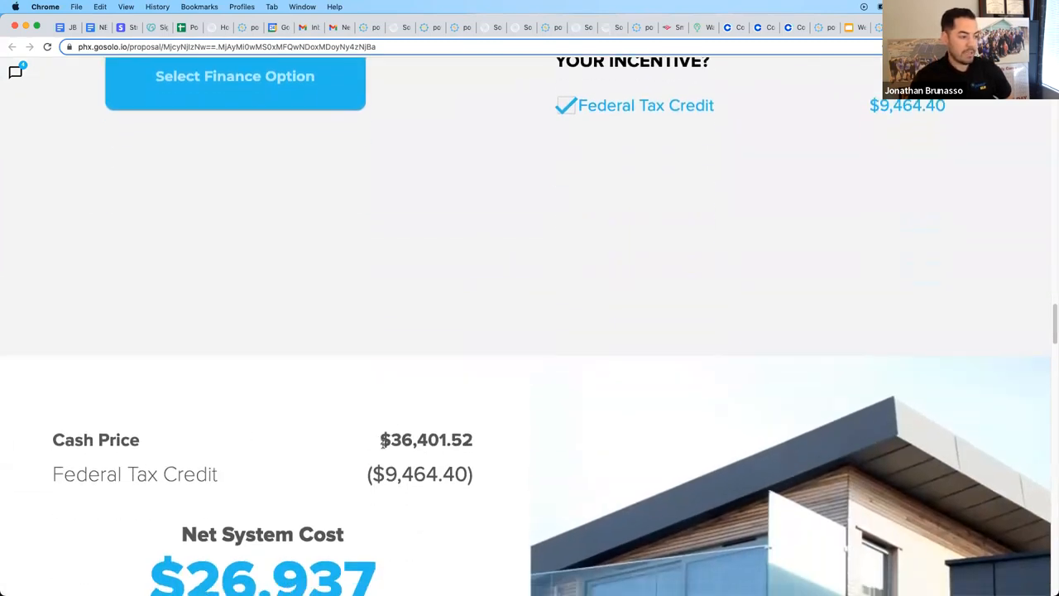
double_click(417, 440)
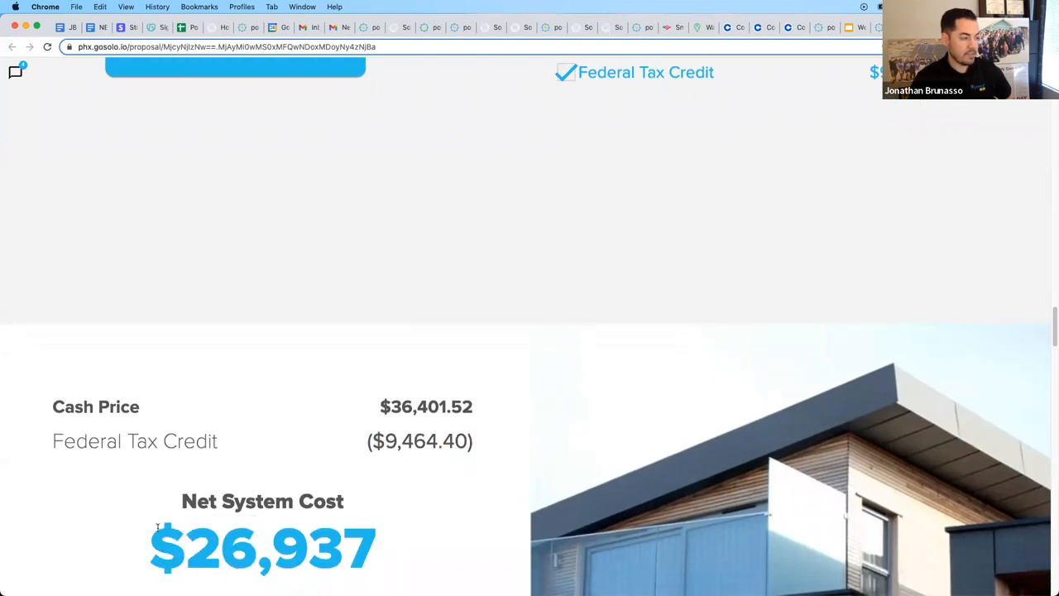
mouse_move(405, 497)
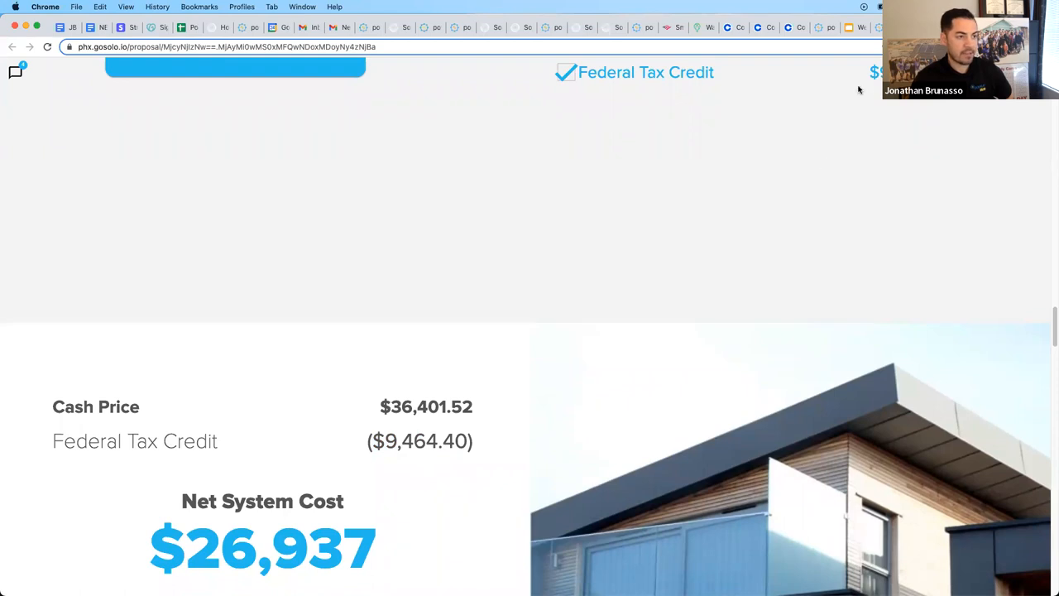
scroll(down, 3)
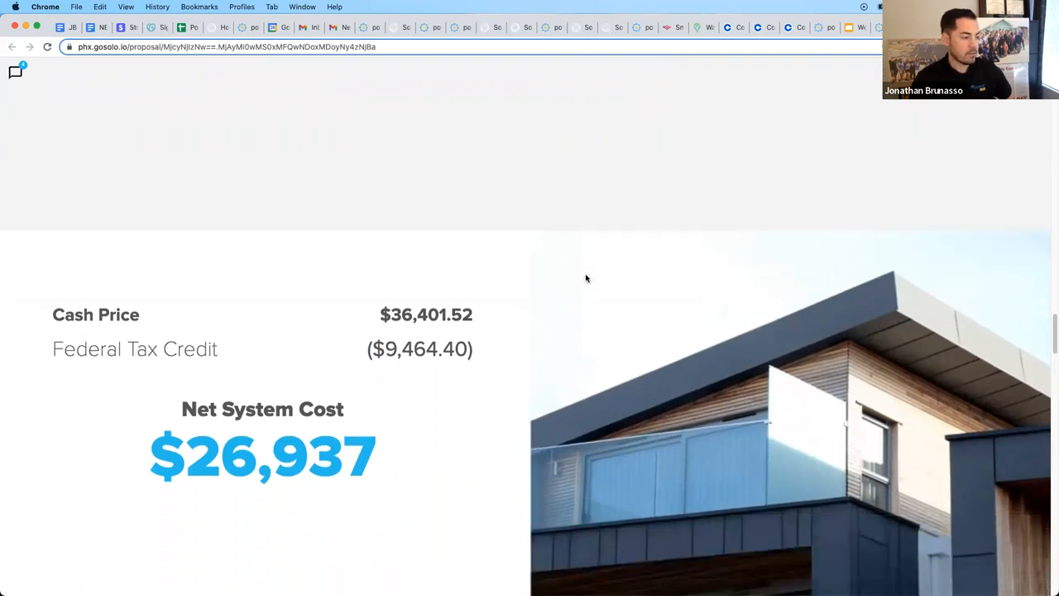
scroll(down, 3)
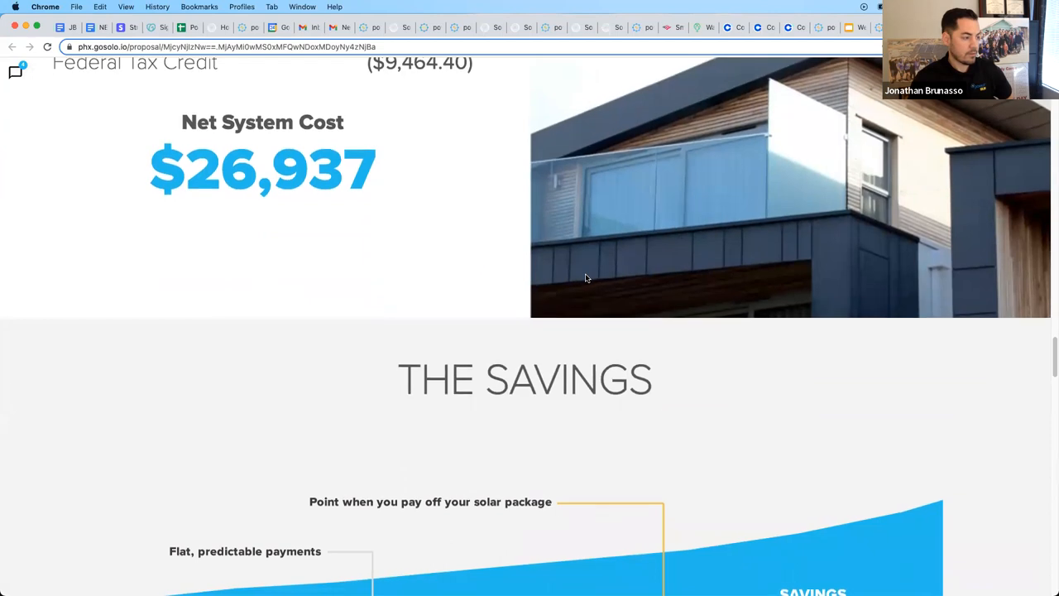
scroll(down, 3)
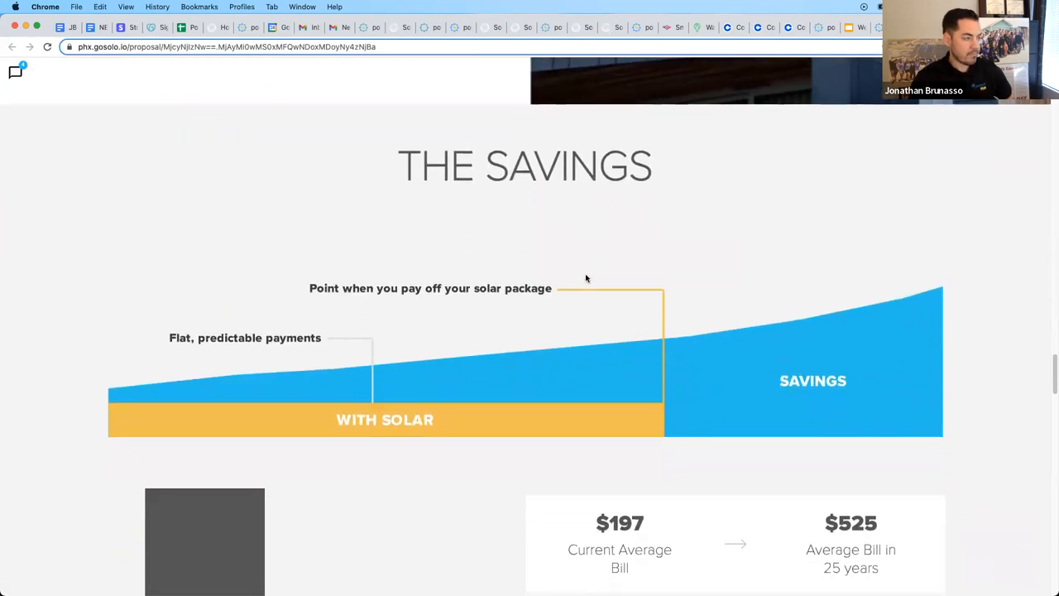
scroll(down, 3)
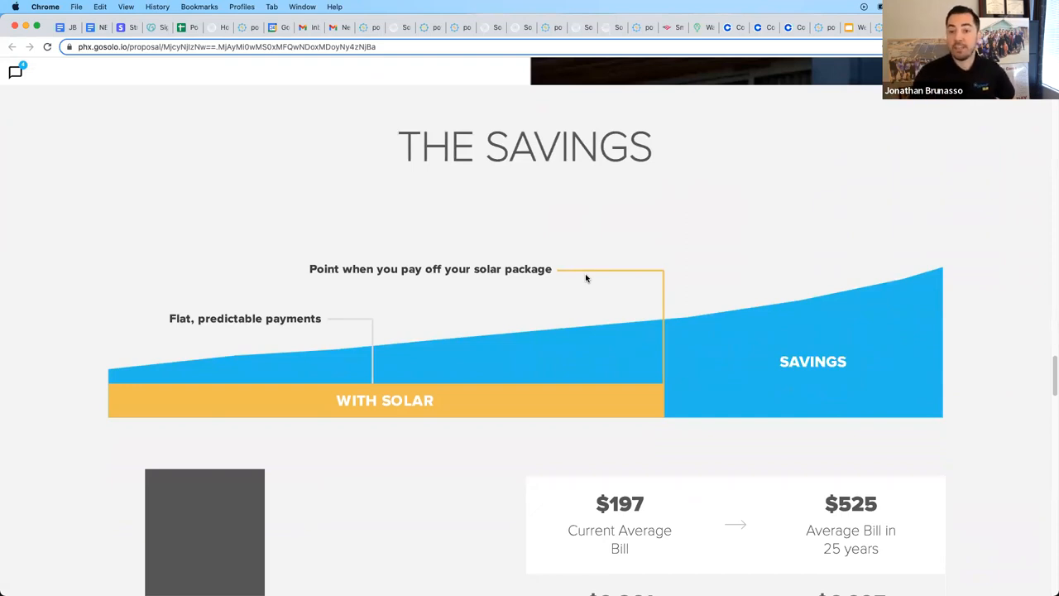
mouse_move(132, 374)
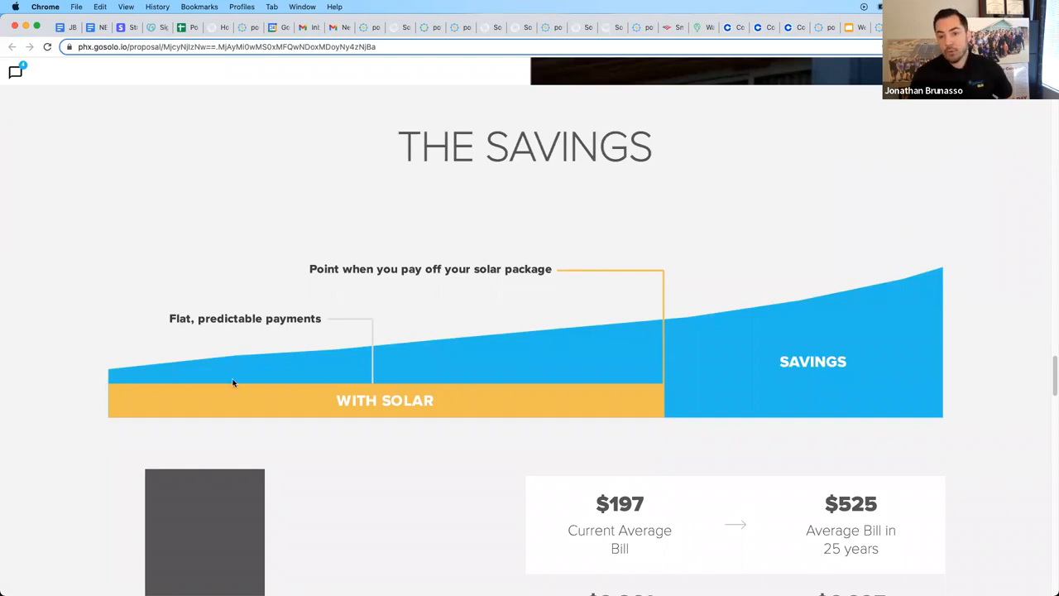
mouse_move(238, 387)
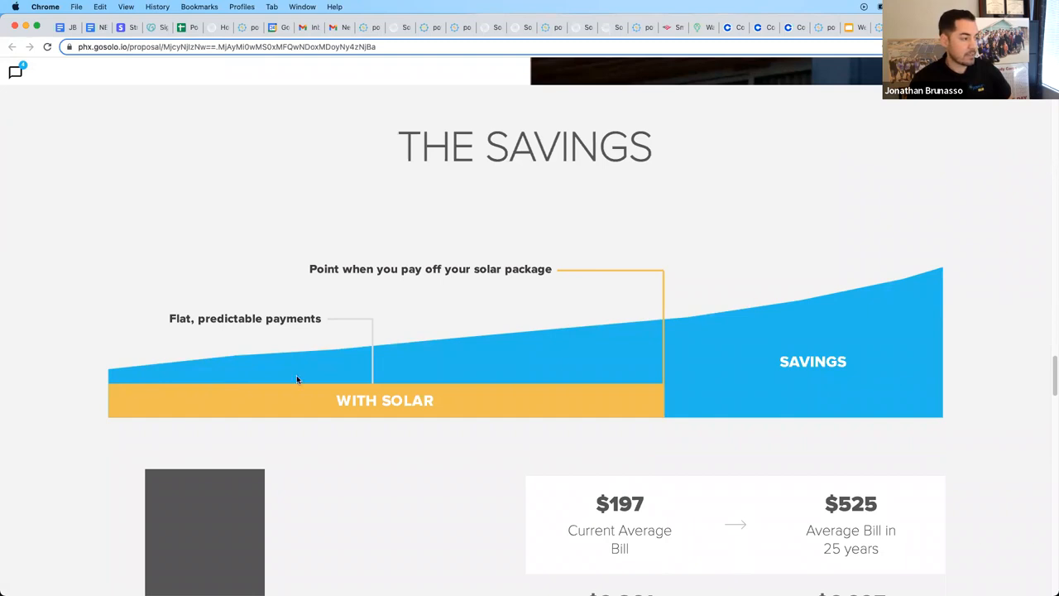
mouse_move(139, 373)
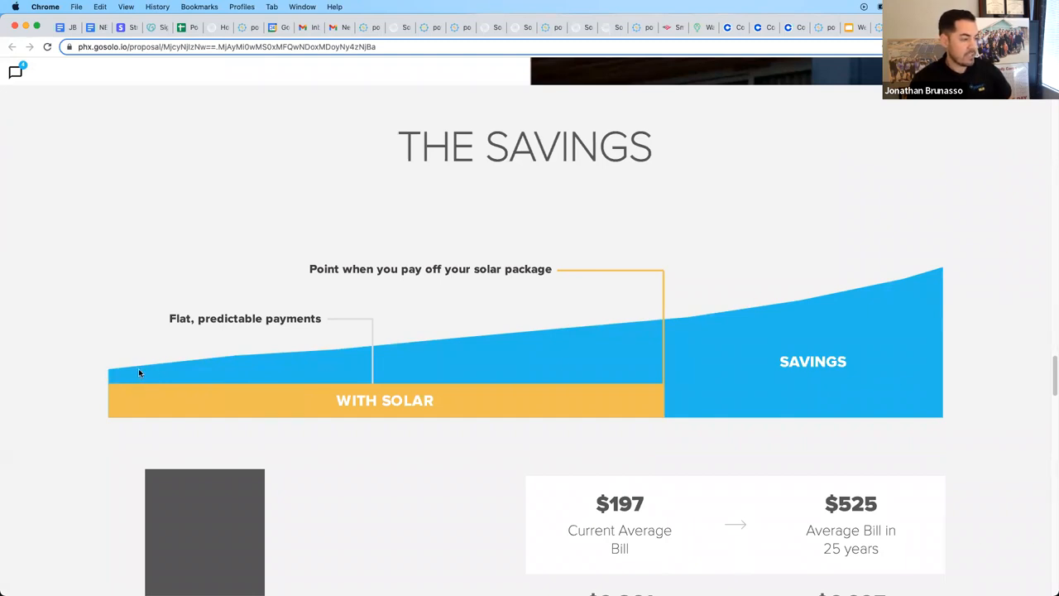
mouse_move(712, 334)
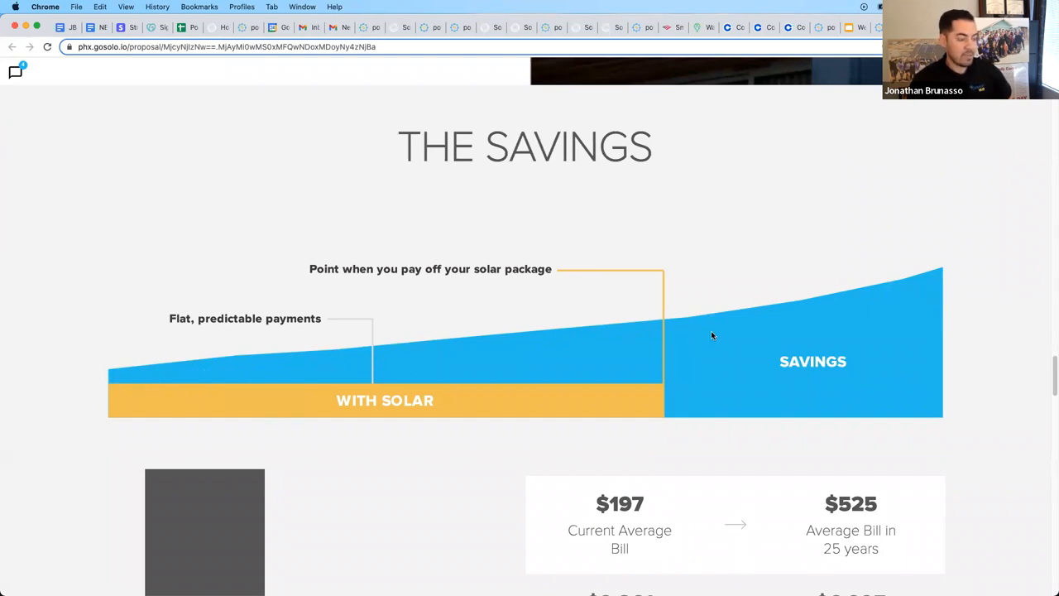
mouse_move(664, 424)
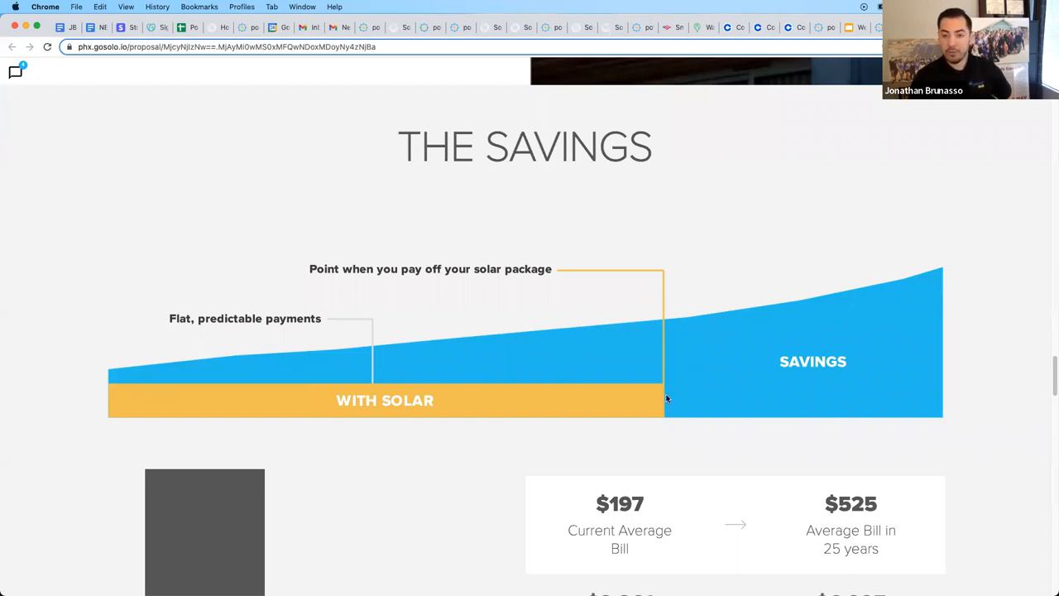
mouse_move(626, 404)
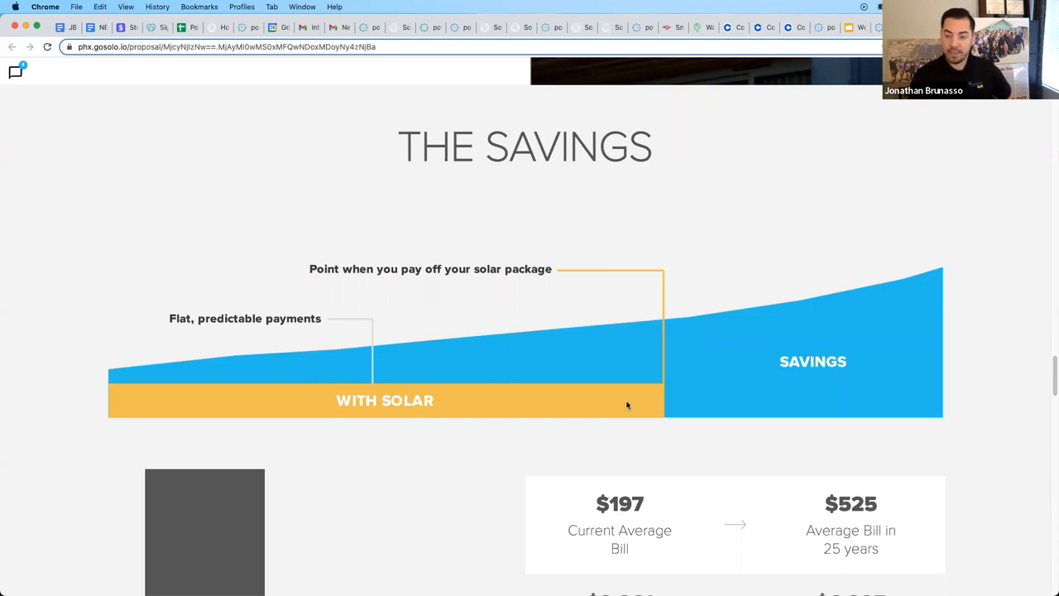
mouse_move(649, 384)
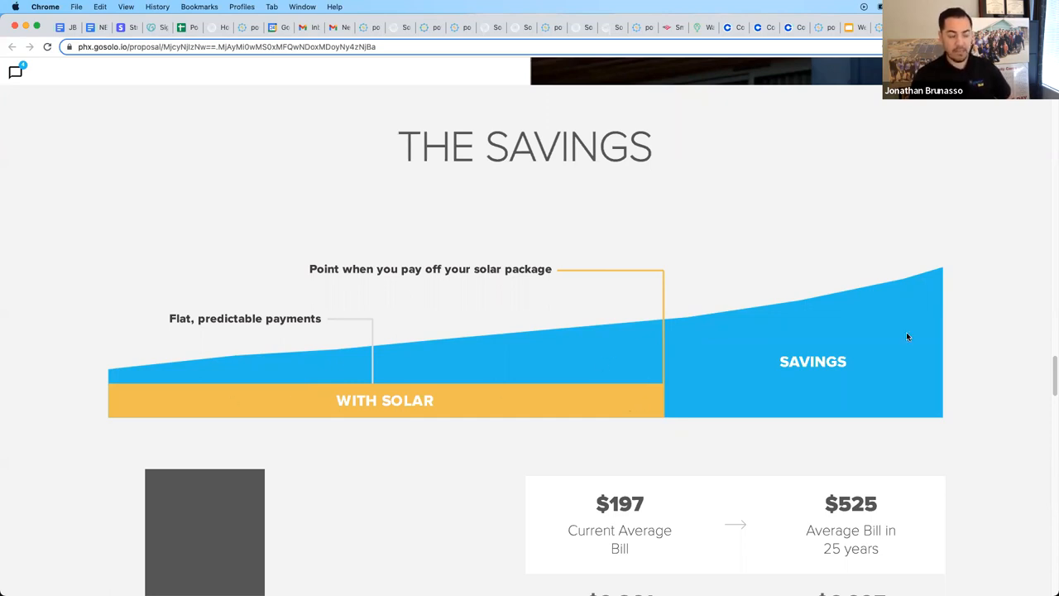
scroll(down, 3)
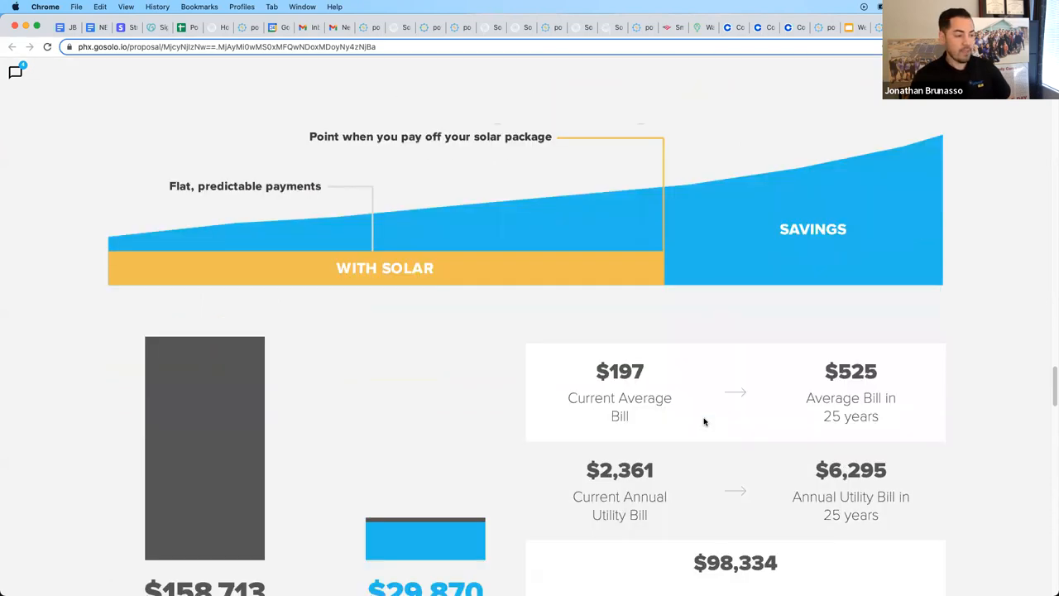
scroll(down, 3)
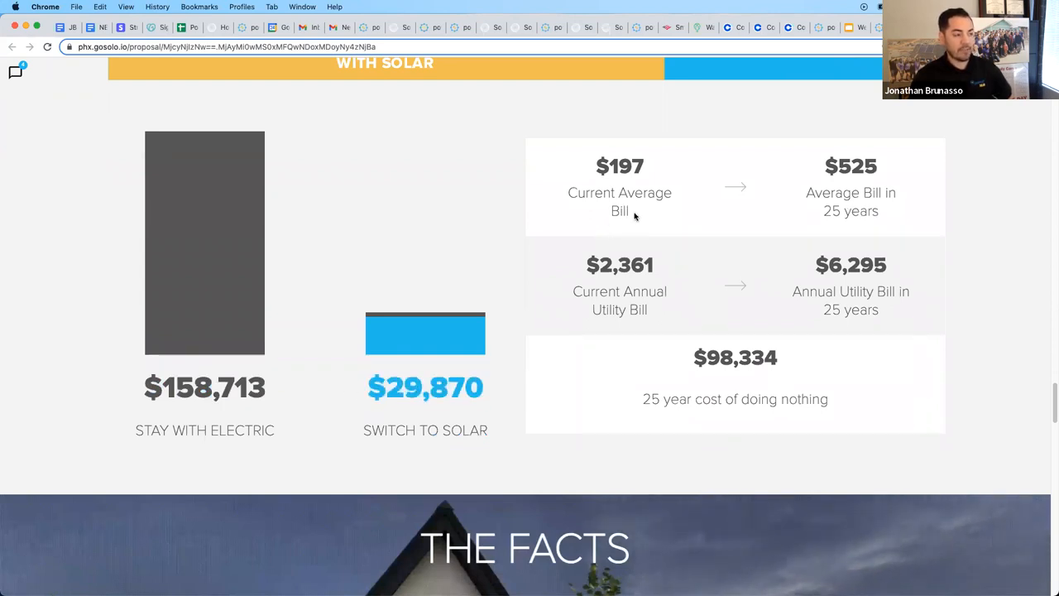
mouse_move(633, 192)
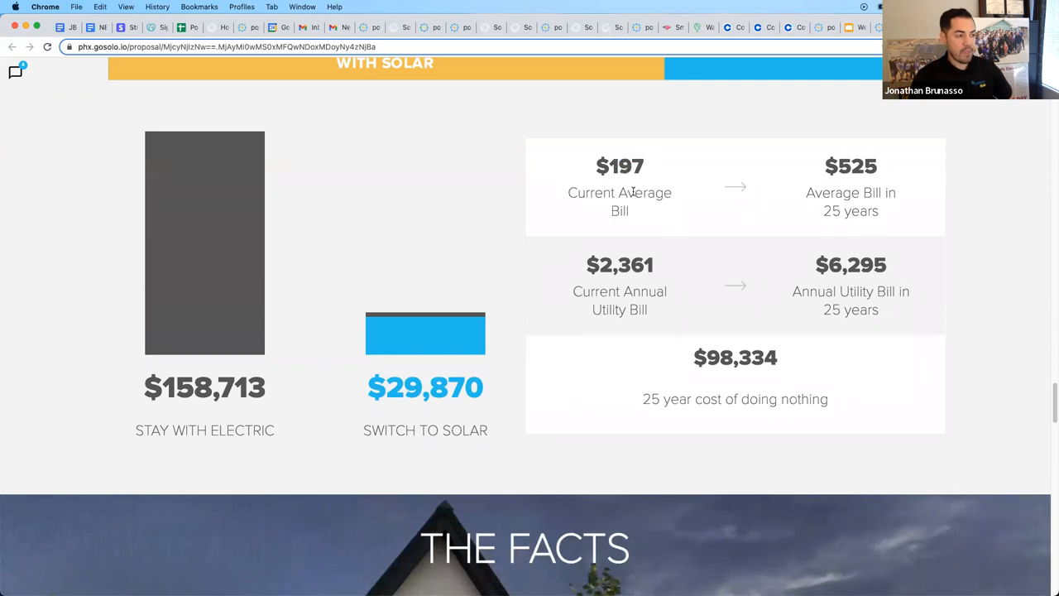
mouse_move(890, 225)
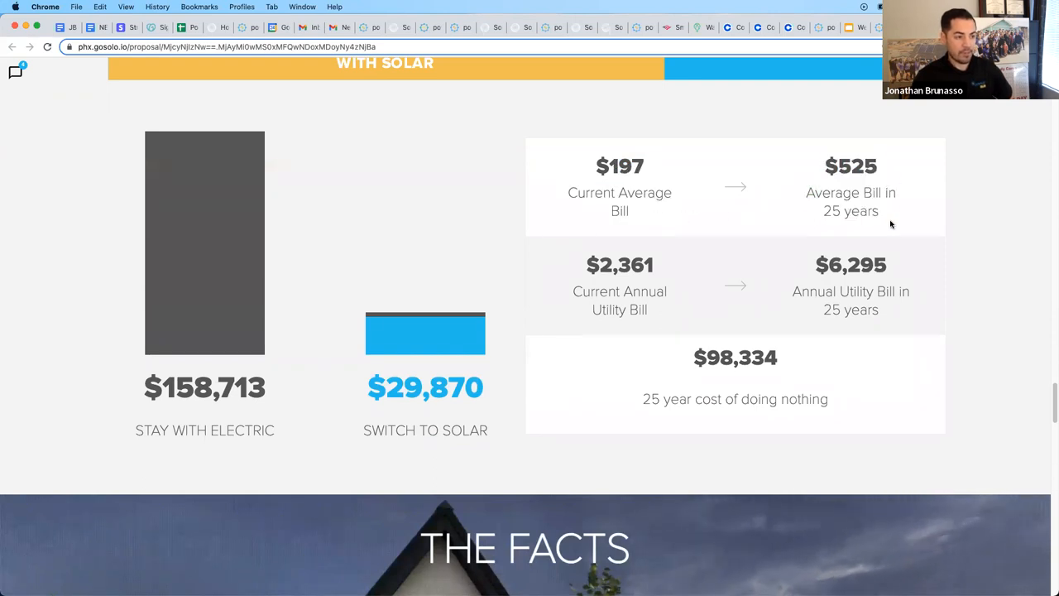
double_click(742, 357)
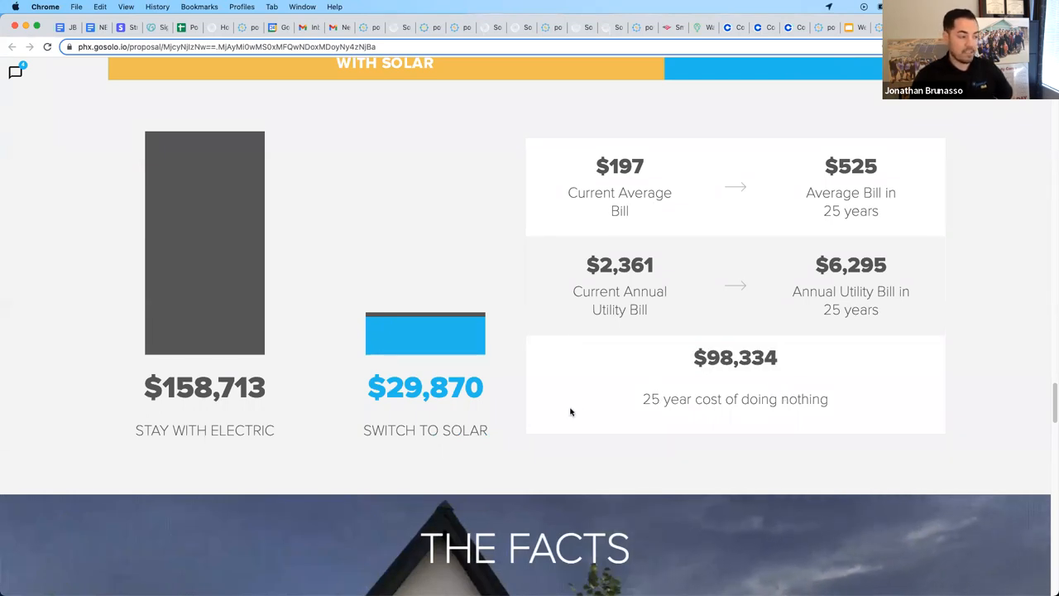
scroll(down, 3)
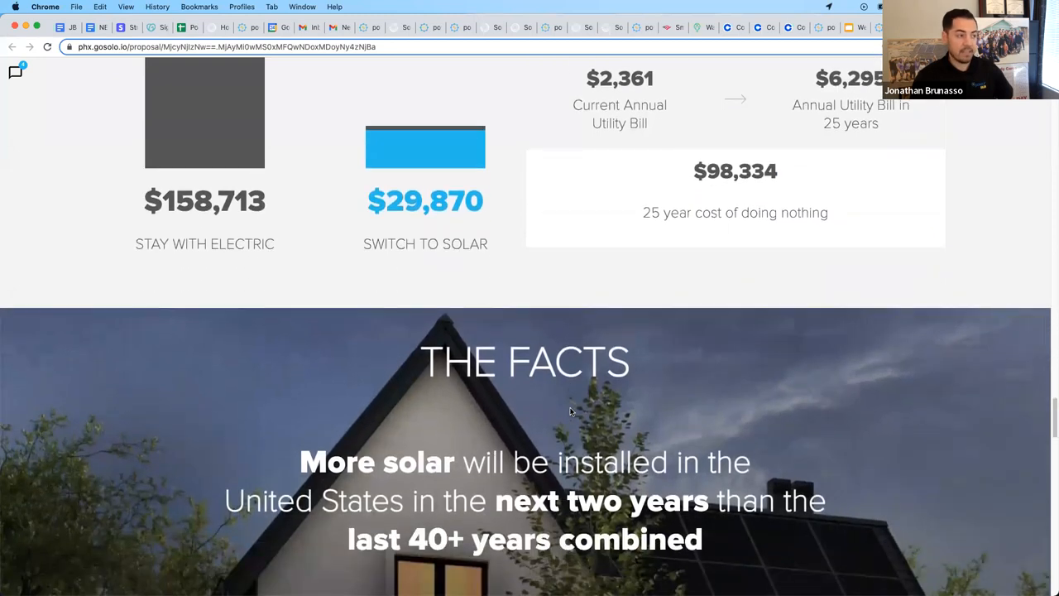
Step: Scroll down to the facts section with the $46,480 home-value estimate and its source link
scroll(down, 3)
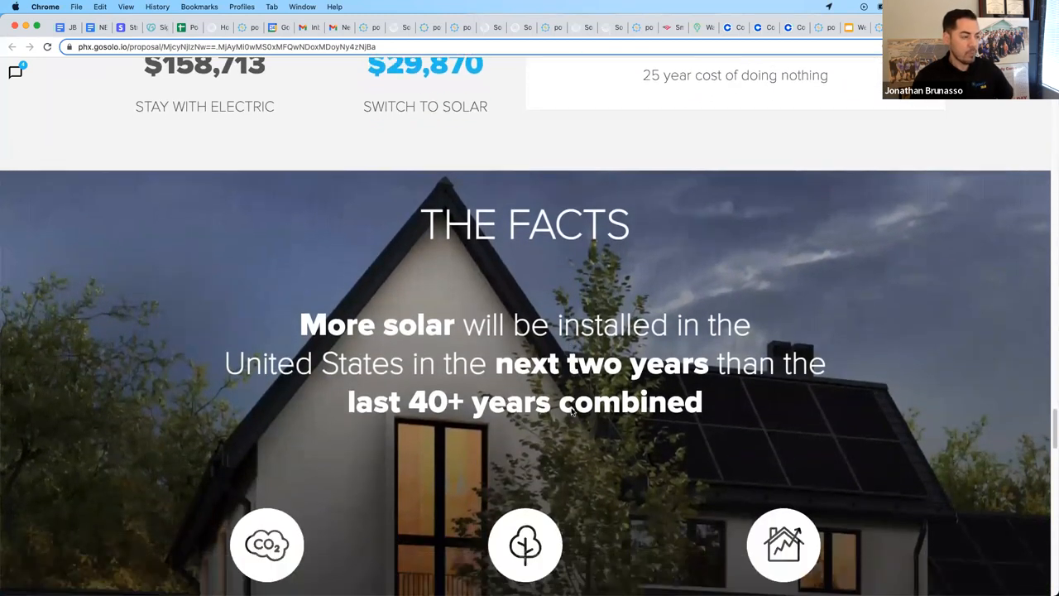
scroll(down, 3)
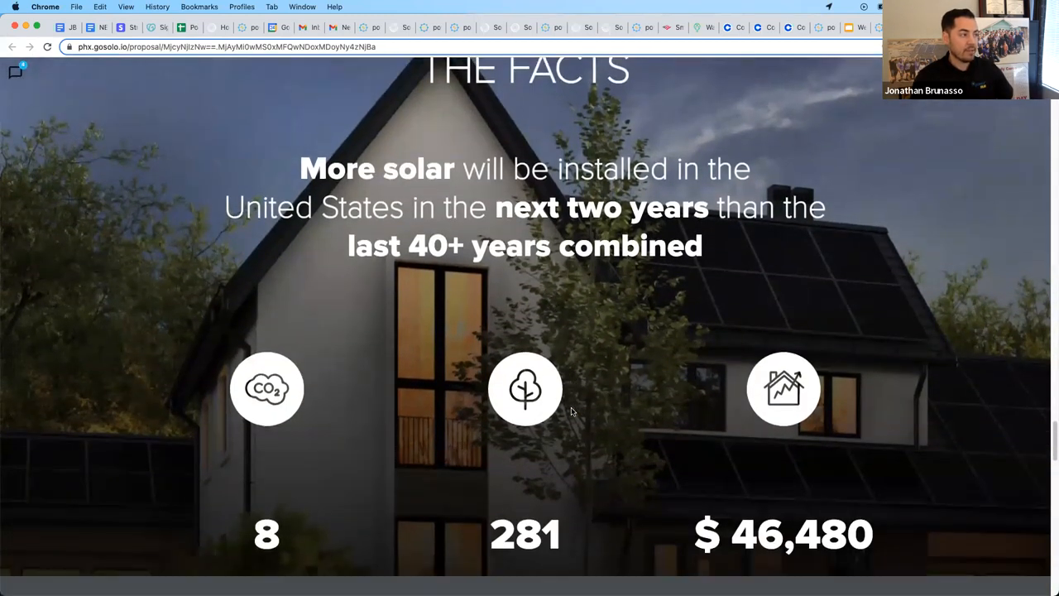
scroll(down, 3)
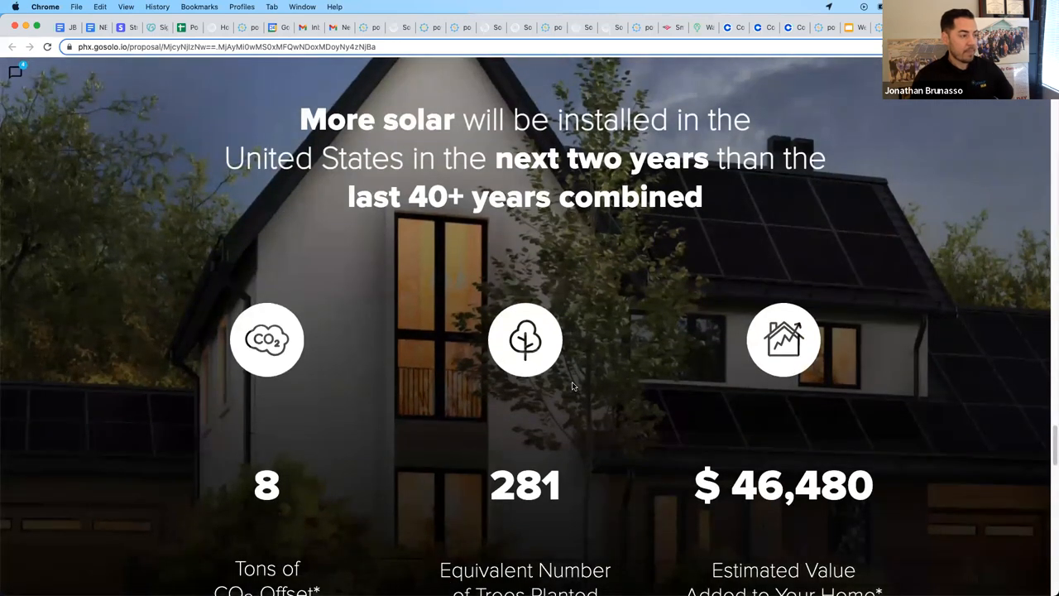
scroll(down, 3)
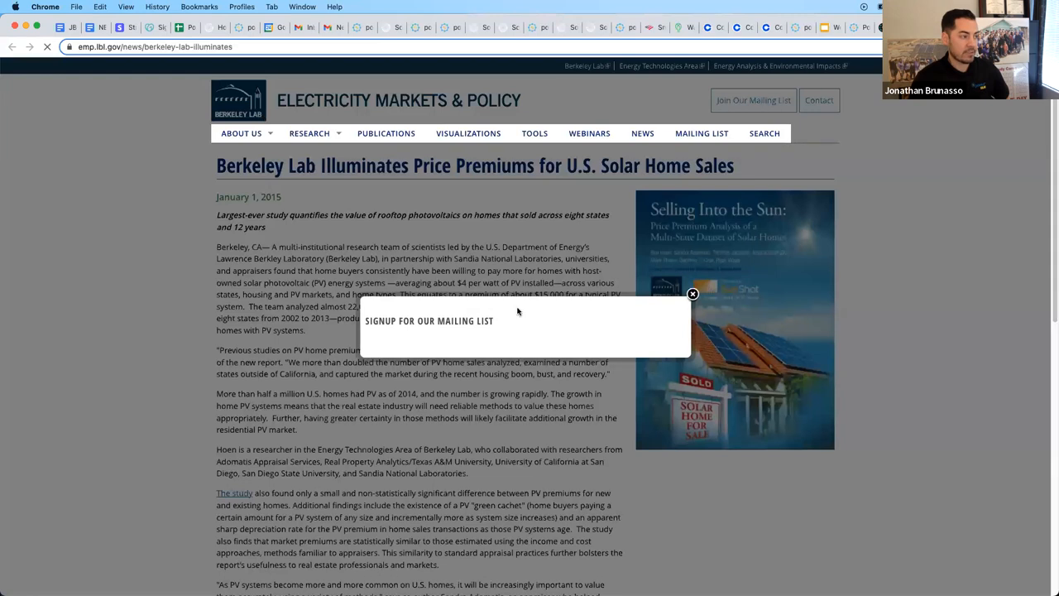
Step: Leave the Berkeley Lab article and return to the proposal's facts section
click(691, 295)
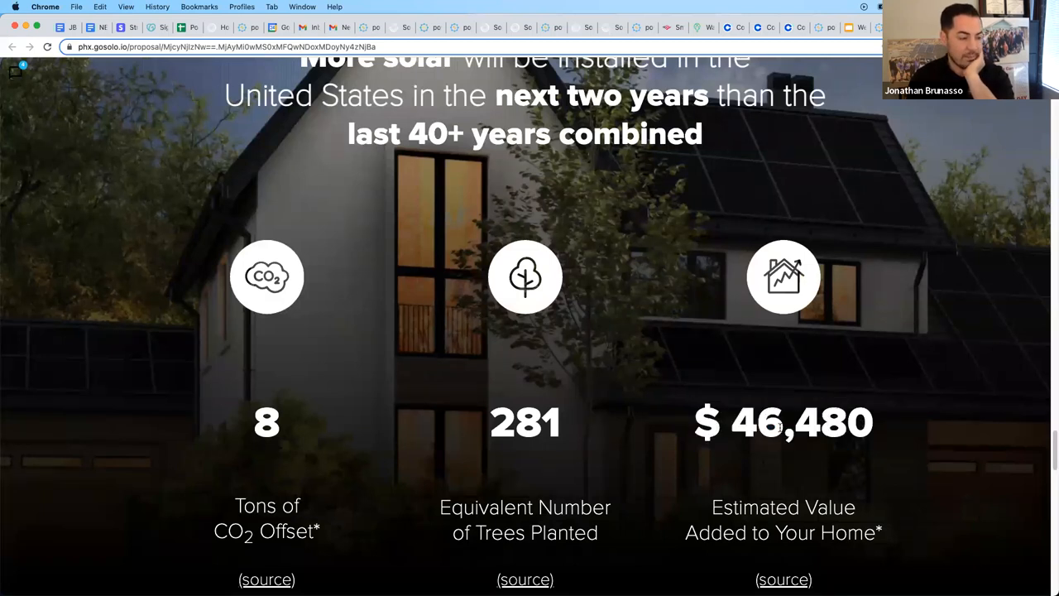
scroll(down, 3)
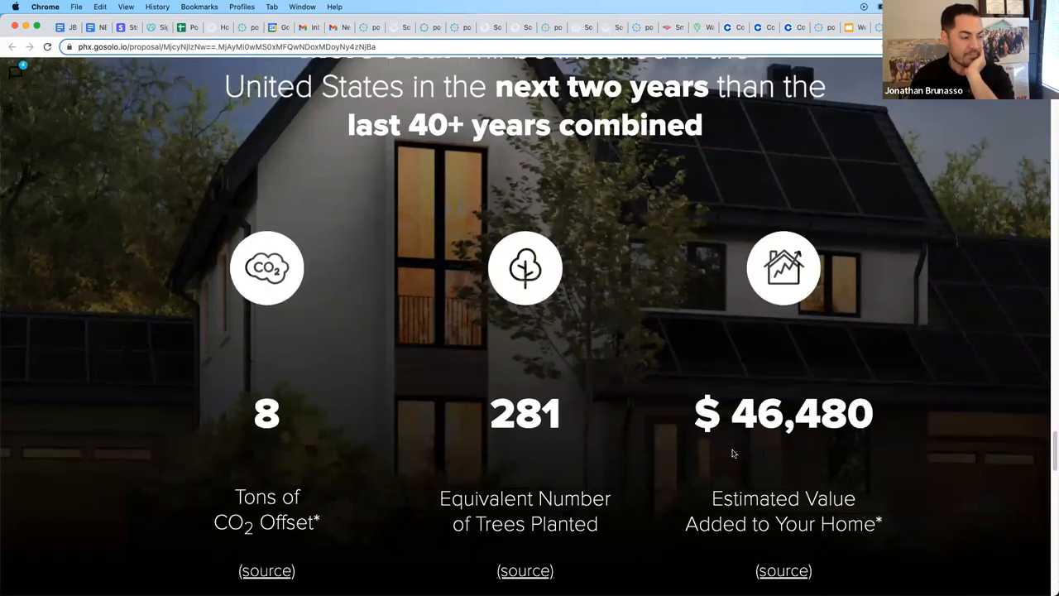
scroll(down, 3)
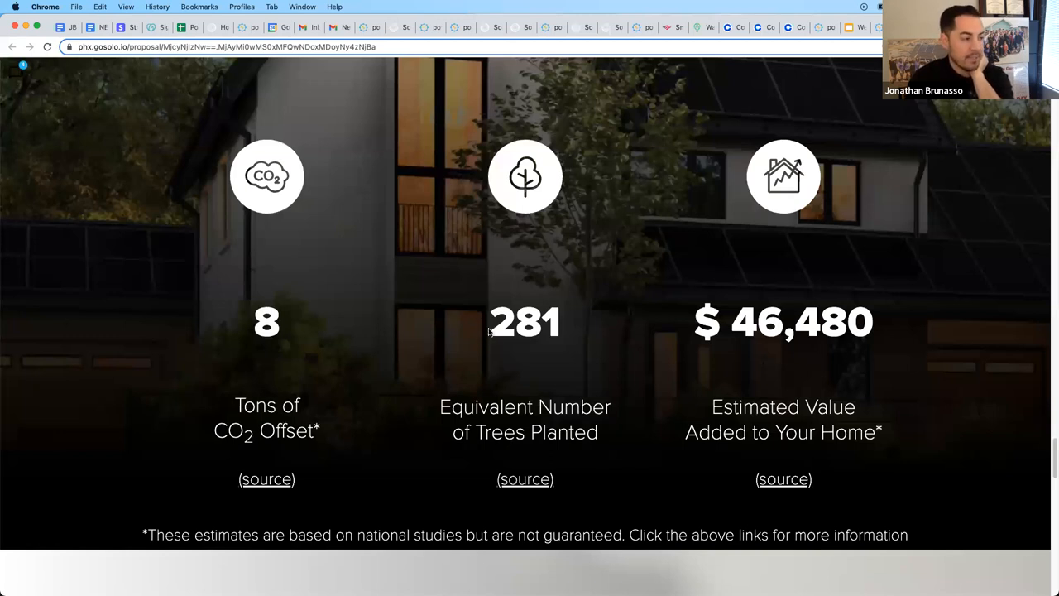
mouse_move(489, 324)
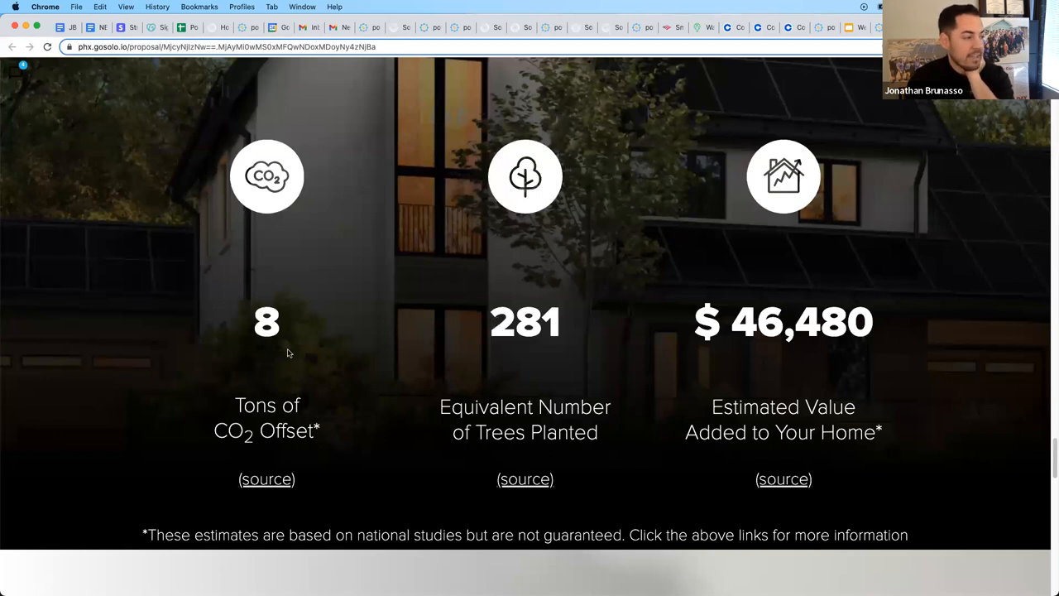
mouse_move(280, 331)
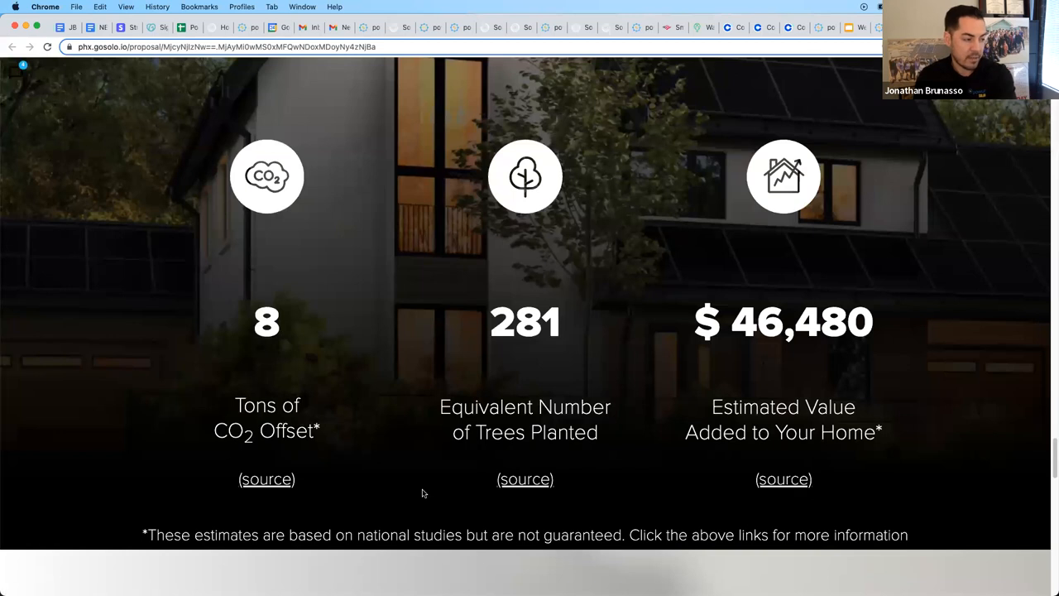
scroll(down, 3)
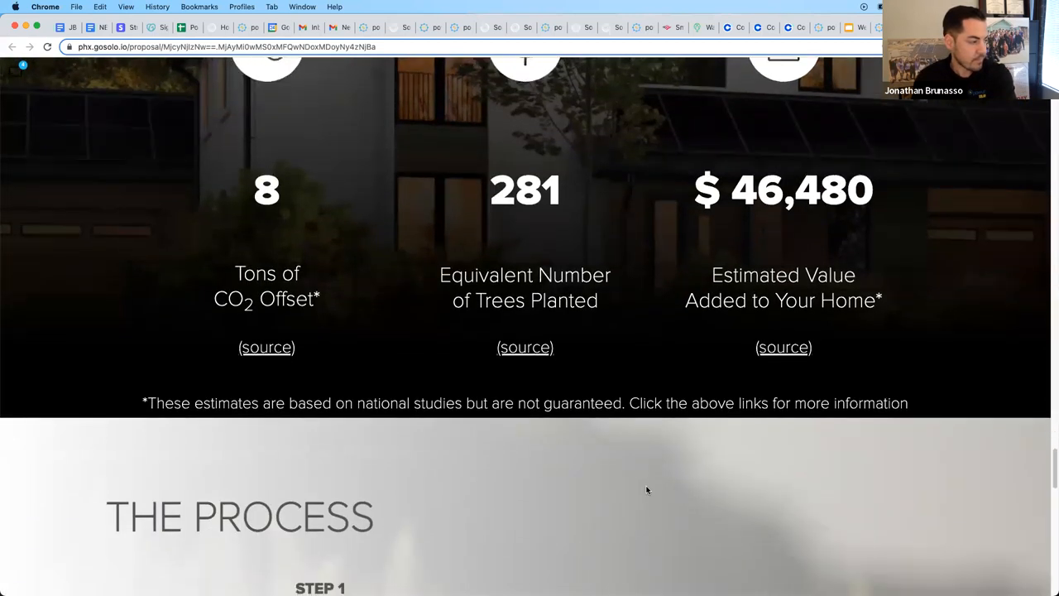
scroll(down, 3)
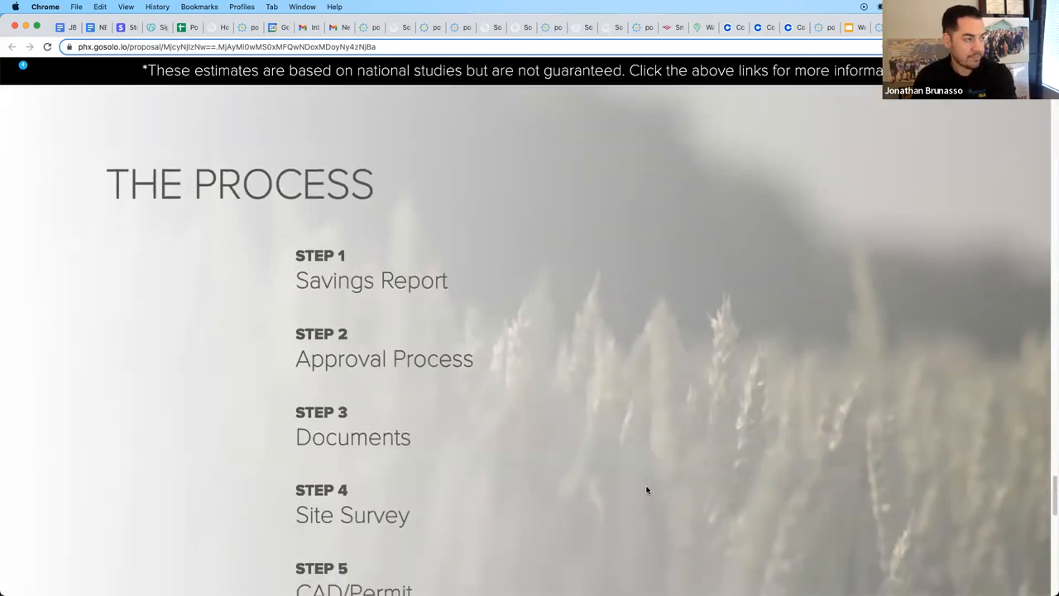
scroll(down, 3)
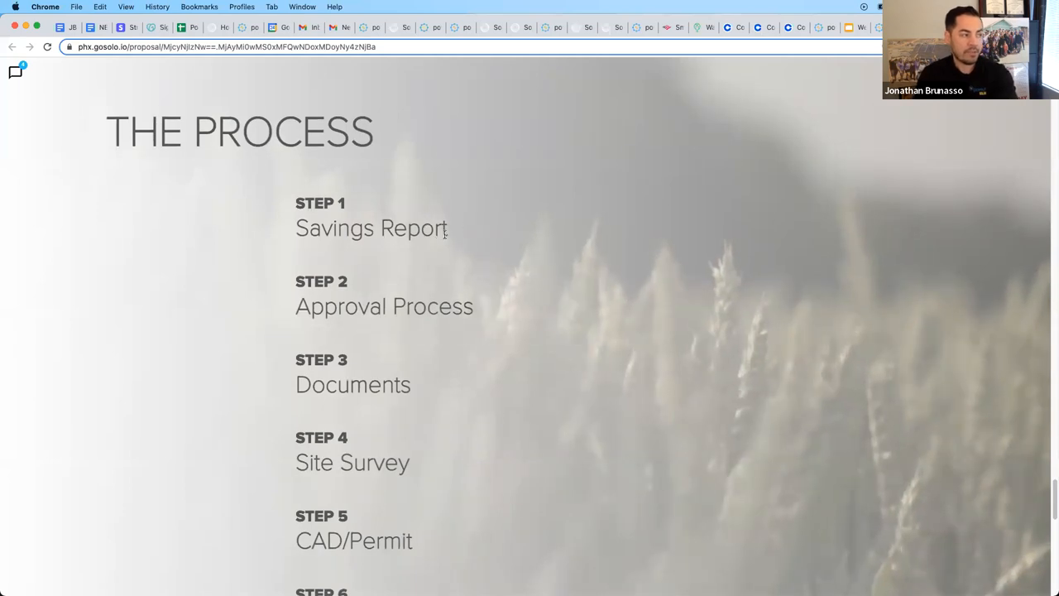
scroll(down, 3)
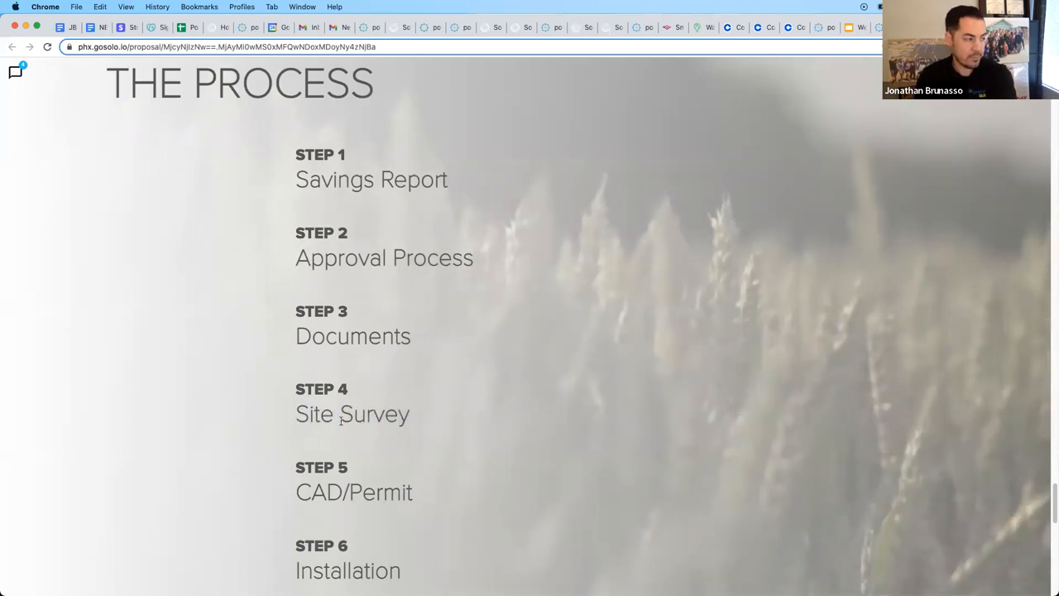
scroll(down, 3)
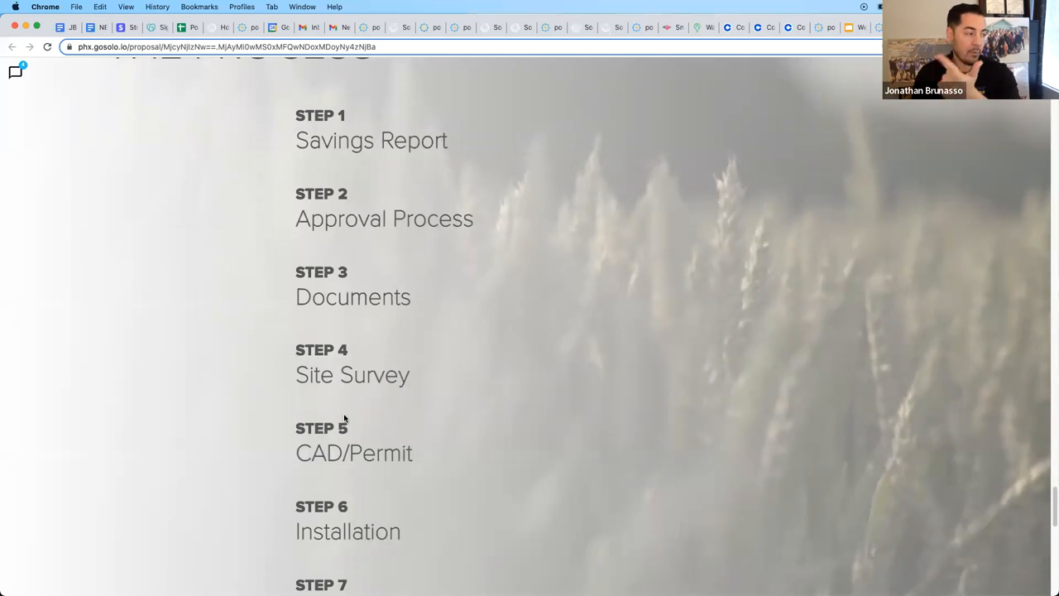
mouse_move(416, 440)
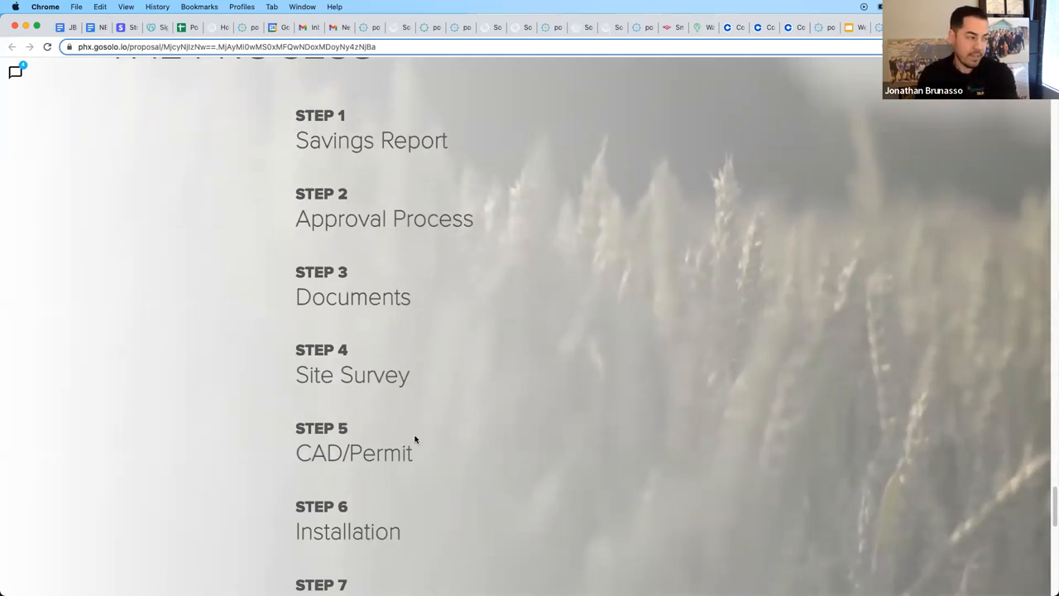
double_click(387, 454)
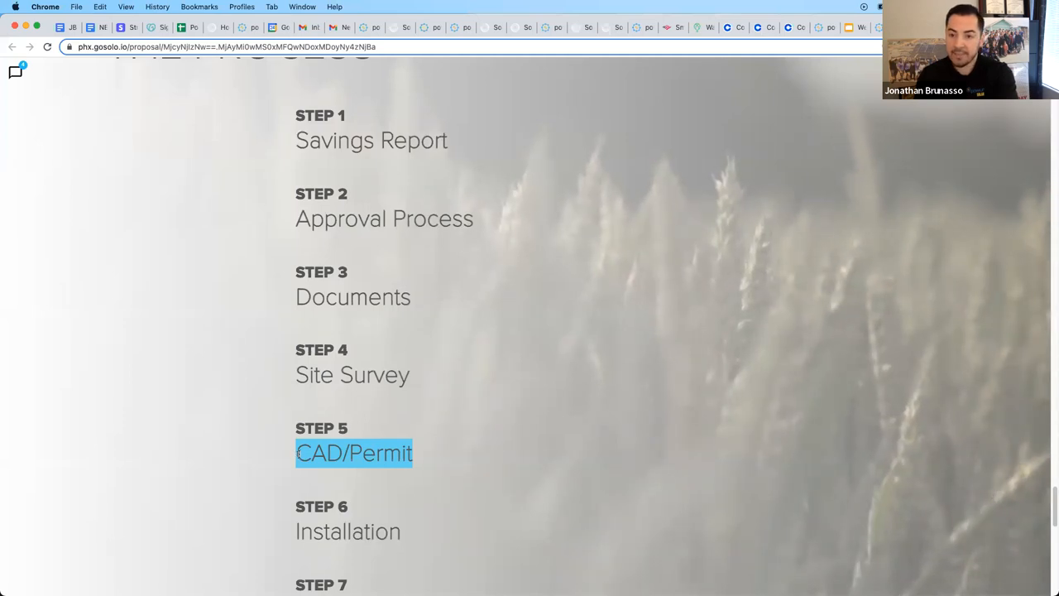
scroll(down, 3)
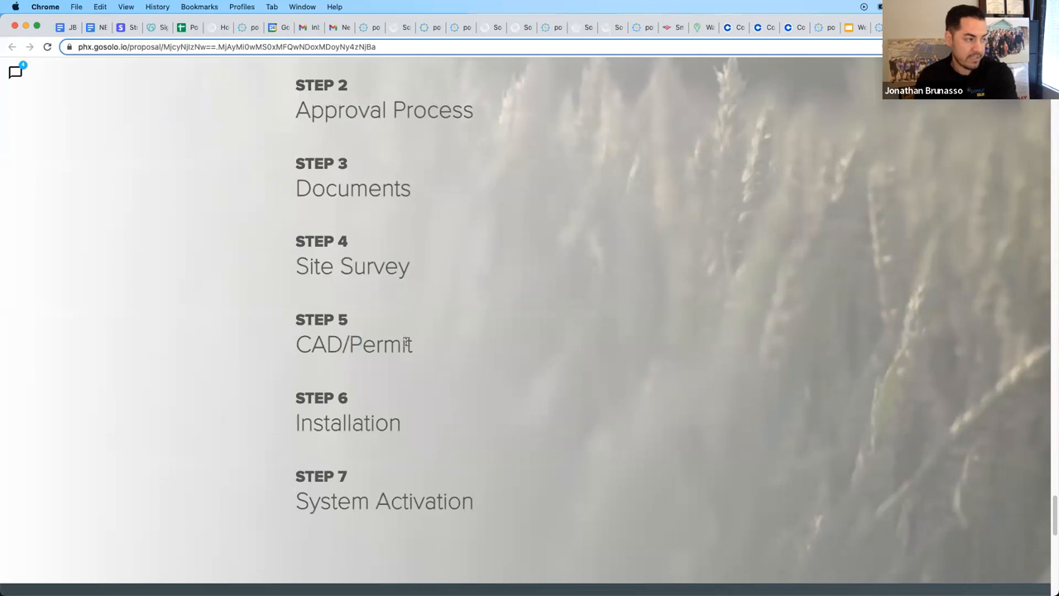
double_click(381, 344)
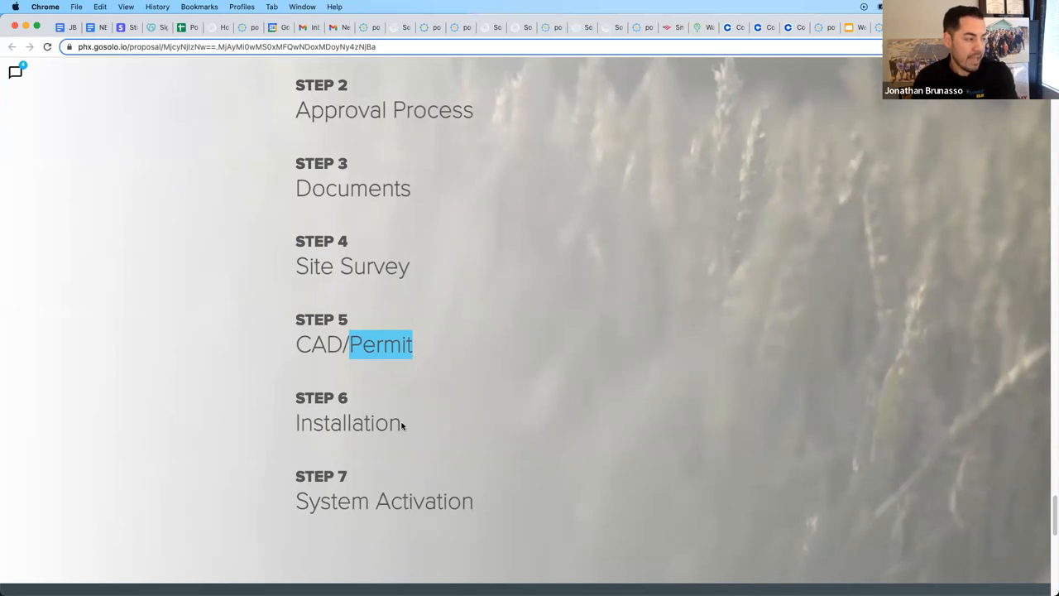
double_click(348, 424)
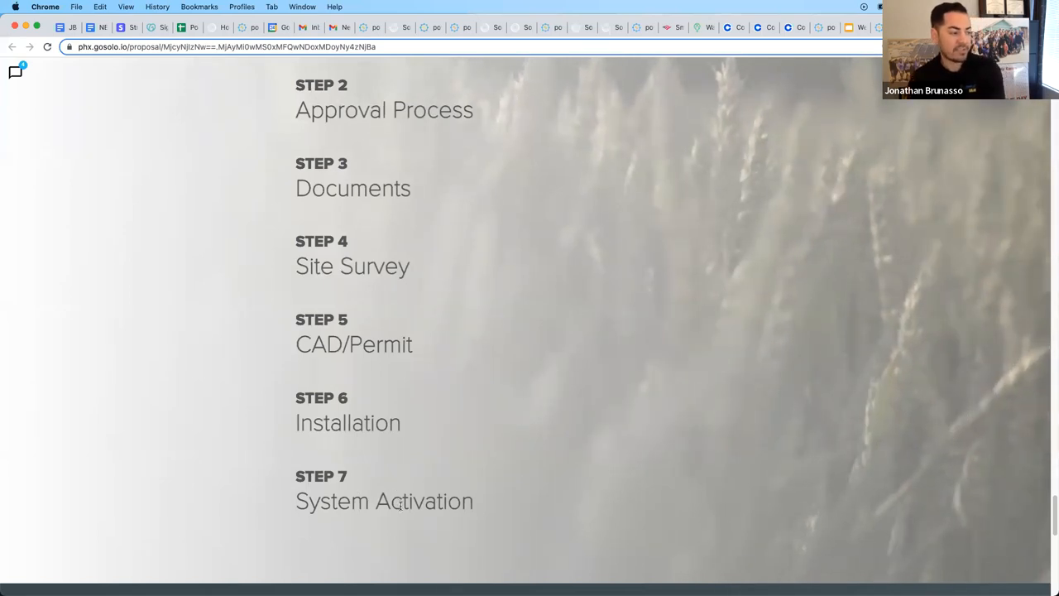
scroll(down, 3)
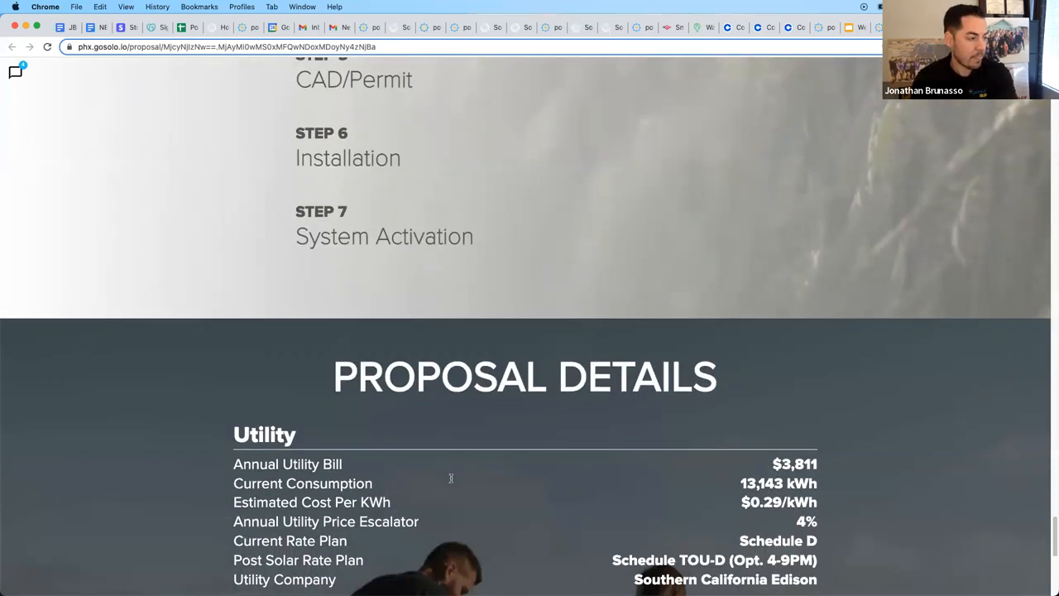
scroll(down, 3)
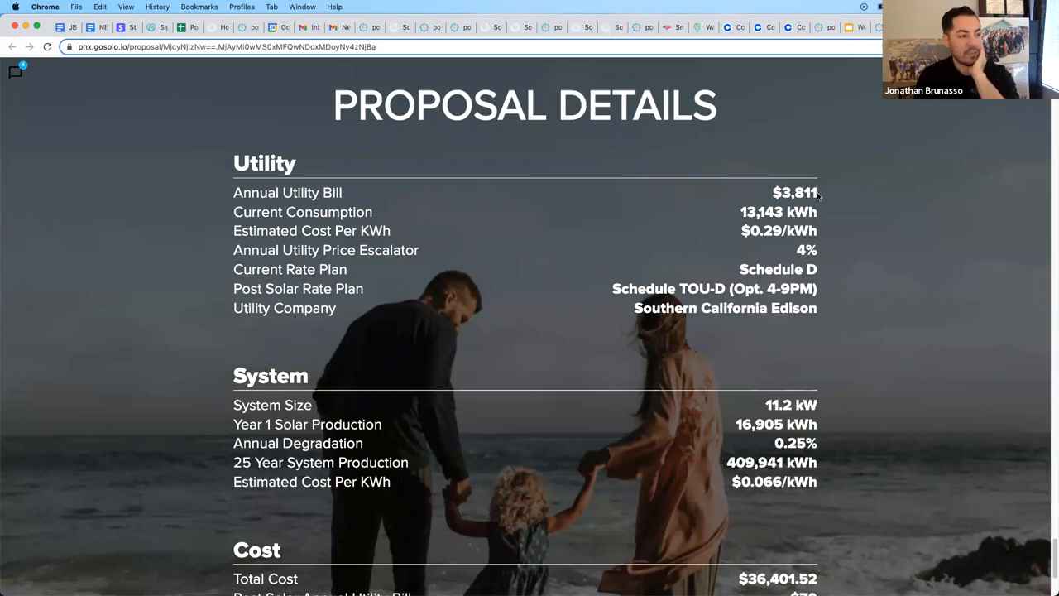
mouse_move(676, 102)
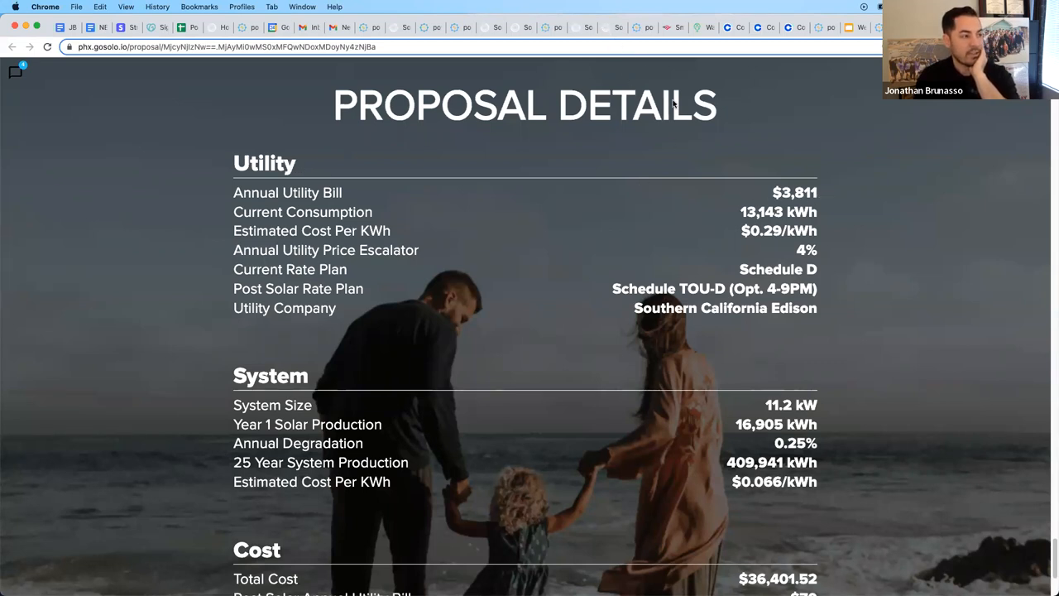
mouse_move(765, 222)
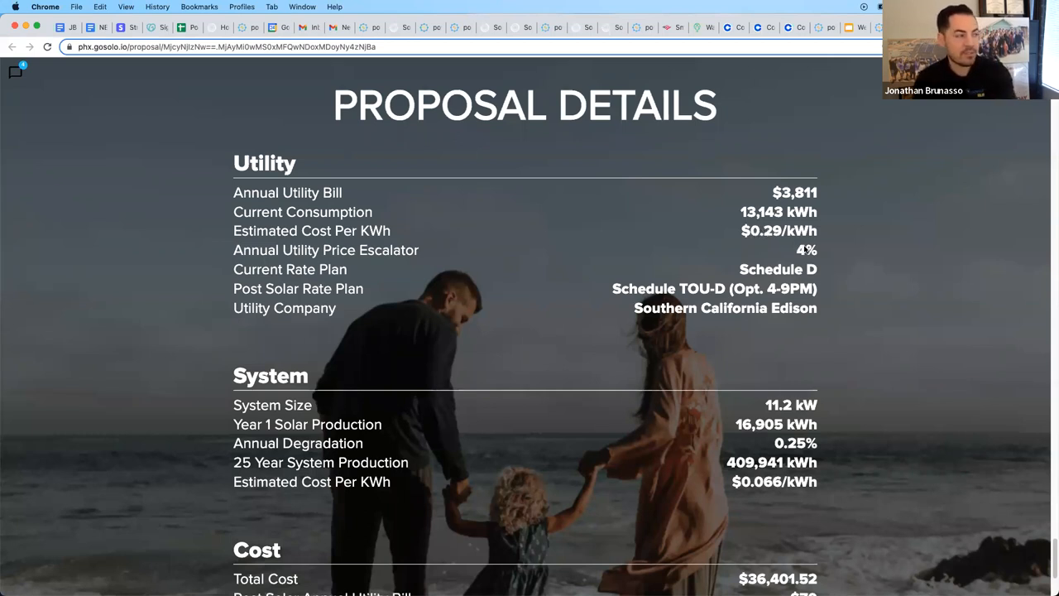
mouse_move(807, 255)
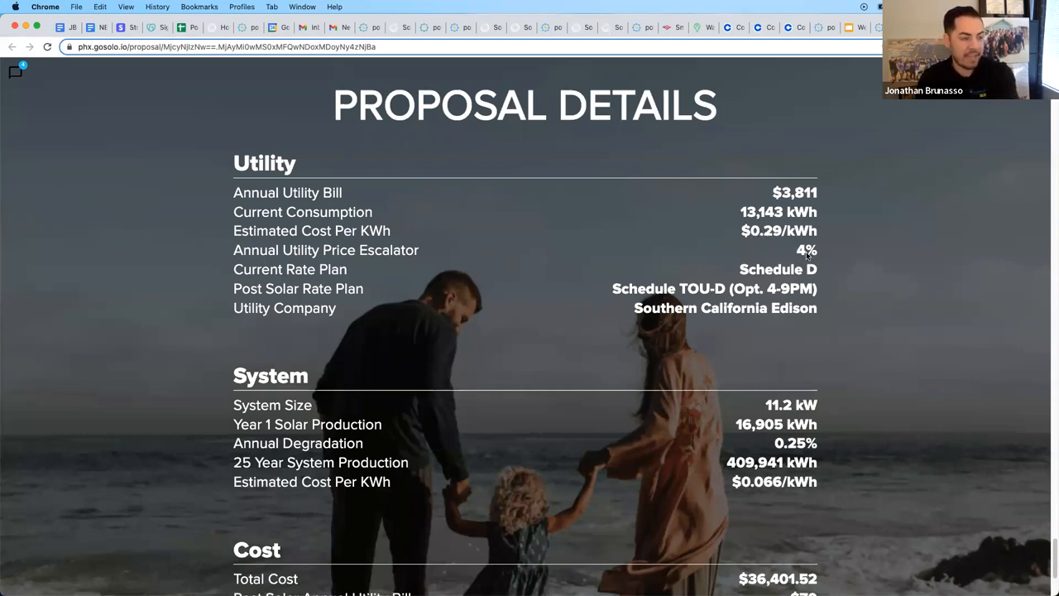
mouse_move(807, 268)
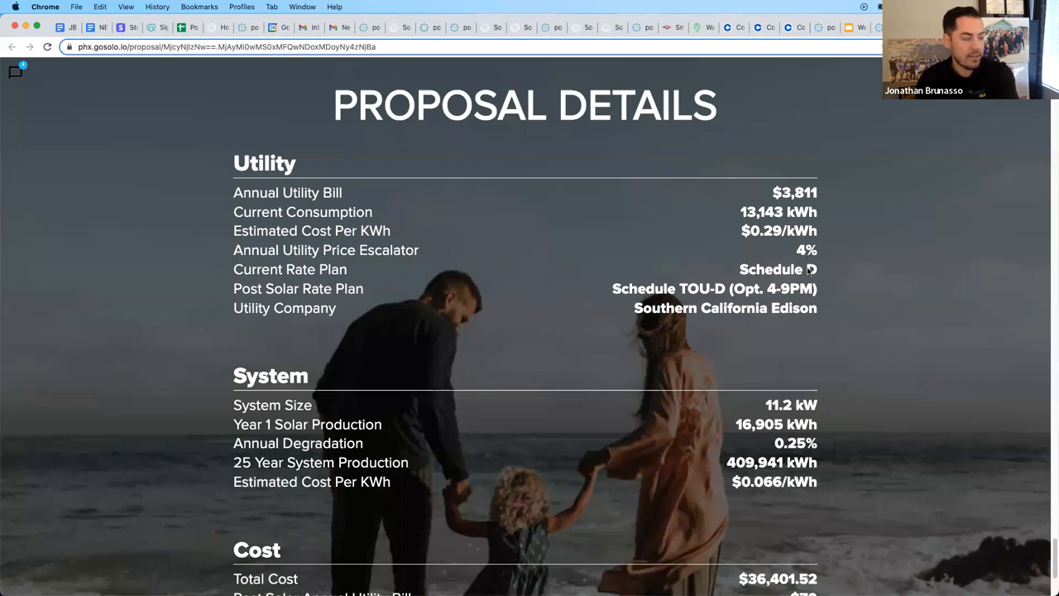
double_click(775, 268)
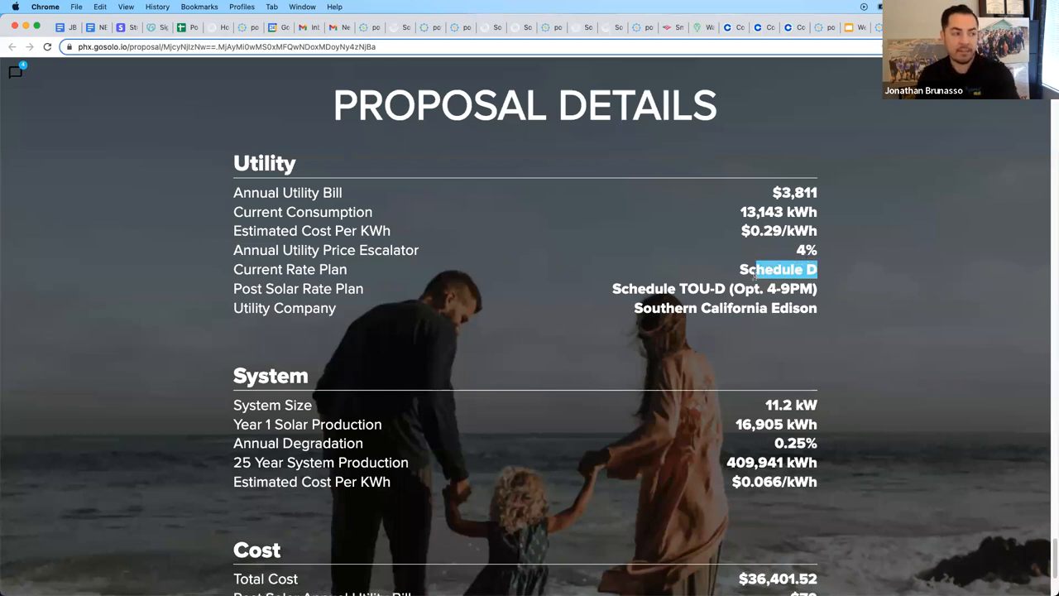
click(443, 294)
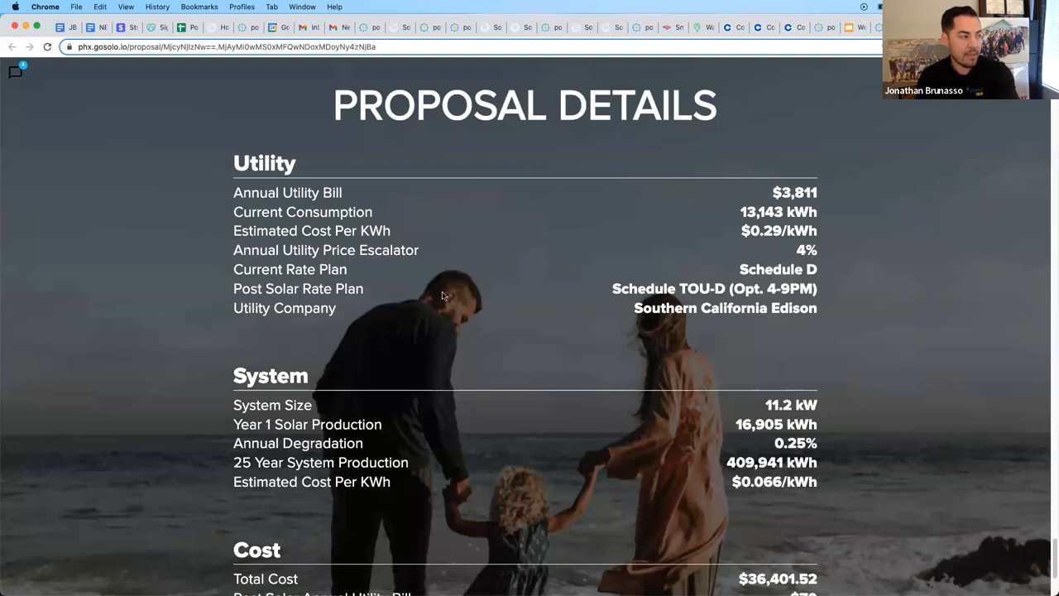
drag(612, 288, 798, 288)
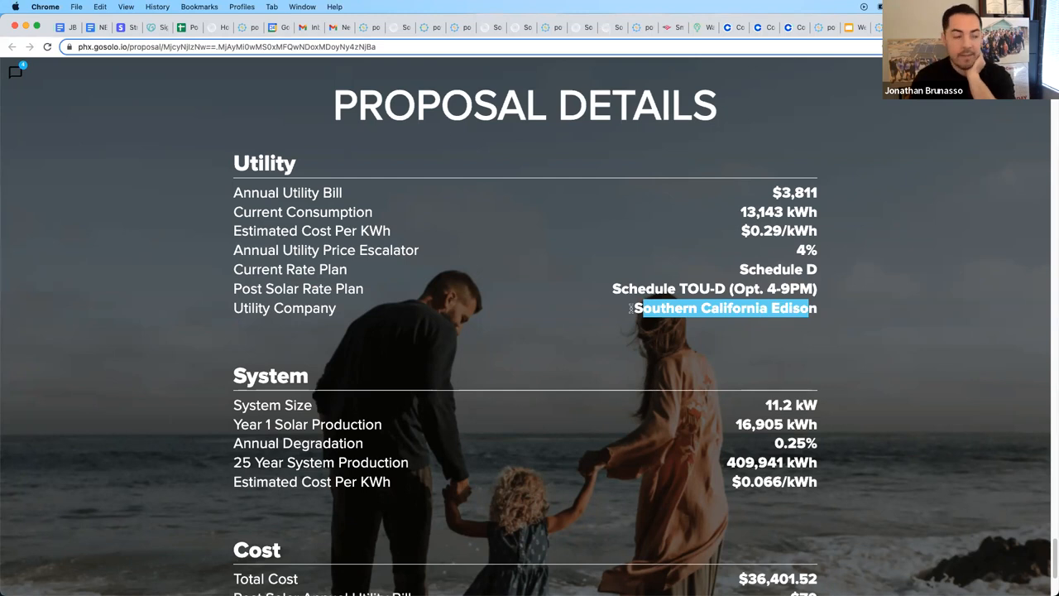
scroll(down, 3)
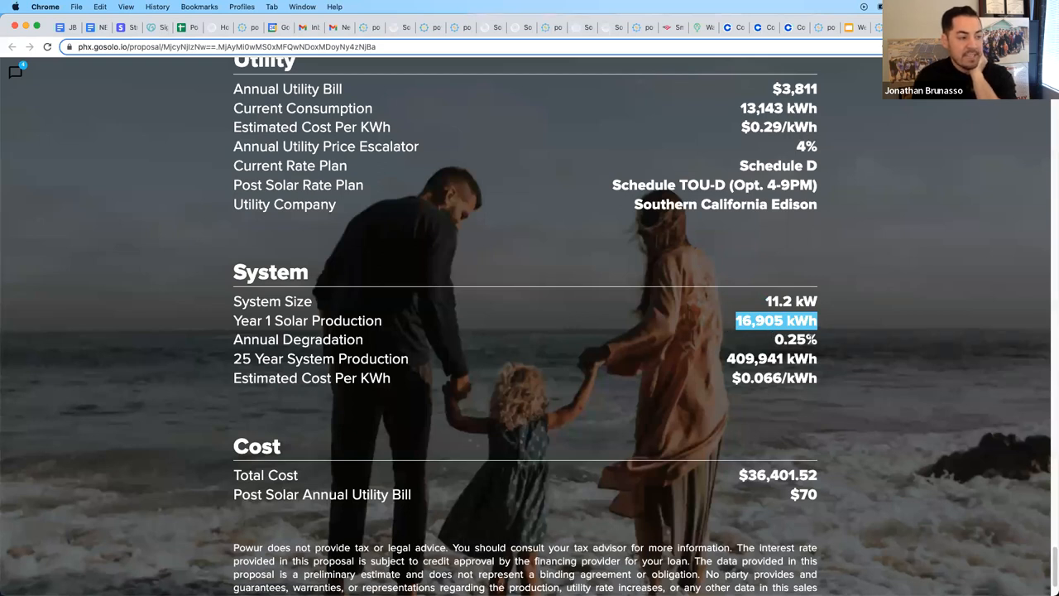
click(795, 340)
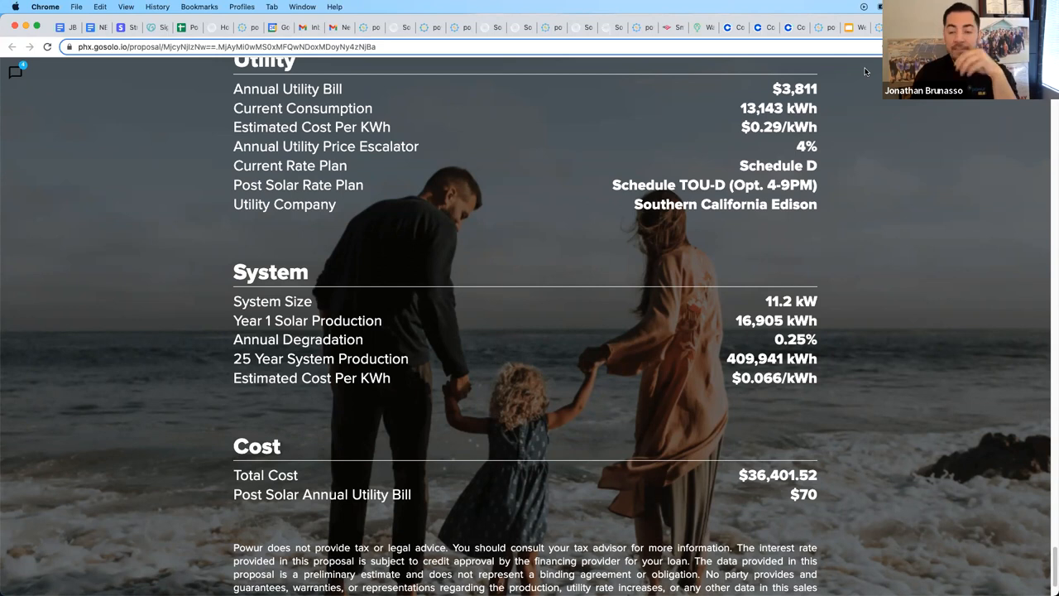
mouse_move(812, 291)
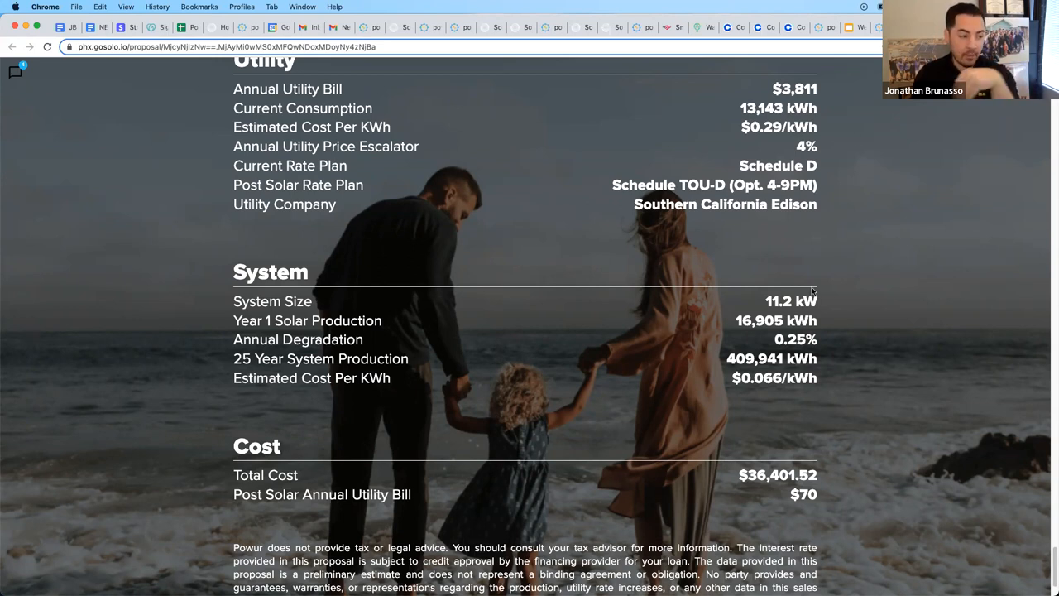
double_click(794, 339)
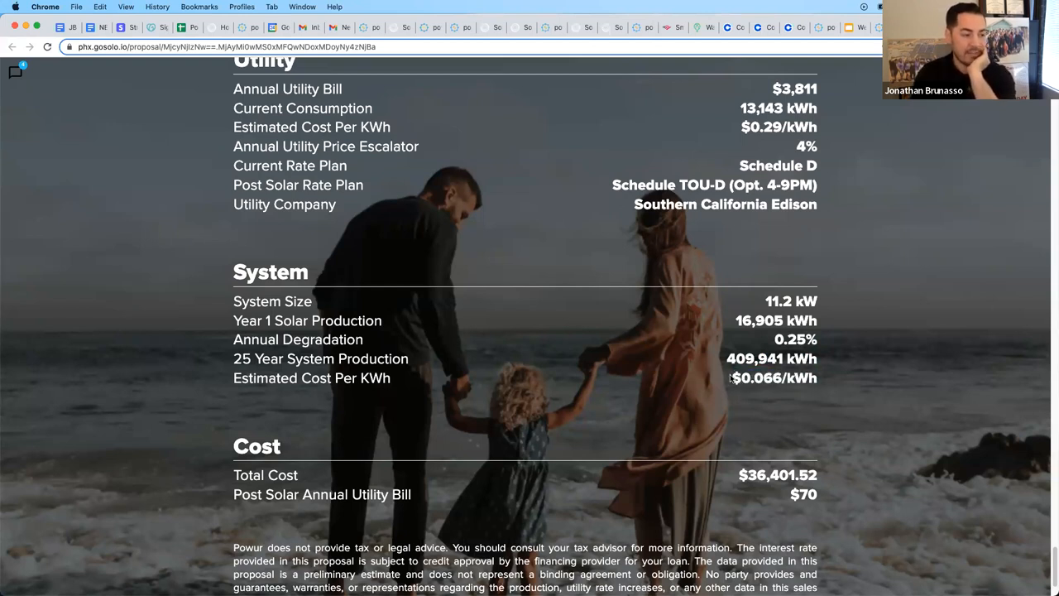
mouse_move(788, 394)
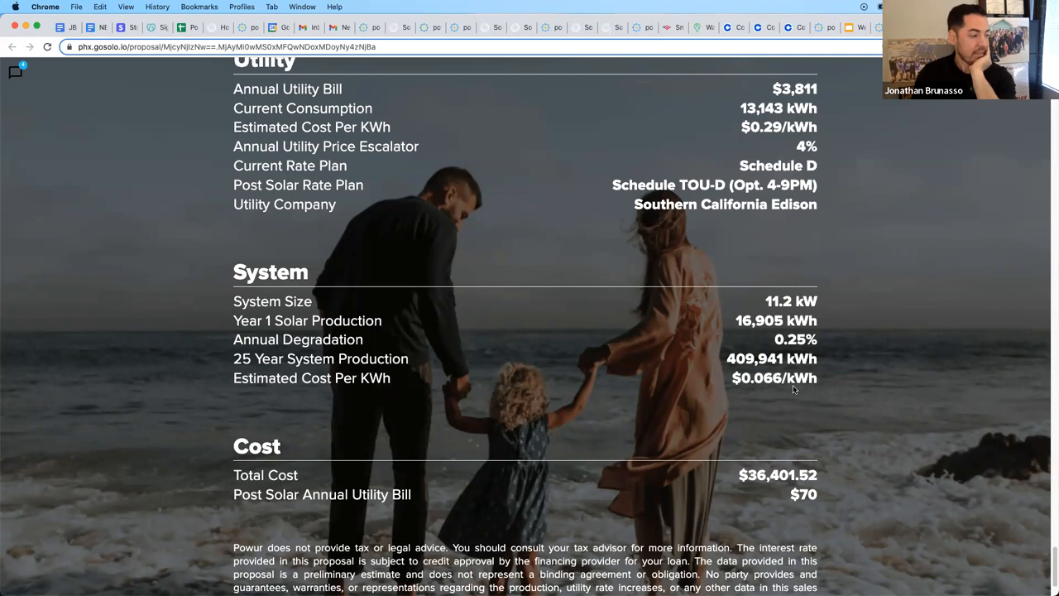
Step: Change the finance option from Cash and pick GoodLeap as the lender
scroll(down, 3)
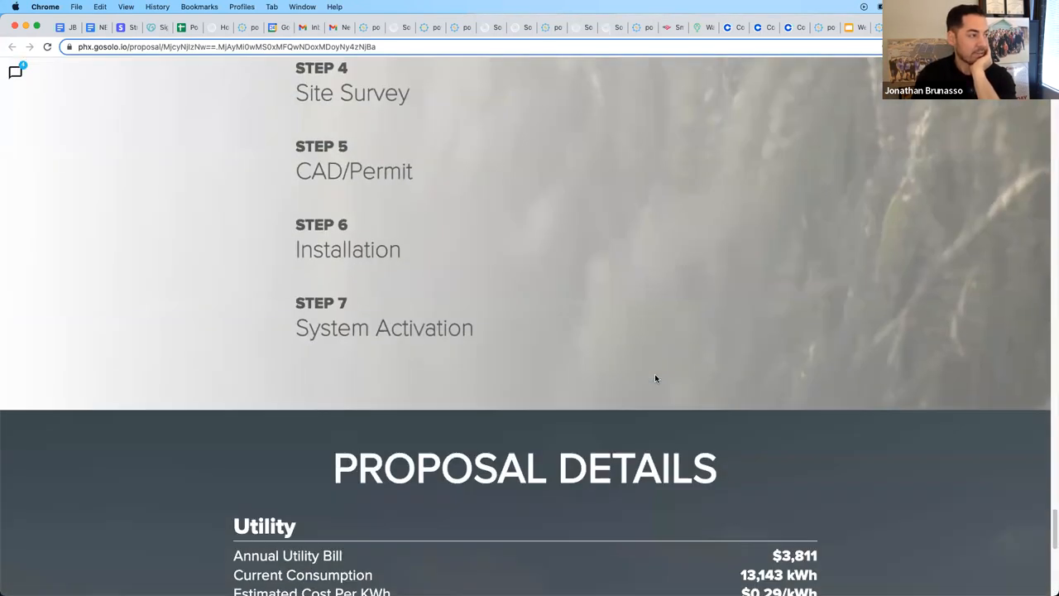
scroll(down, 3)
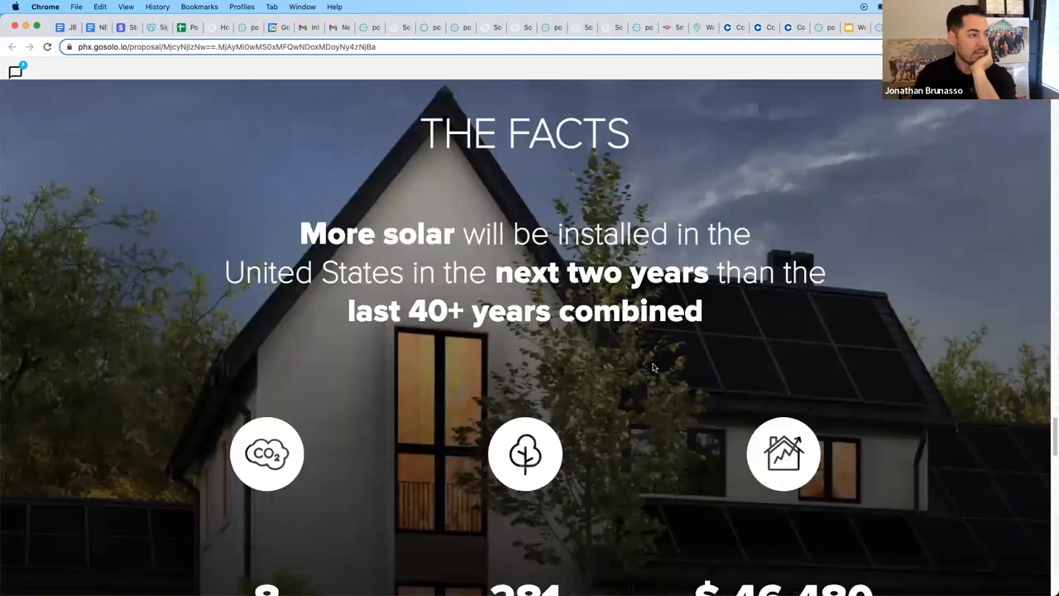
scroll(down, 3)
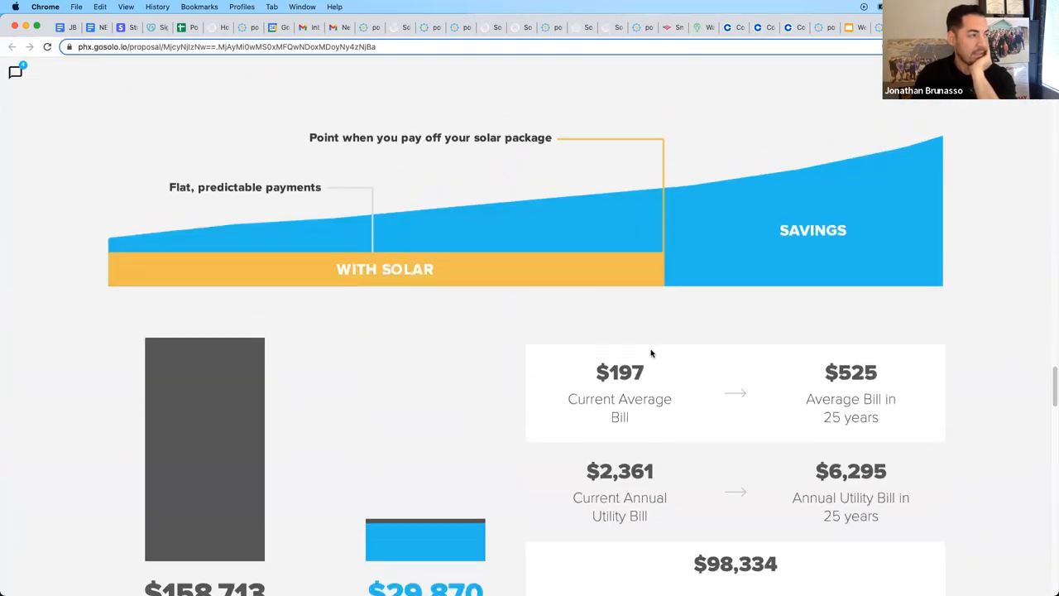
scroll(down, 3)
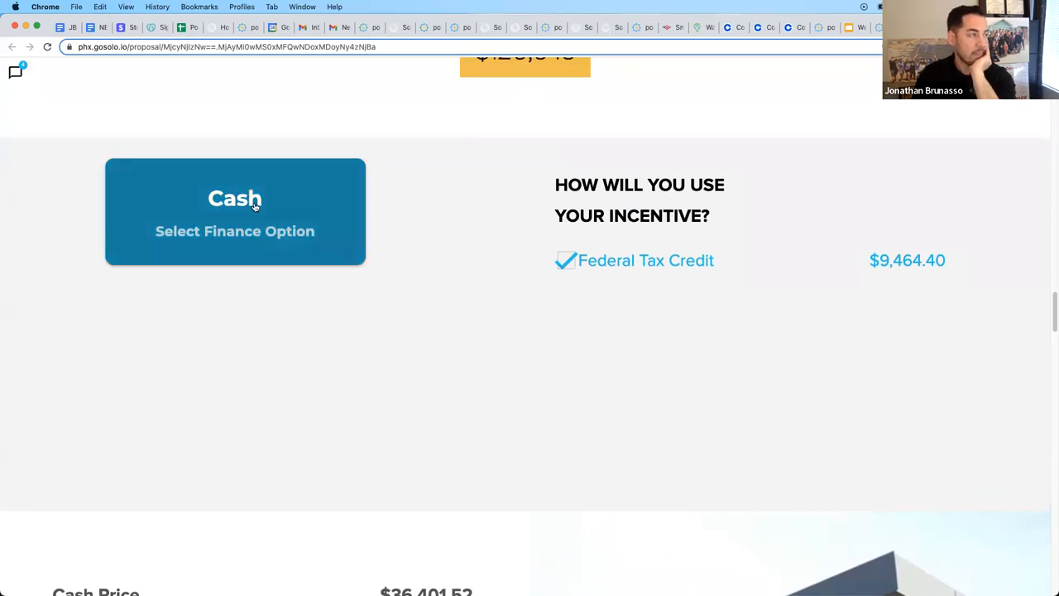
click(235, 212)
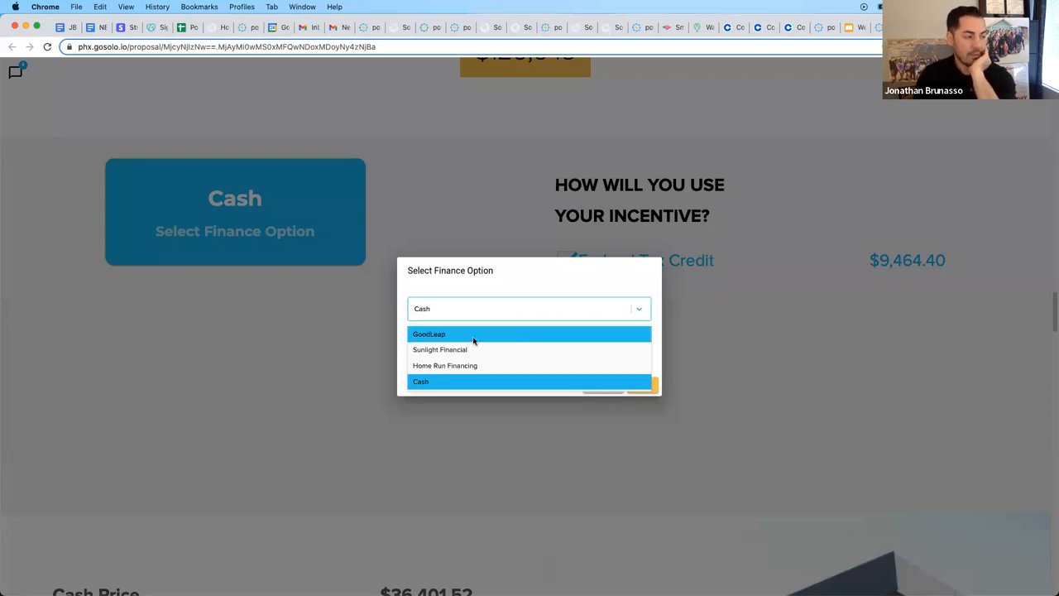
click(429, 334)
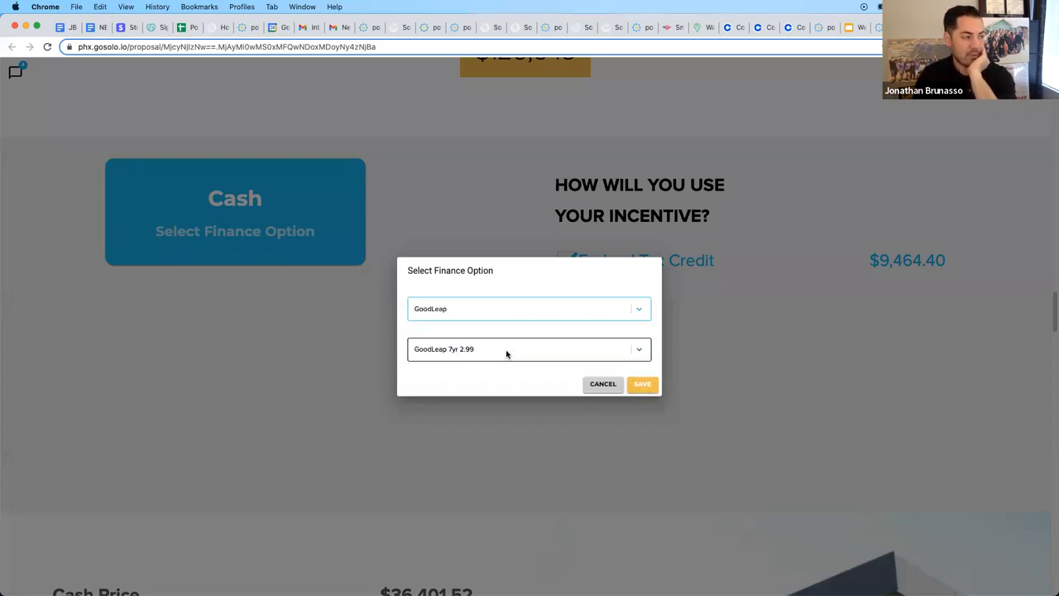
Step: Choose the GoodLeap 25yr 1.49 loan from the product list
click(527, 347)
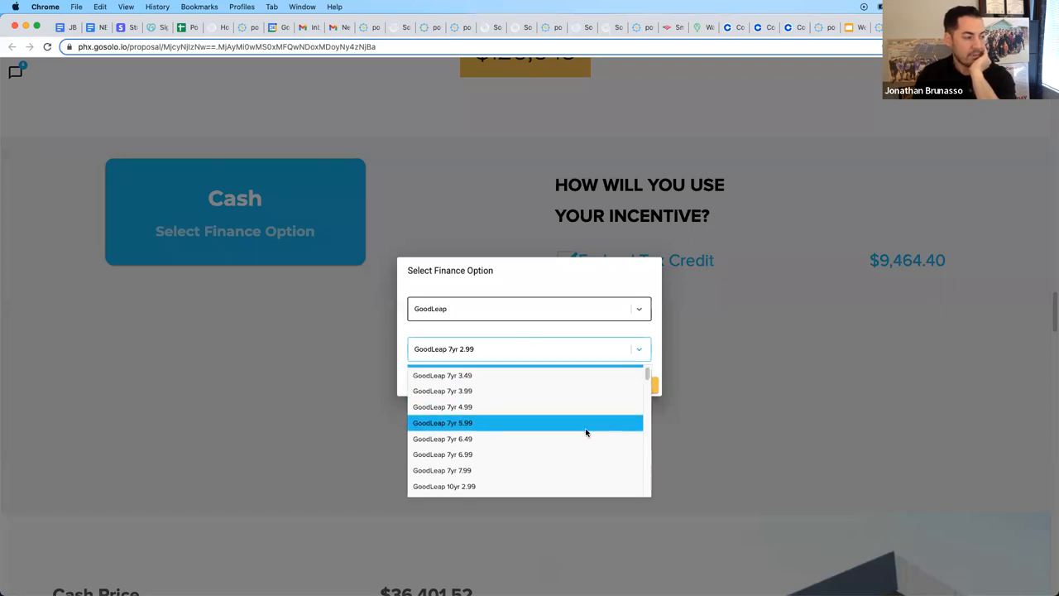
scroll(down, 3)
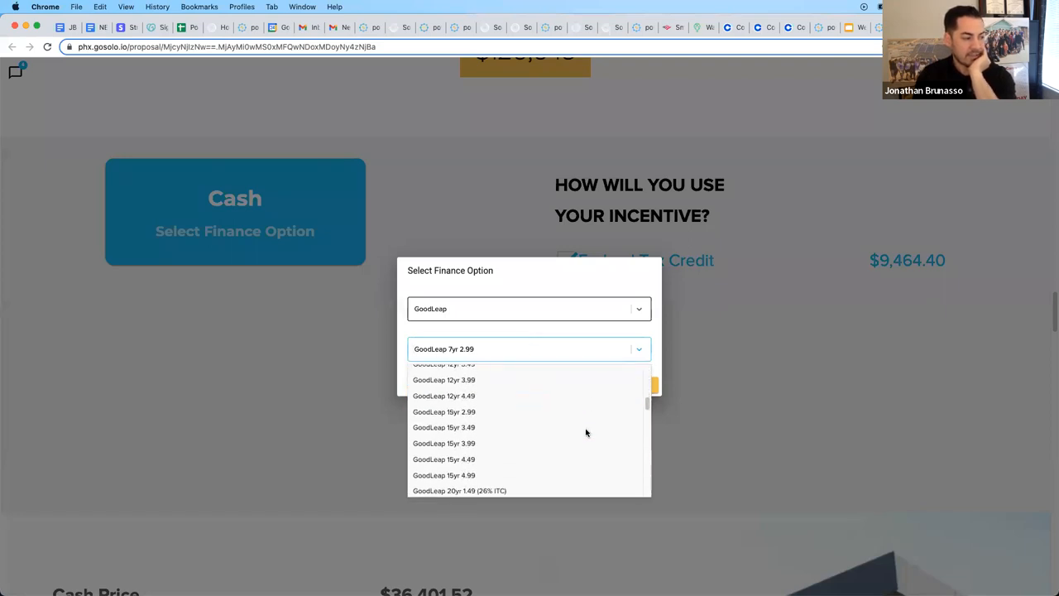
scroll(down, 3)
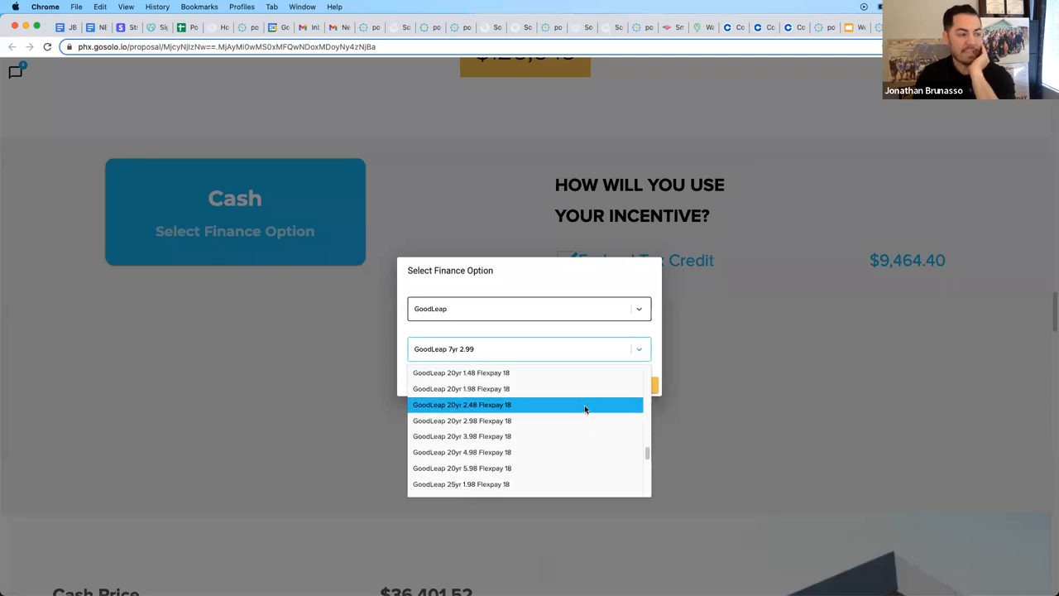
scroll(down, 3)
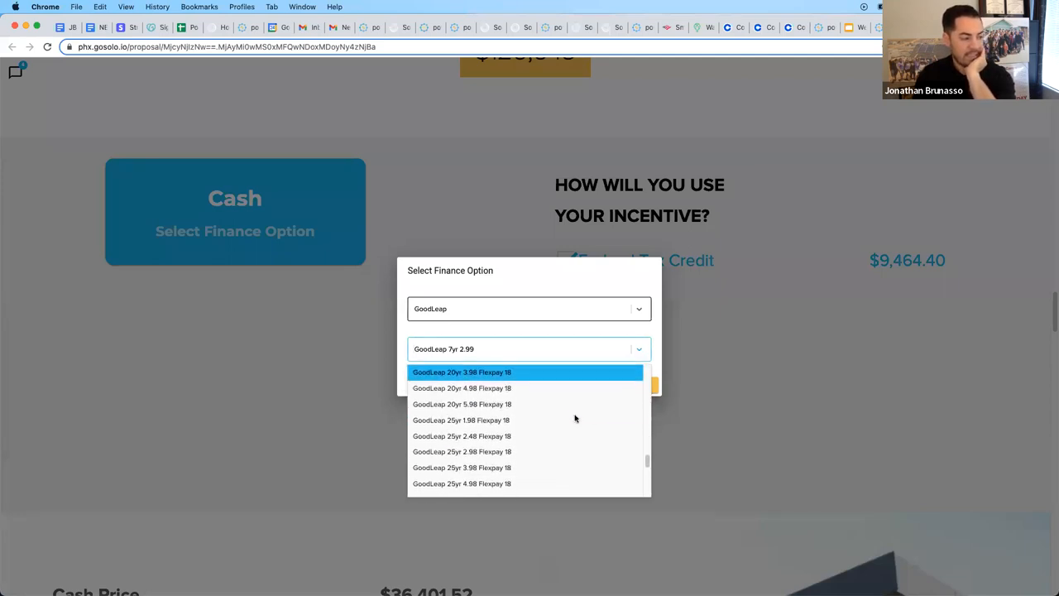
scroll(down, 3)
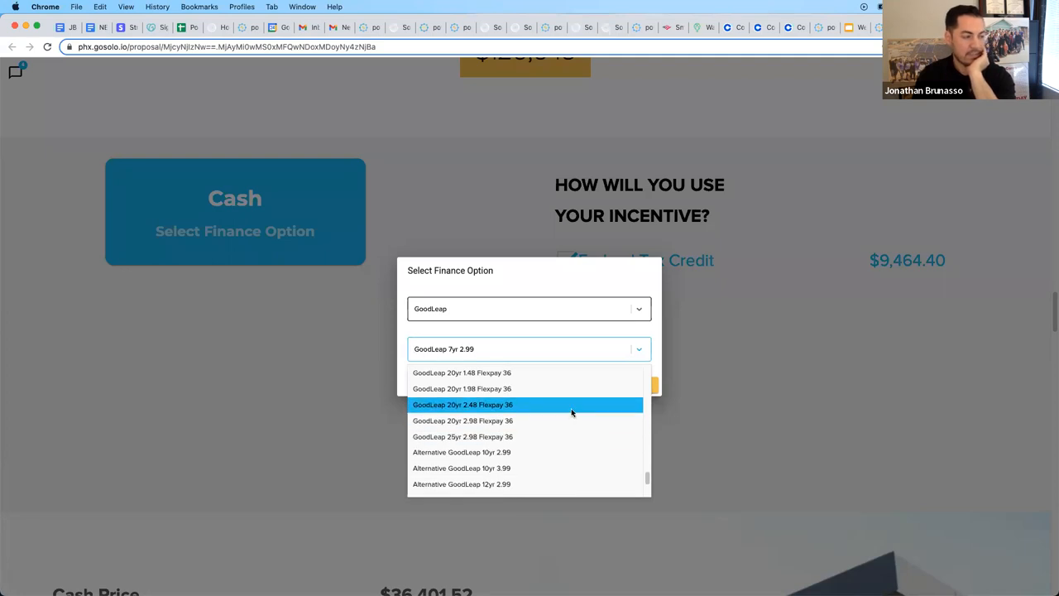
scroll(down, 3)
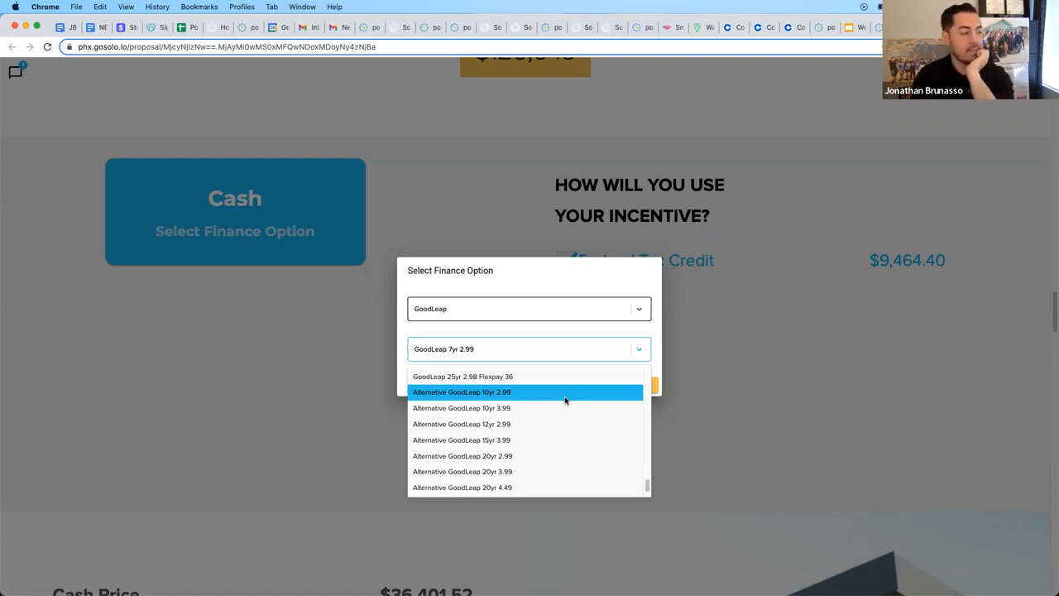
mouse_move(566, 407)
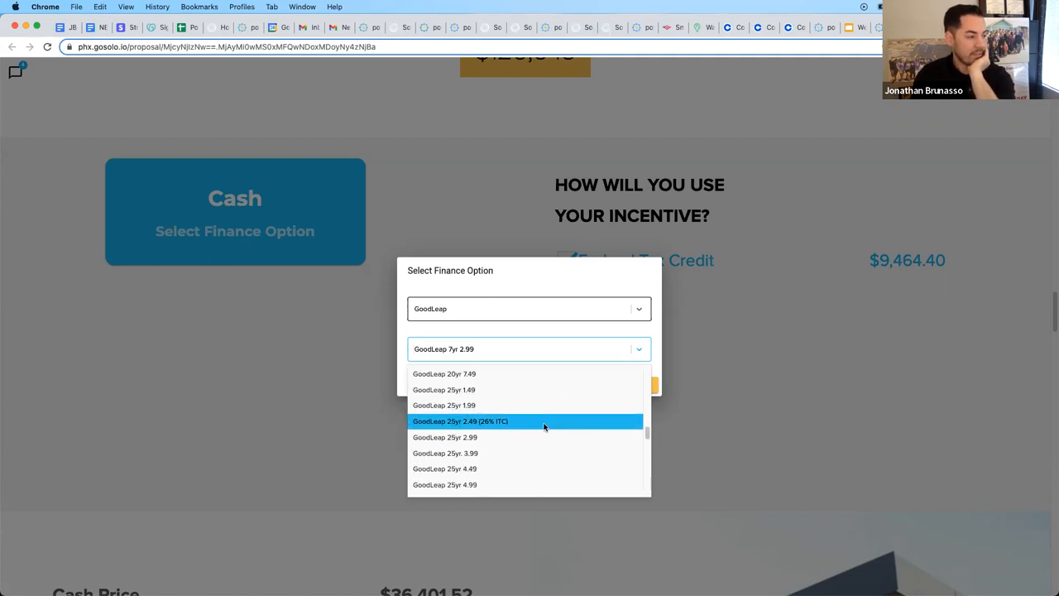
mouse_move(544, 391)
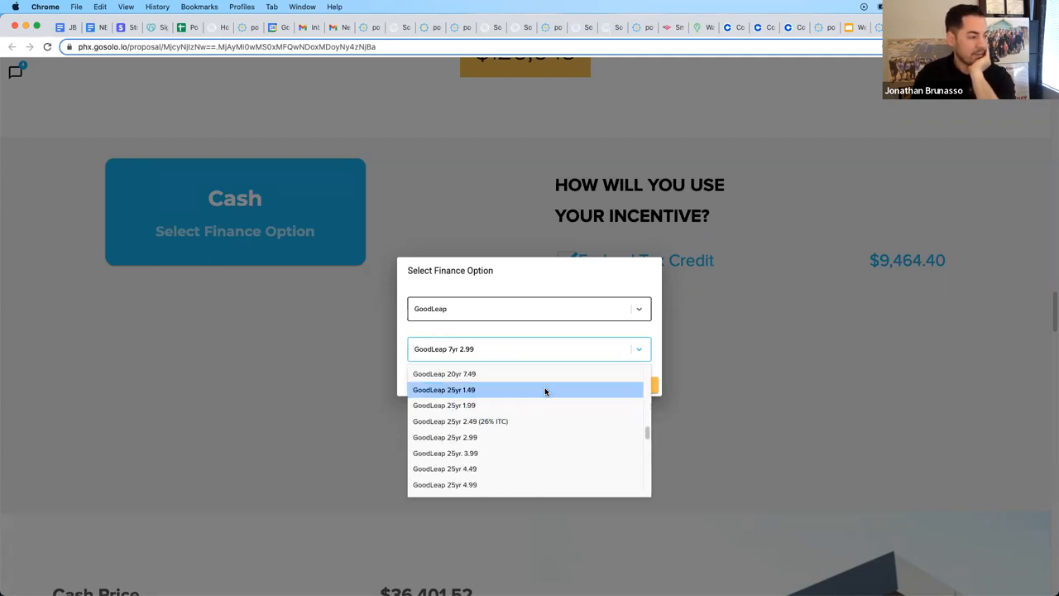
click(444, 389)
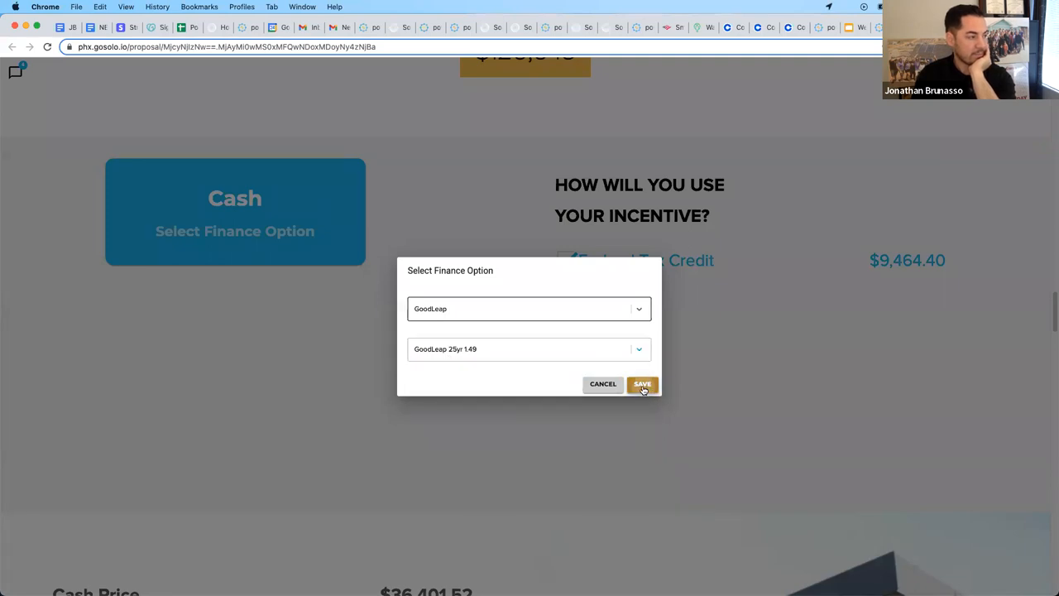
Step: Apply GoodLeap 25yr 1.49 financing and review the $153 payment for months 19-300
click(643, 384)
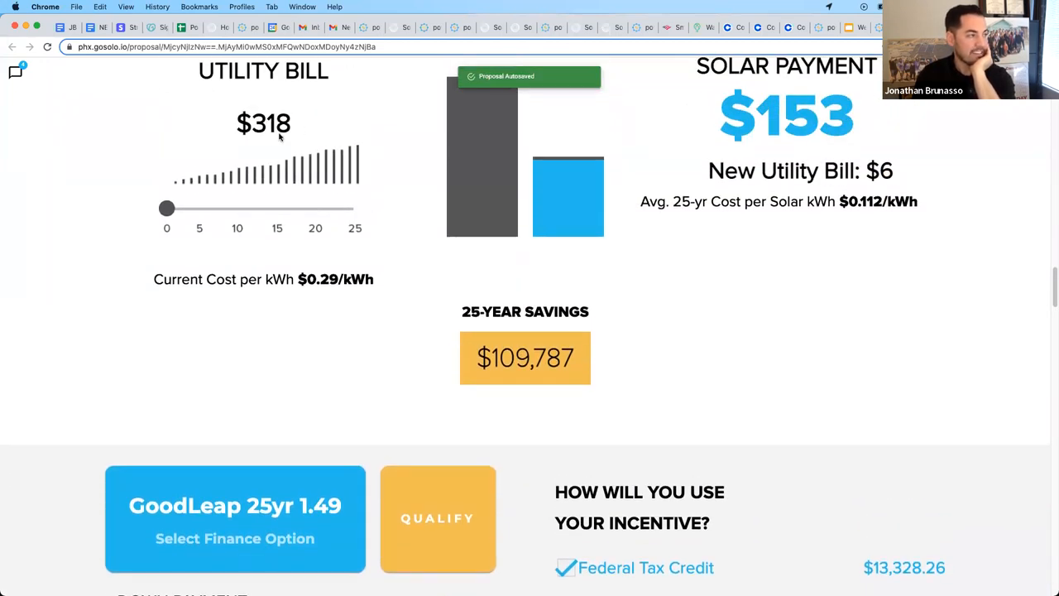
scroll(up, 3)
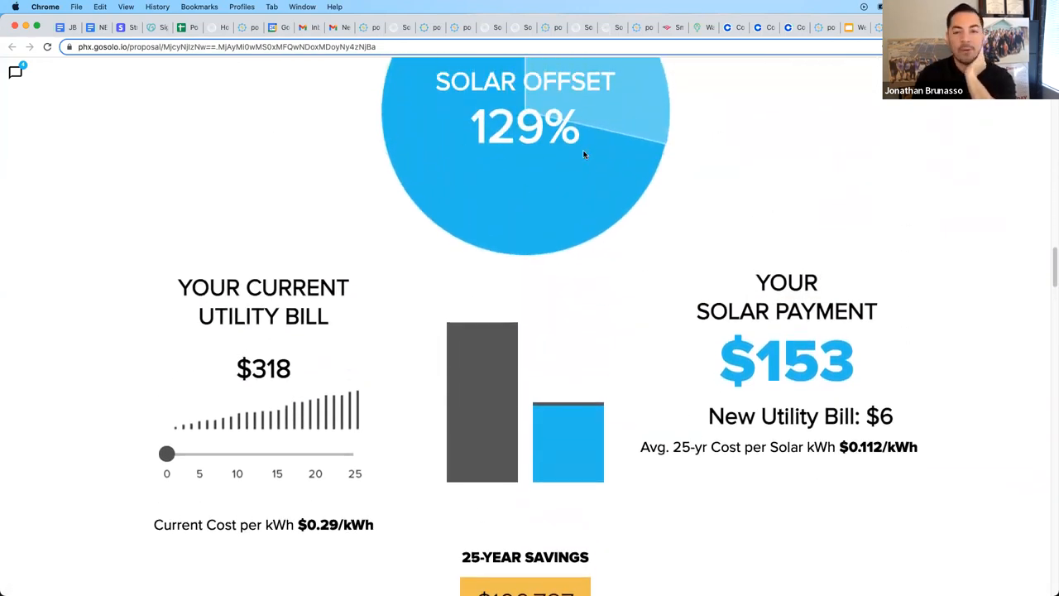
scroll(down, 3)
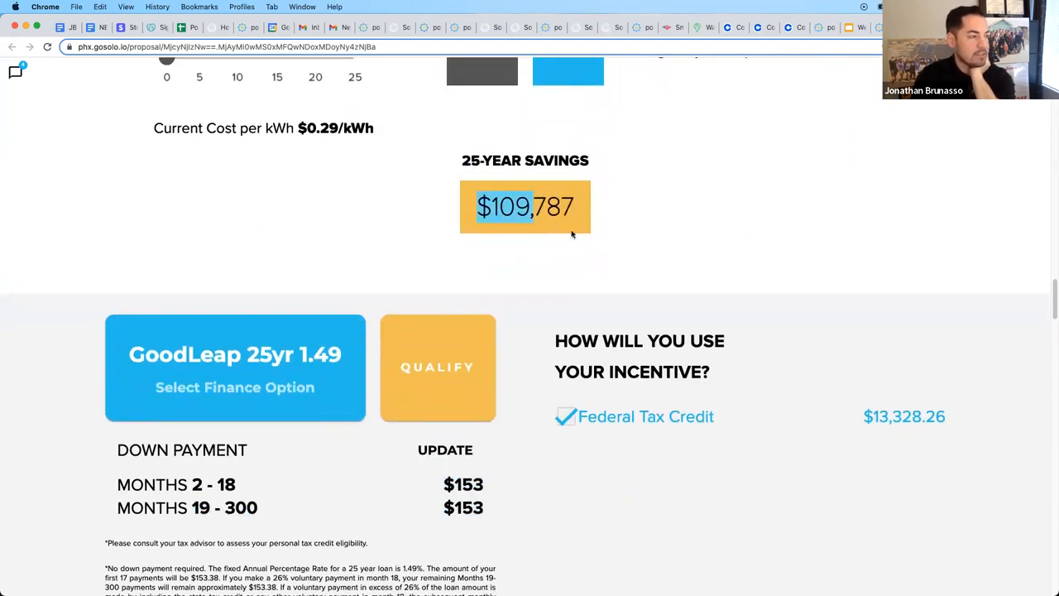
scroll(down, 3)
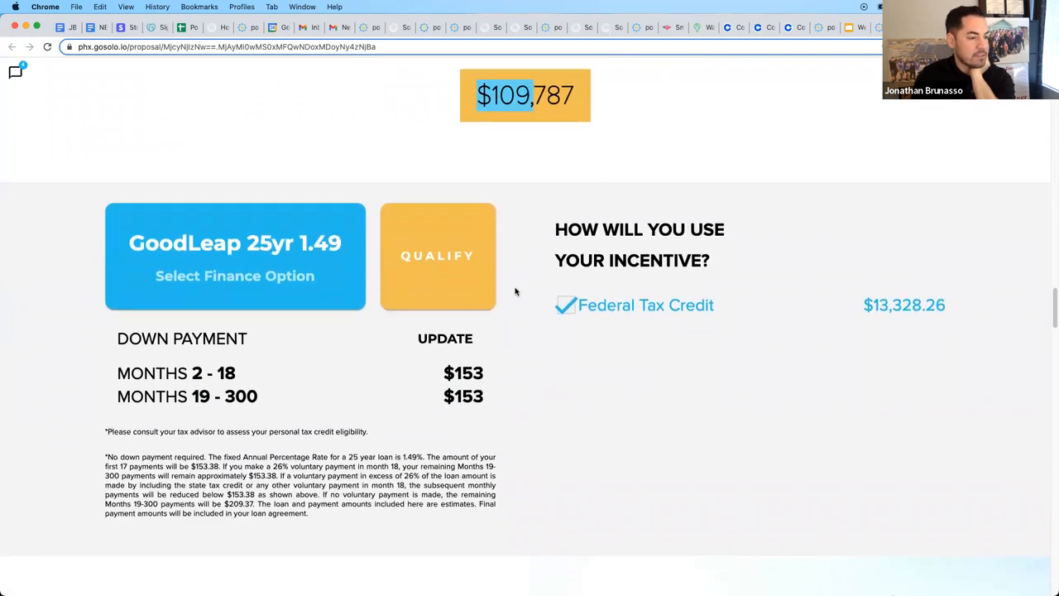
scroll(down, 3)
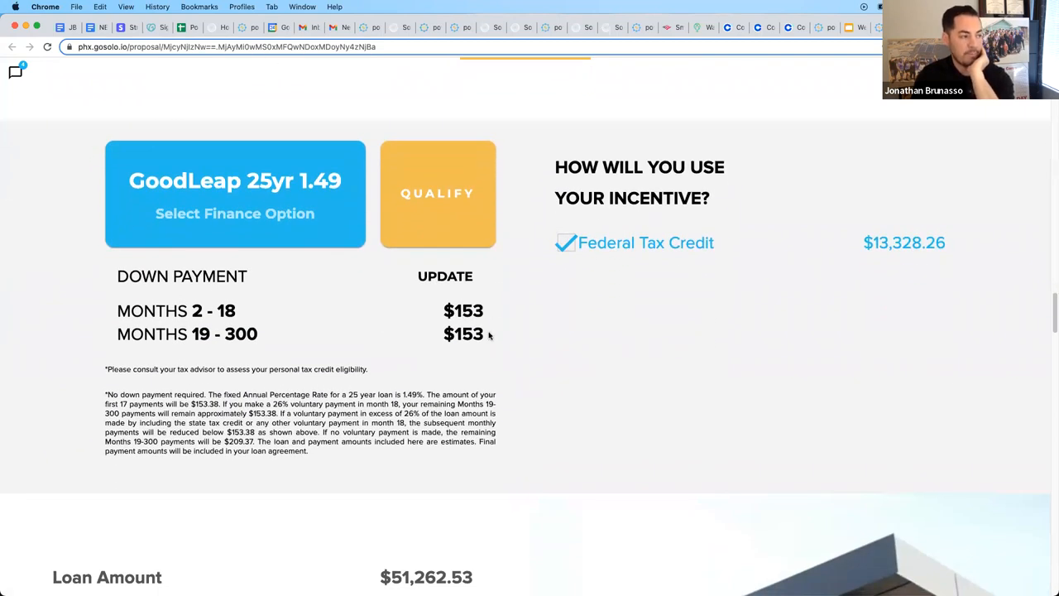
double_click(464, 334)
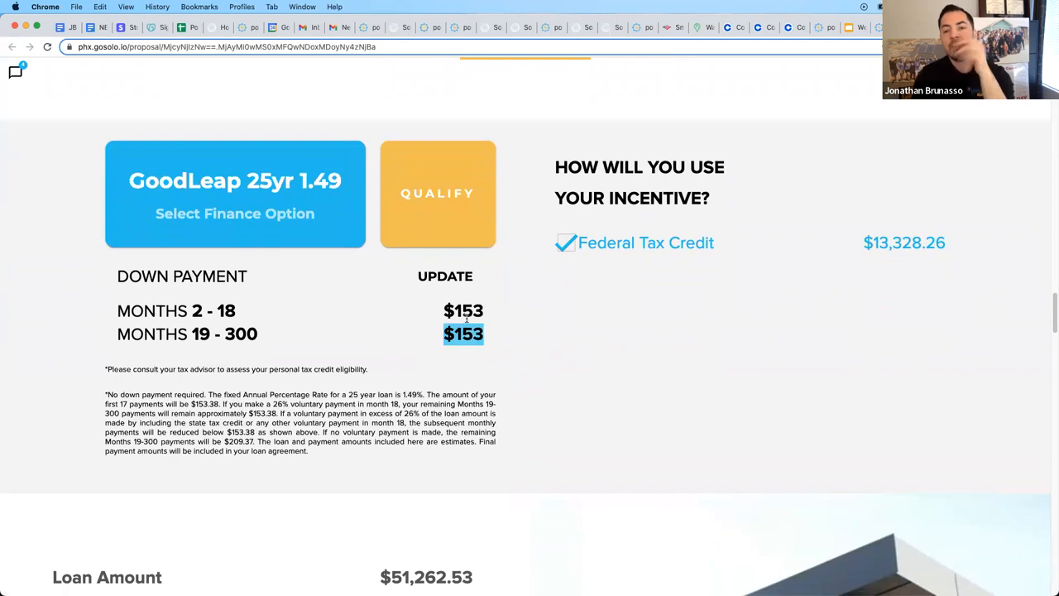
scroll(down, 3)
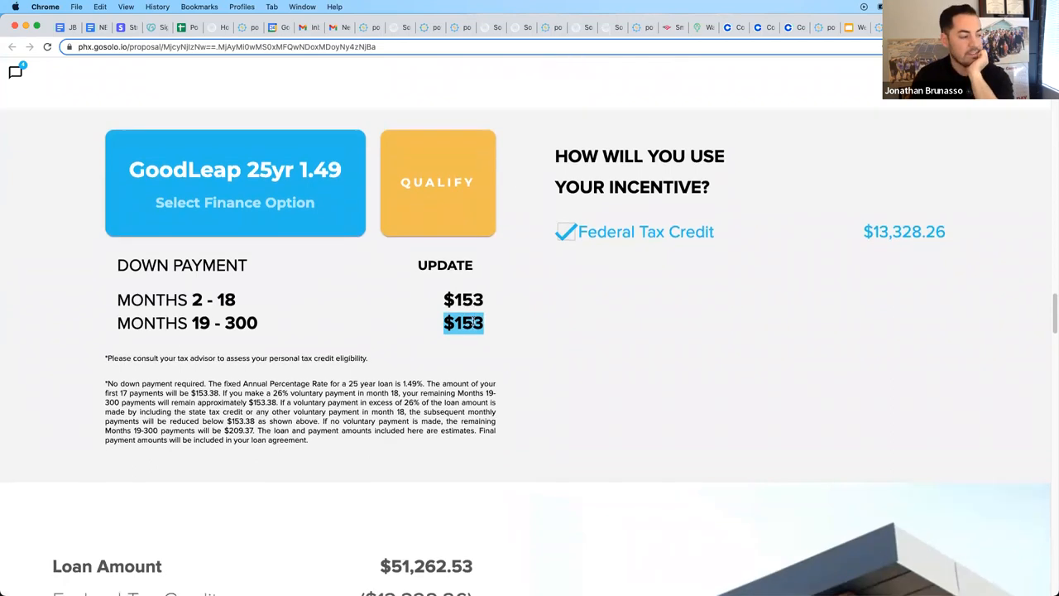
scroll(down, 3)
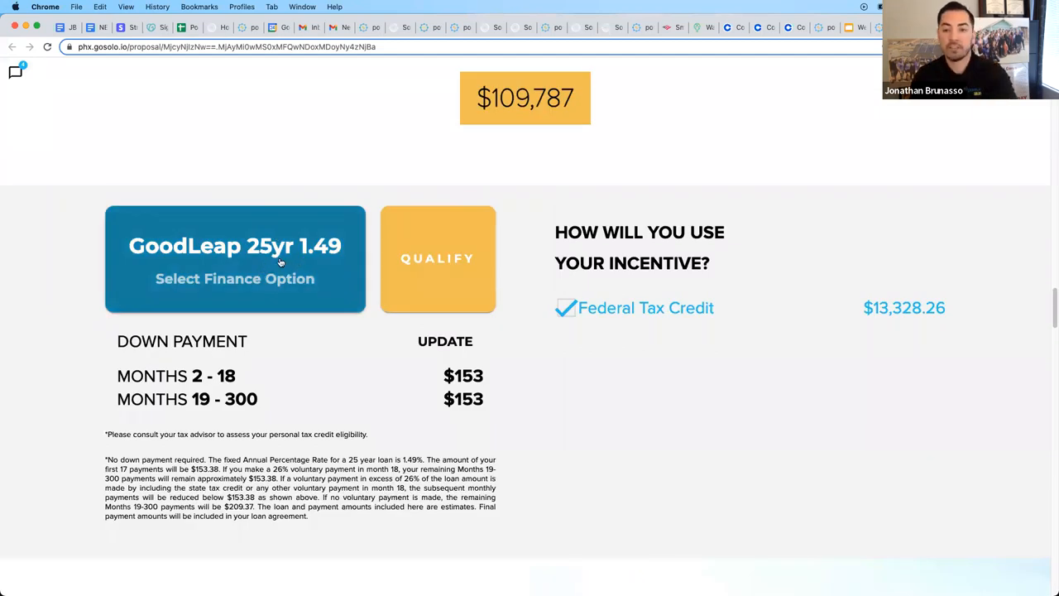
scroll(down, 3)
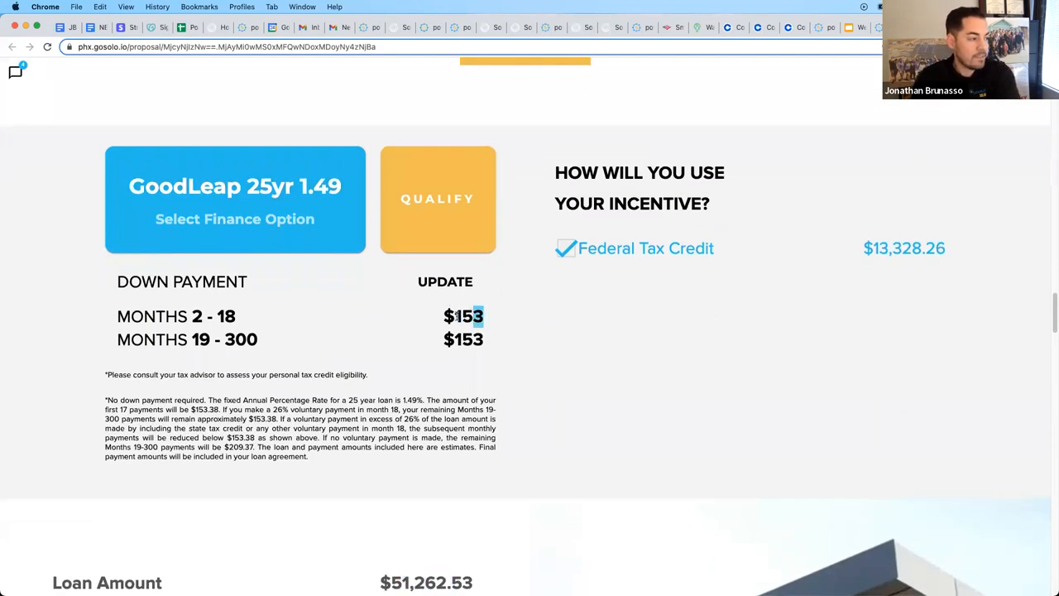
scroll(down, 3)
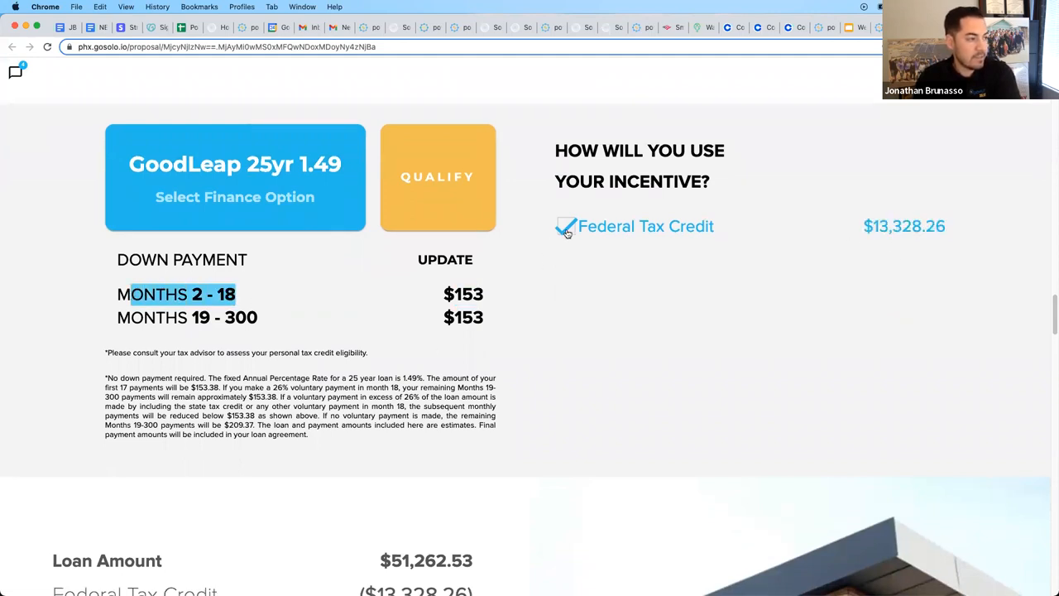
Step: Toggle the Federal Tax Credit on the loan, leaving it applied with $153 payments and $109,787 savings
click(566, 226)
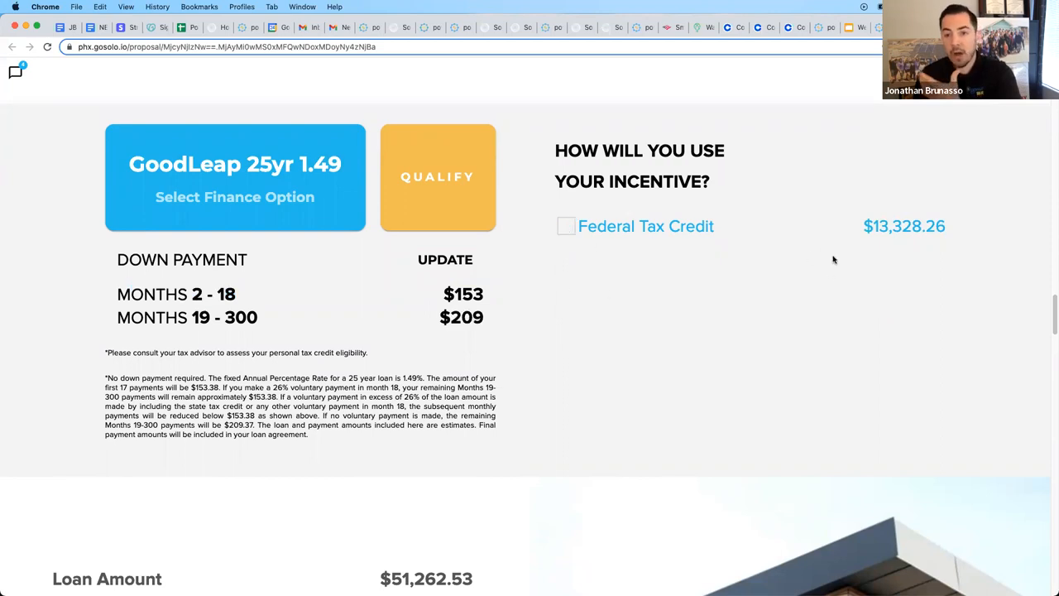
mouse_move(901, 238)
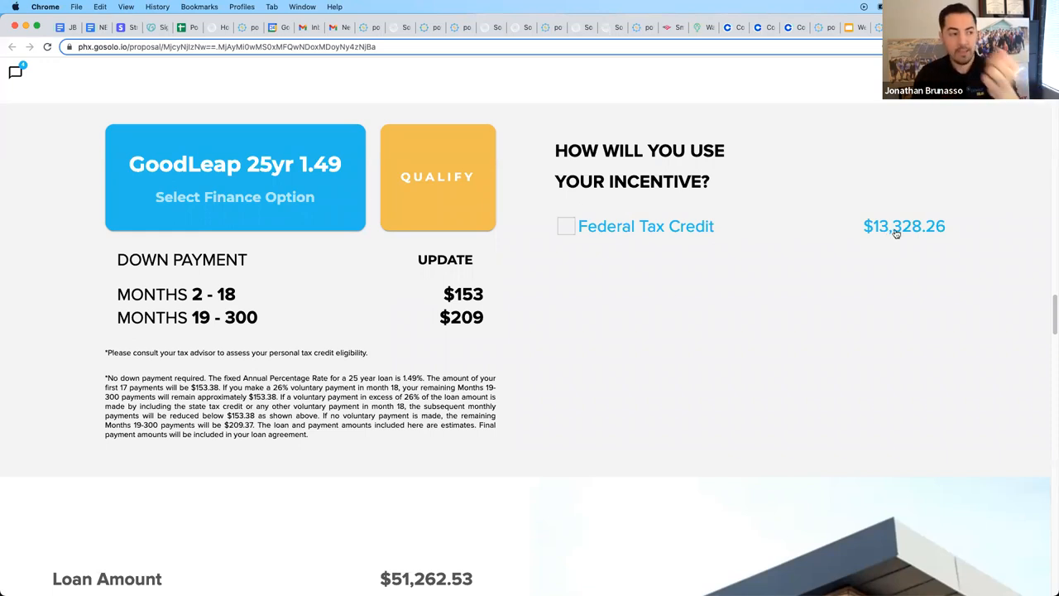
mouse_move(902, 235)
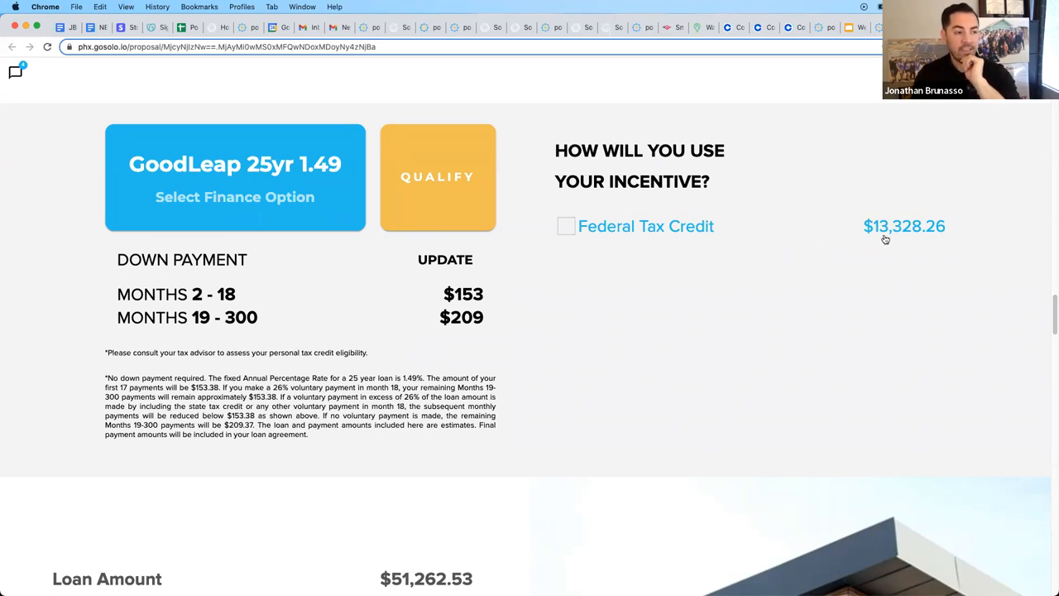
mouse_move(632, 288)
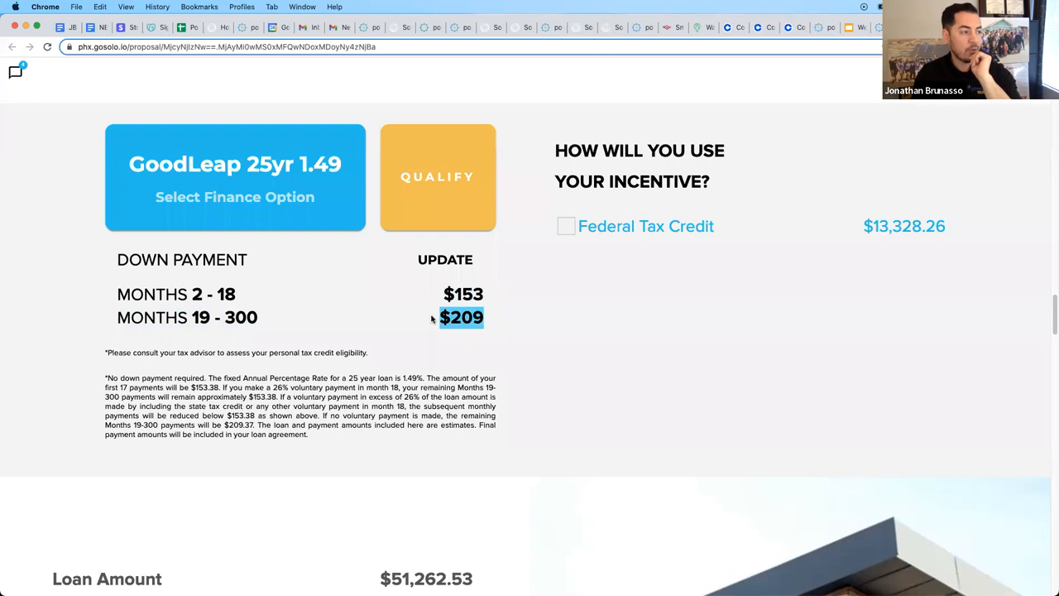
scroll(down, 3)
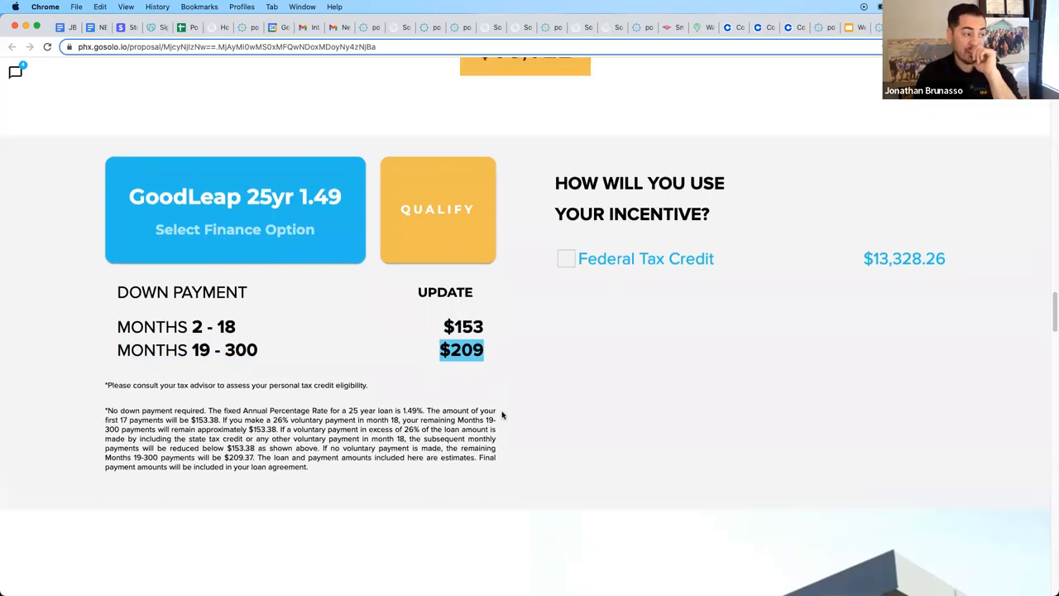
scroll(up, 3)
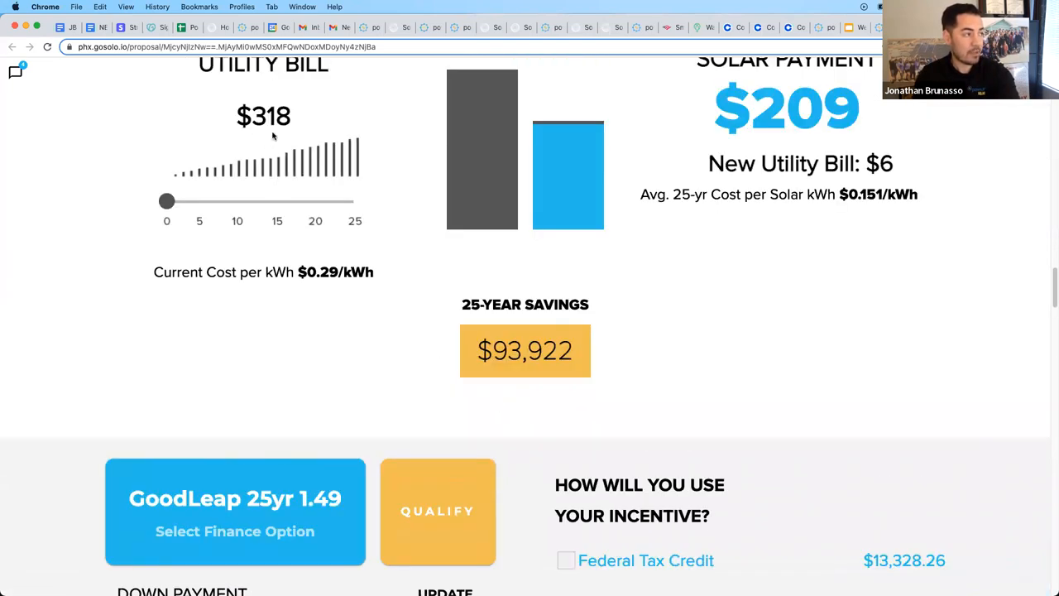
scroll(down, 3)
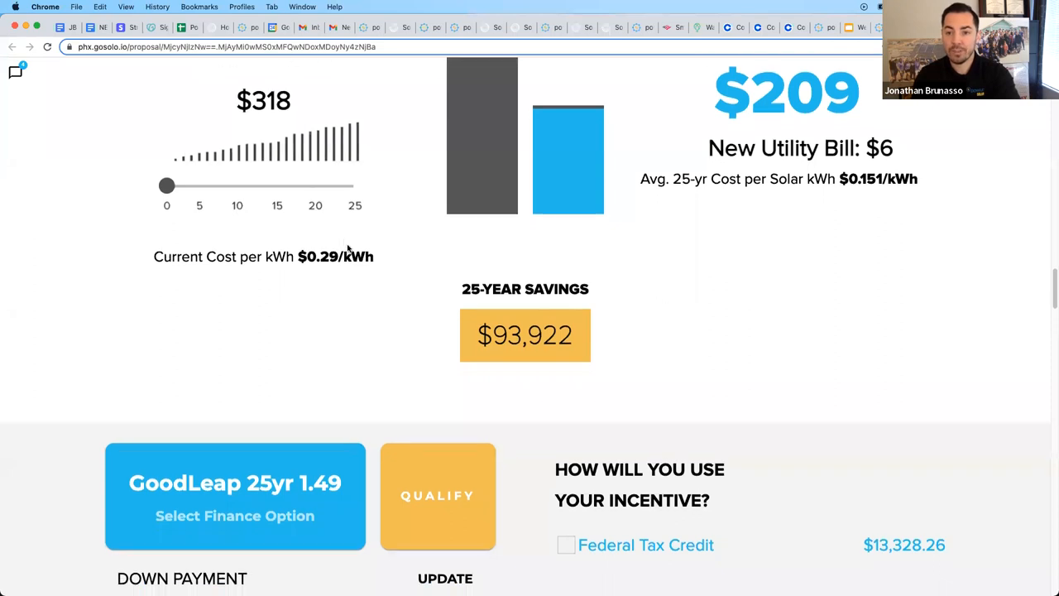
scroll(down, 3)
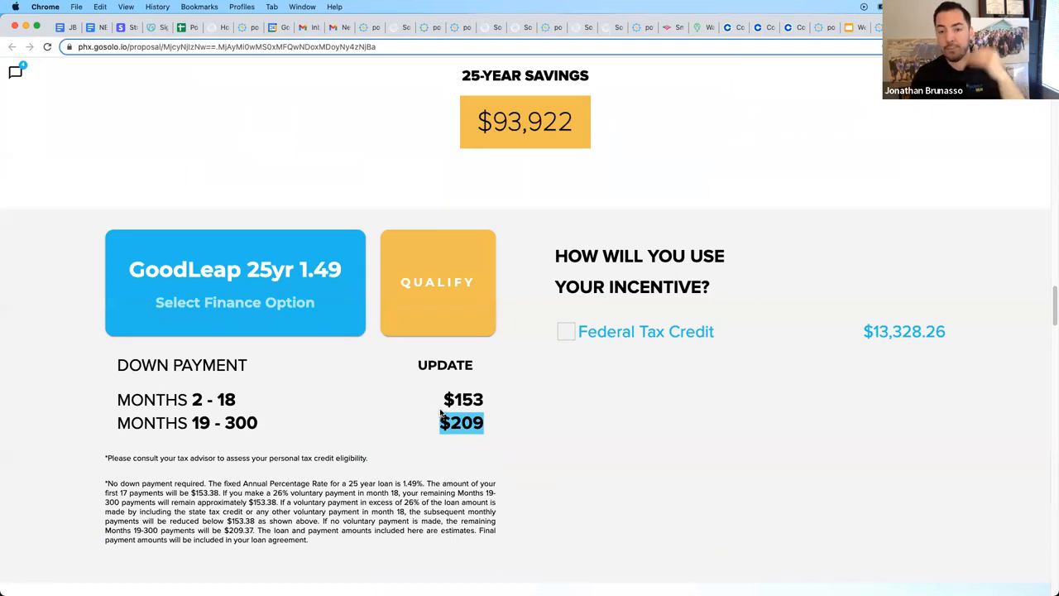
mouse_move(496, 414)
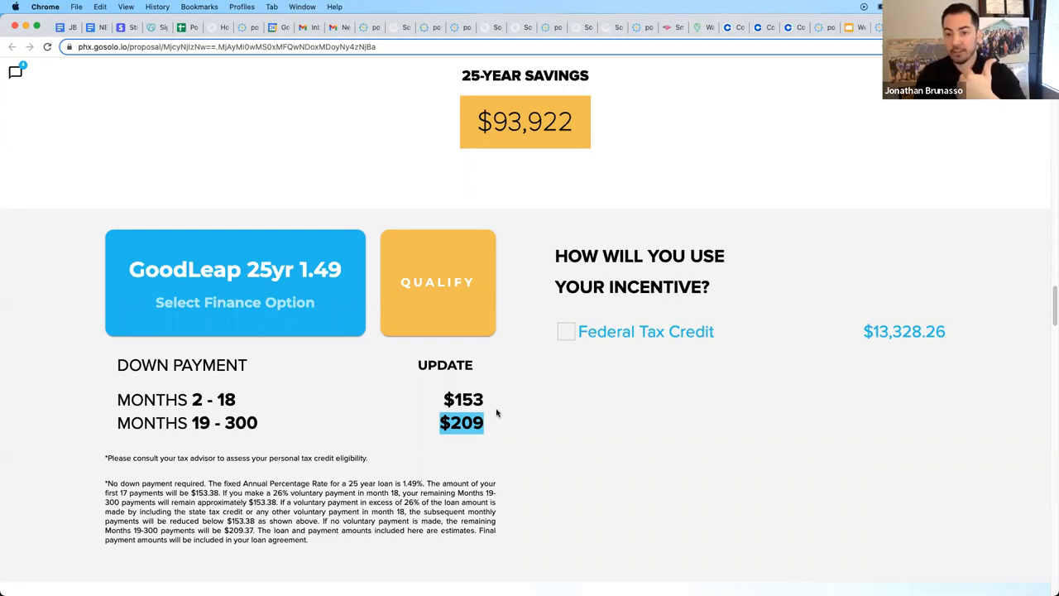
mouse_move(496, 411)
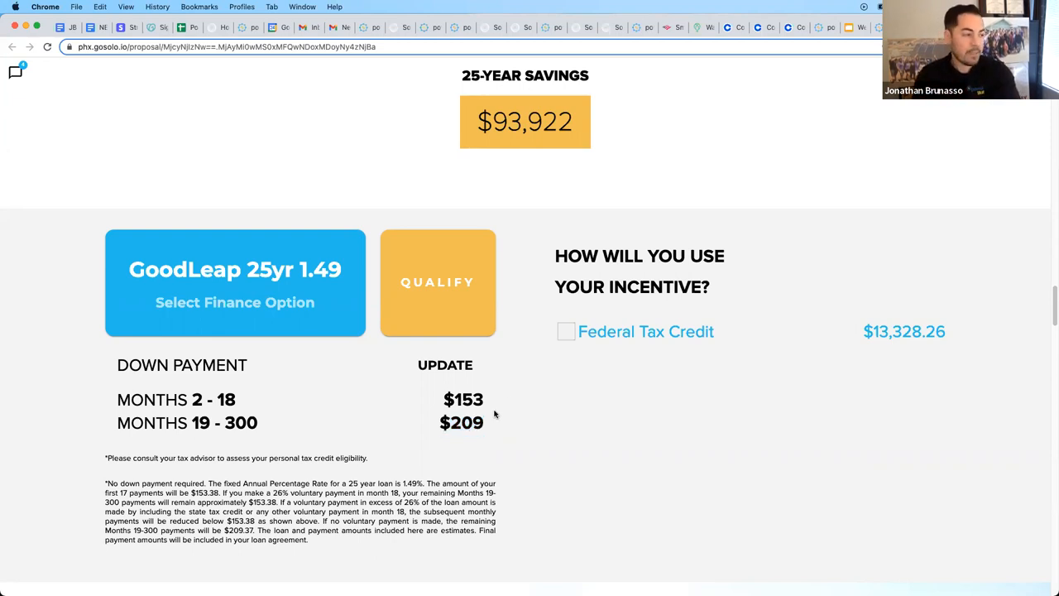
click(566, 331)
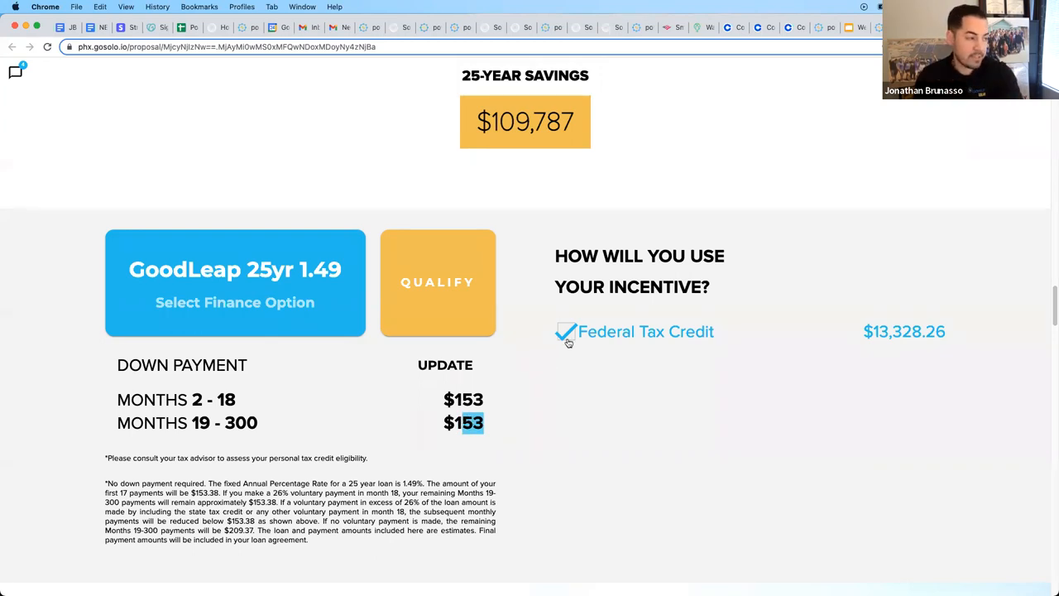
click(566, 331)
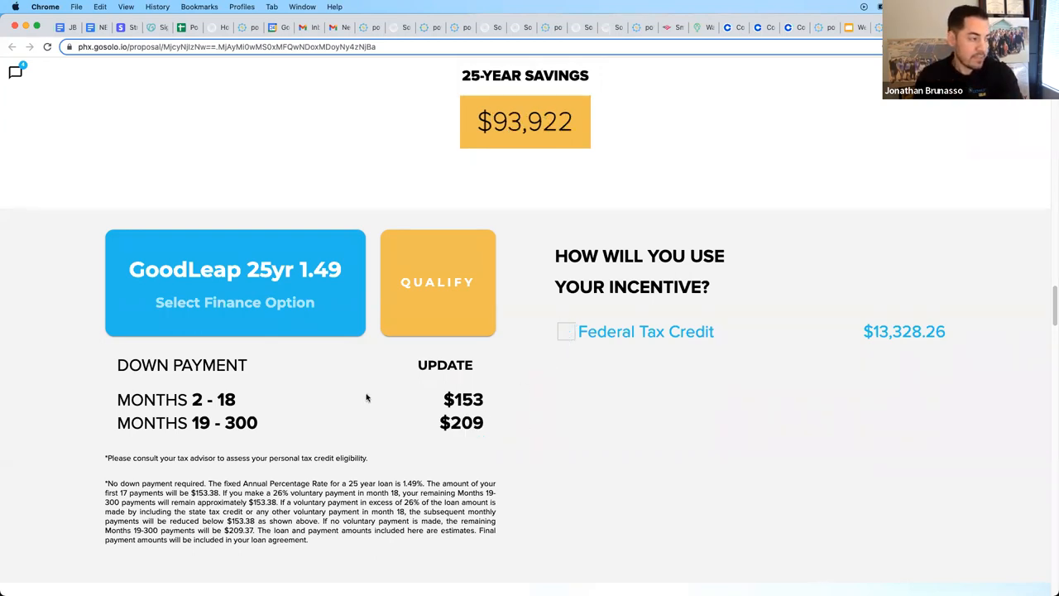
mouse_move(357, 394)
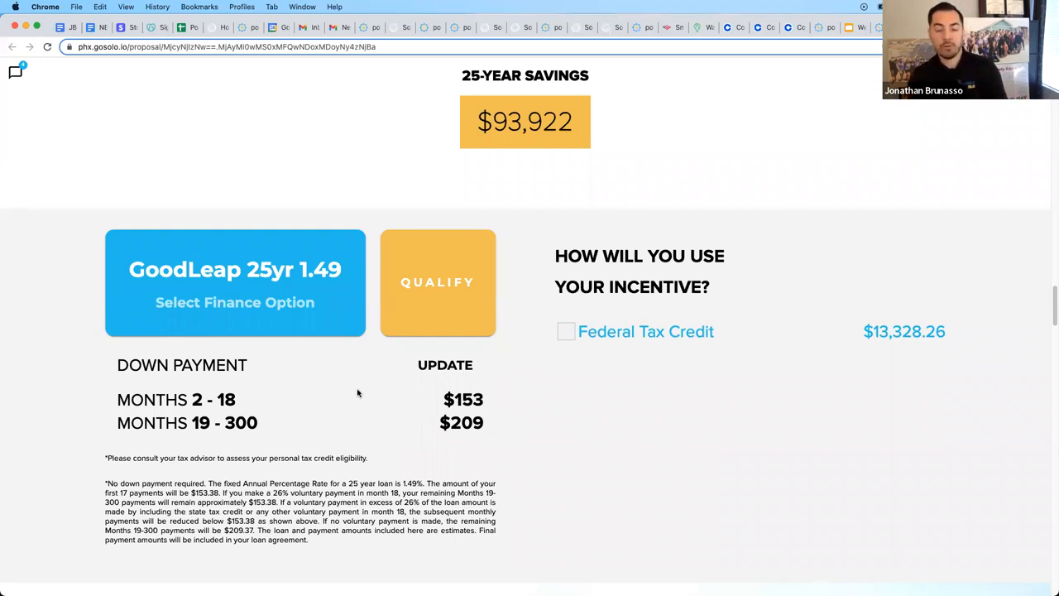
click(445, 366)
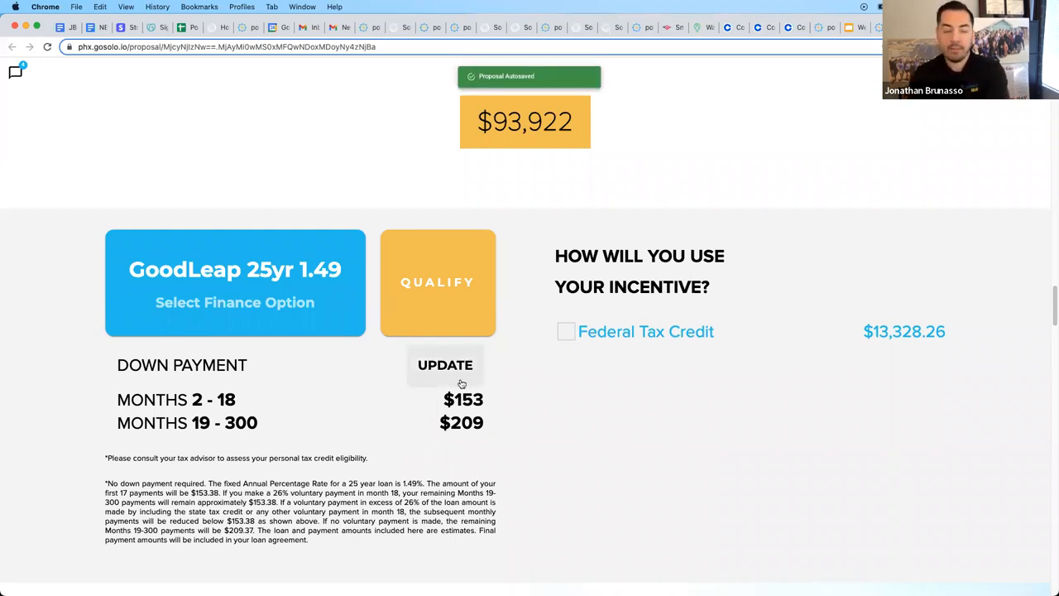
click(566, 331)
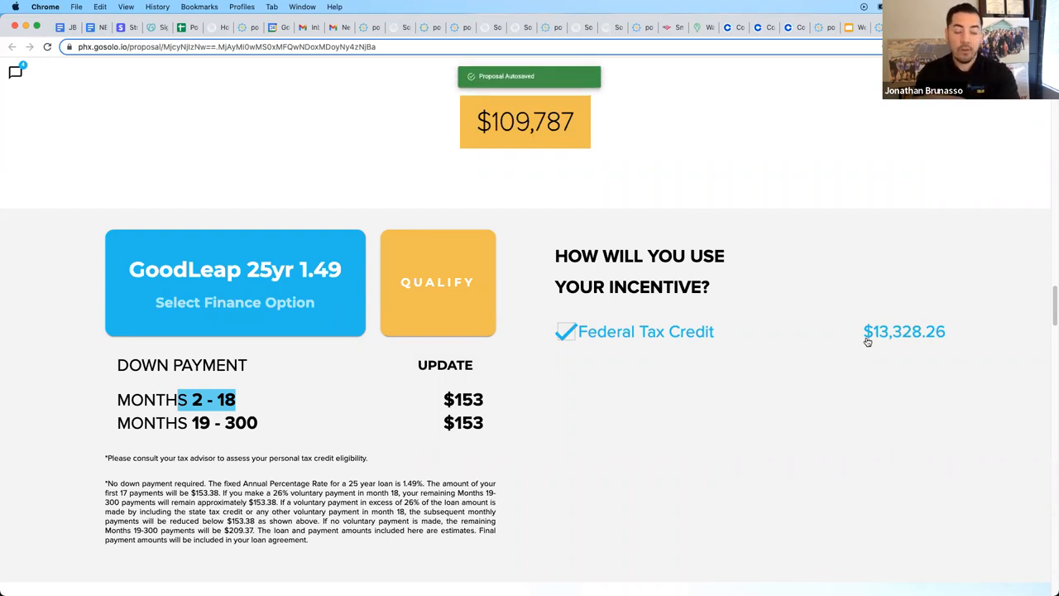
mouse_move(894, 337)
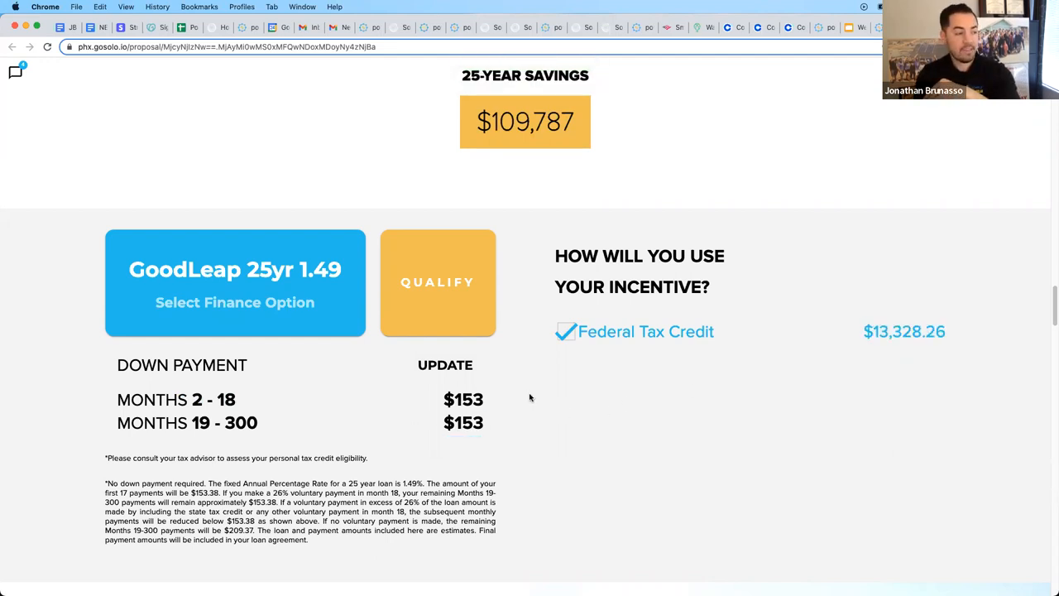
mouse_move(619, 394)
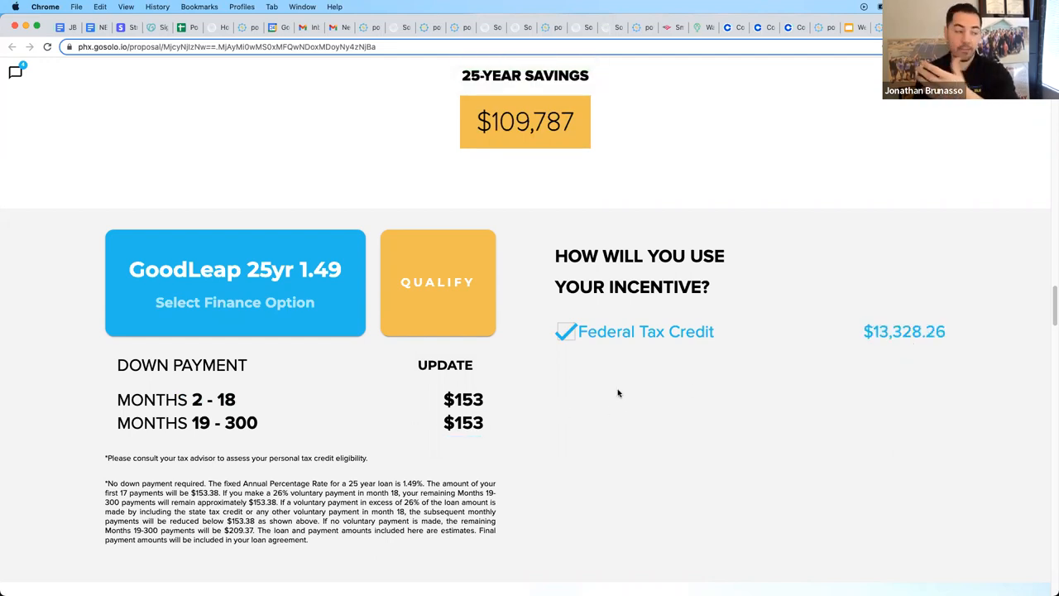
click(566, 331)
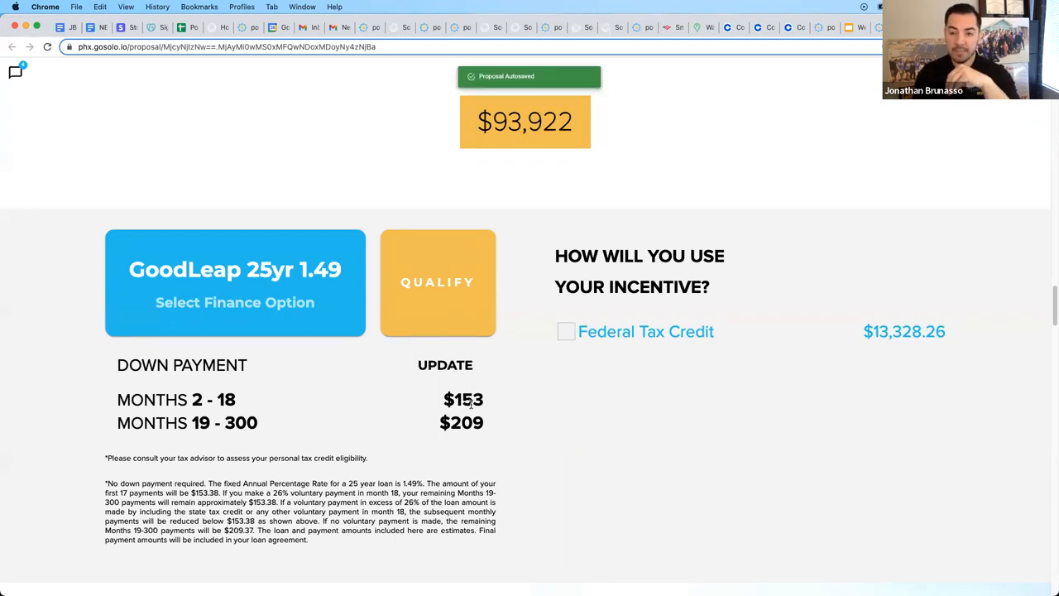
mouse_move(506, 416)
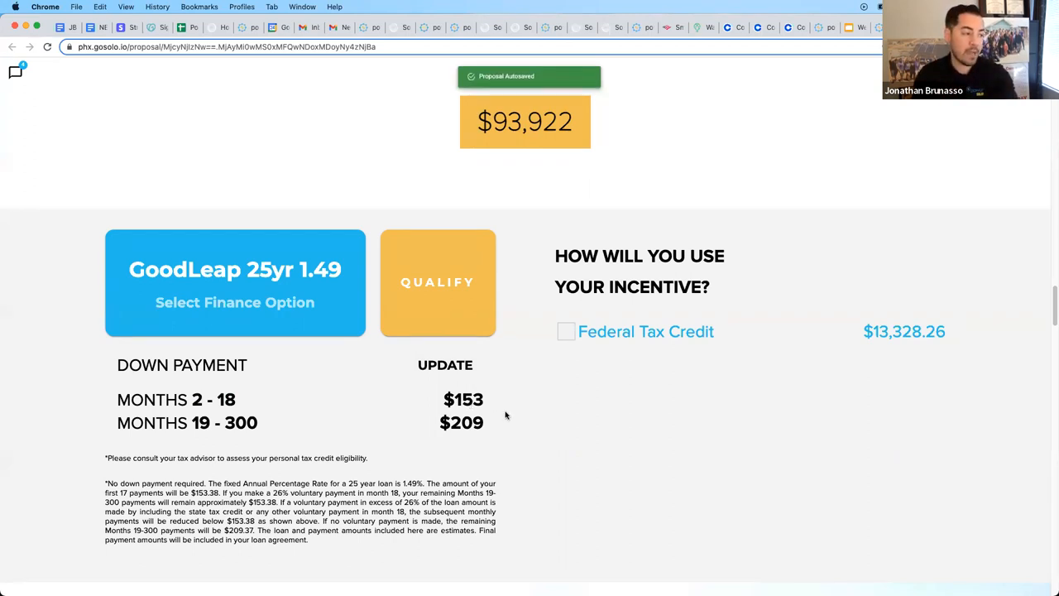
click(566, 331)
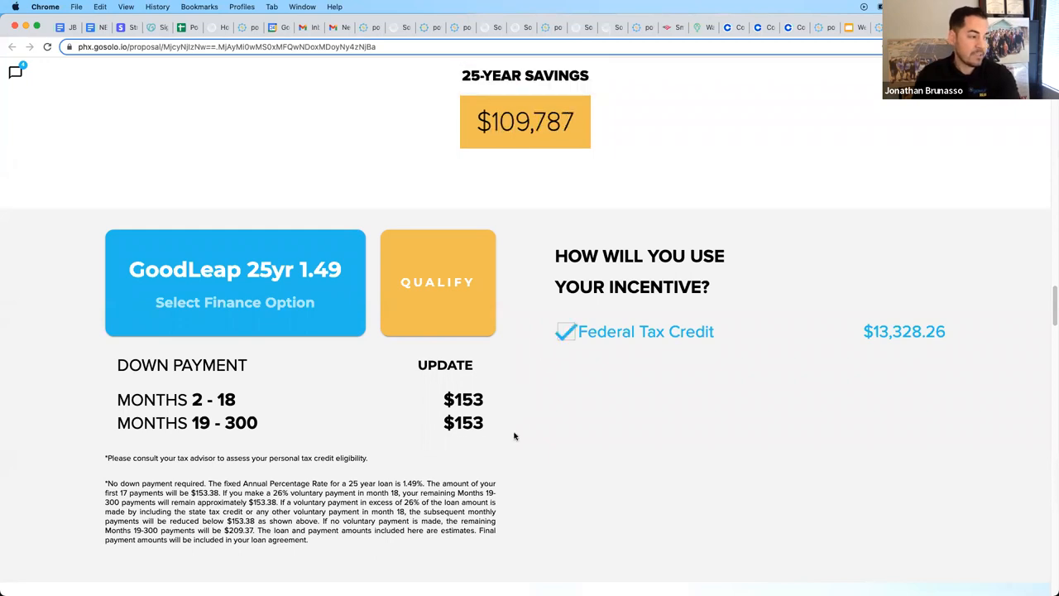
scroll(down, 3)
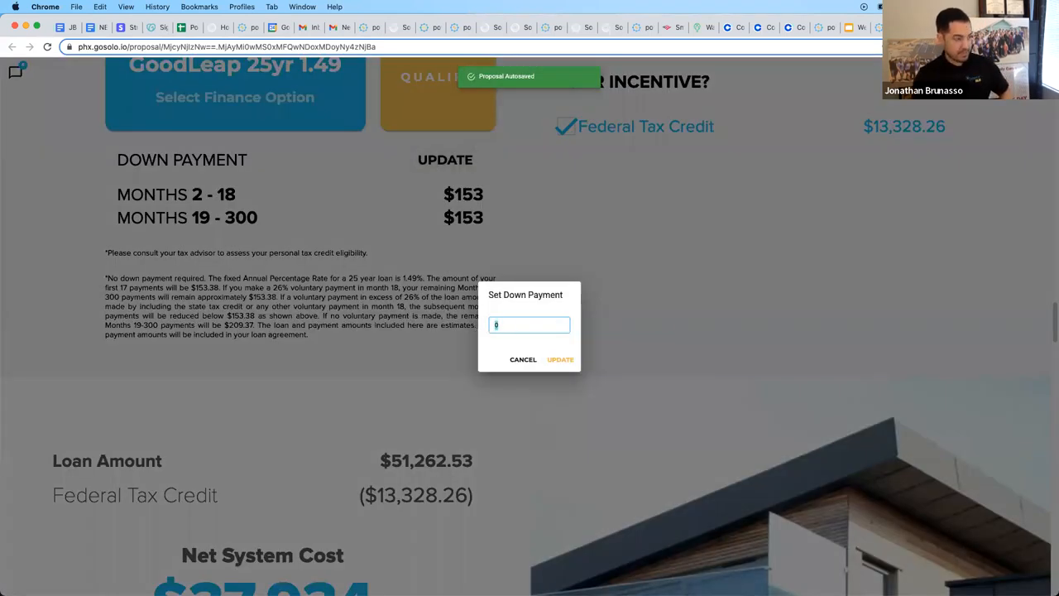
text(15000)
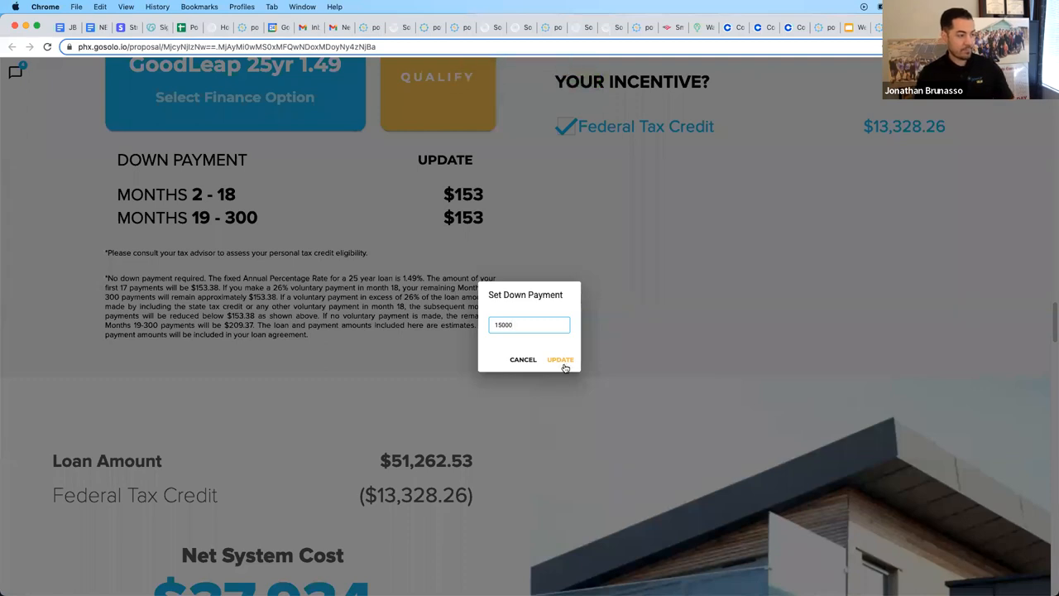
click(560, 359)
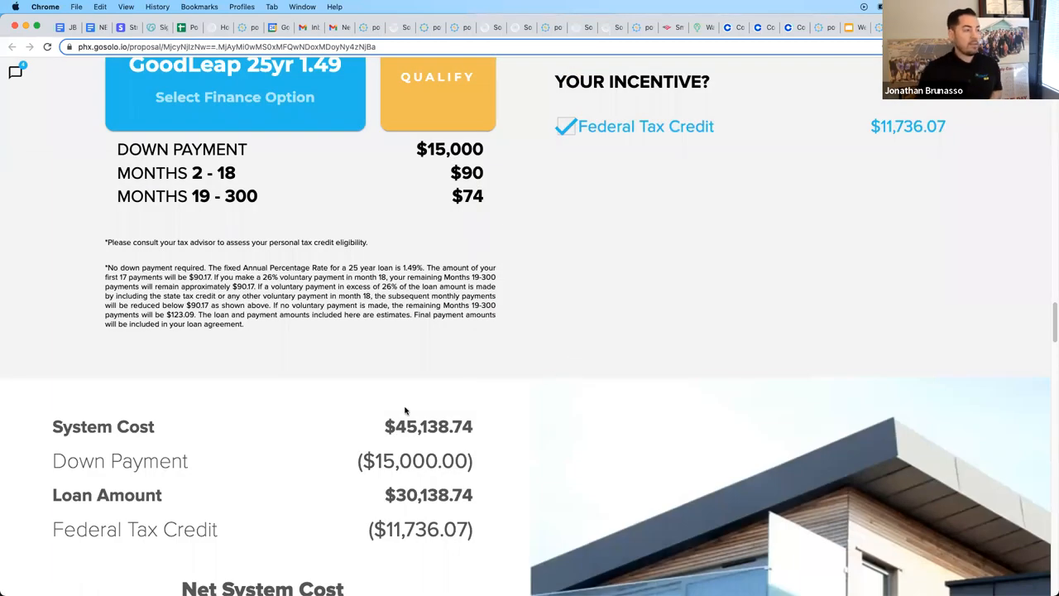
mouse_move(449, 219)
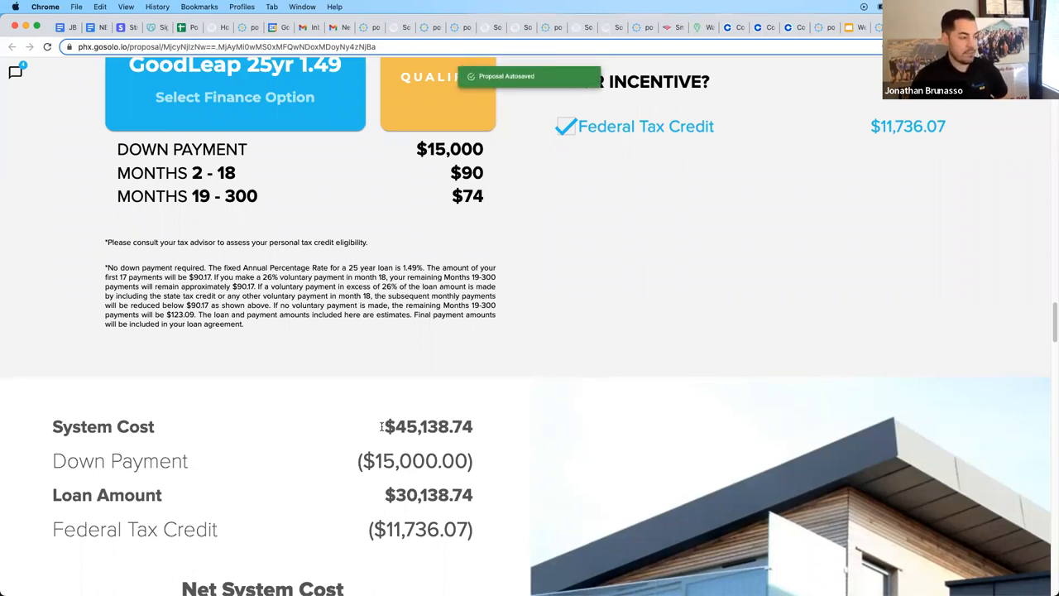
double_click(427, 427)
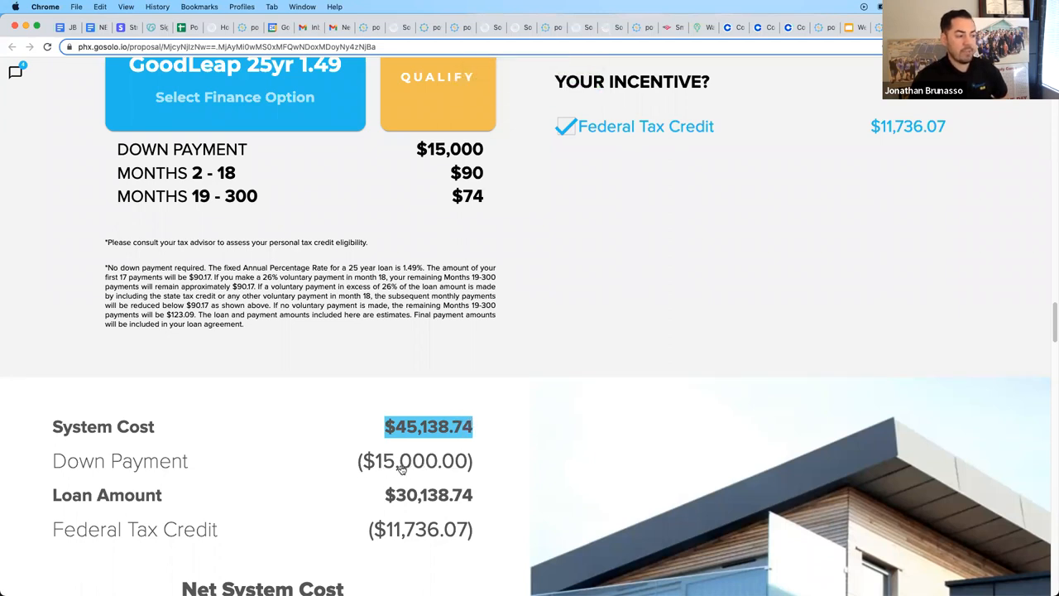
mouse_move(396, 470)
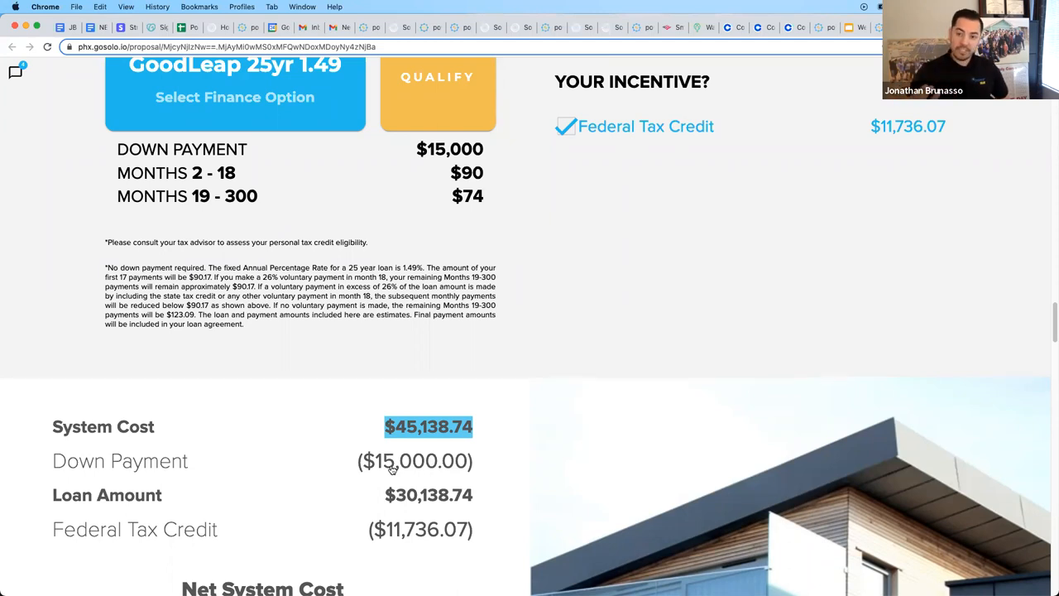
mouse_move(381, 471)
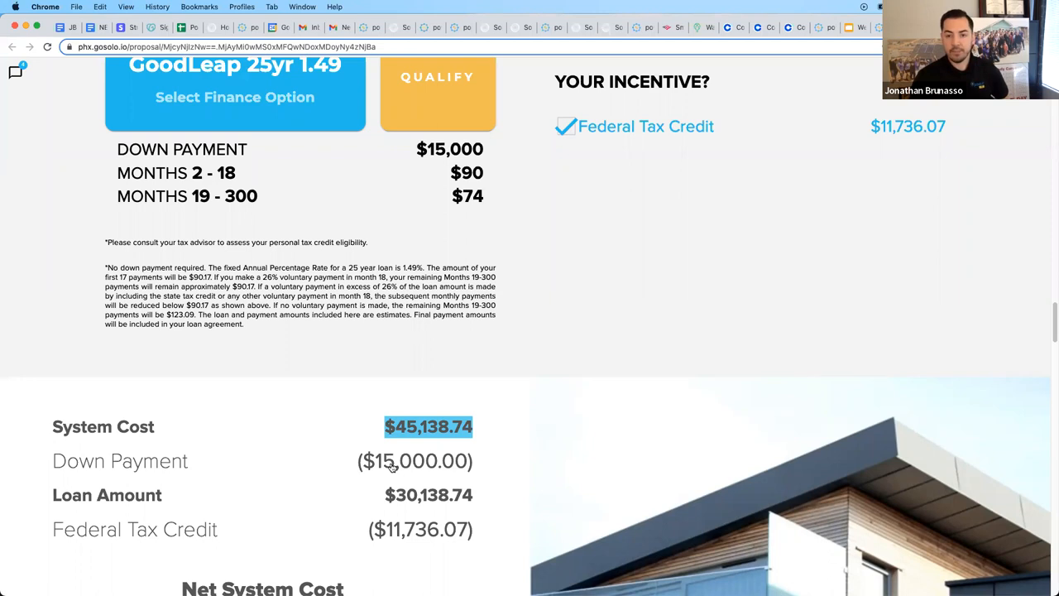
mouse_move(398, 472)
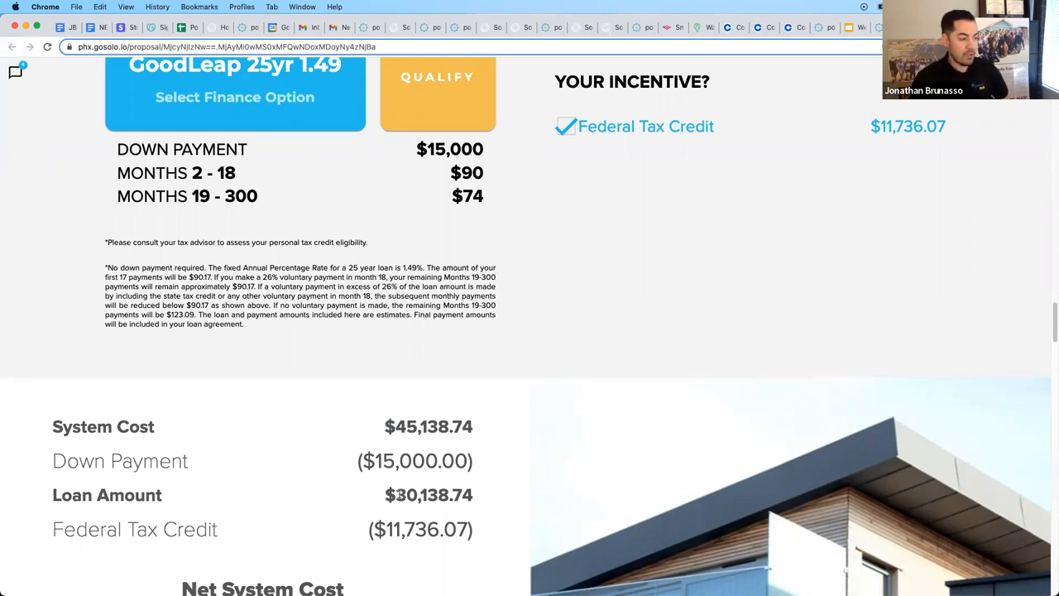
double_click(418, 495)
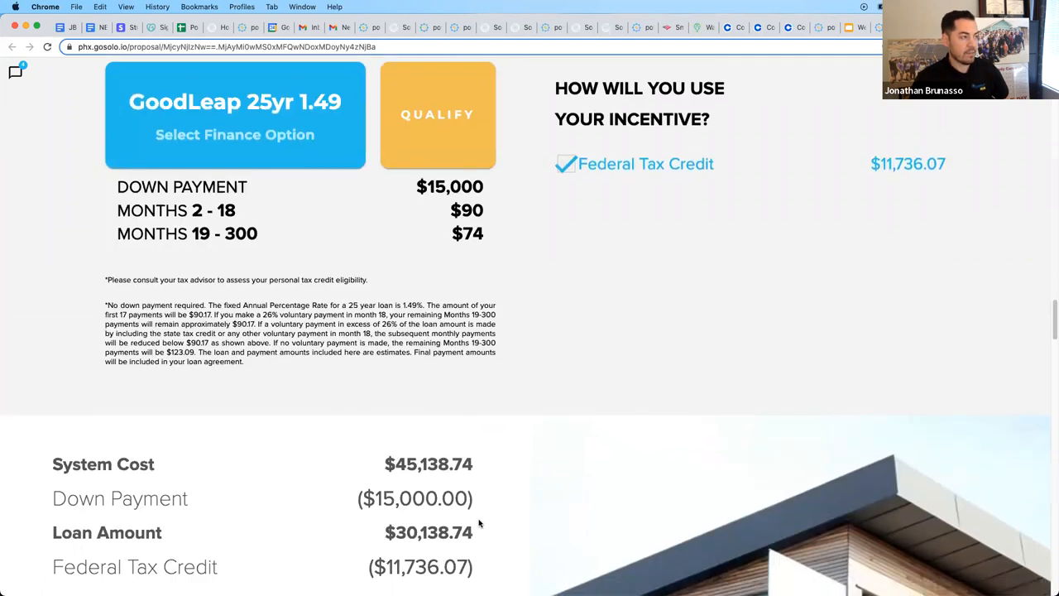
scroll(down, 3)
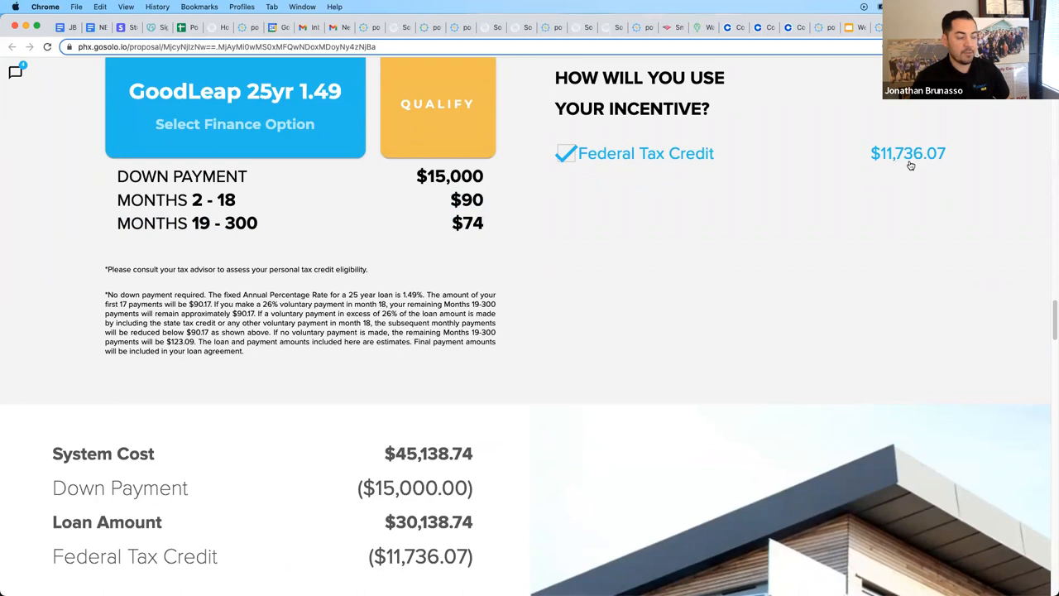
mouse_move(487, 230)
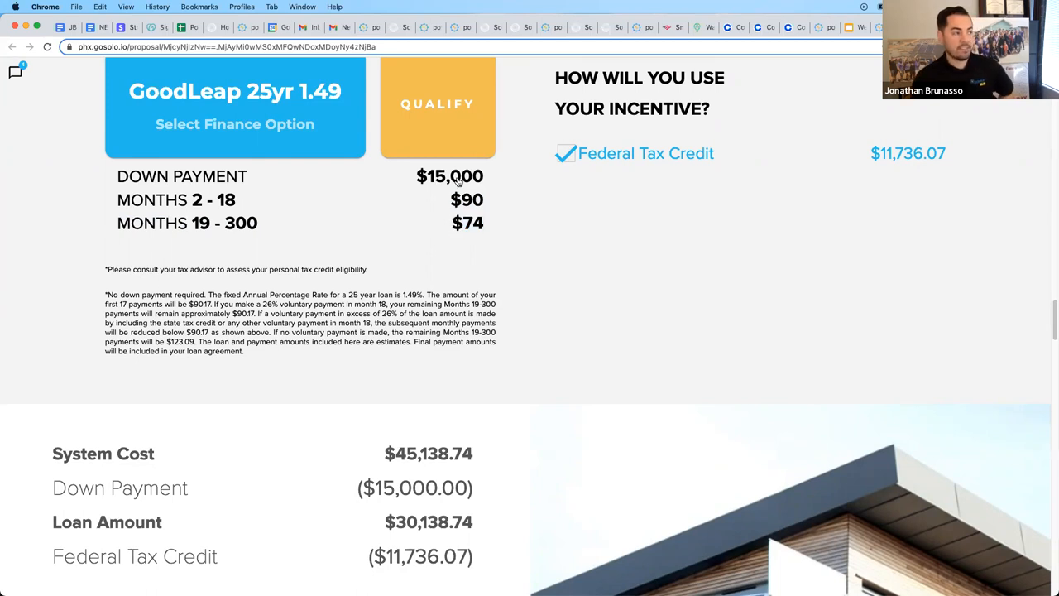
mouse_move(348, 179)
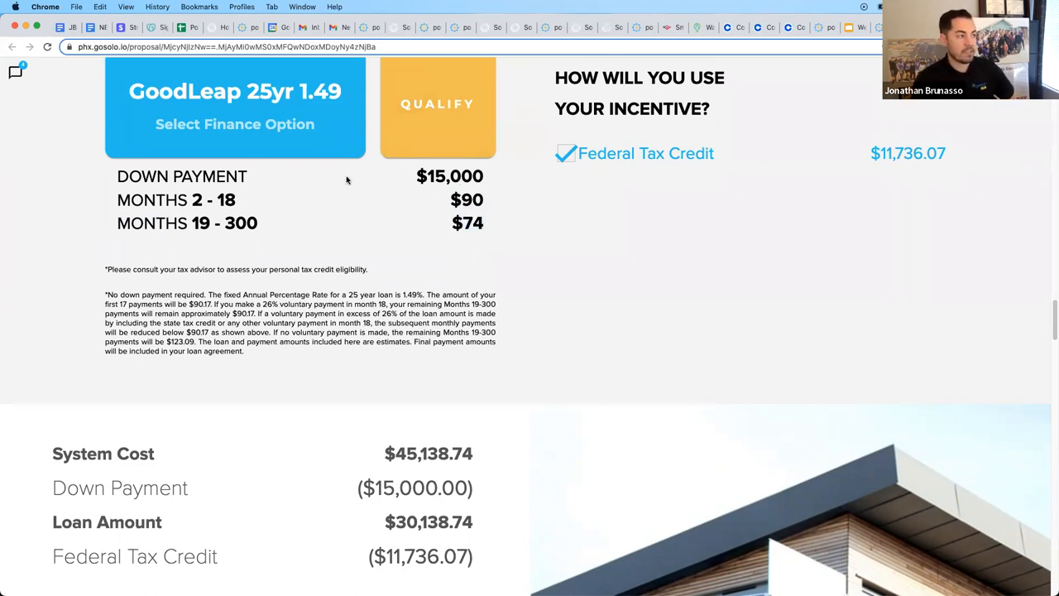
mouse_move(377, 185)
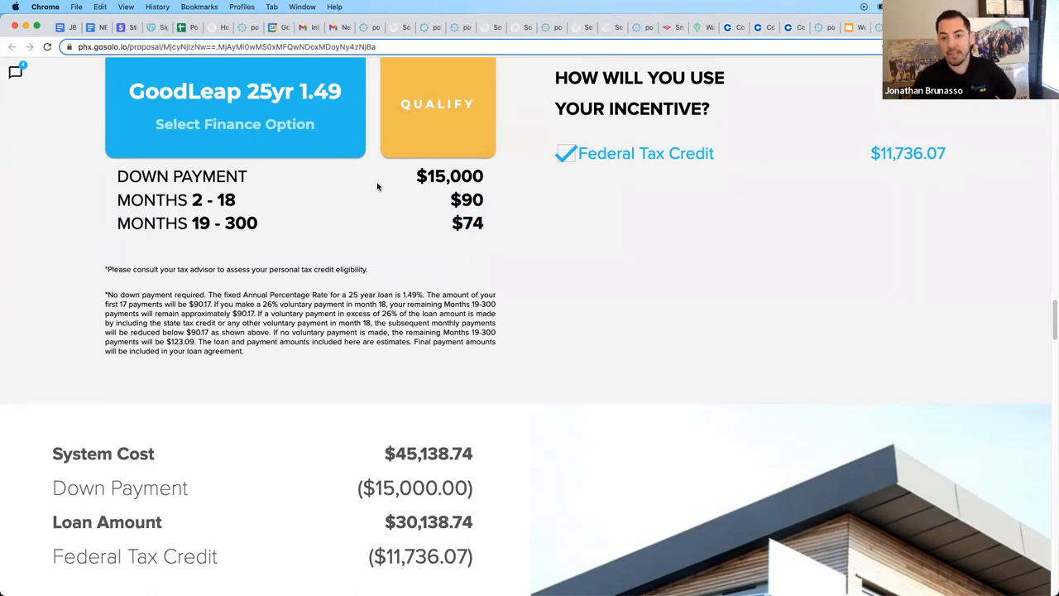
click(450, 176)
text(0)
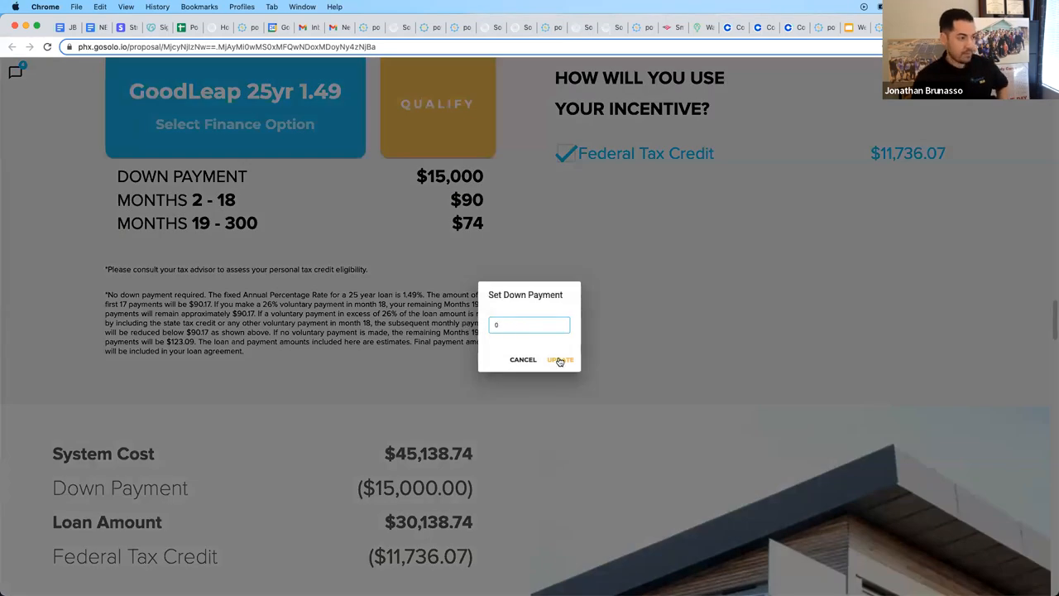
click(559, 359)
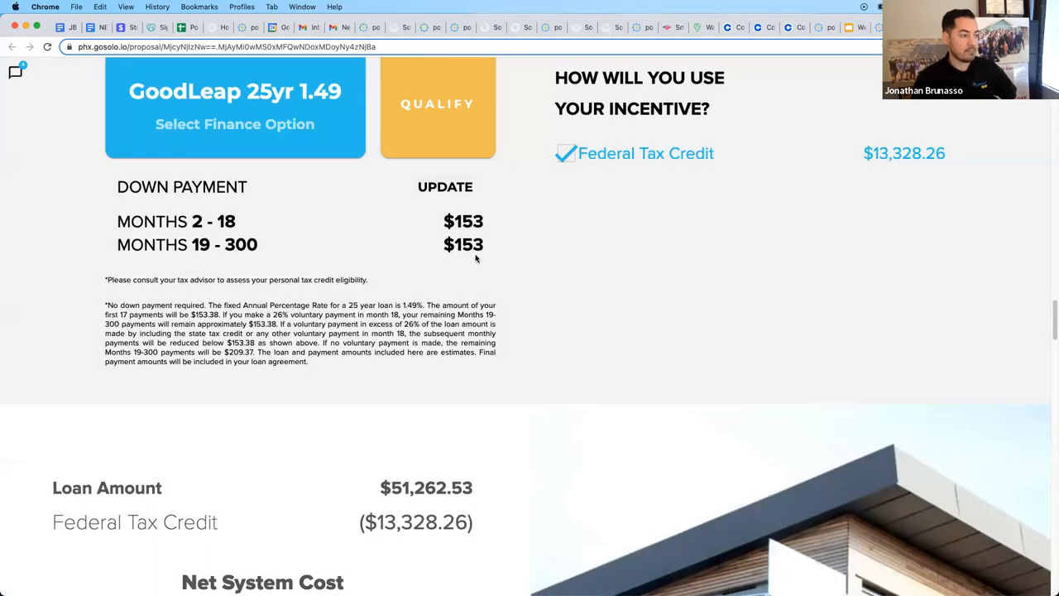
mouse_move(808, 348)
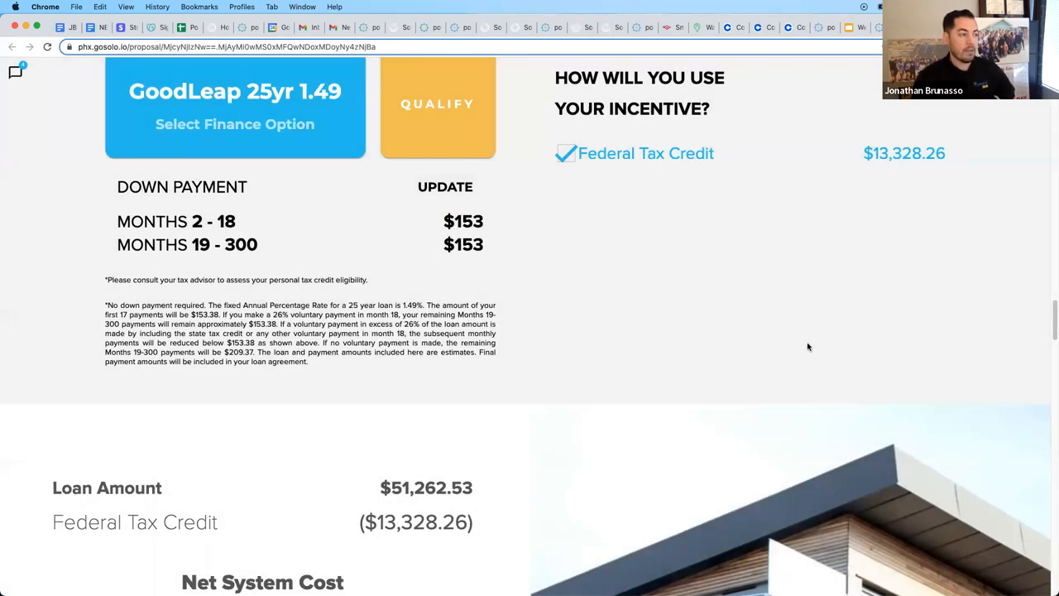
scroll(up, 3)
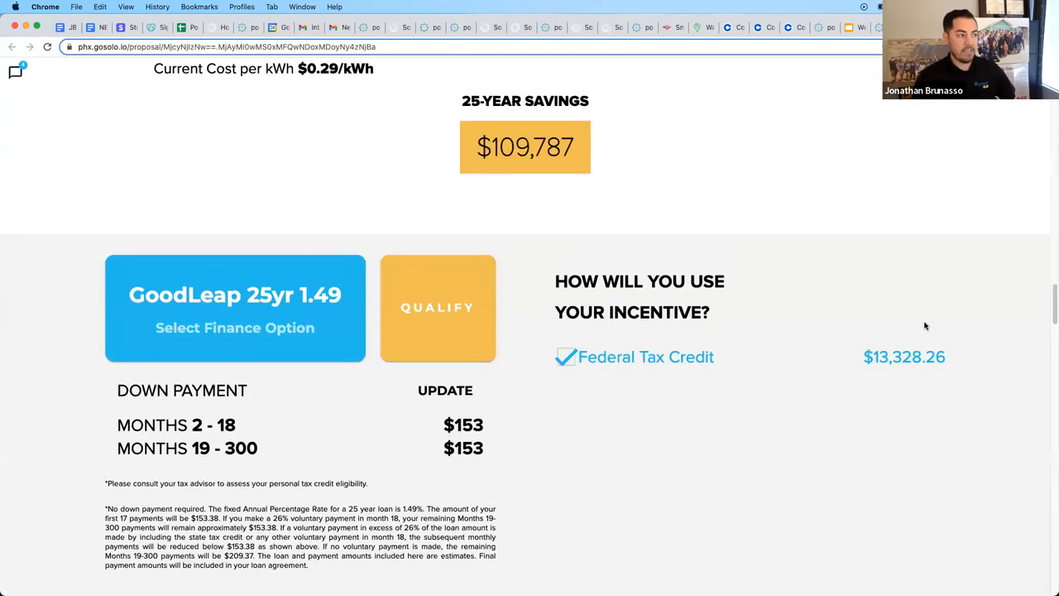
scroll(up, 3)
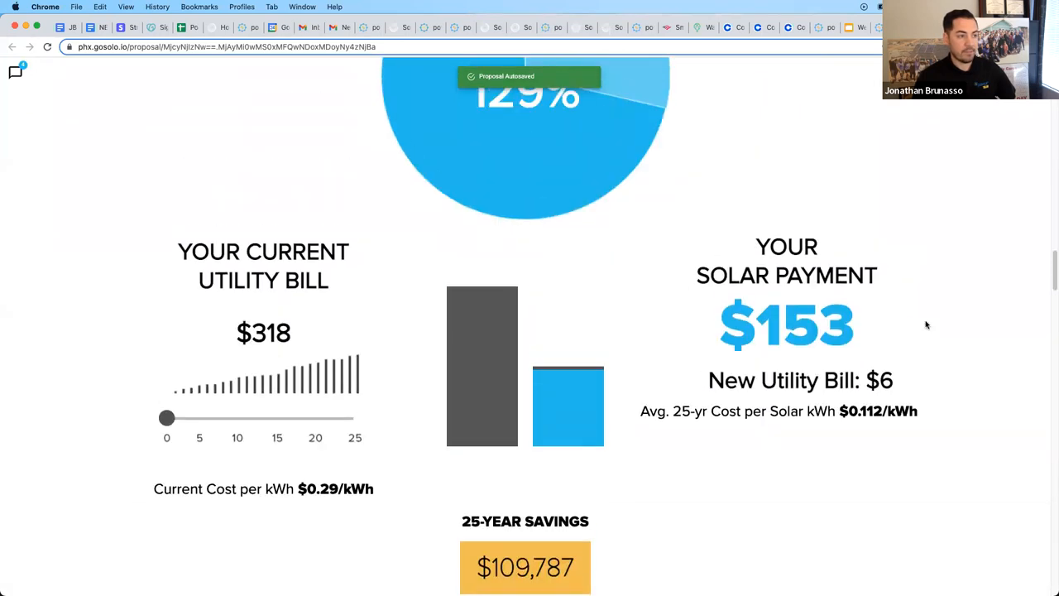
scroll(down, 3)
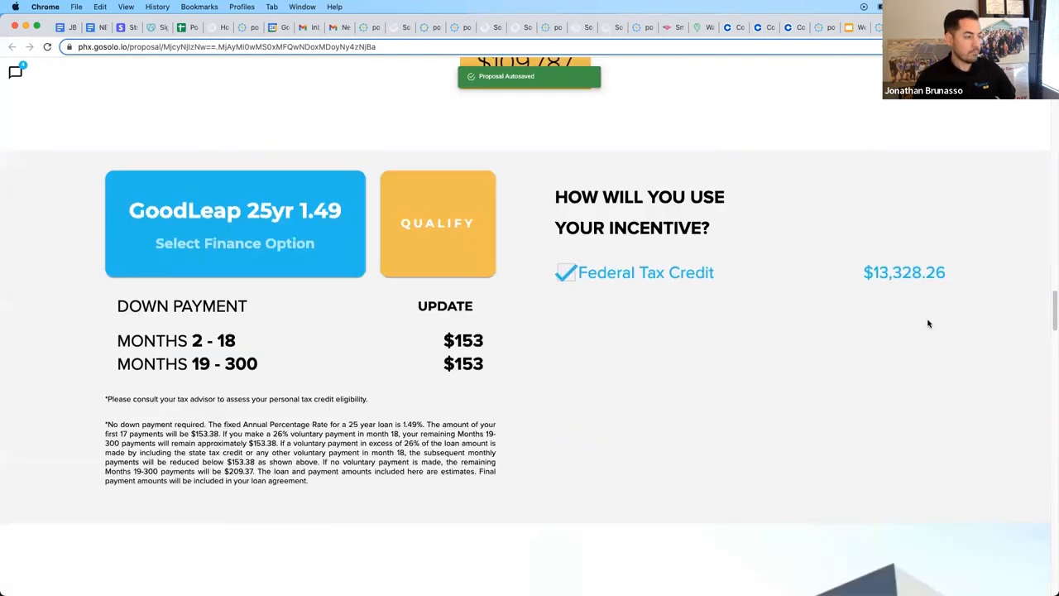
scroll(down, 3)
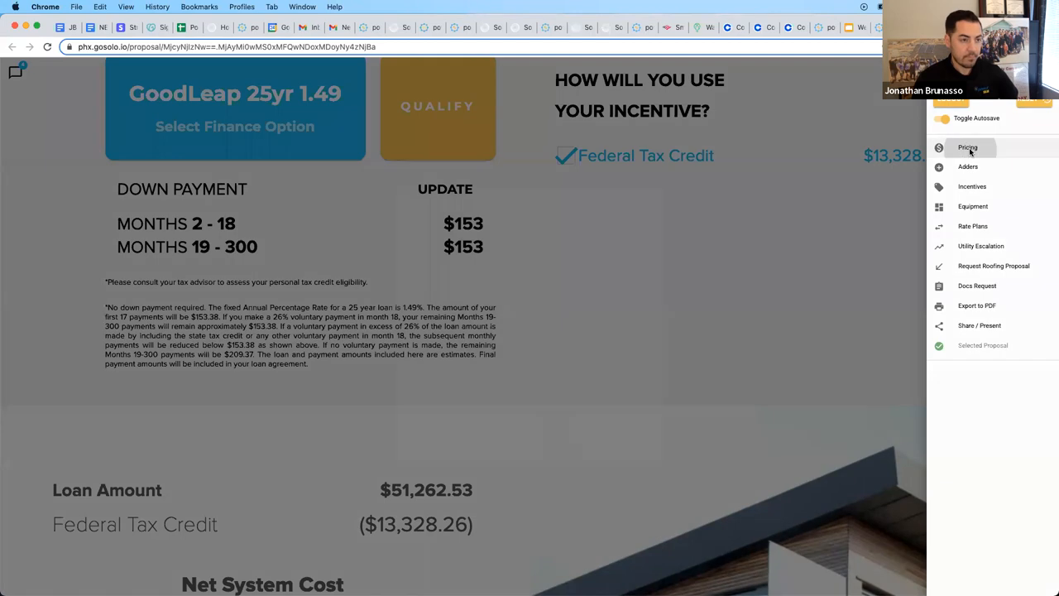
click(967, 147)
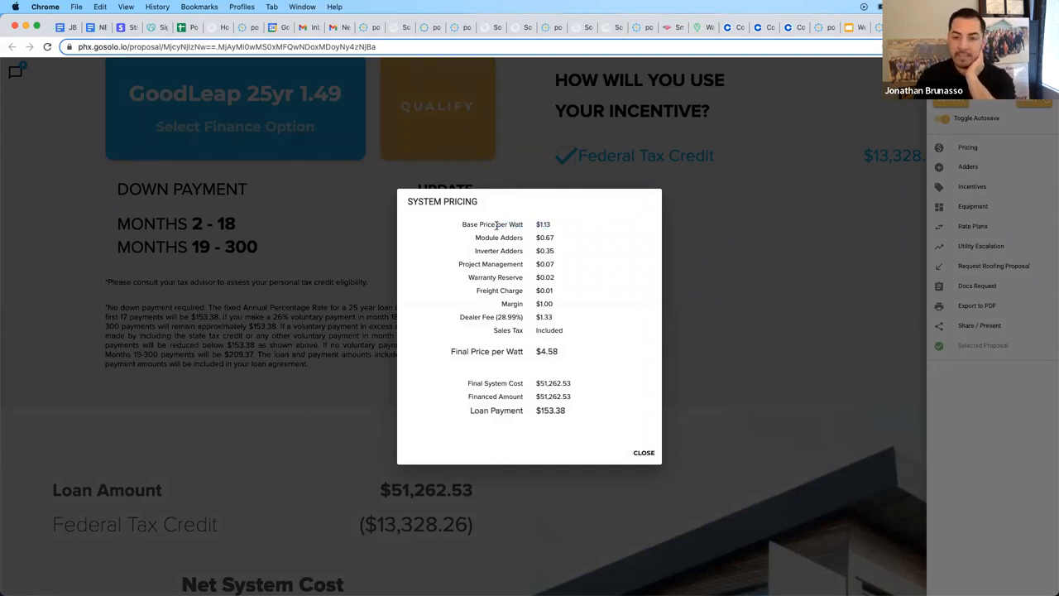
double_click(483, 225)
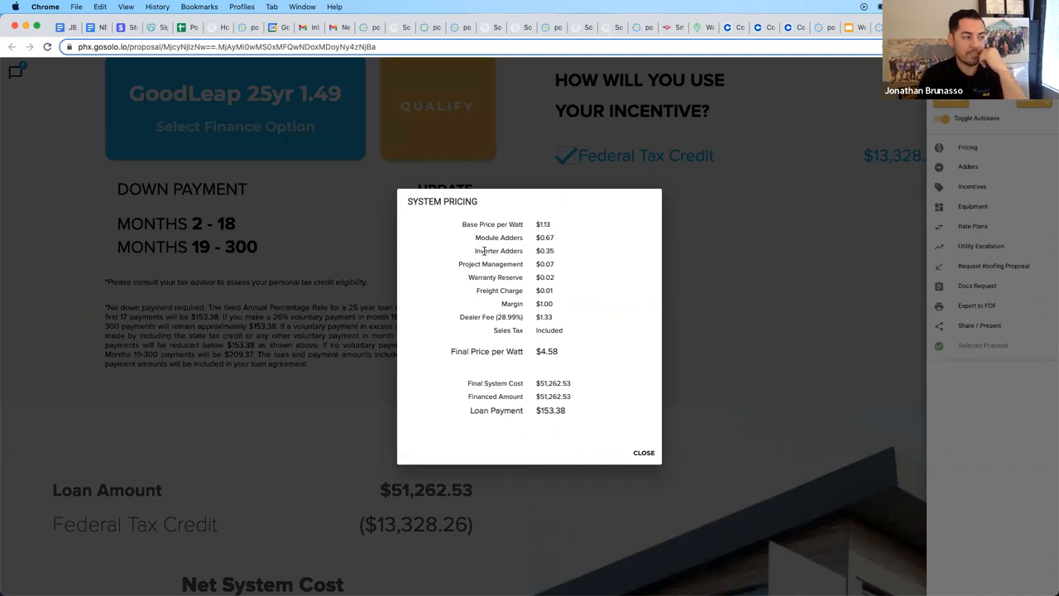
mouse_move(556, 266)
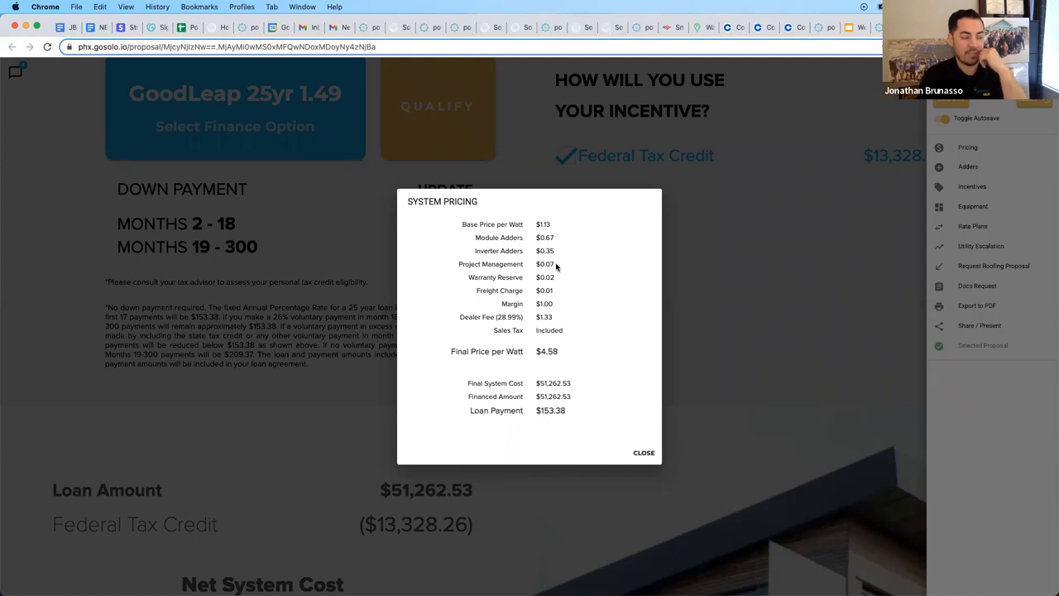
mouse_move(488, 269)
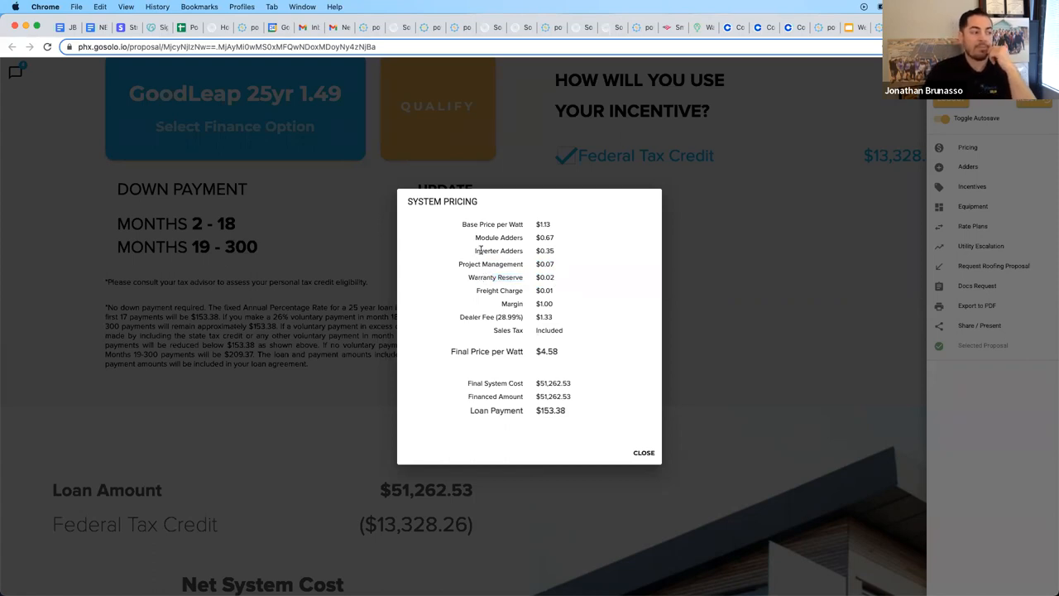
mouse_move(606, 286)
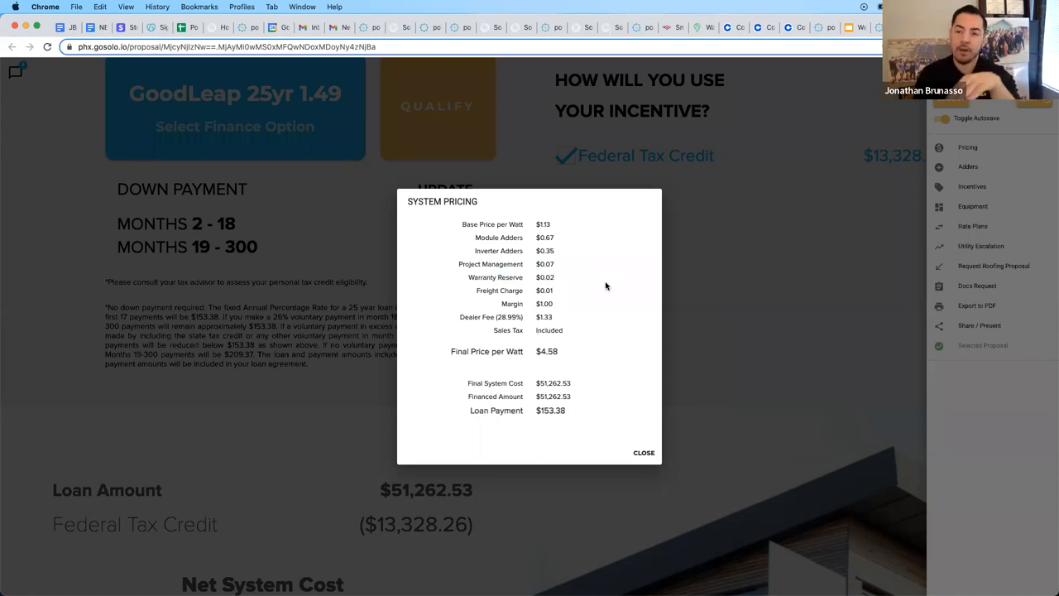
mouse_move(619, 295)
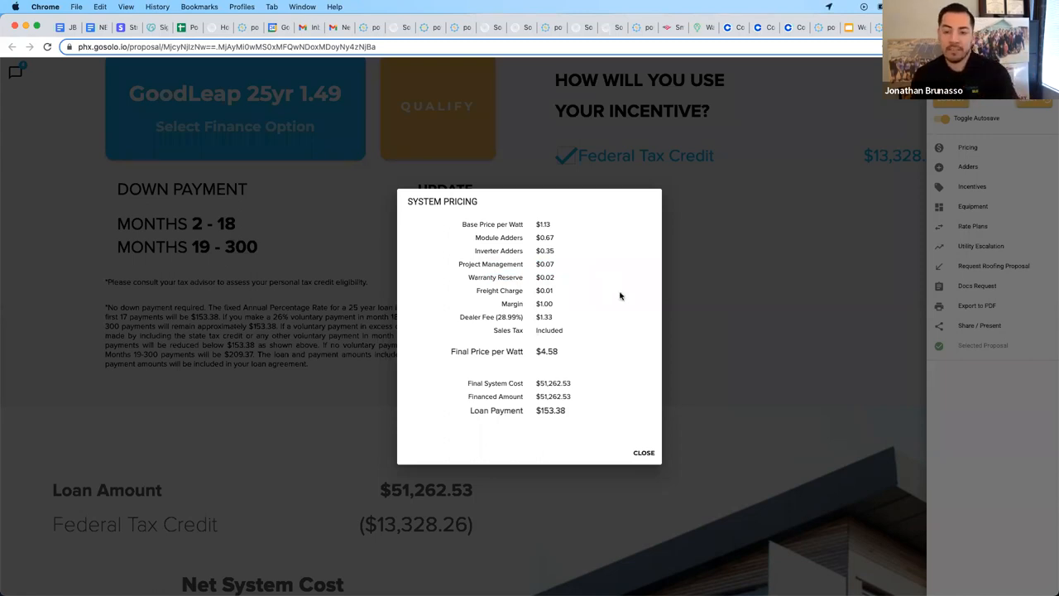
double_click(510, 276)
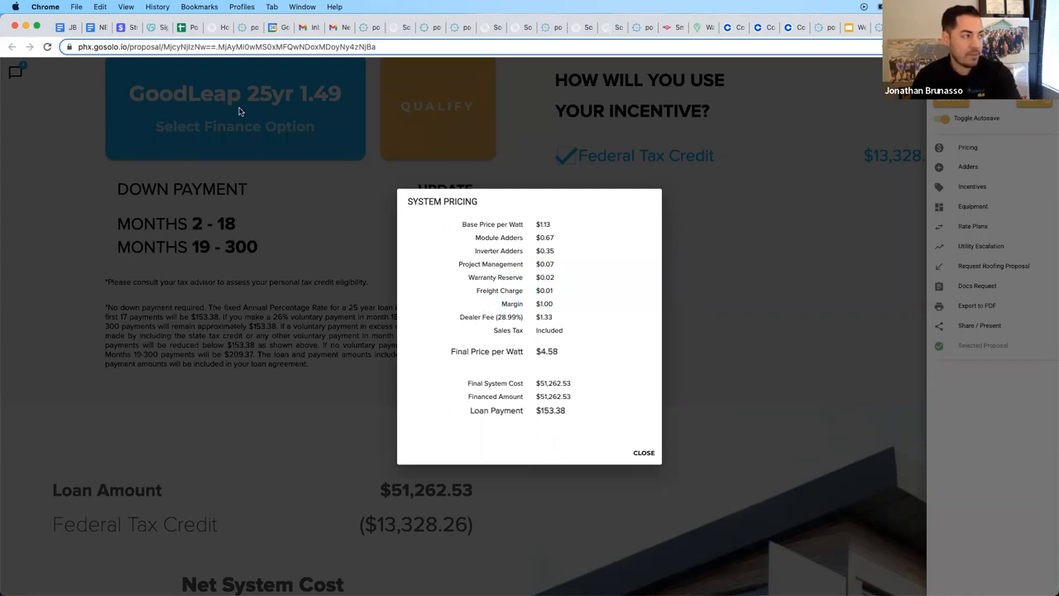
mouse_move(430, 300)
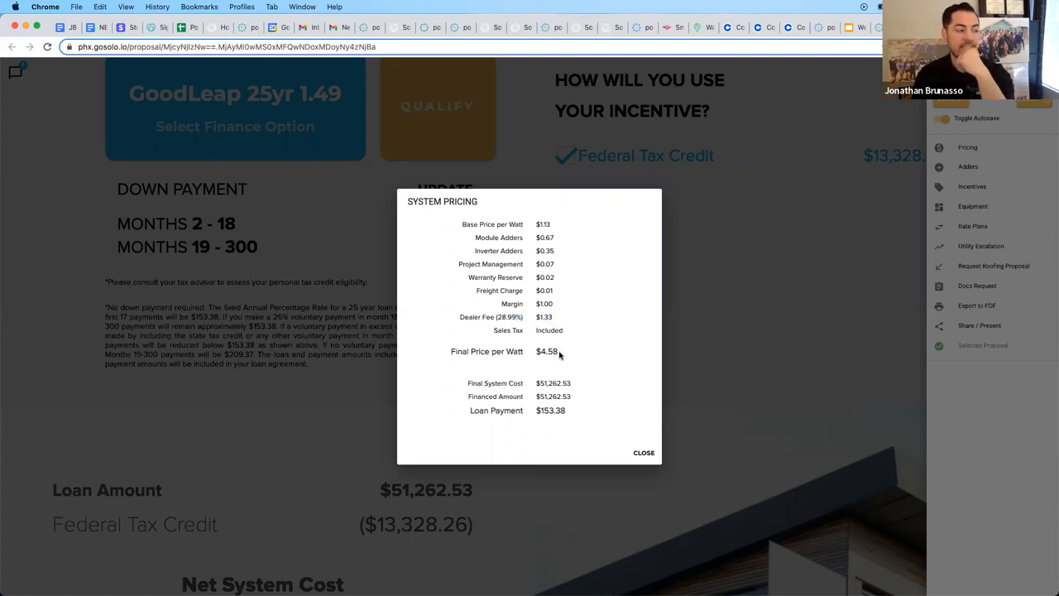
mouse_move(606, 388)
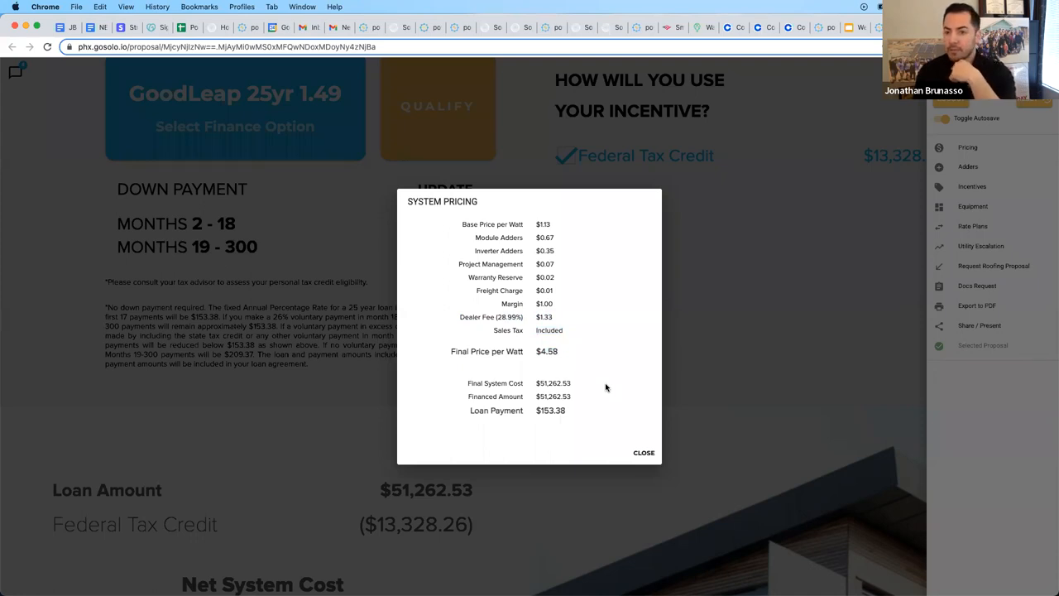
mouse_move(667, 393)
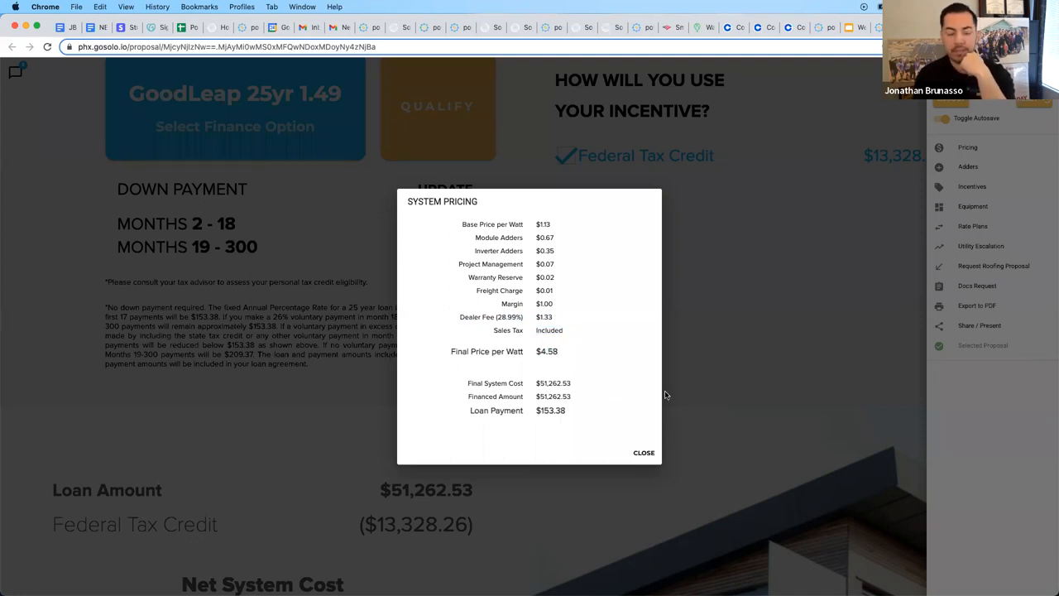
triple_click(486, 351)
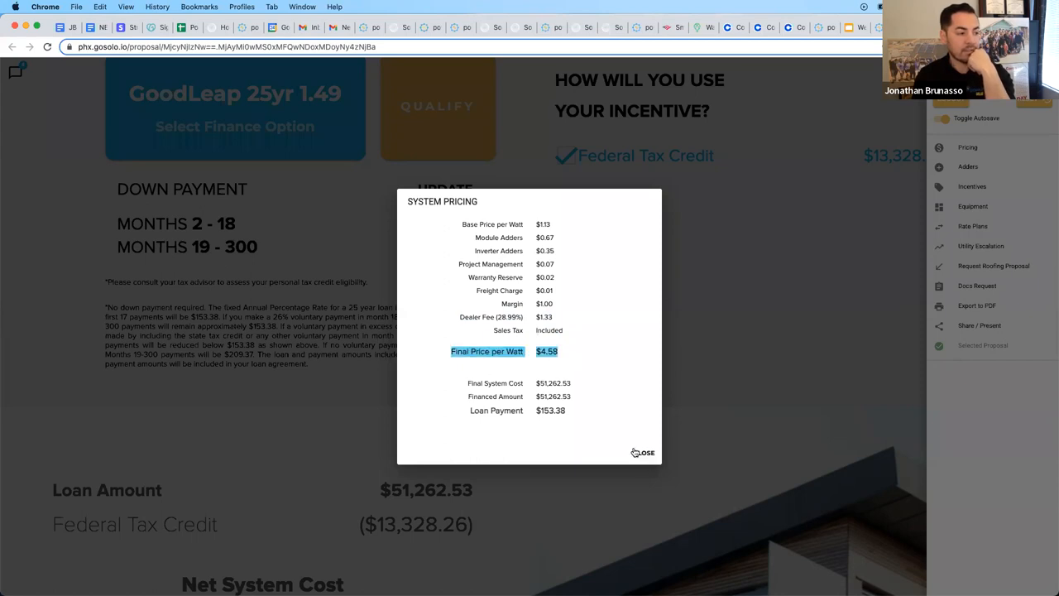
click(642, 454)
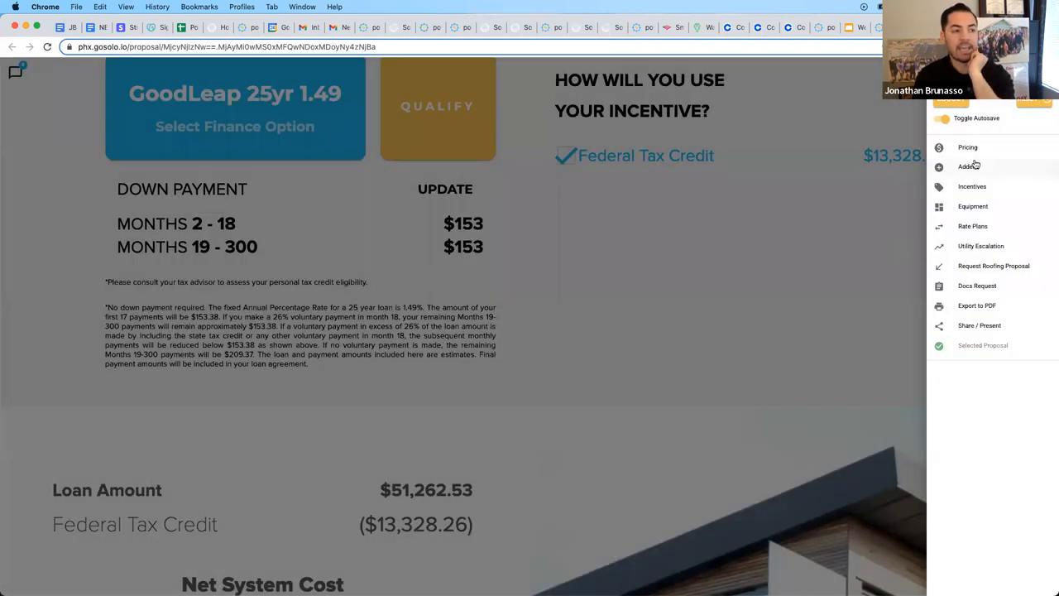
Step: Include the Homeowner Rebate adder at $500 in the proposal's adders list
click(966, 166)
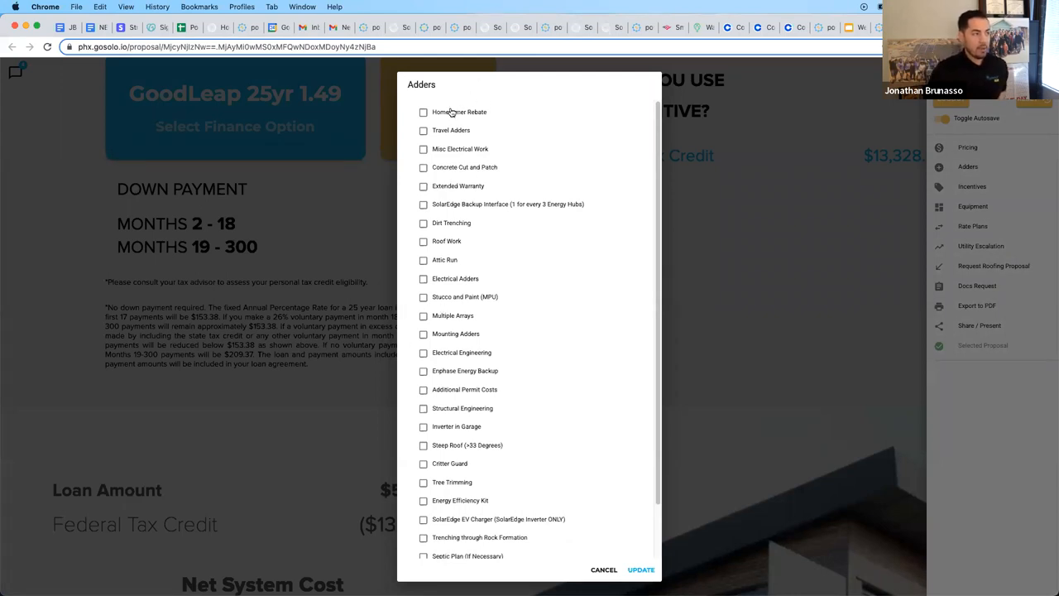
click(424, 113)
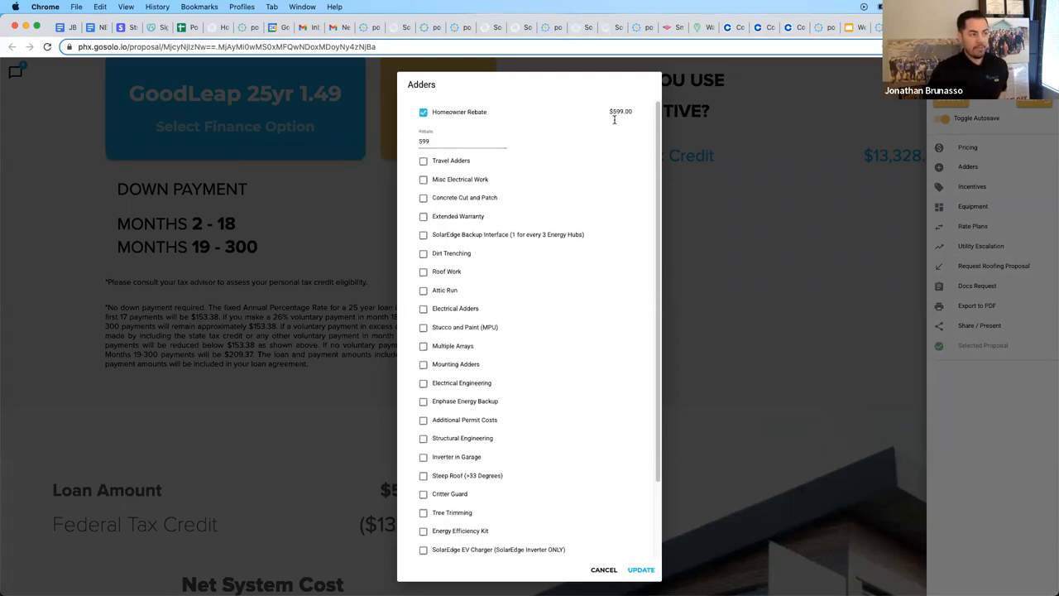
triple_click(464, 141)
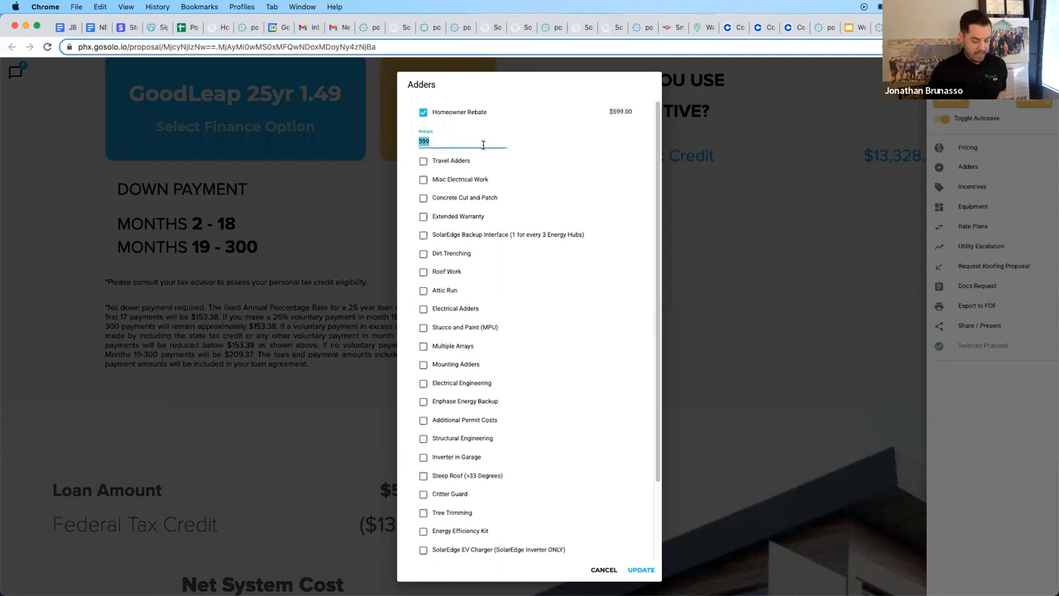
text(500)
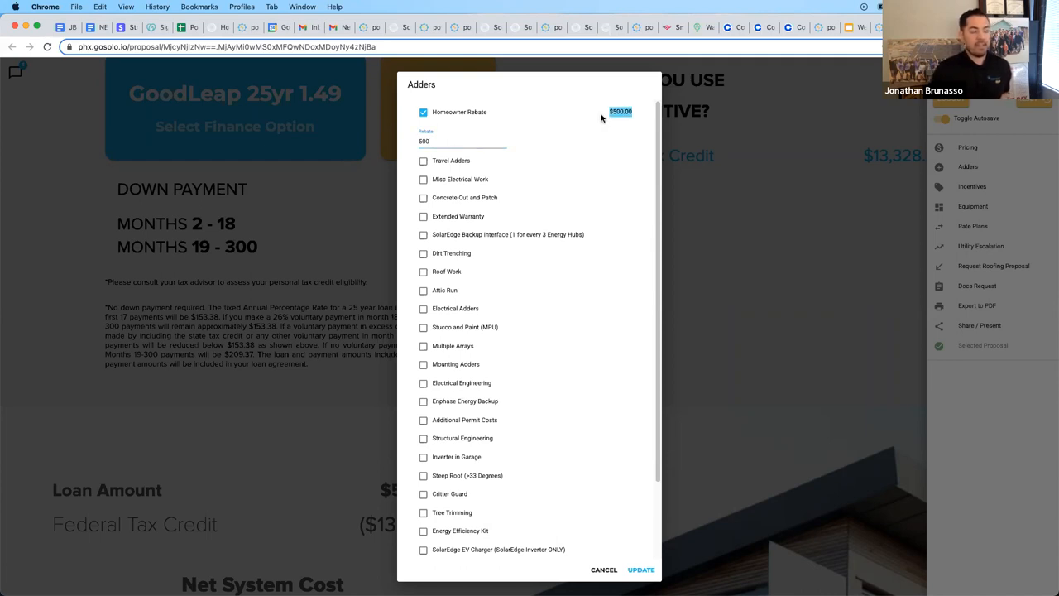
mouse_move(606, 114)
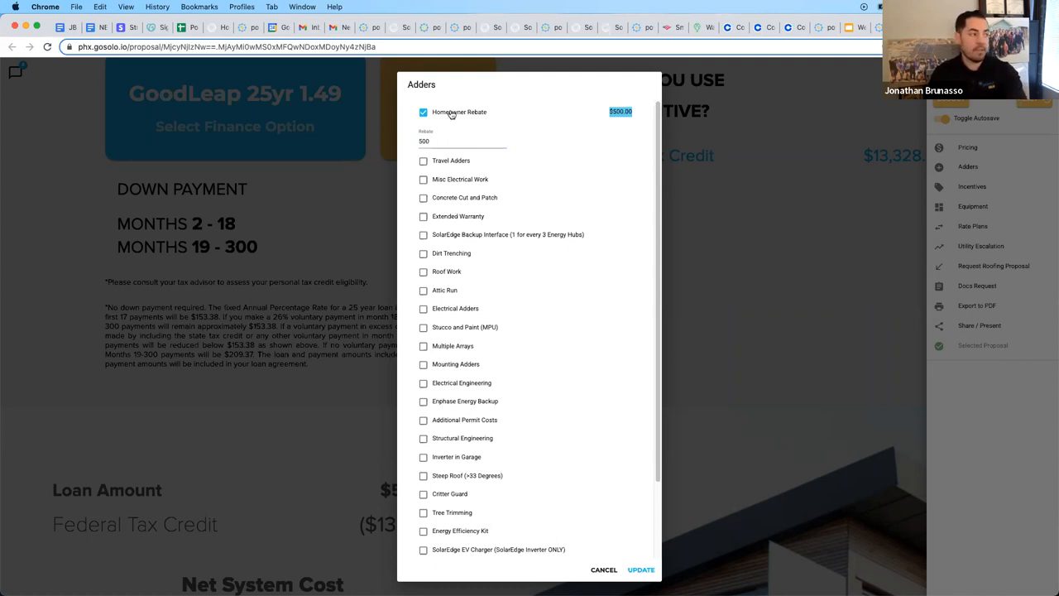
mouse_move(322, 430)
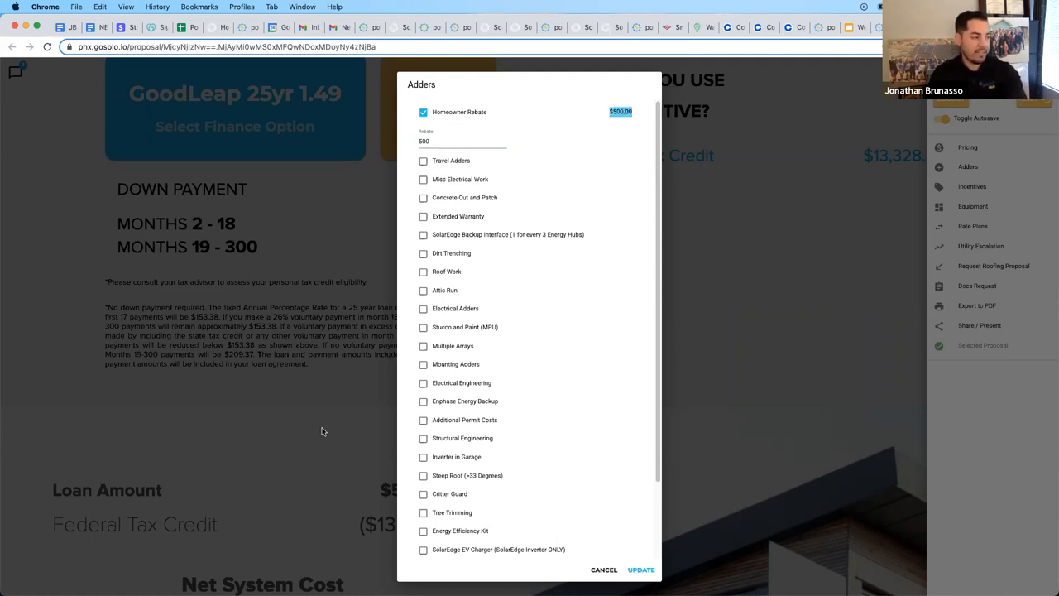
mouse_move(455, 92)
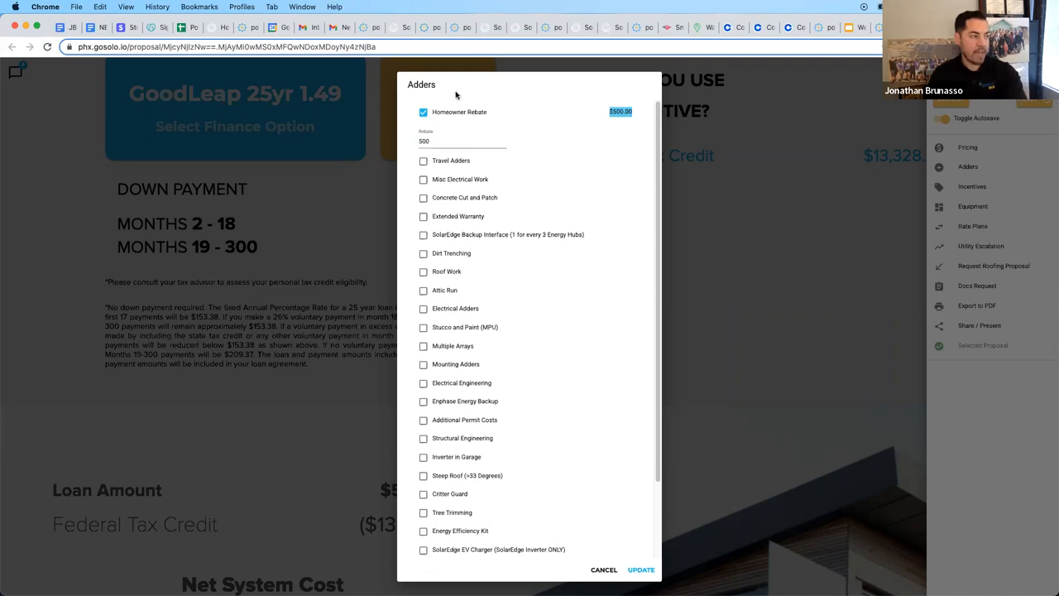
mouse_move(468, 219)
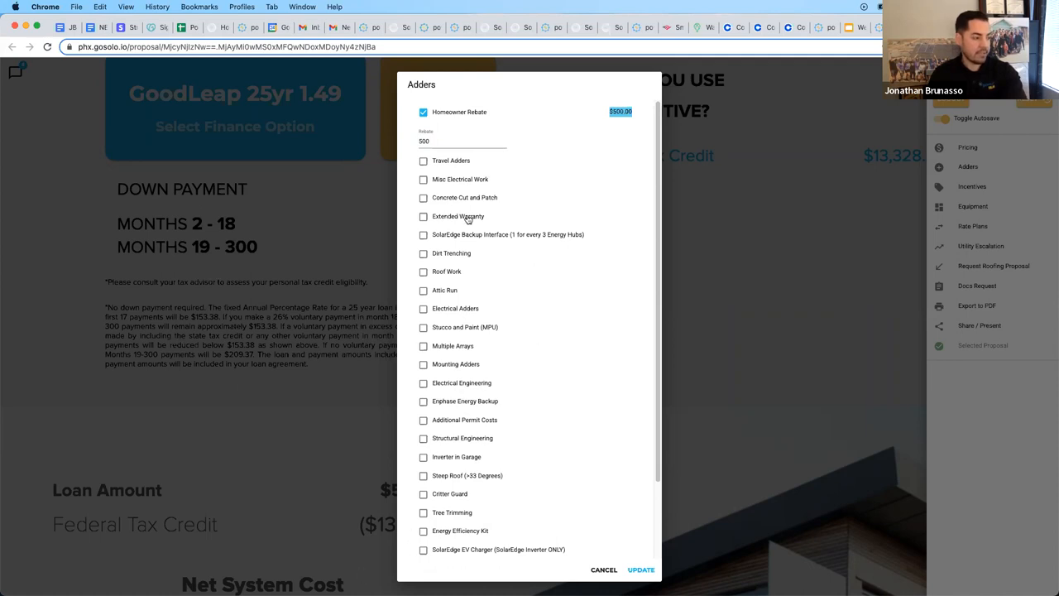
mouse_move(450, 162)
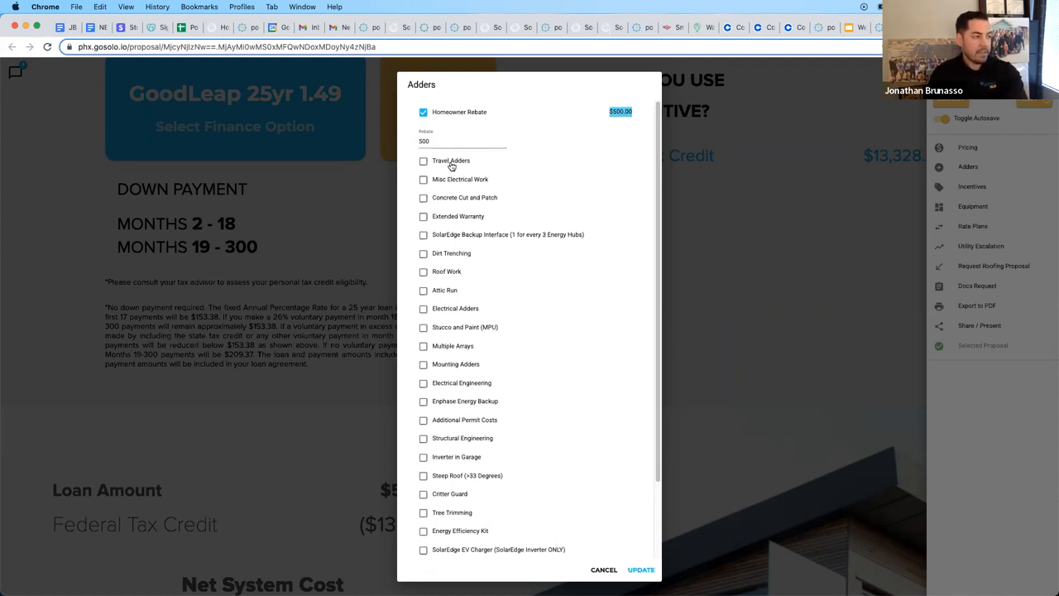
Step: Try the Travel Adders and Concrete Cut and Patch (10) adders, then remove both
click(424, 160)
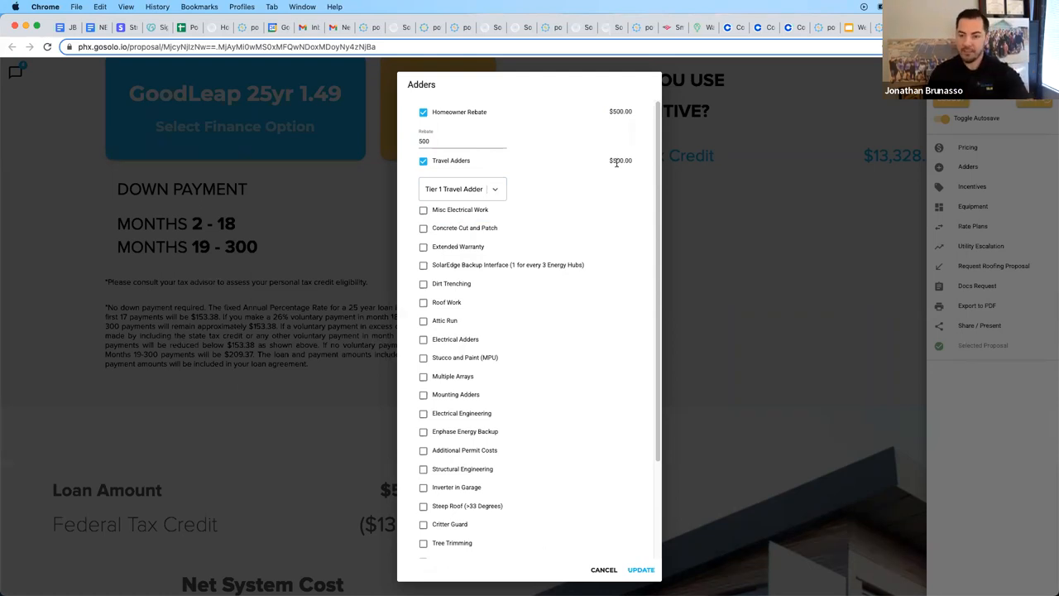
mouse_move(632, 162)
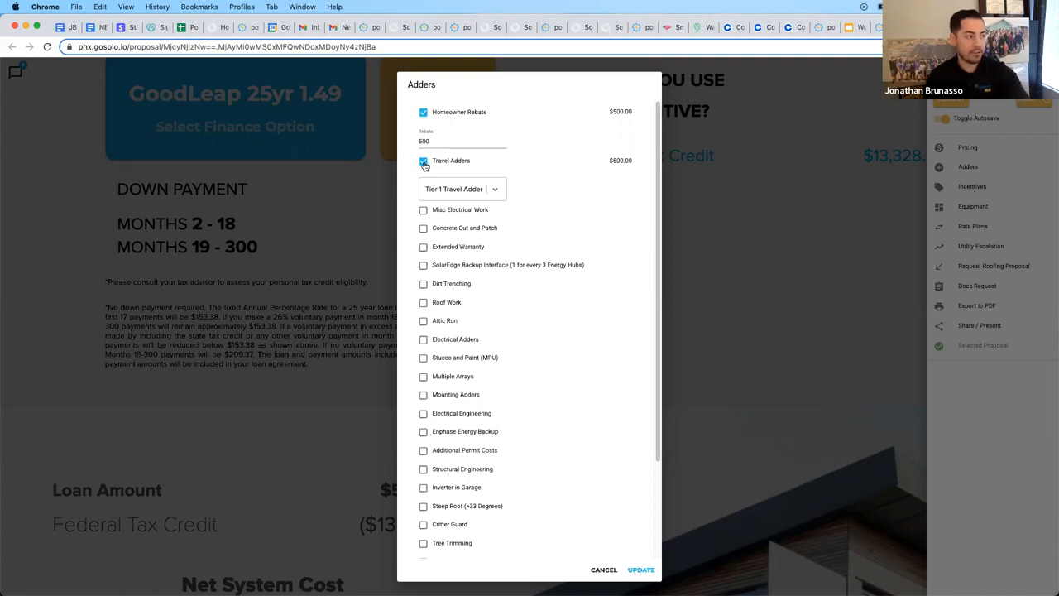
click(423, 161)
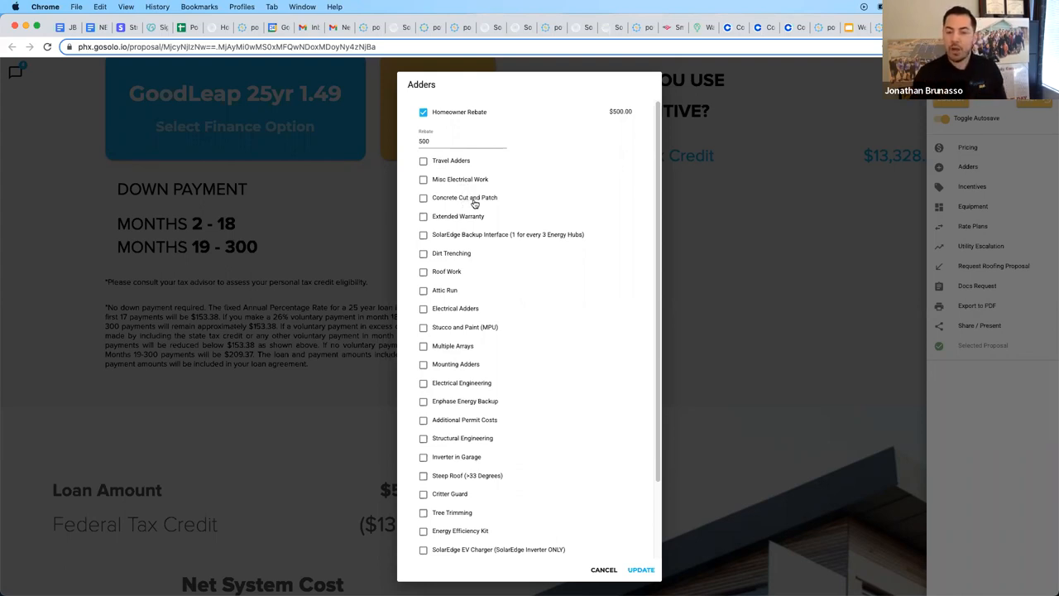
mouse_move(463, 208)
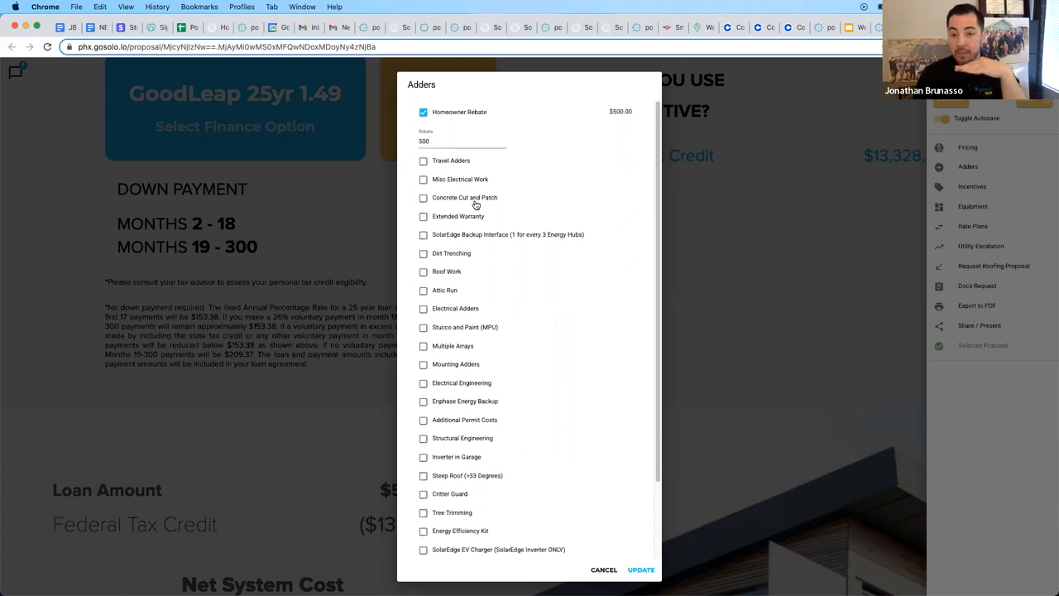
click(423, 197)
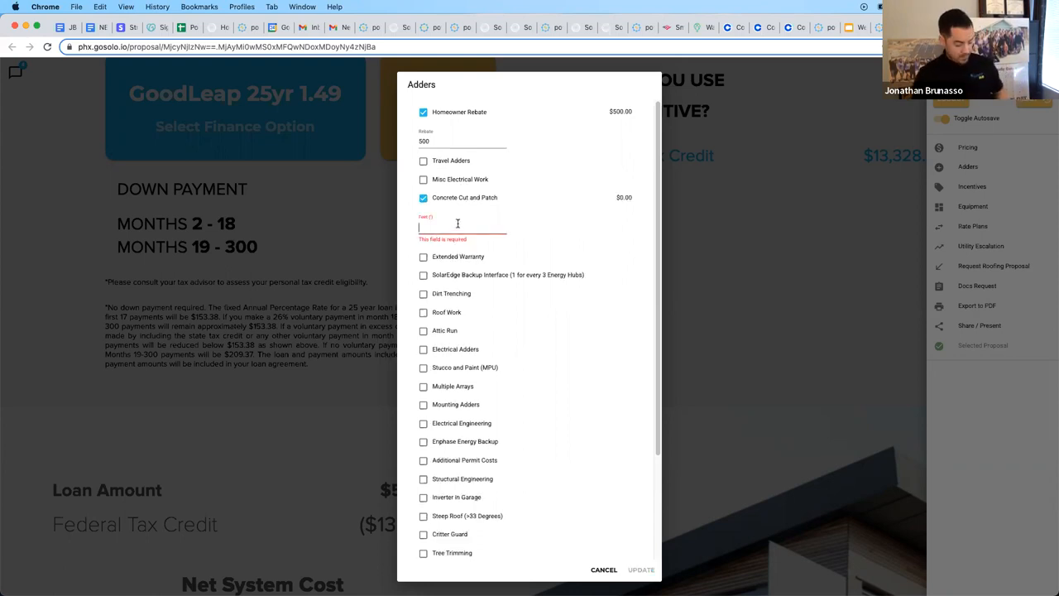
text(10)
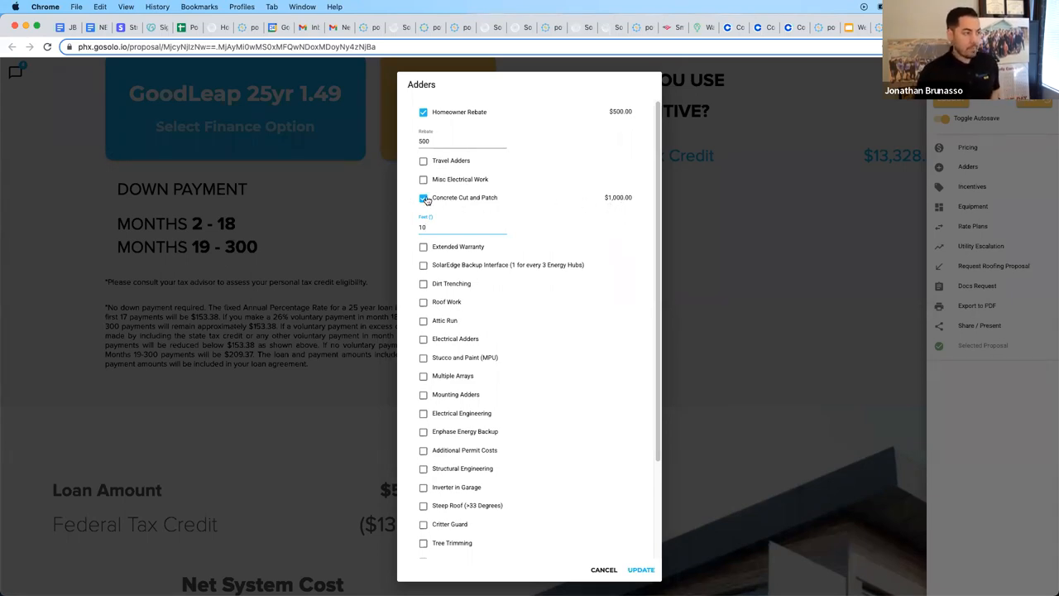
click(424, 215)
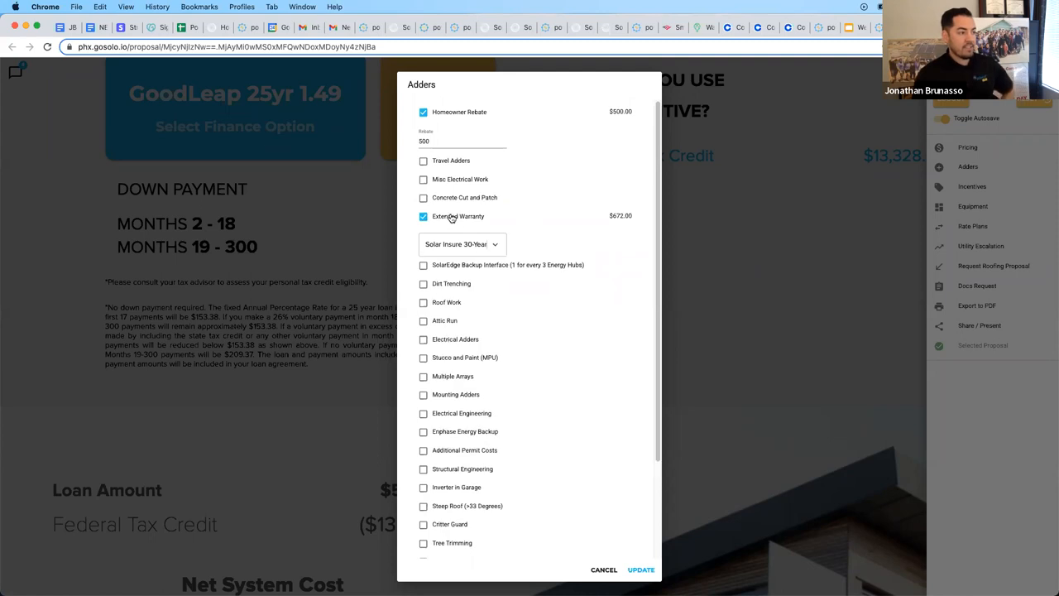
click(462, 243)
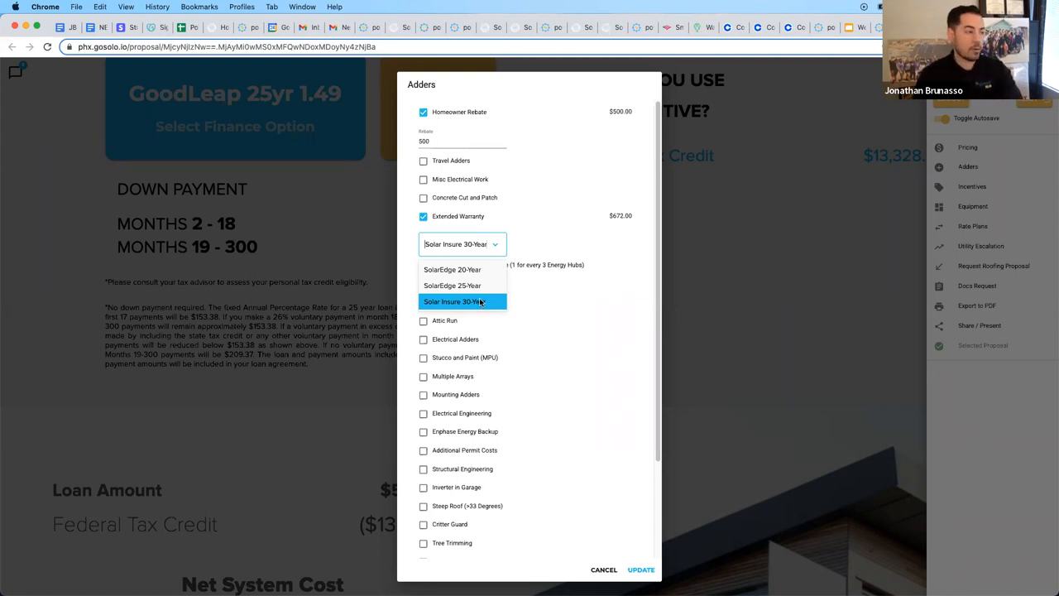
mouse_move(482, 302)
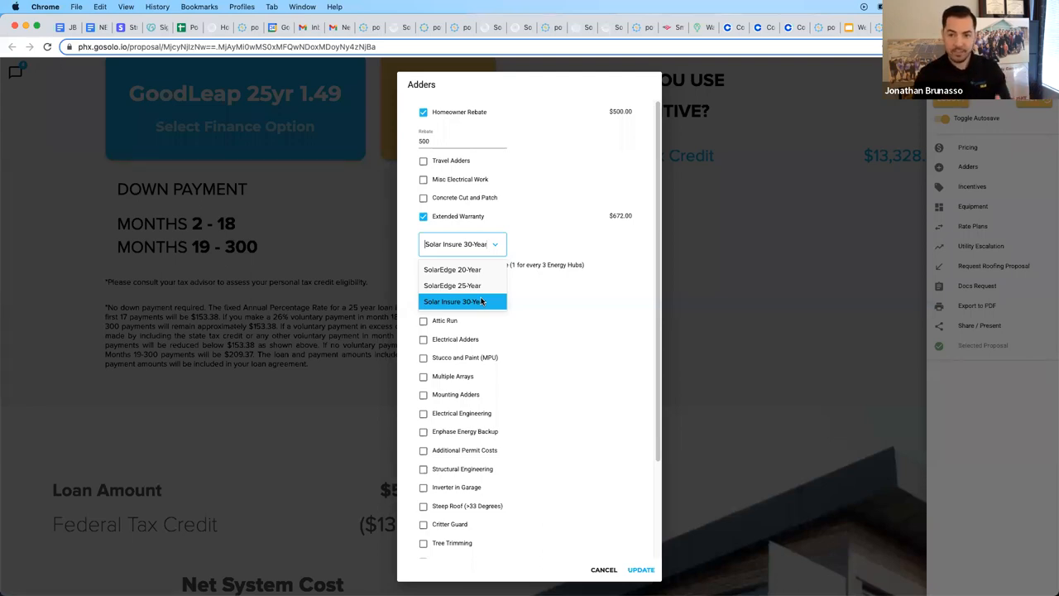
click(455, 301)
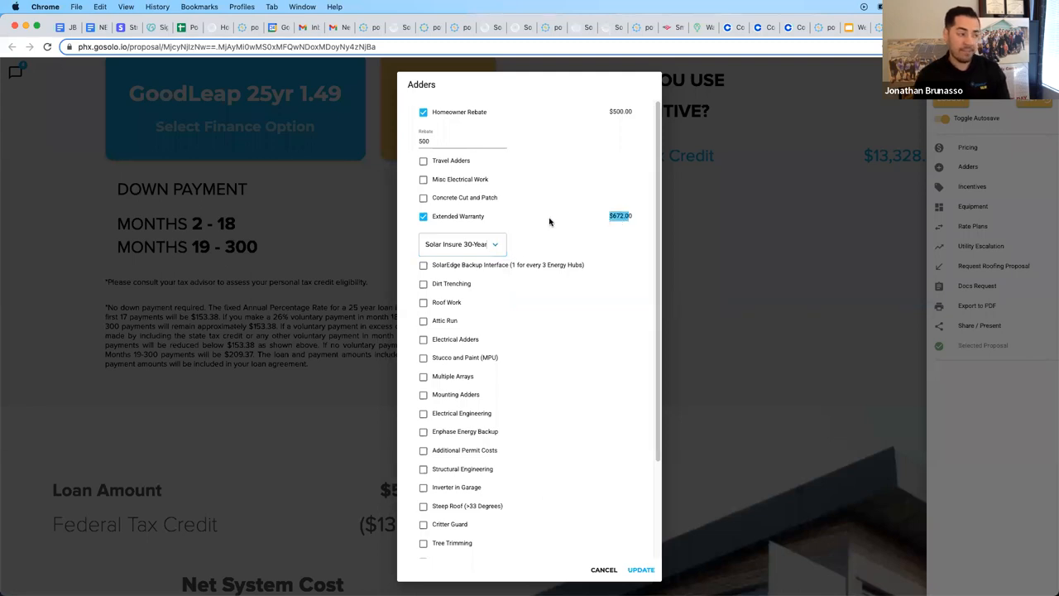
mouse_move(589, 229)
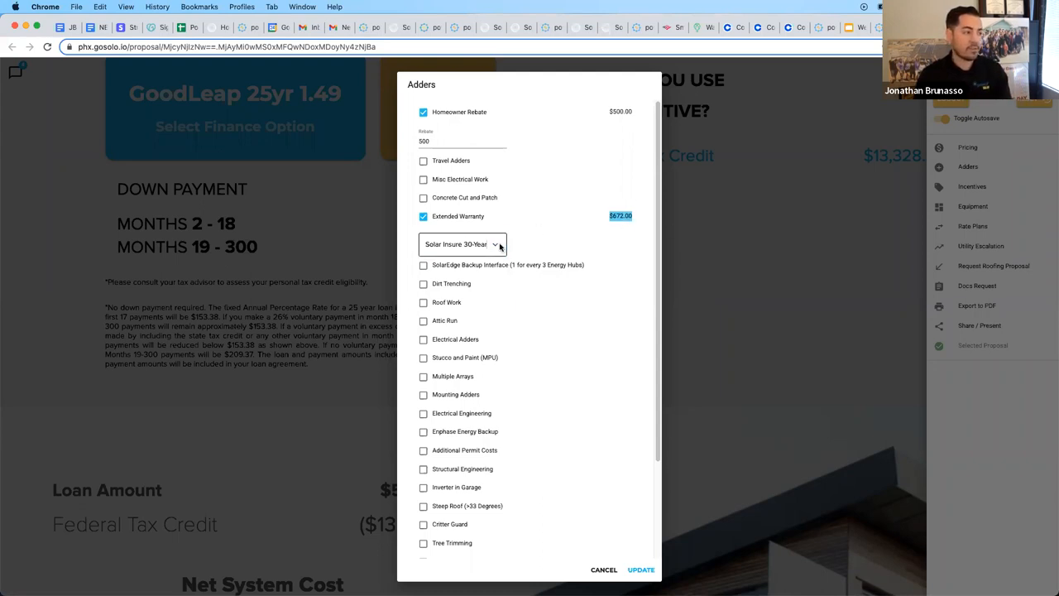
click(464, 243)
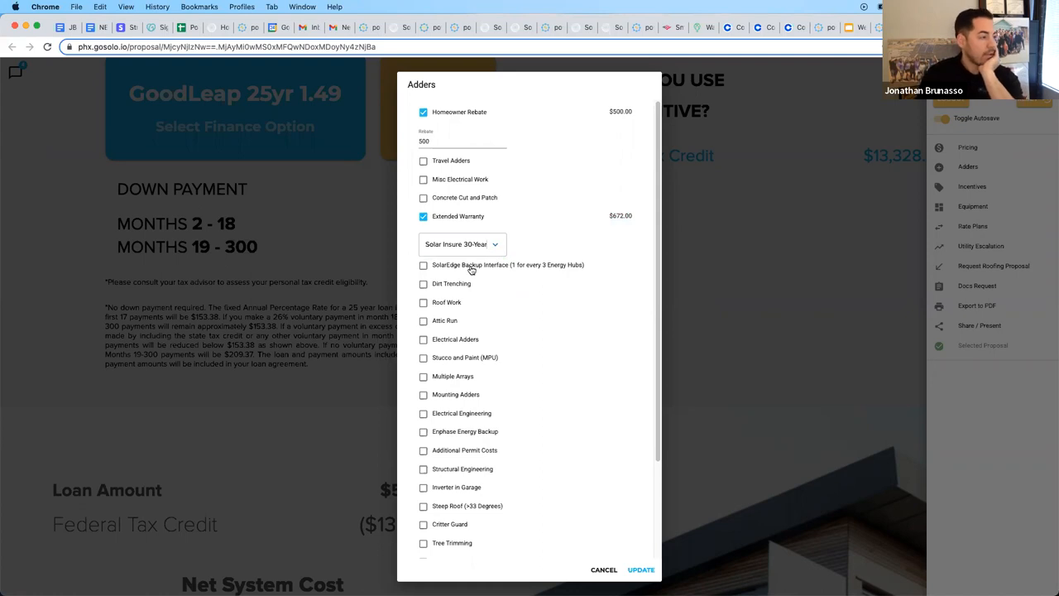
click(424, 215)
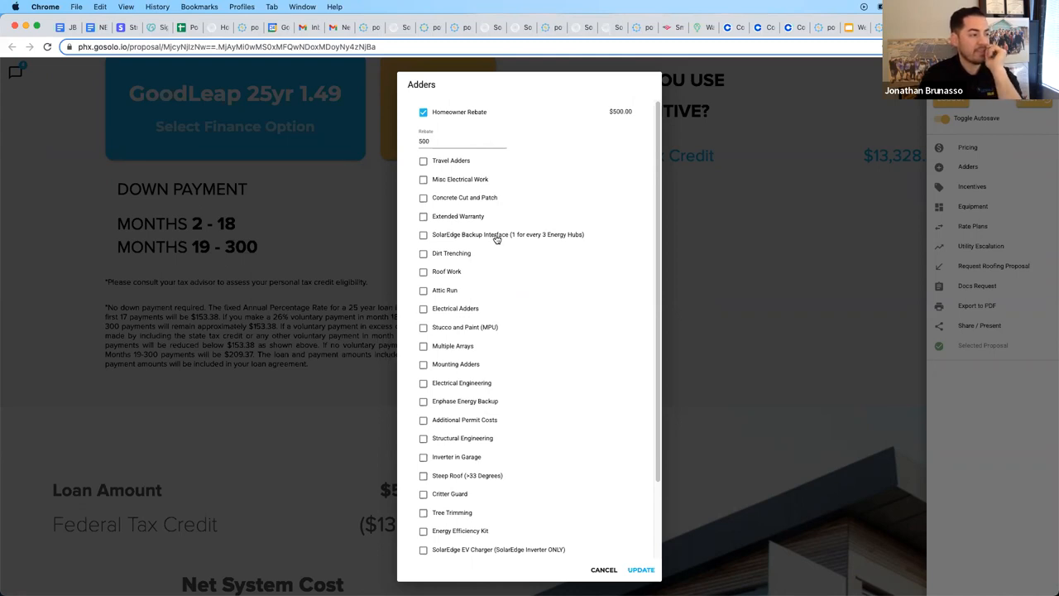
click(423, 235)
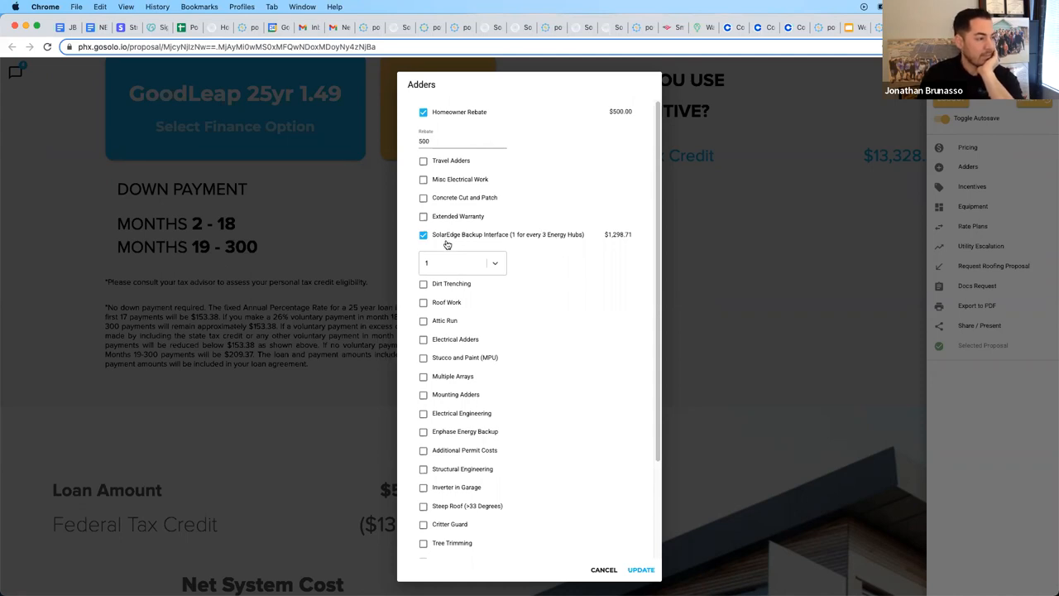
click(424, 235)
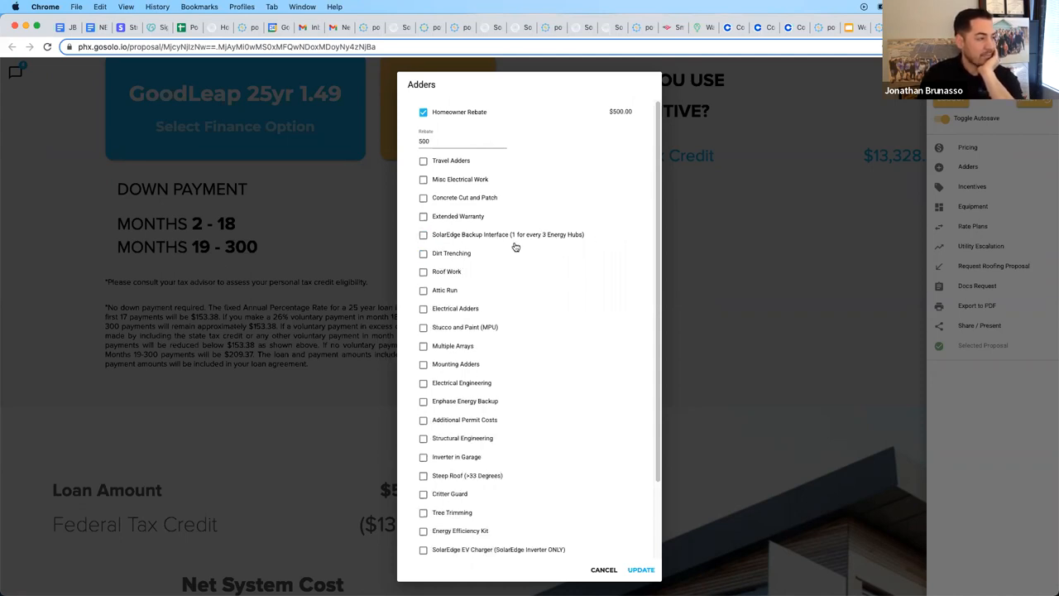
mouse_move(553, 239)
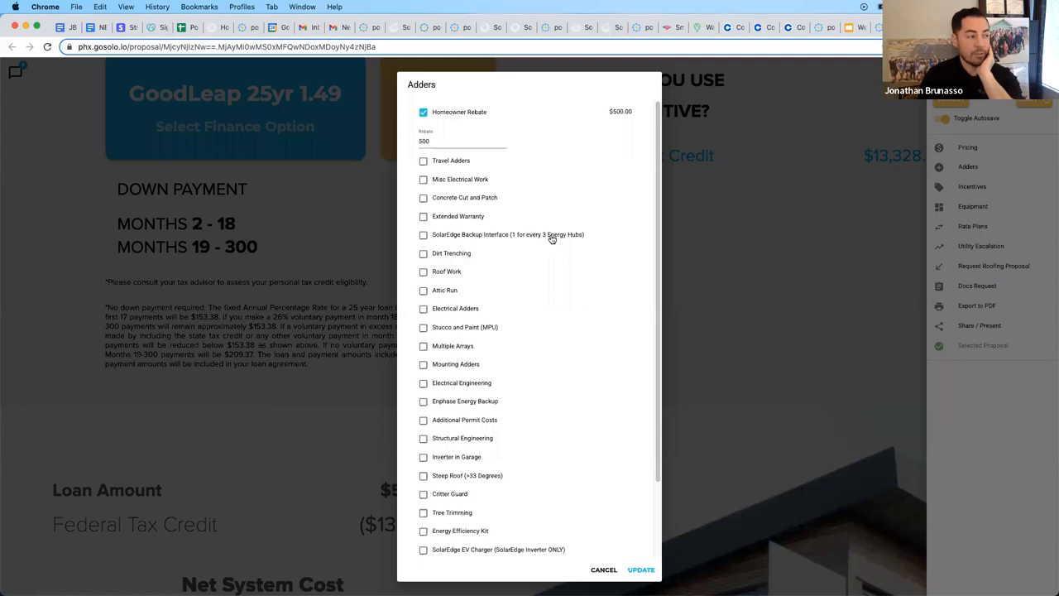
mouse_move(506, 271)
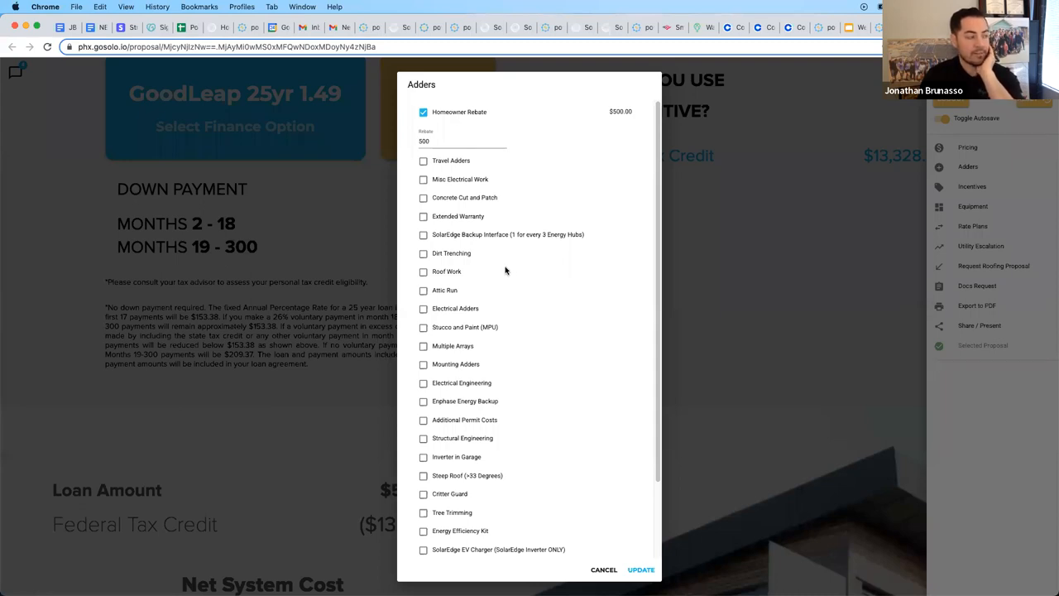
mouse_move(463, 281)
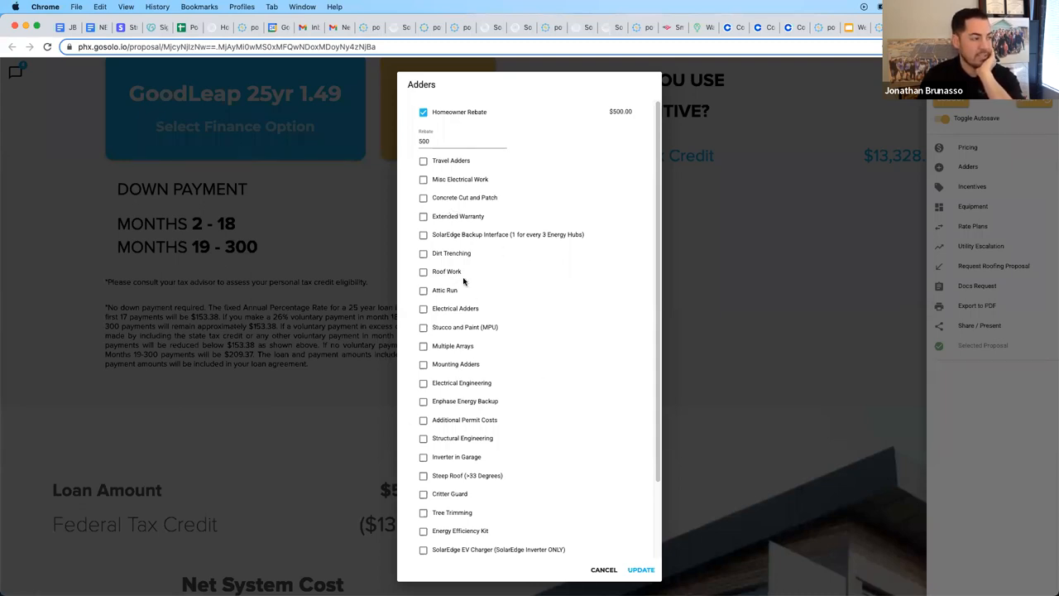
click(423, 253)
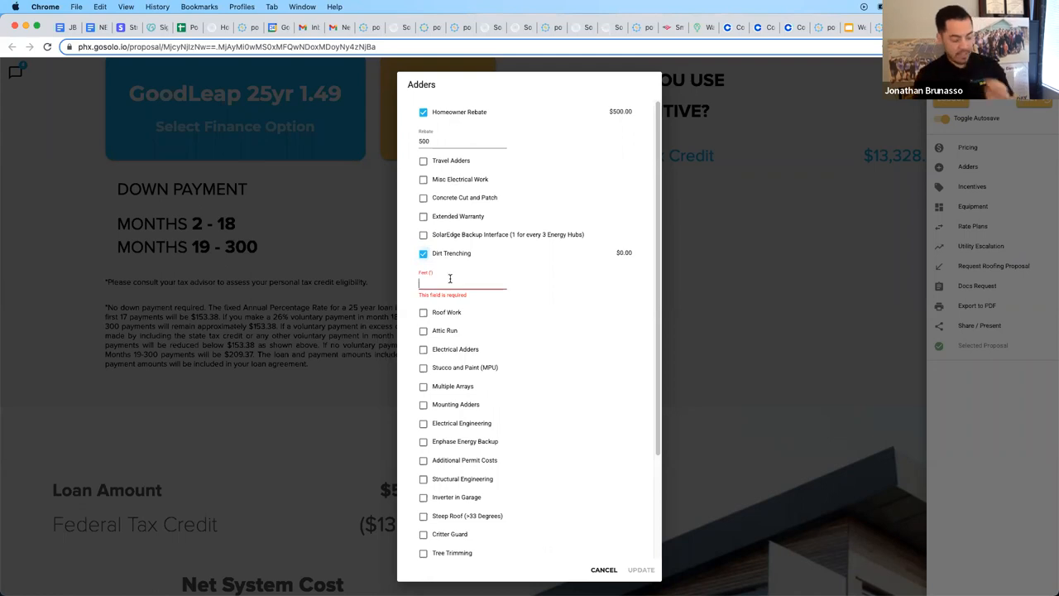
text(10)
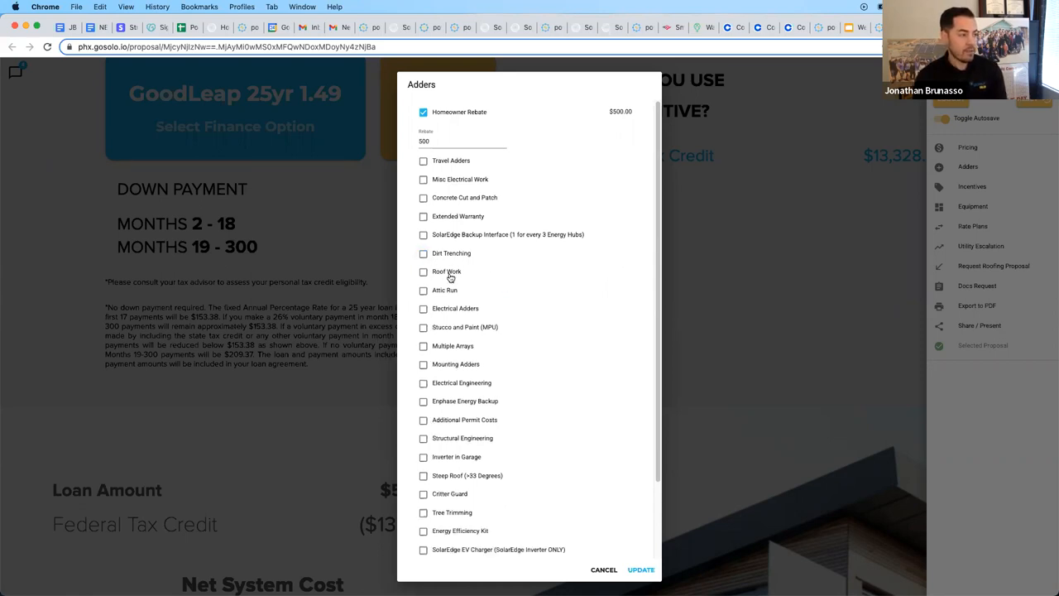
click(423, 272)
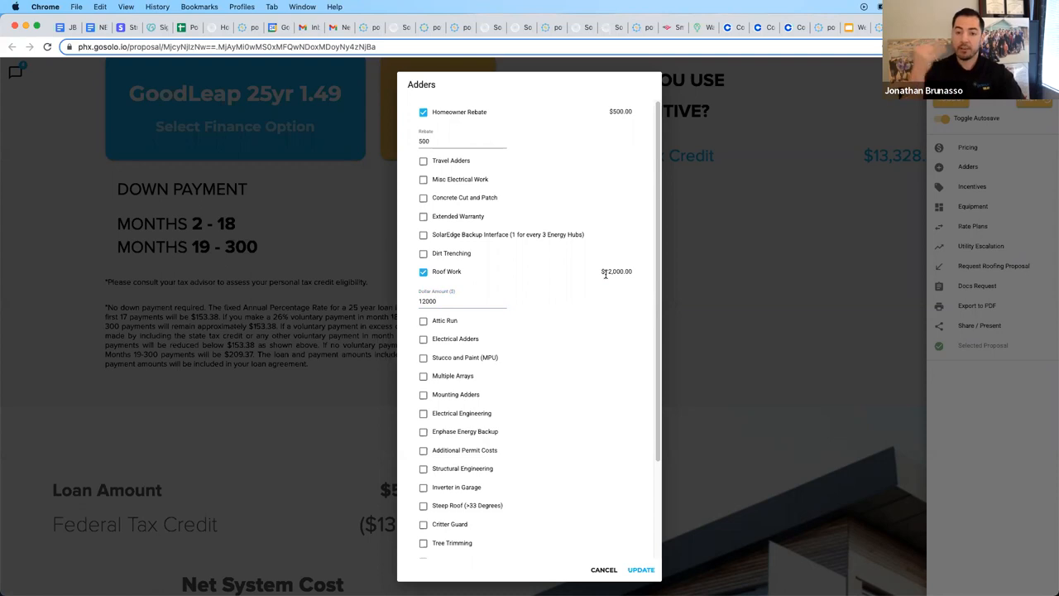
double_click(616, 272)
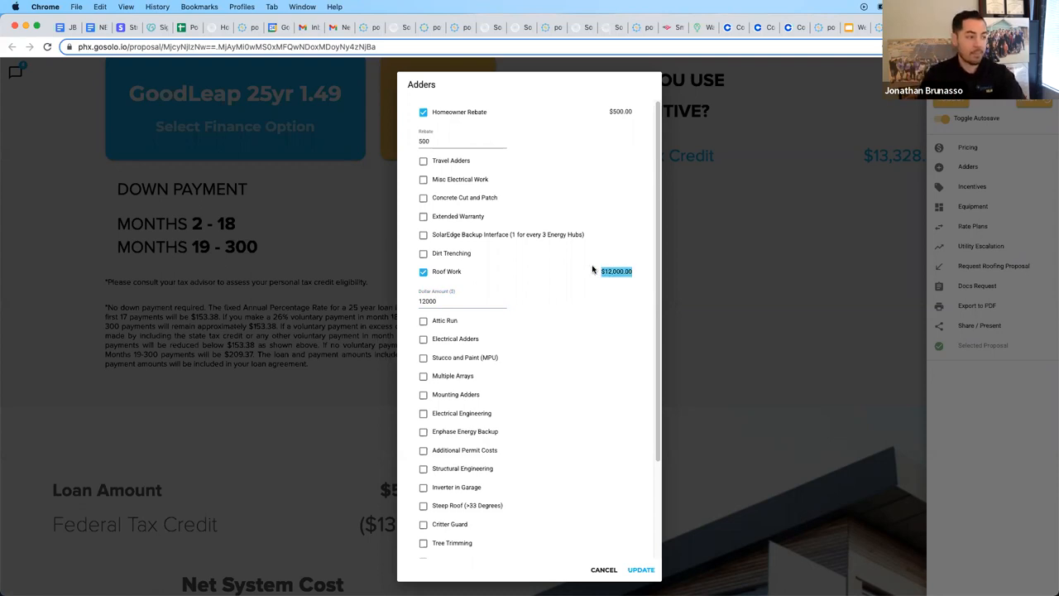
mouse_move(550, 286)
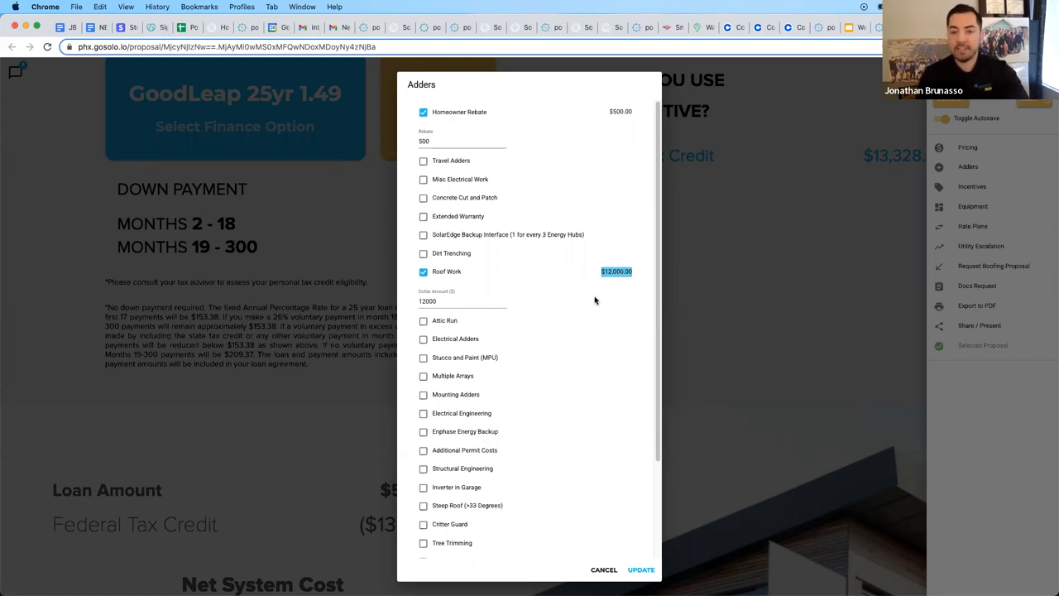
mouse_move(404, 281)
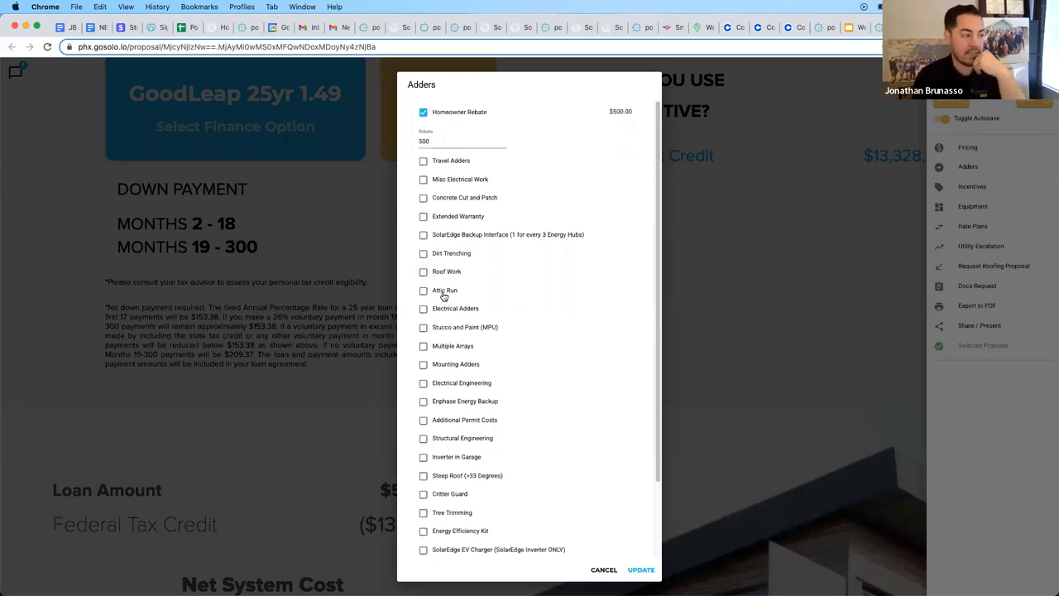
Step: Add the Attic Run and Electrical Adders items with a TBD 200 Amp main panel upgrade
click(424, 289)
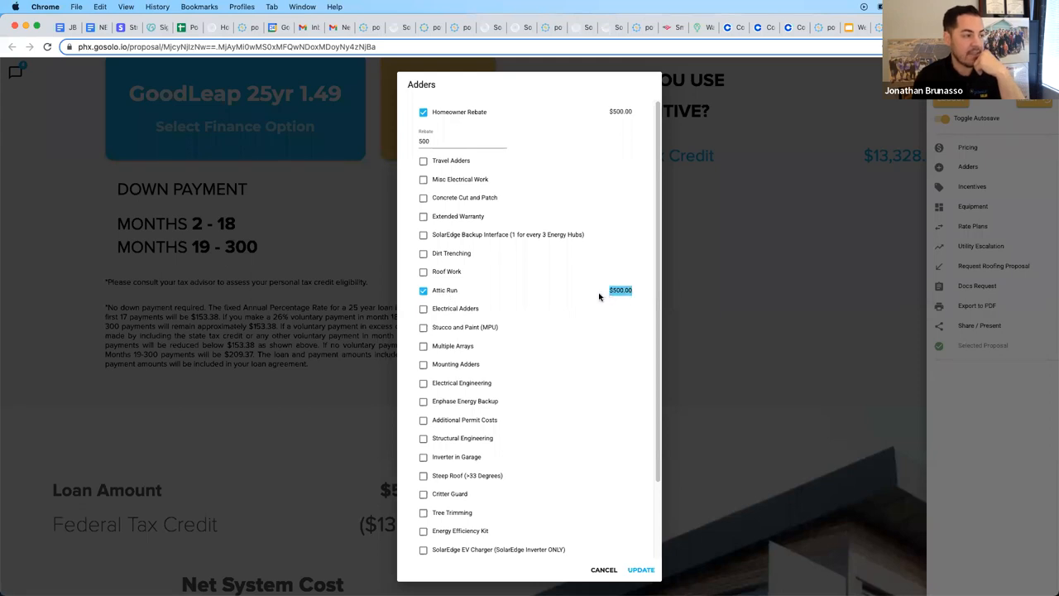
click(424, 308)
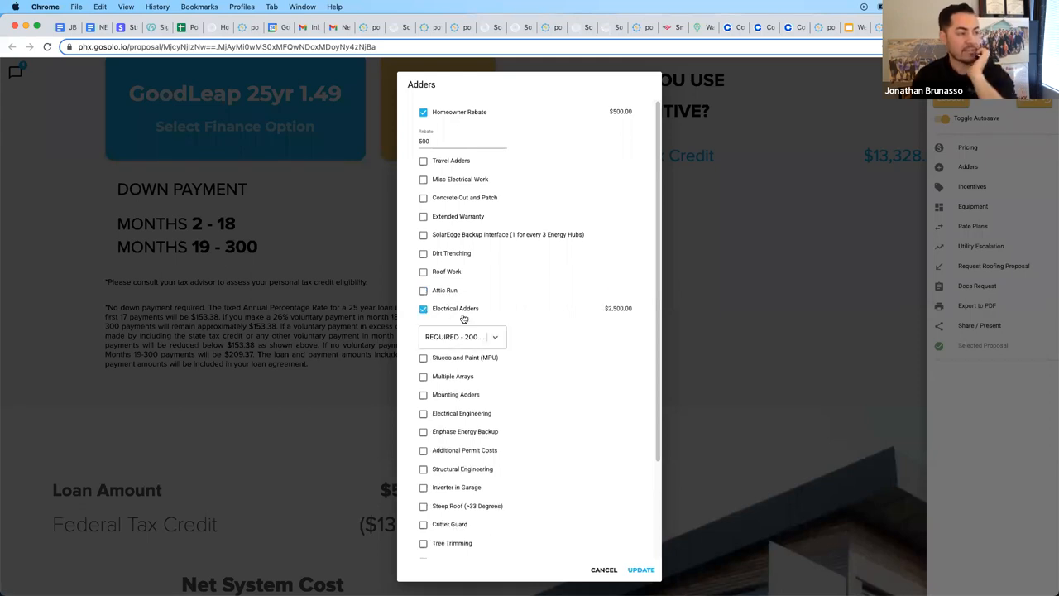
click(460, 338)
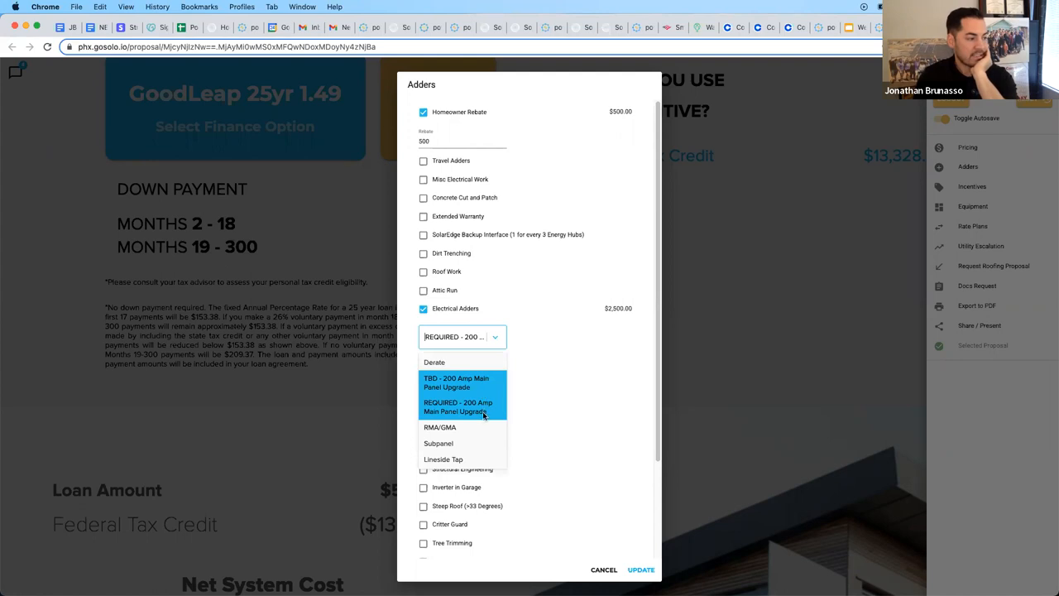
mouse_move(632, 310)
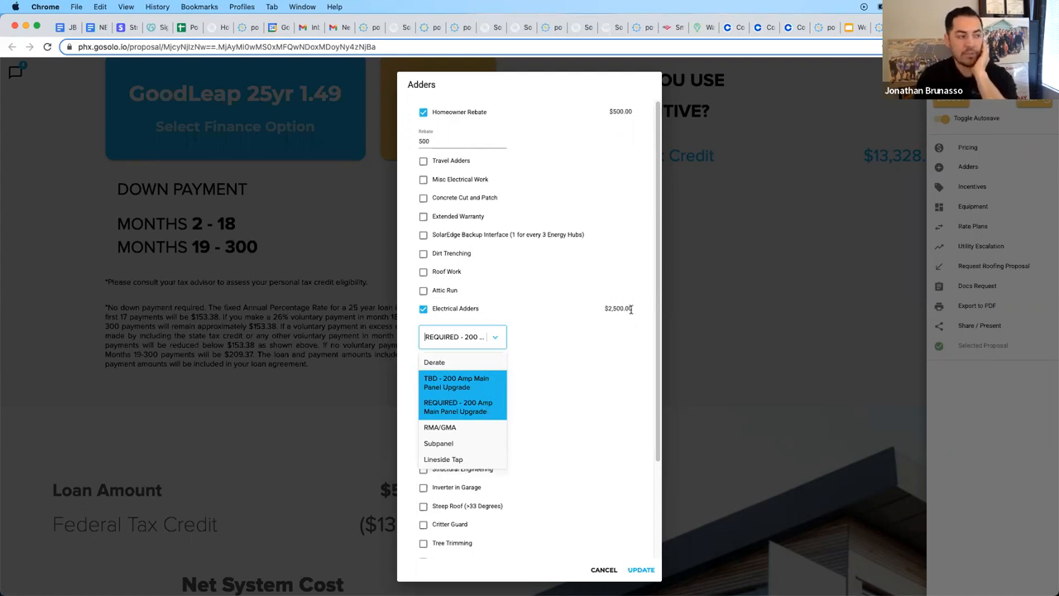
mouse_move(619, 316)
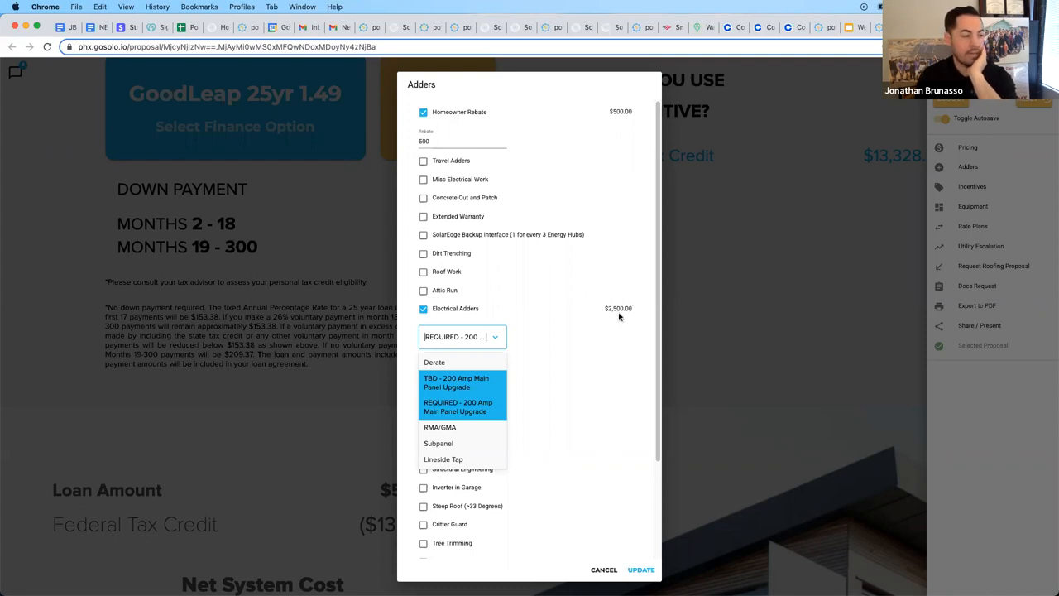
mouse_move(470, 387)
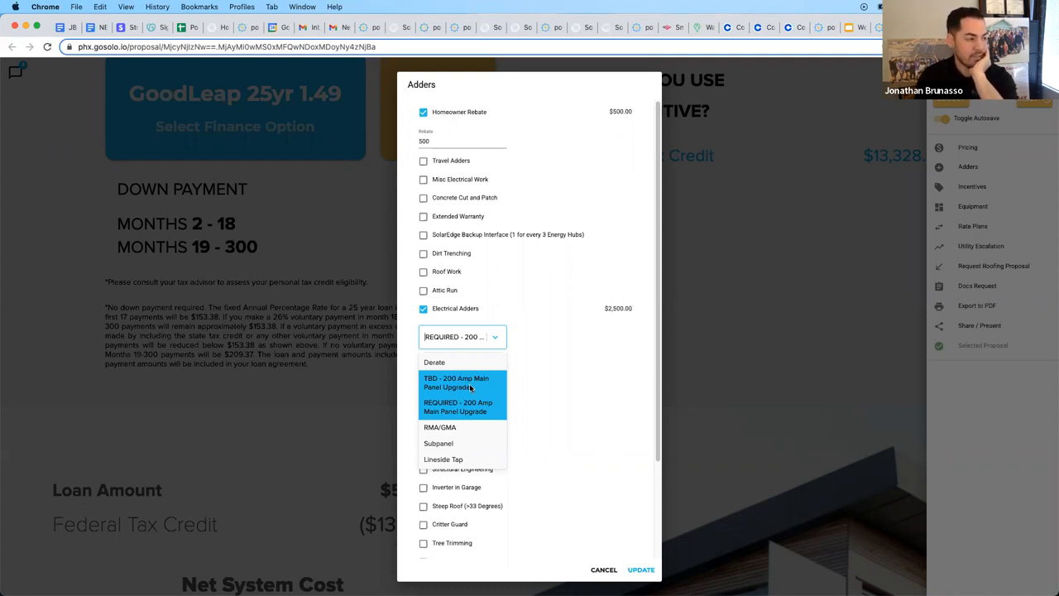
click(457, 382)
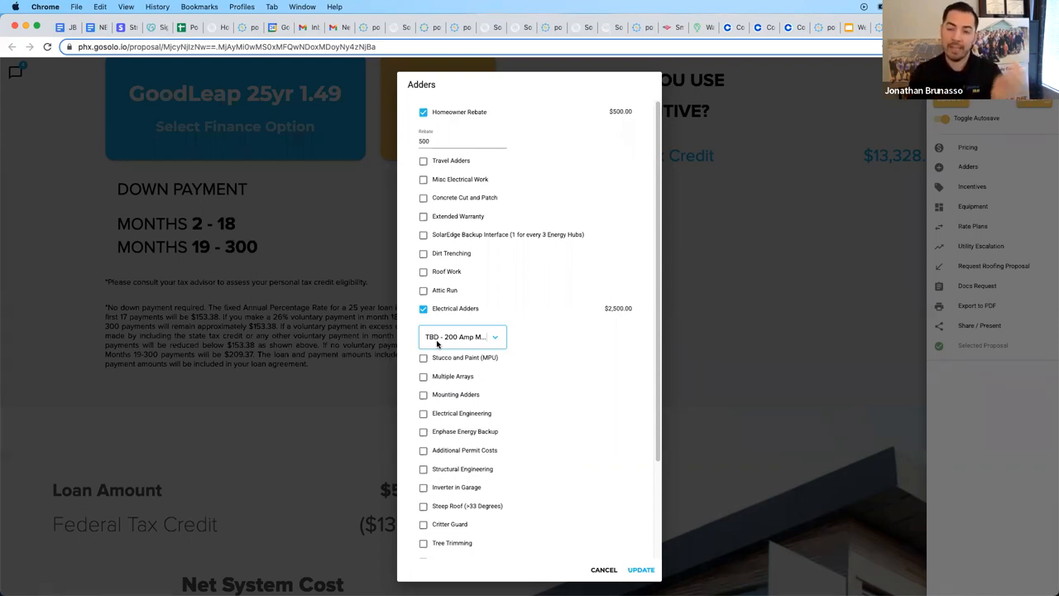
Step: Browse required 200 Amp, Derate, RMA/GMA, Lineside Tap and Subpanel options, settling on TBD 200 Amp upgrade
click(460, 338)
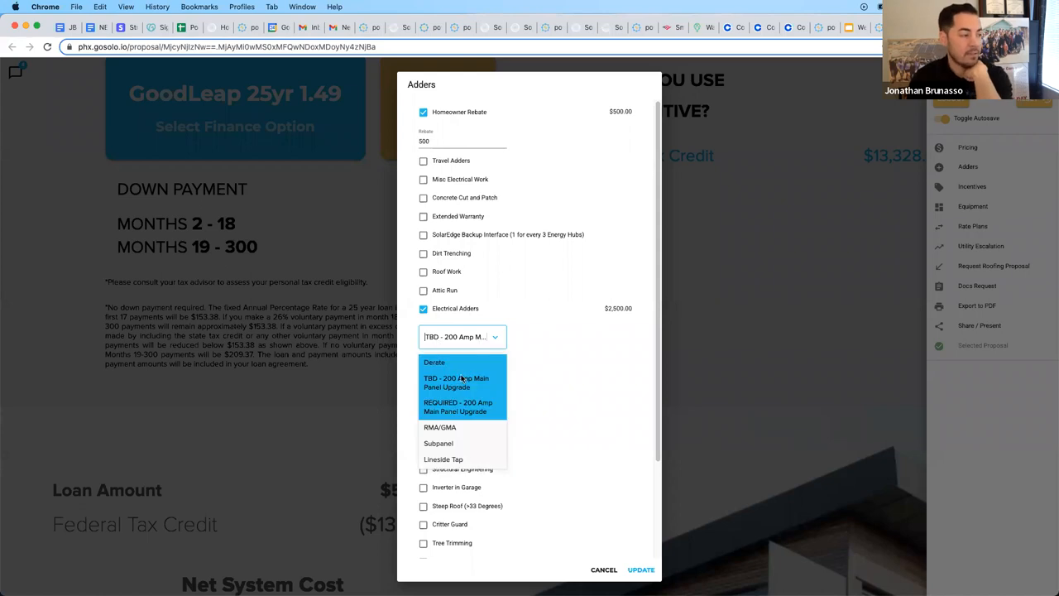
click(457, 407)
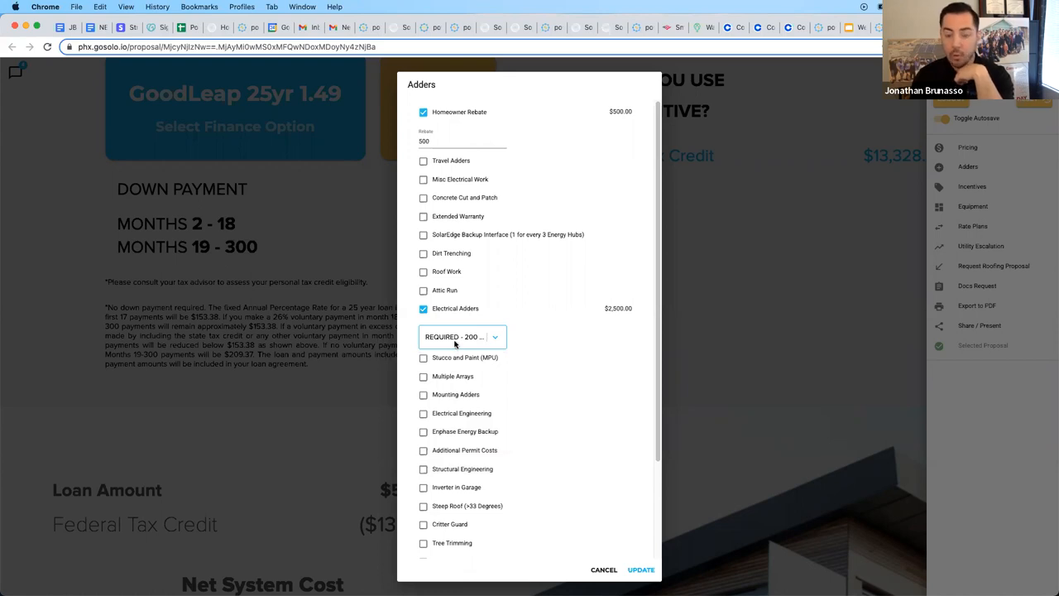
click(462, 336)
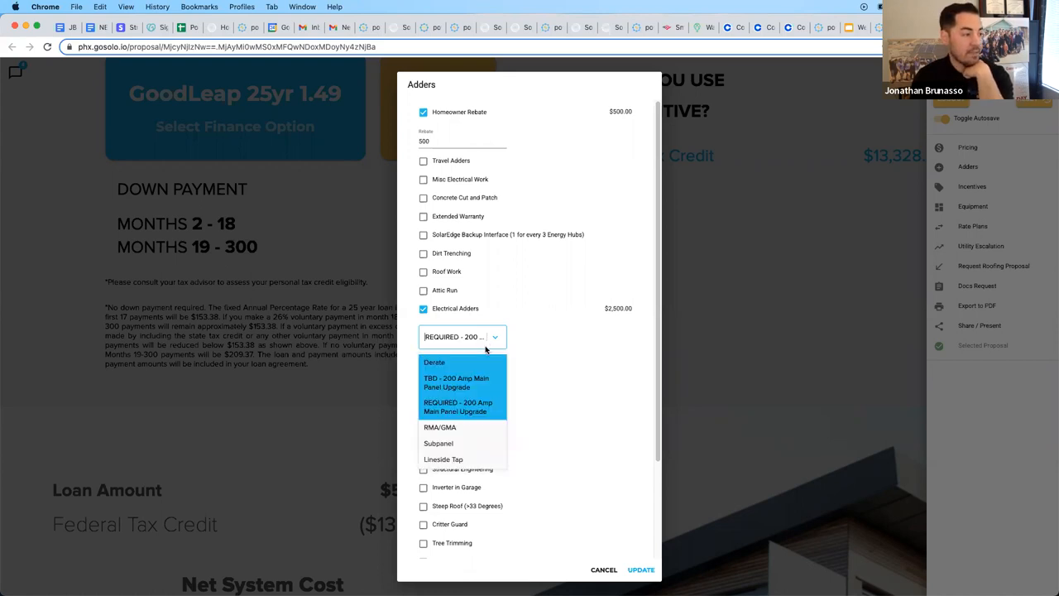
click(433, 361)
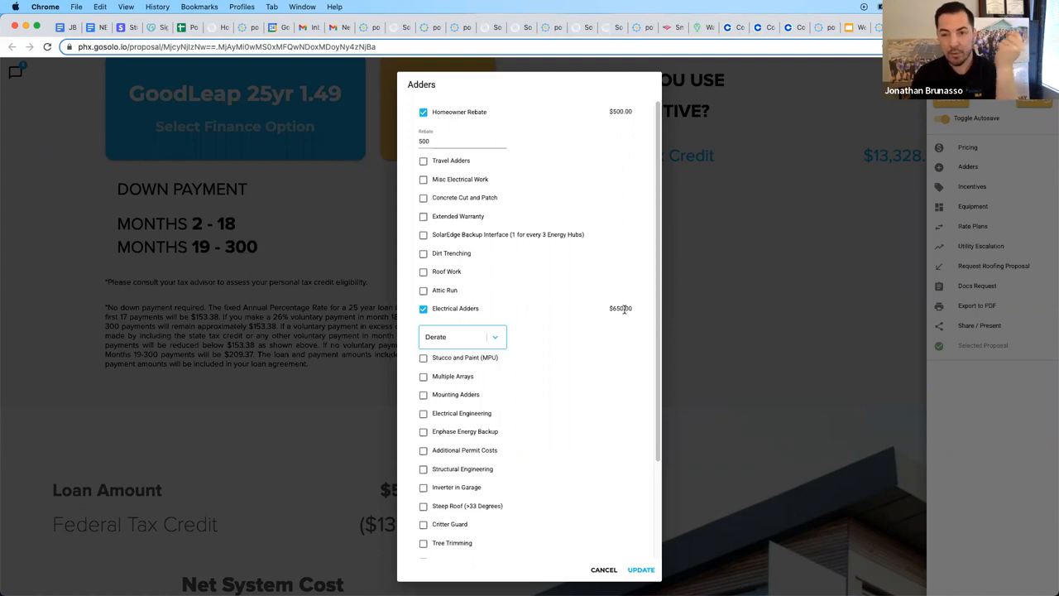
click(494, 338)
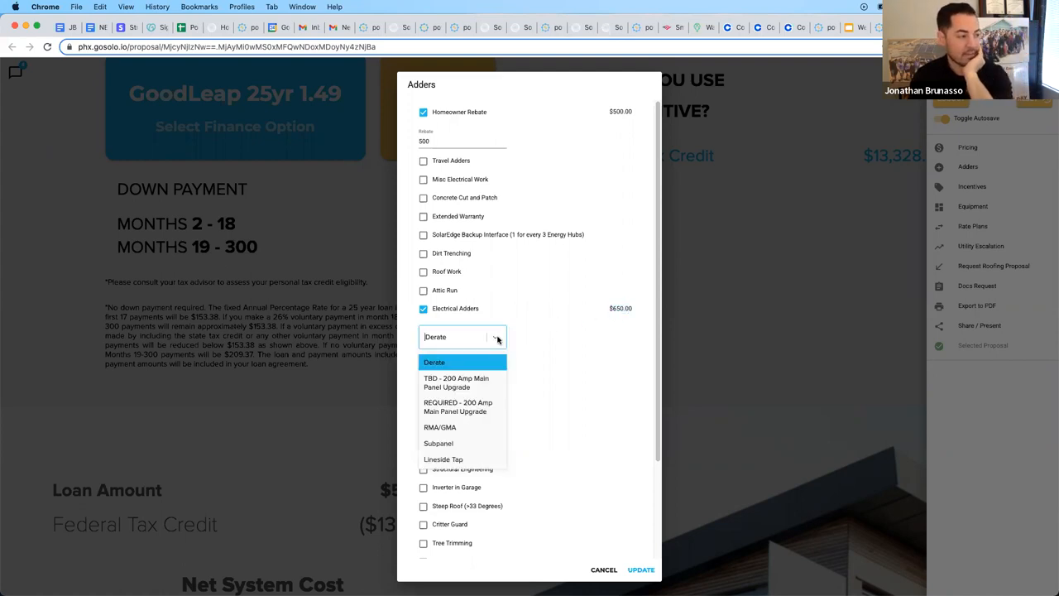
click(440, 427)
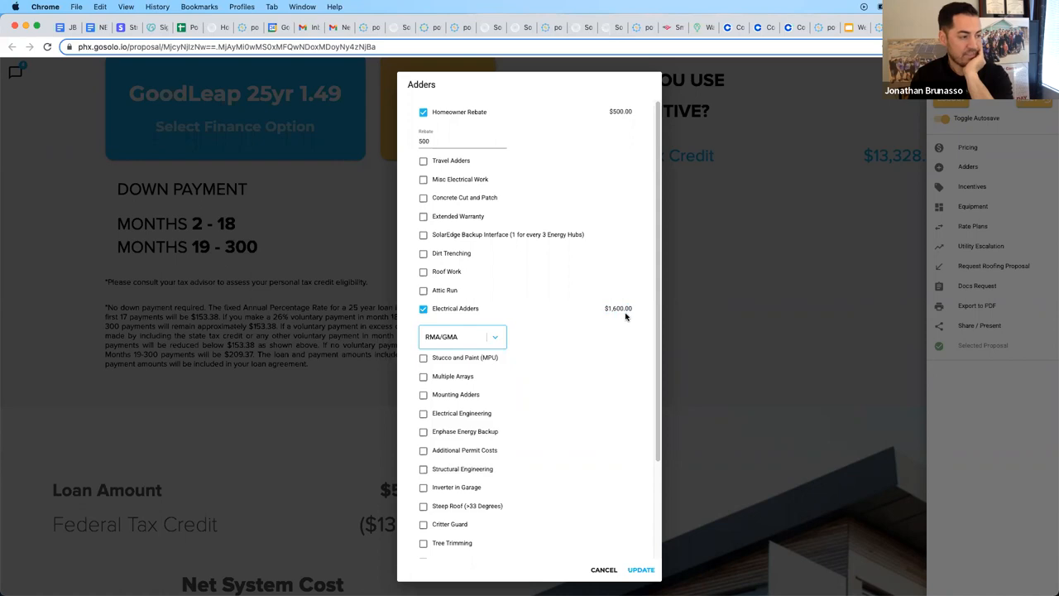
click(462, 338)
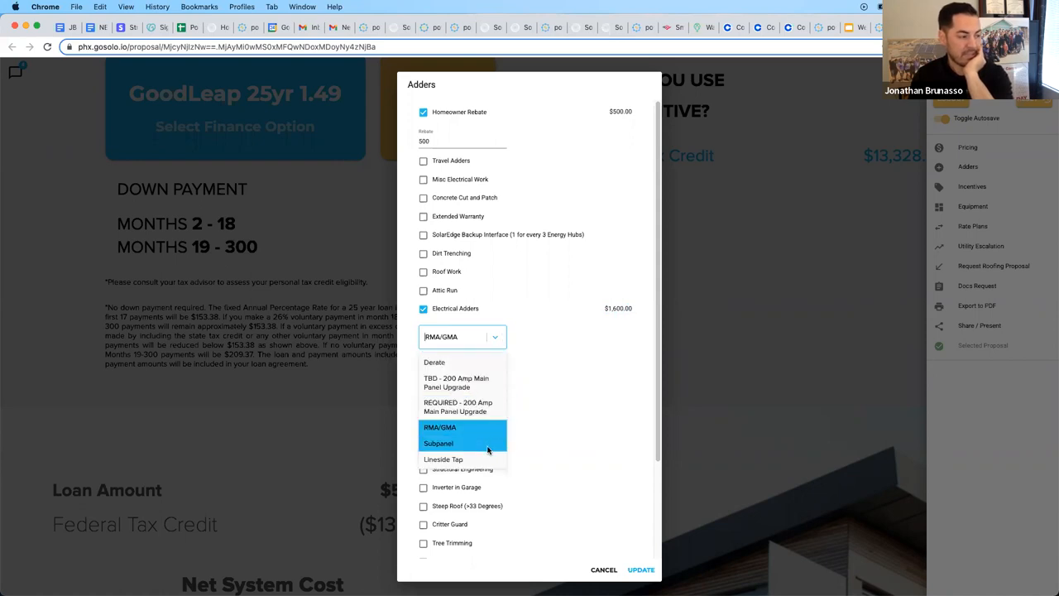
click(444, 460)
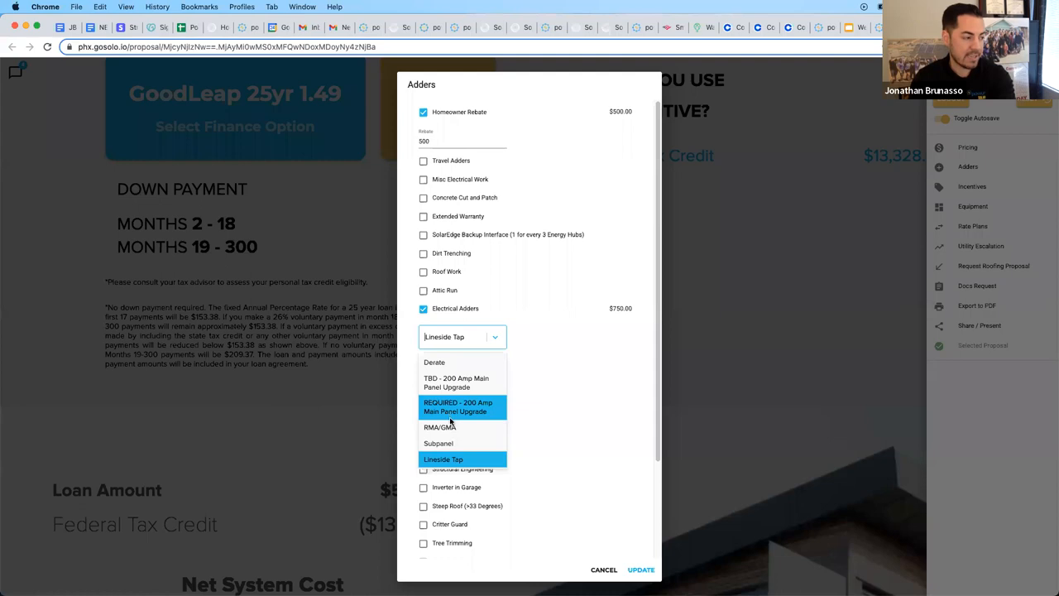
click(439, 444)
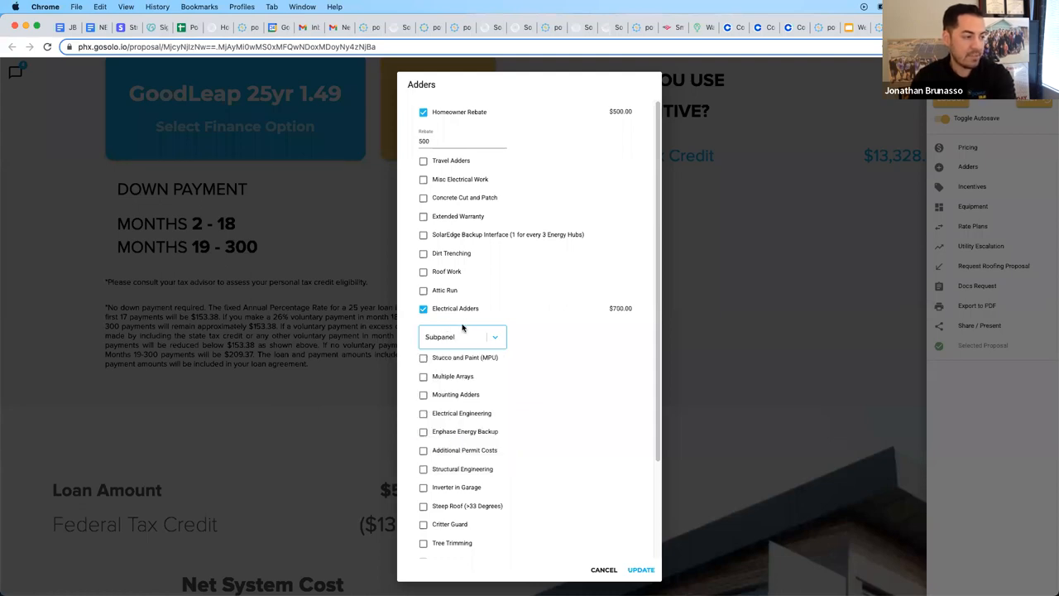
mouse_move(439, 334)
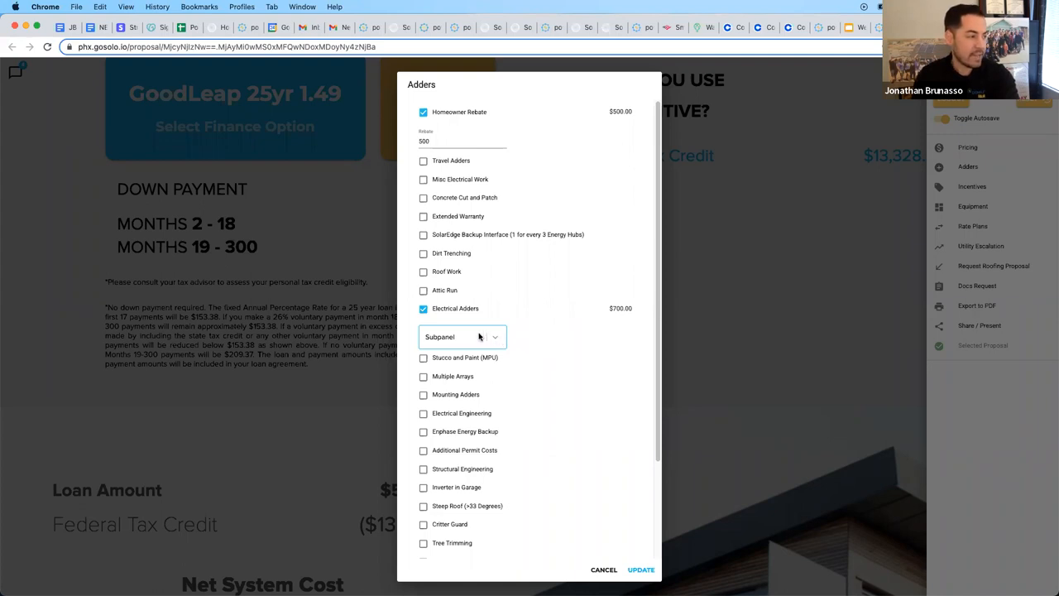
click(461, 337)
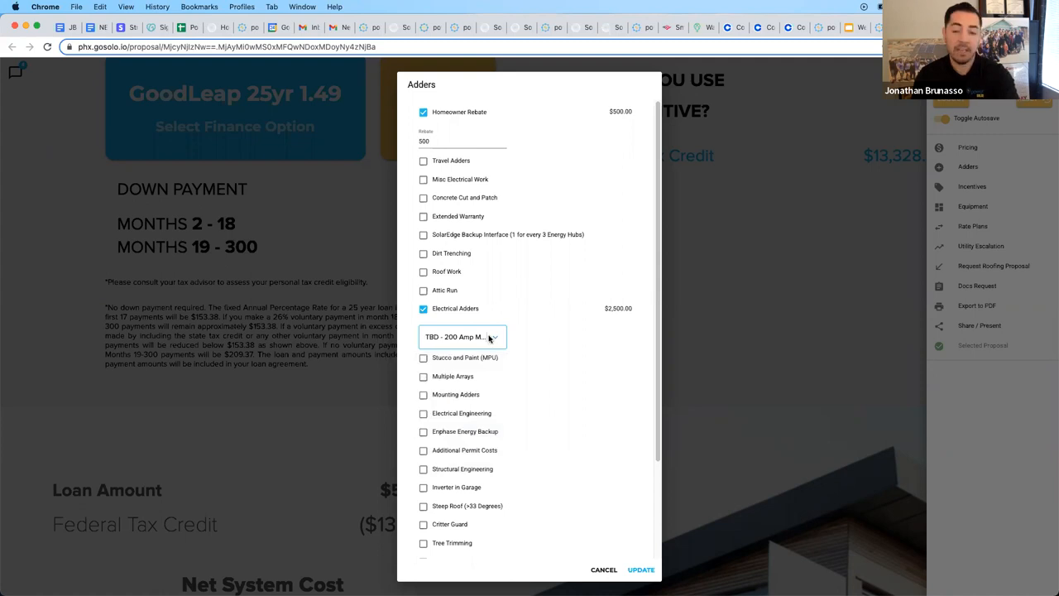
mouse_move(484, 338)
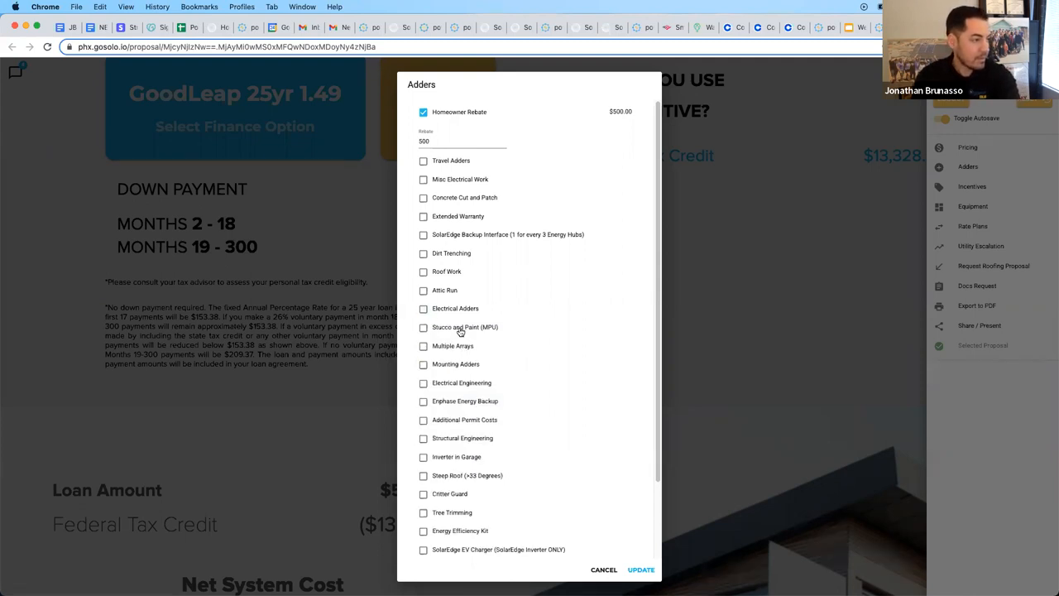
click(424, 328)
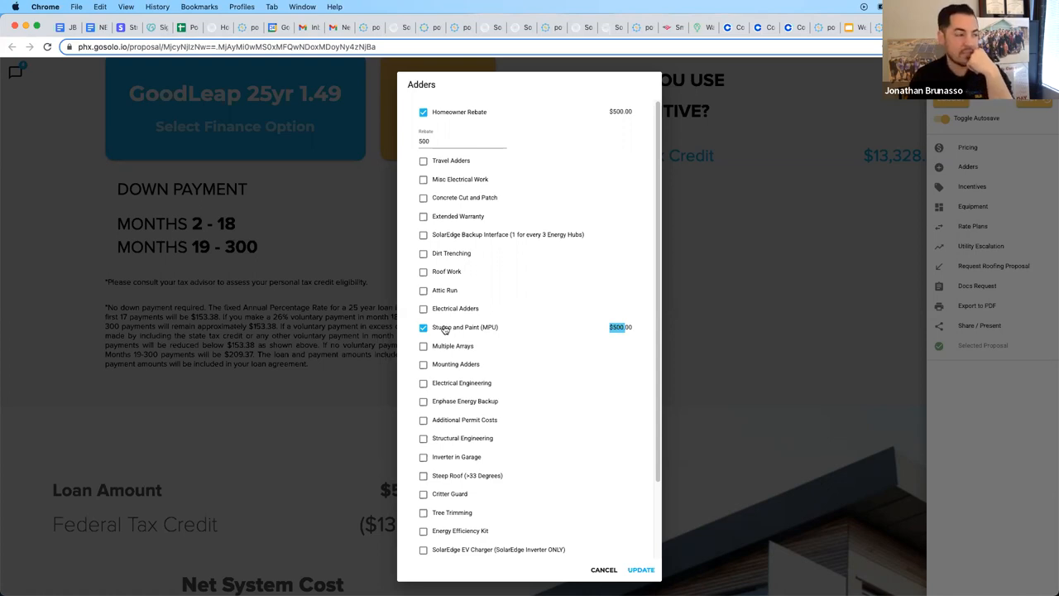
click(424, 346)
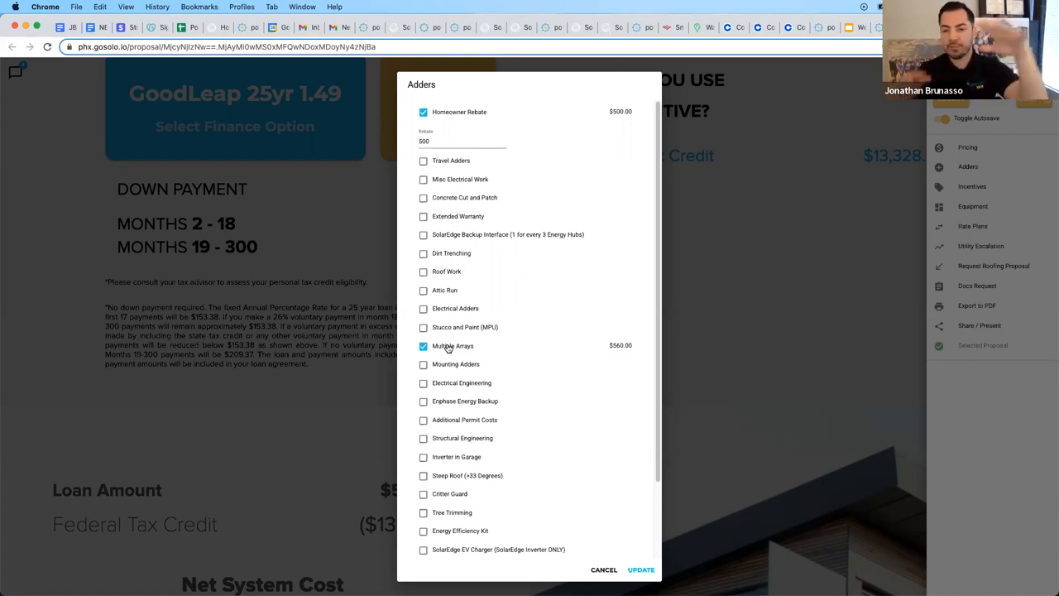
mouse_move(586, 356)
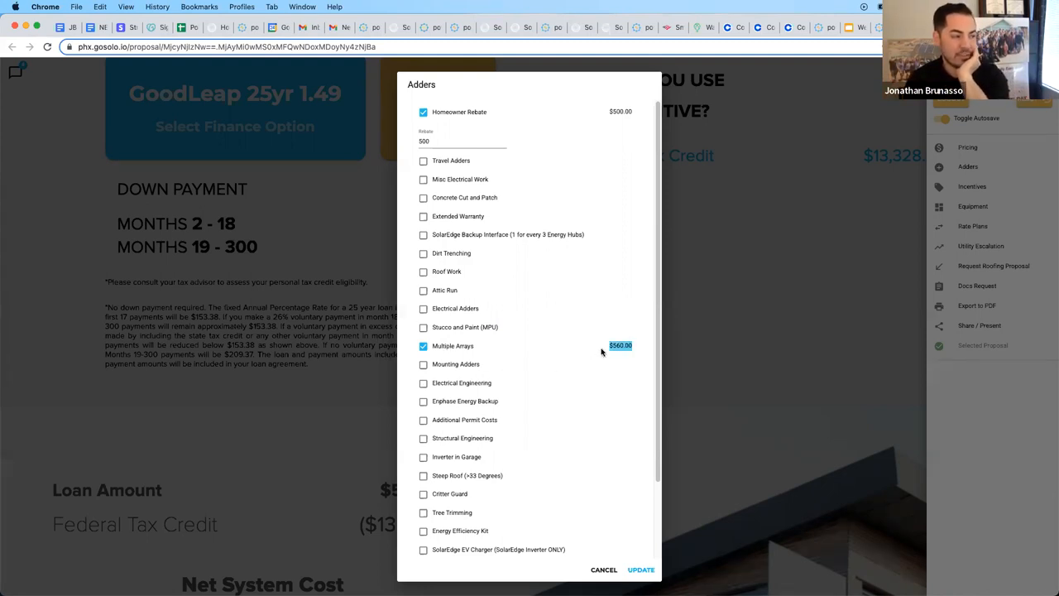
click(424, 346)
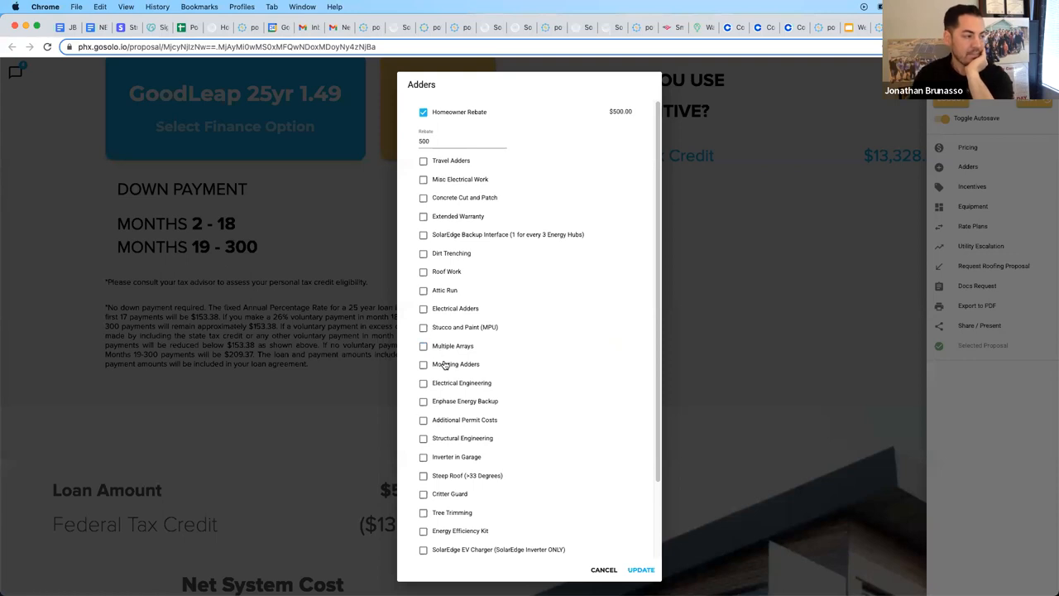
Step: Include Mounting Adders, trying flat roof and ground mount before leaving Concrete Tile at $1,120
click(424, 364)
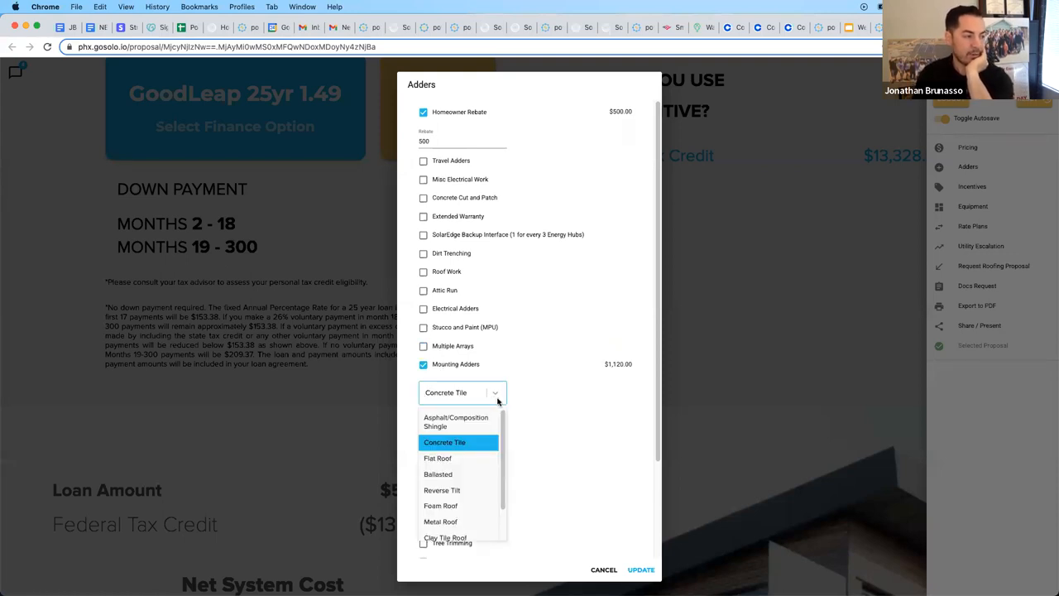
mouse_move(473, 447)
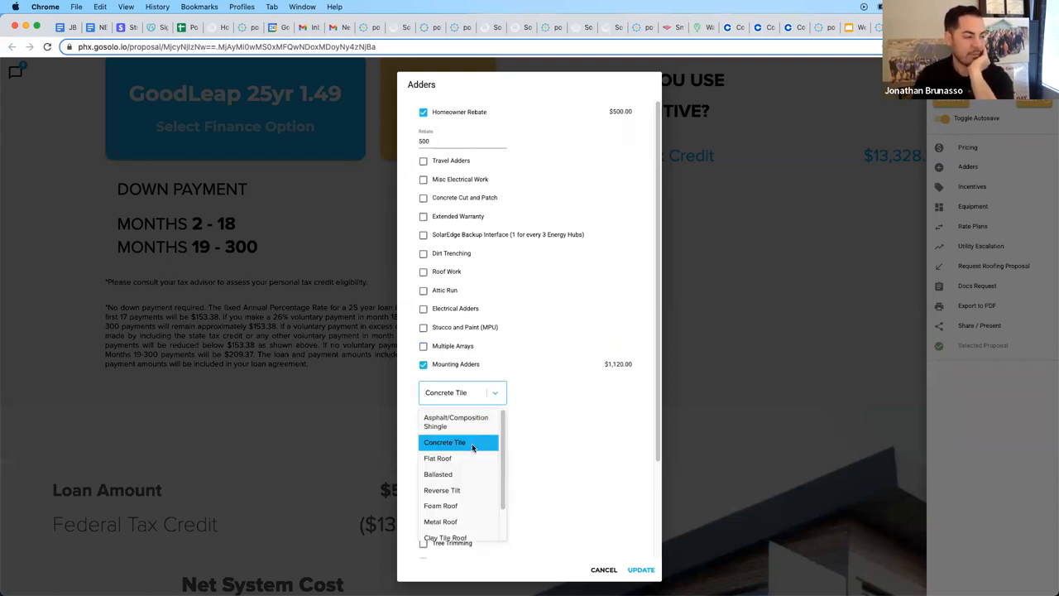
mouse_move(437, 457)
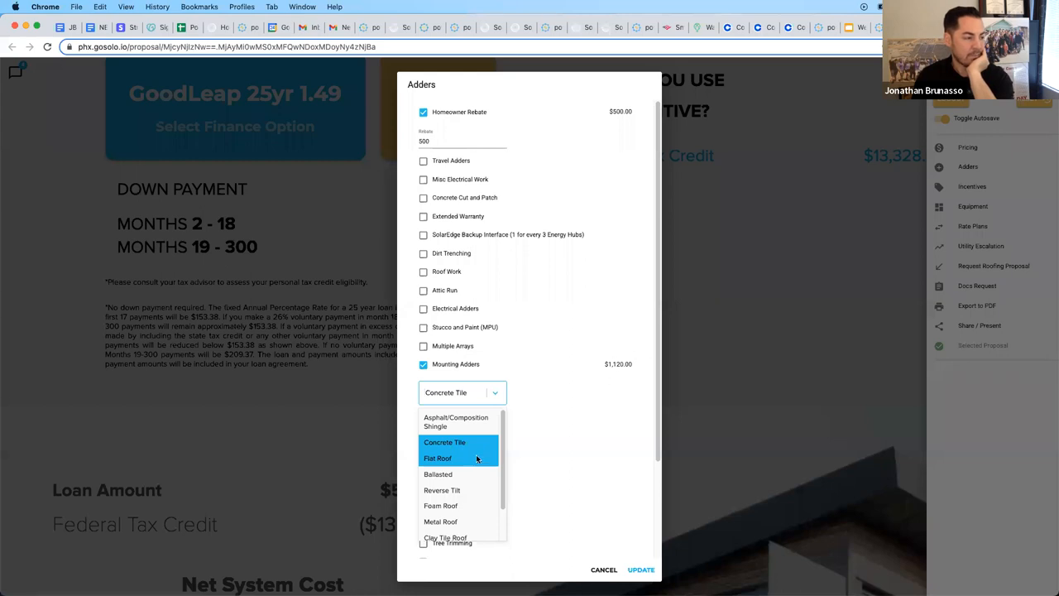
click(437, 456)
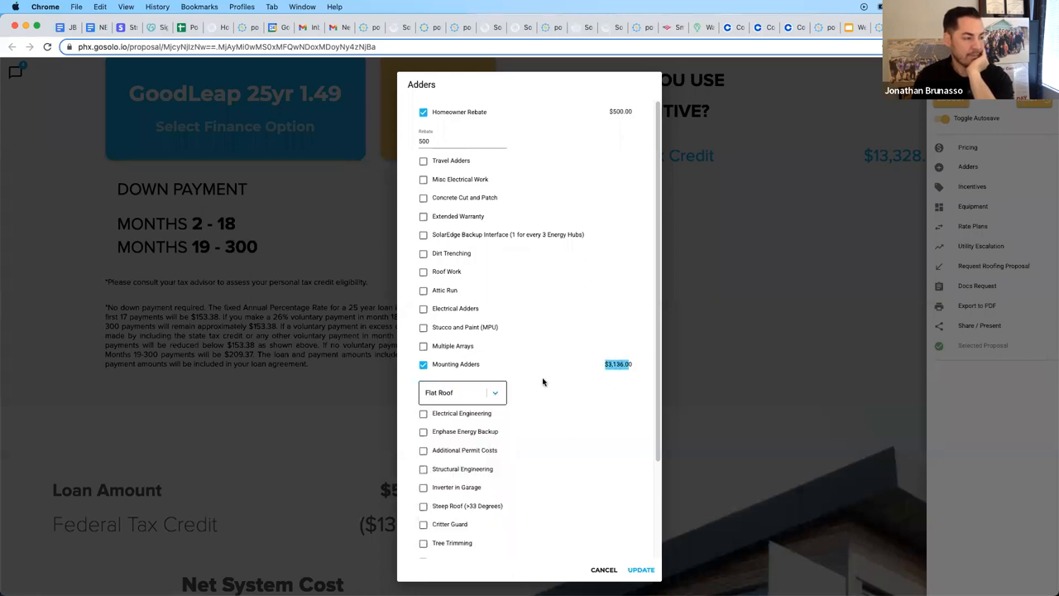
click(460, 393)
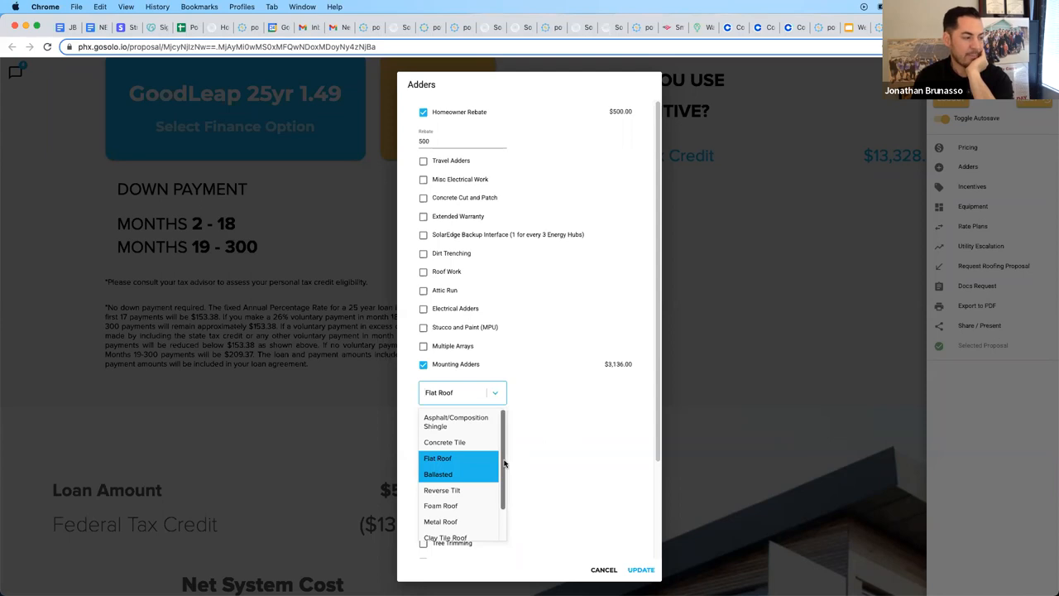
scroll(down, 3)
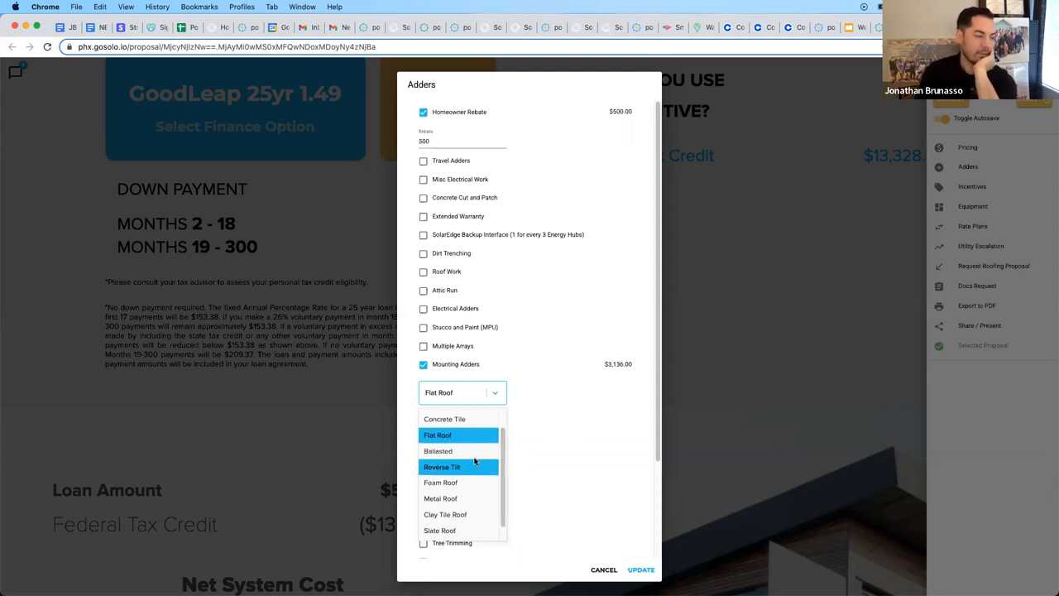
mouse_move(462, 474)
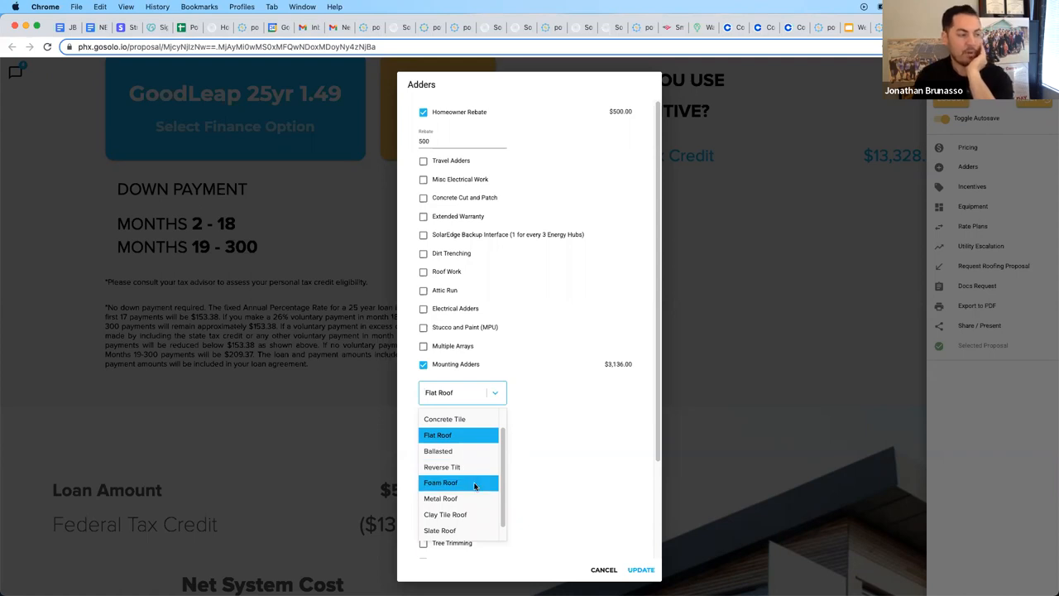
mouse_move(440, 498)
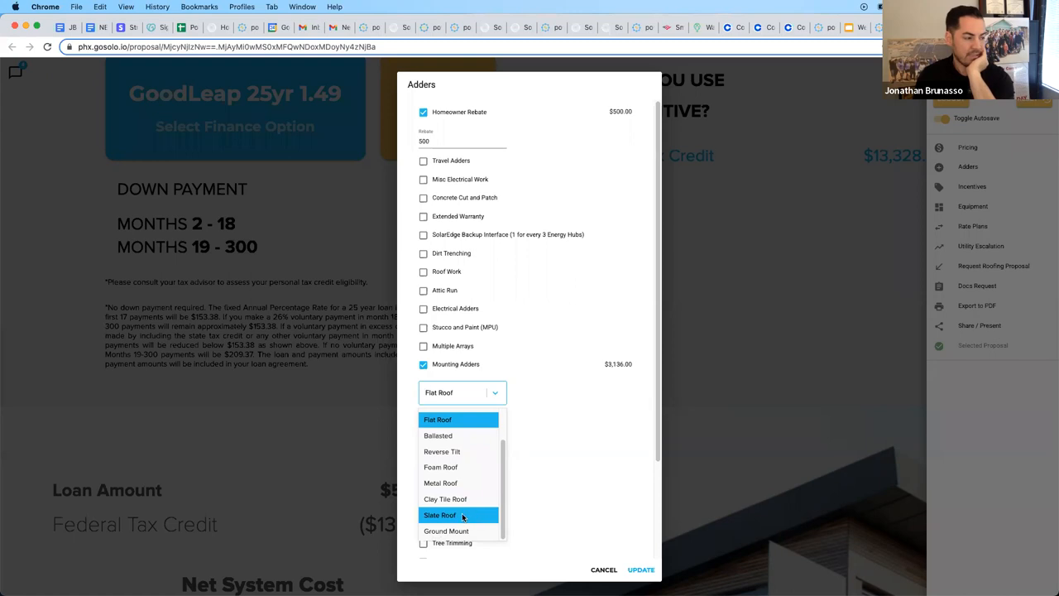
click(445, 529)
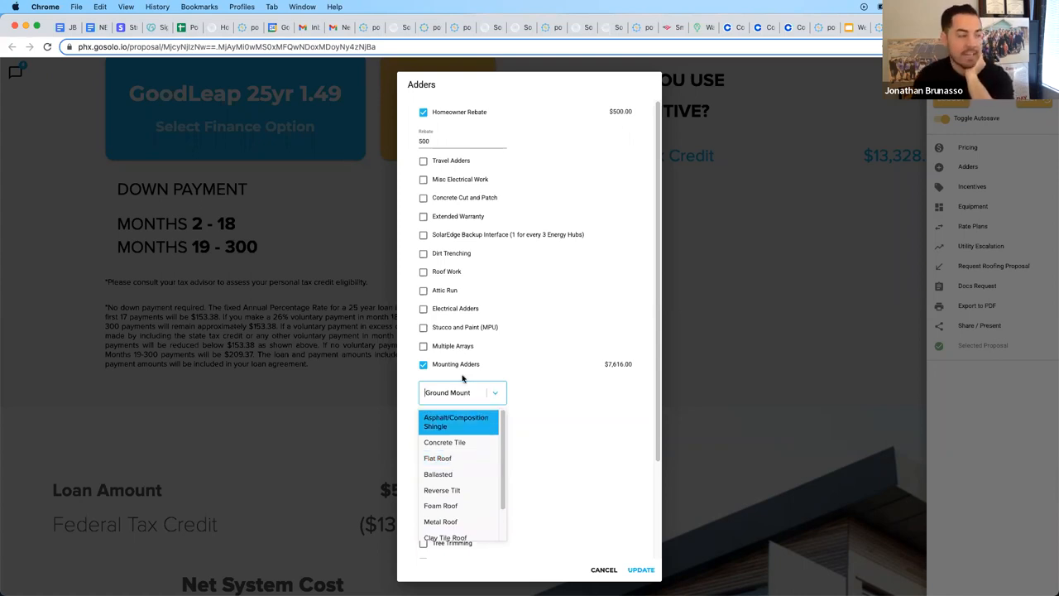
click(444, 442)
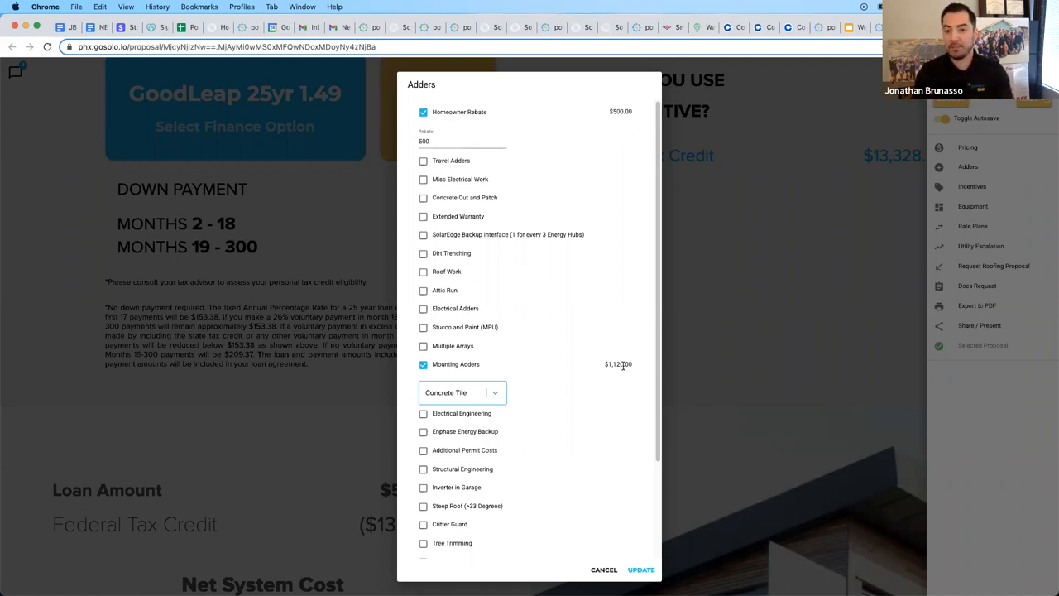
mouse_move(510, 280)
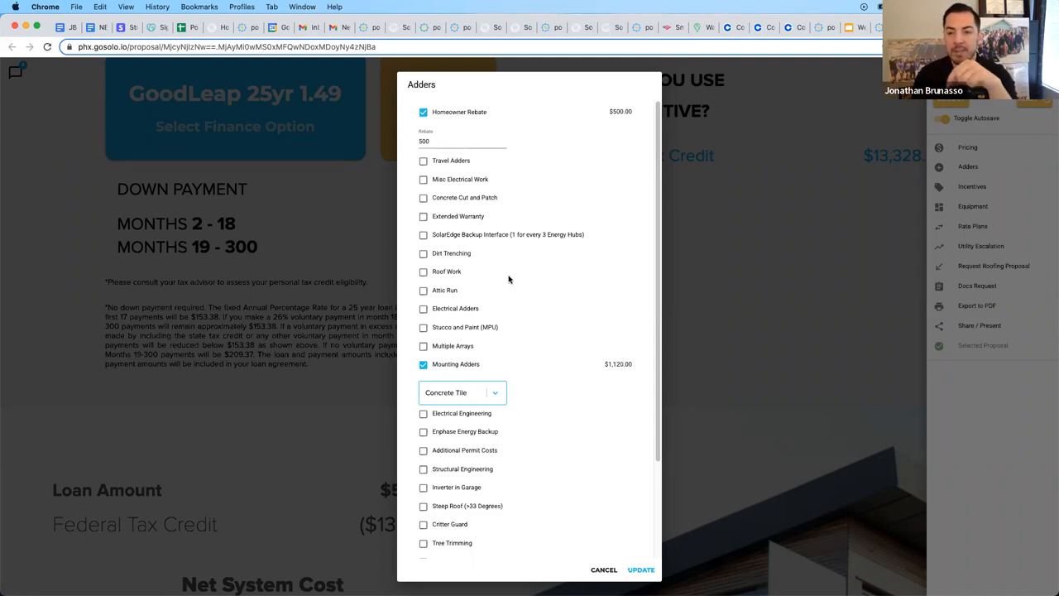
mouse_move(527, 271)
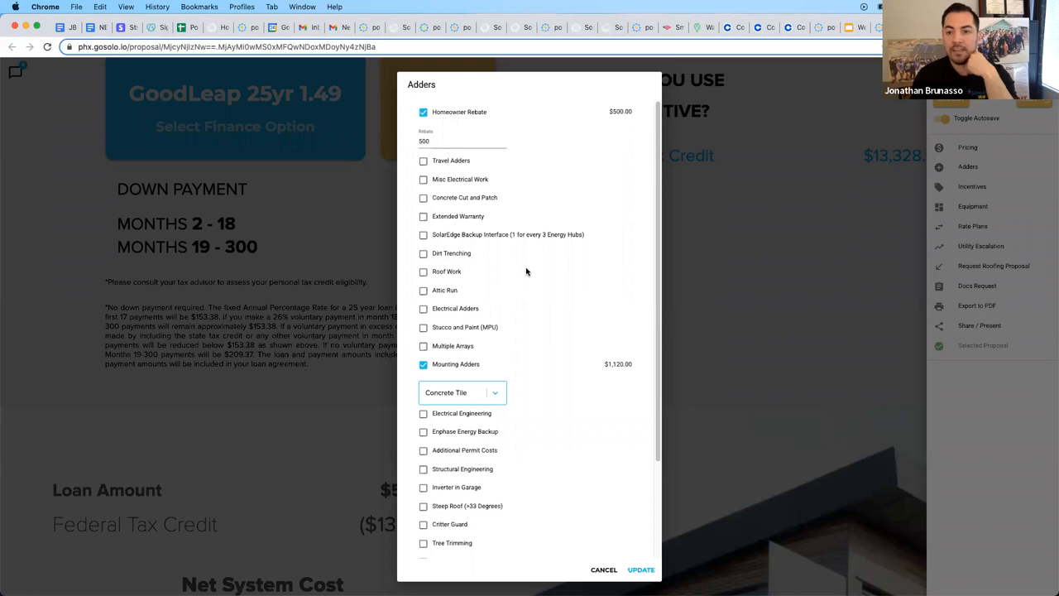
mouse_move(496, 291)
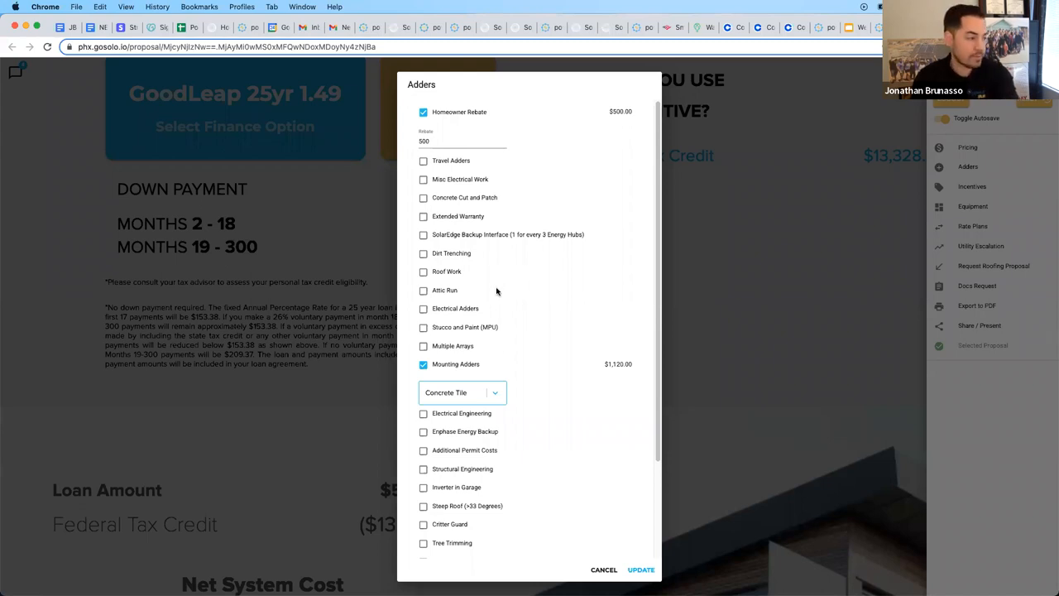
Step: Scroll down the adders list toward the Enphase Energy Backup item
scroll(down, 3)
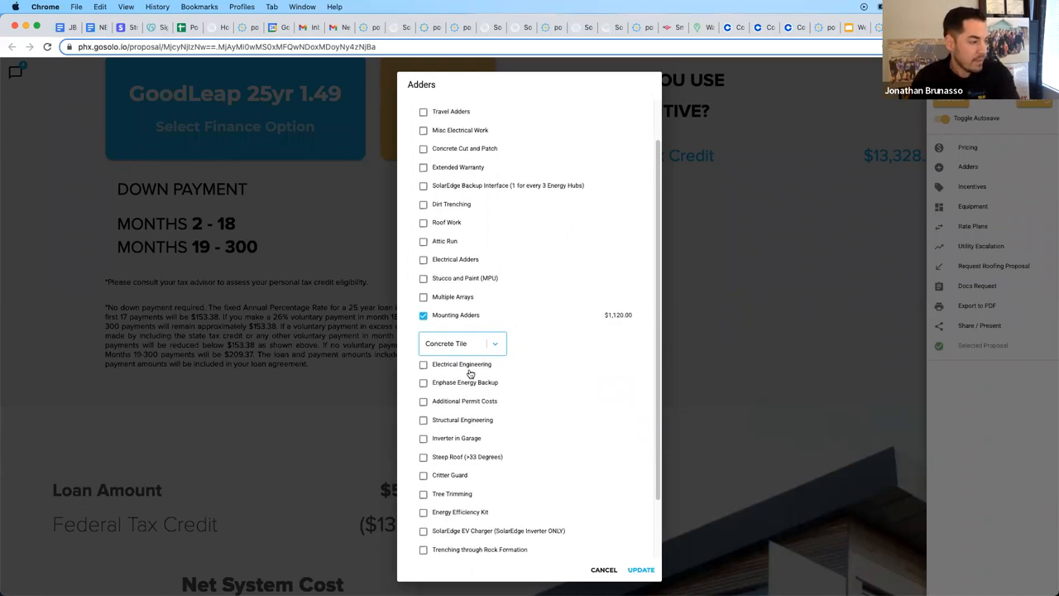
scroll(down, 3)
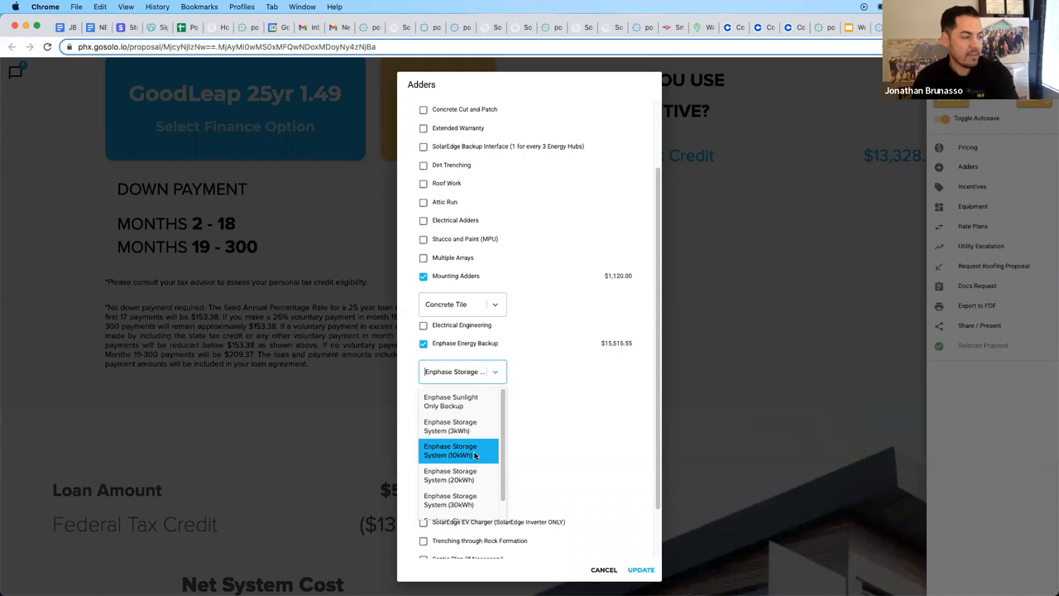
mouse_move(475, 455)
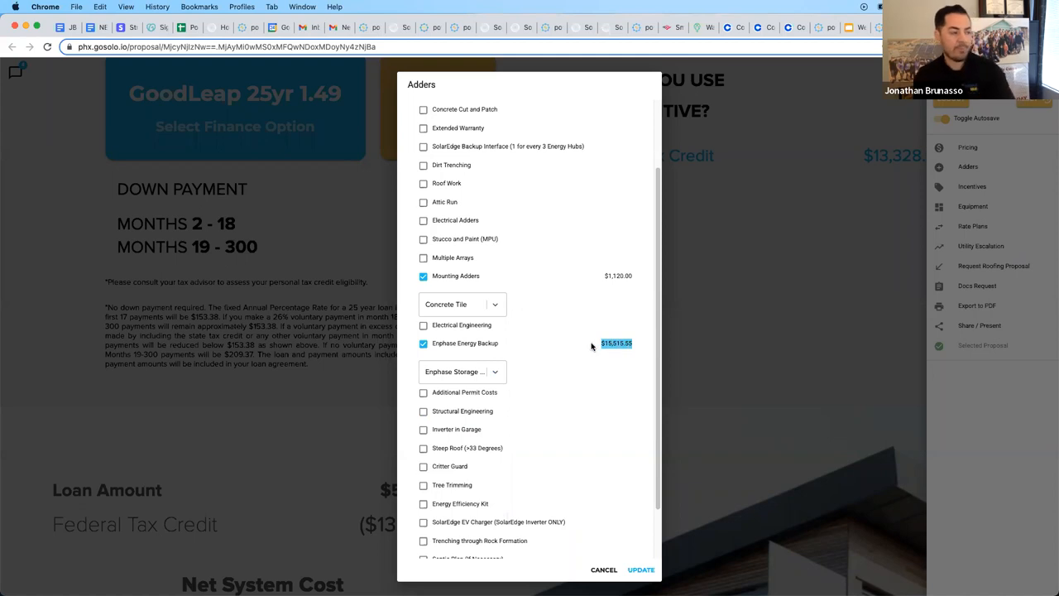
mouse_move(644, 335)
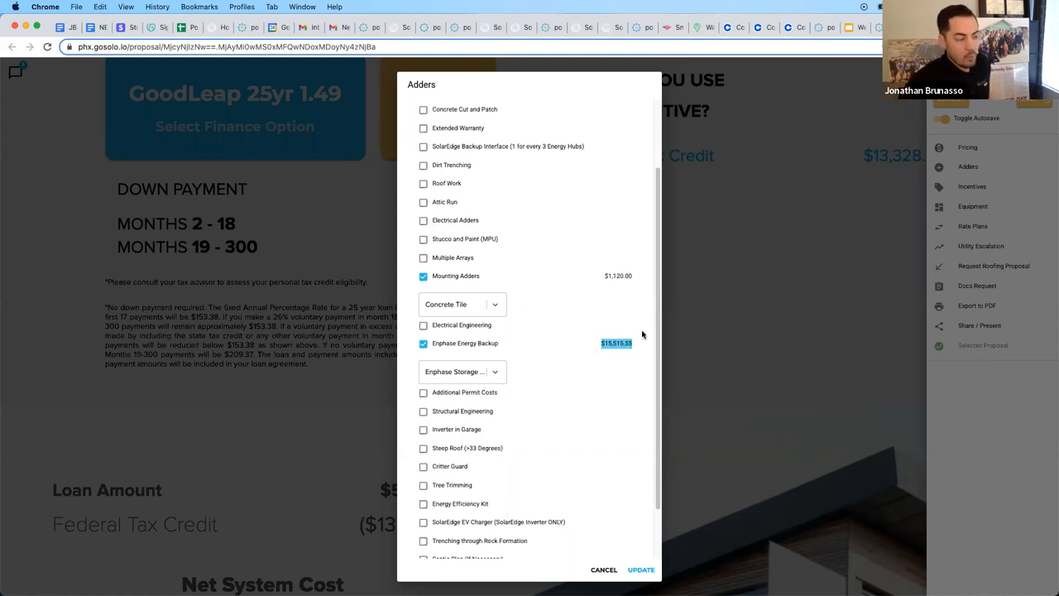
mouse_move(647, 335)
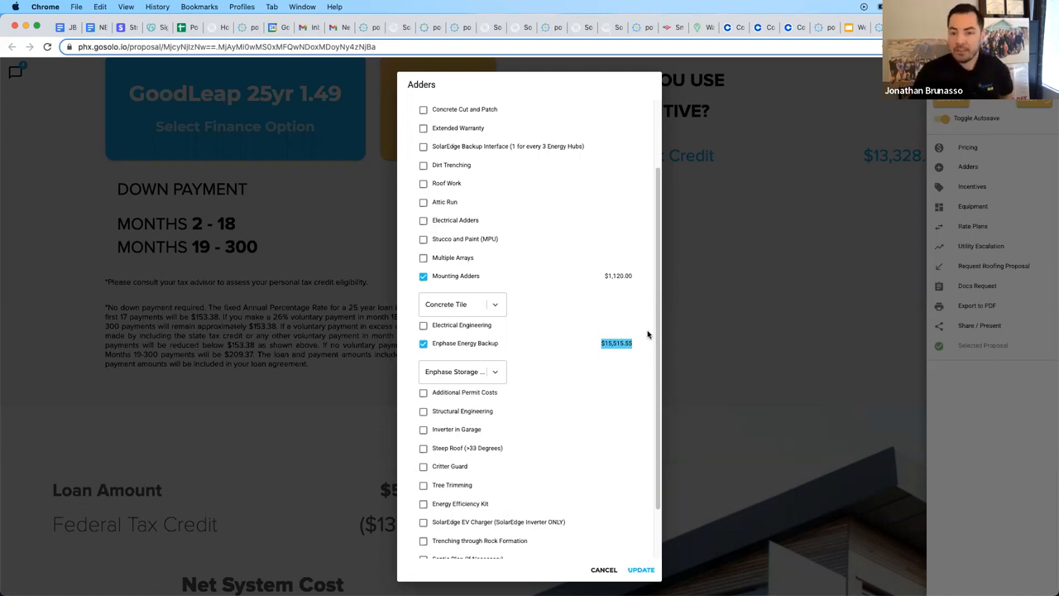
mouse_move(619, 354)
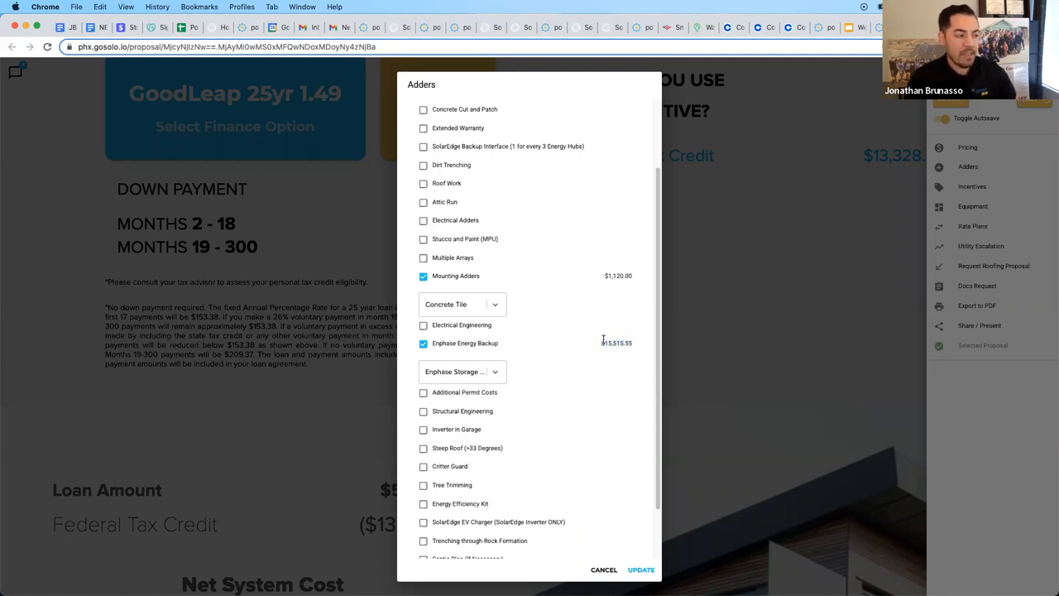
mouse_move(602, 341)
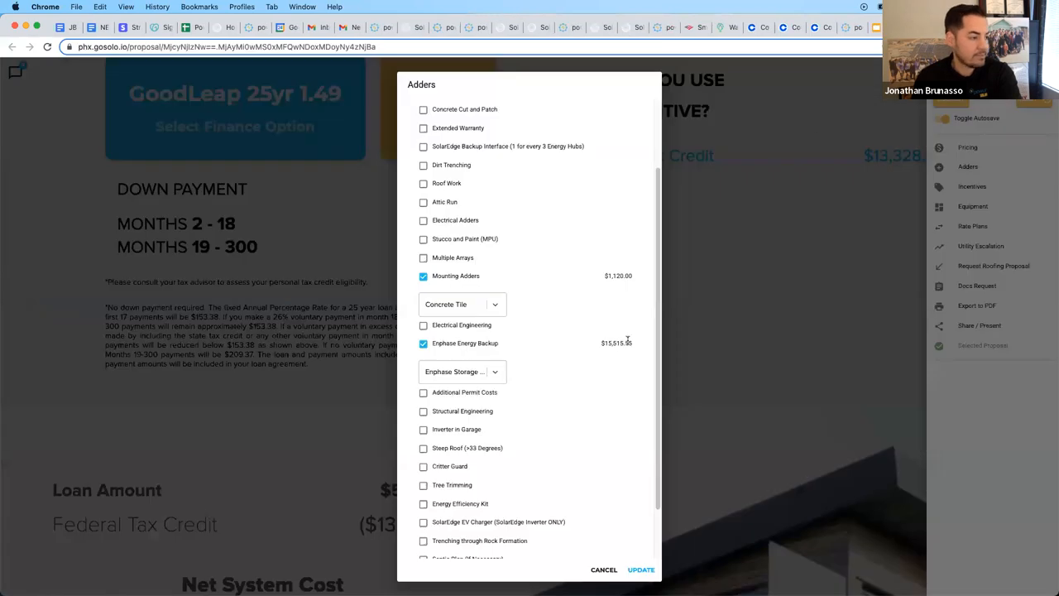
scroll(down, 3)
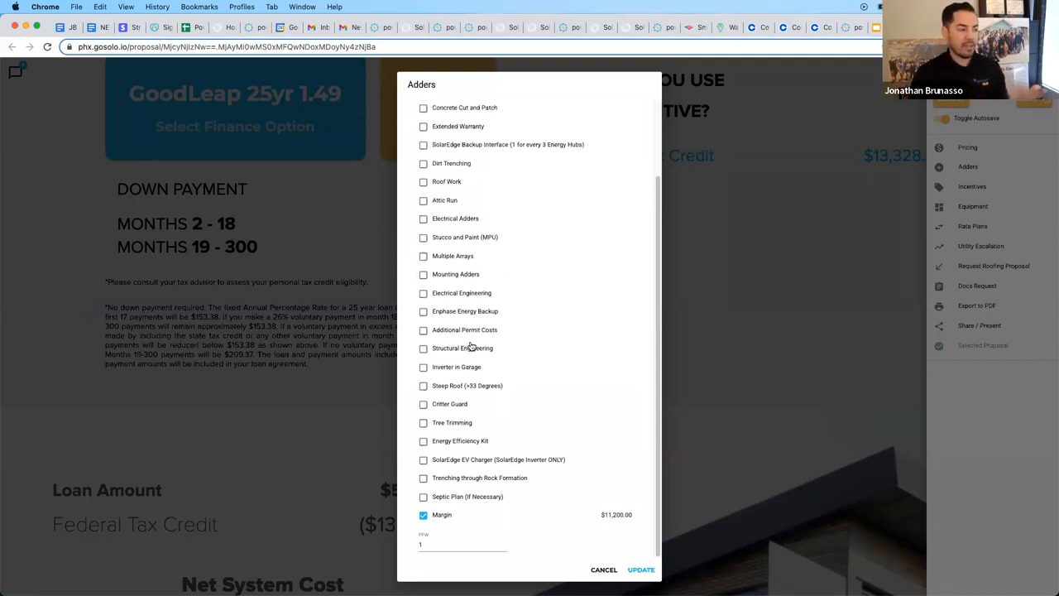
click(423, 367)
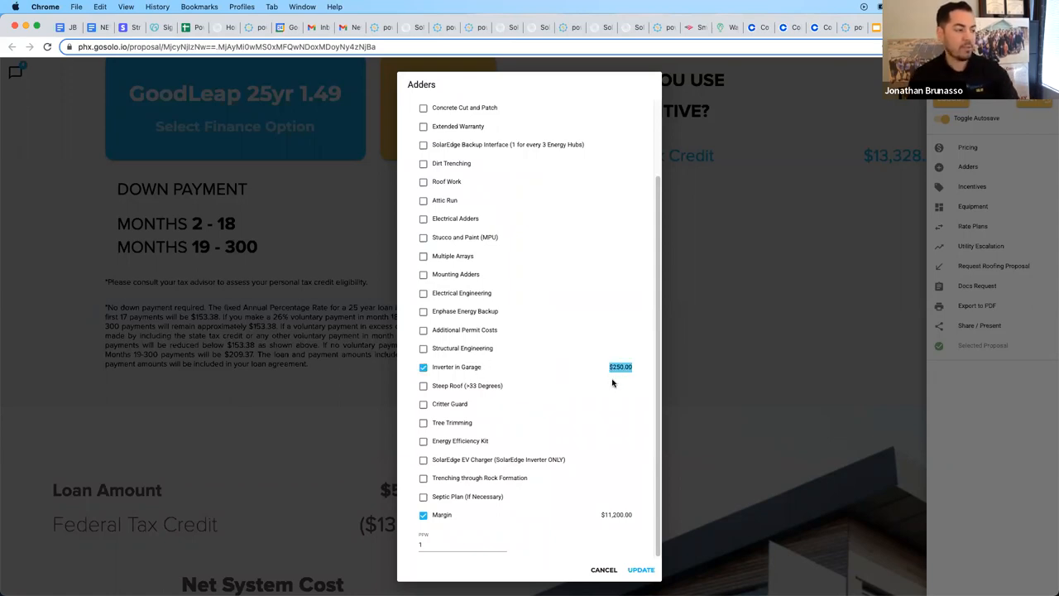
mouse_move(614, 381)
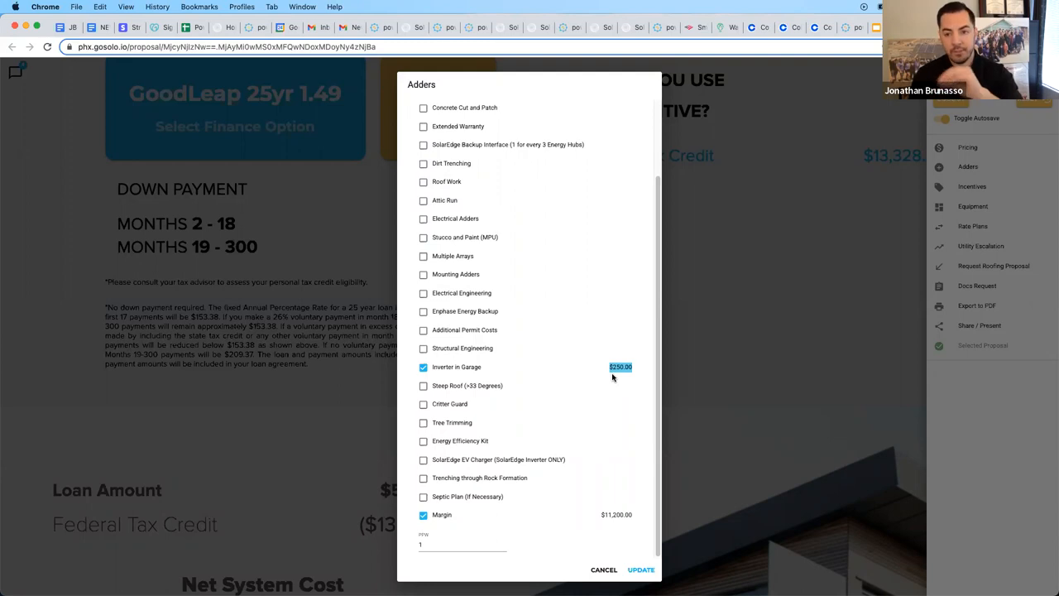
mouse_move(609, 373)
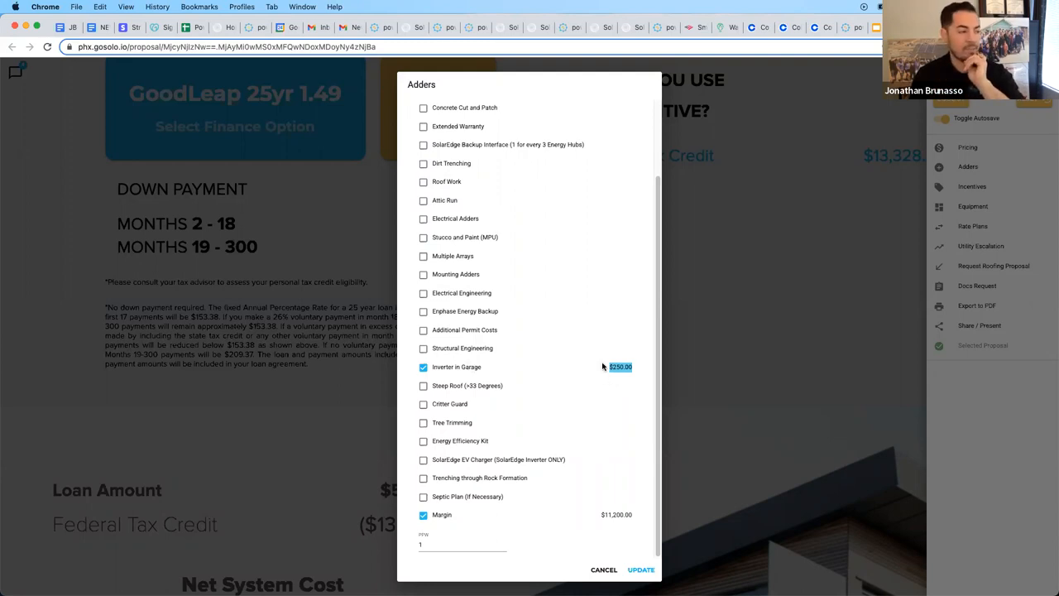
click(423, 367)
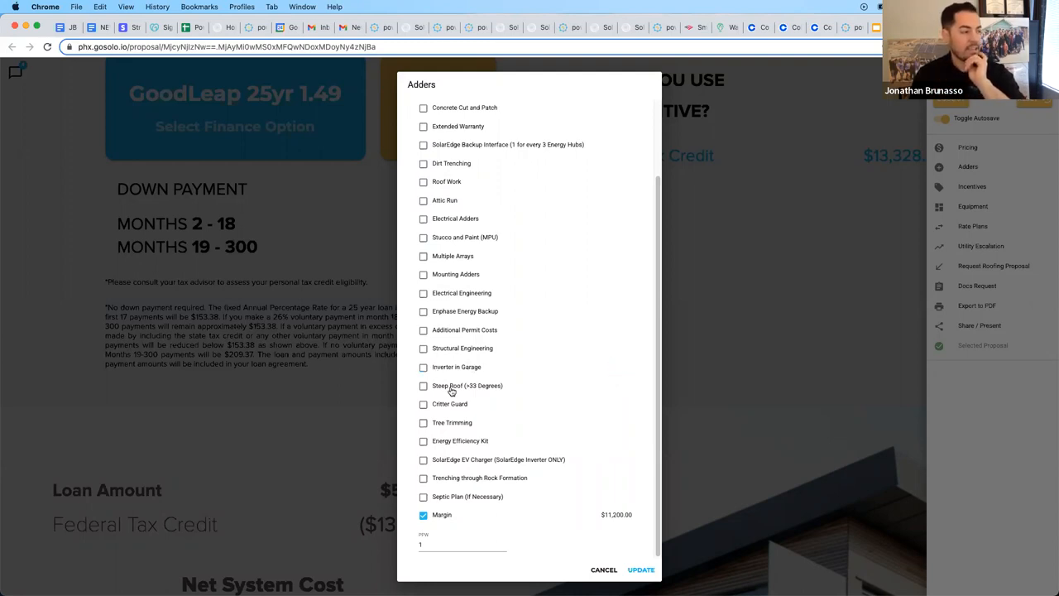
click(423, 384)
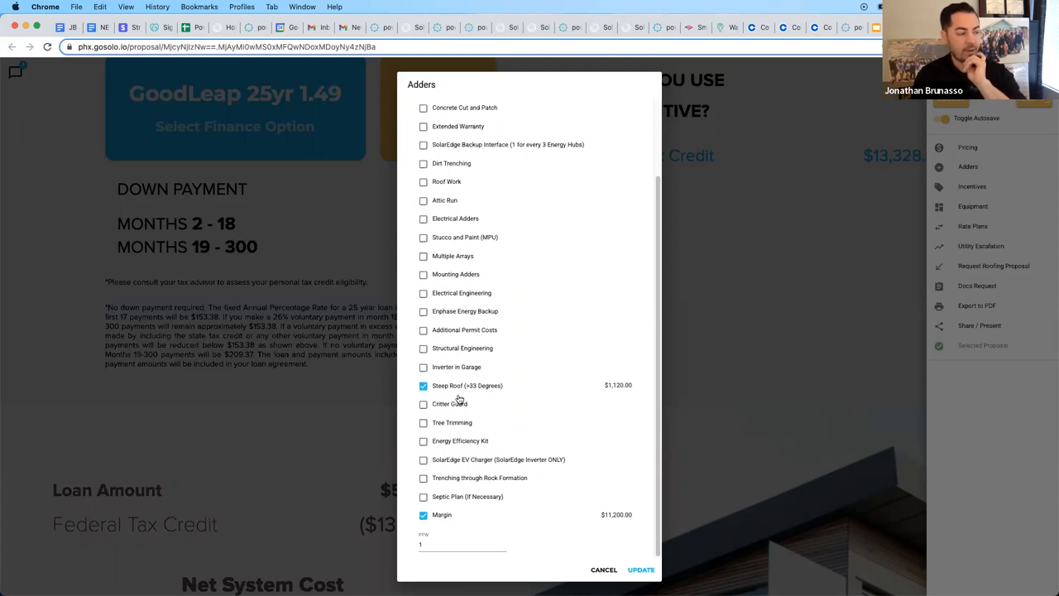
mouse_move(489, 391)
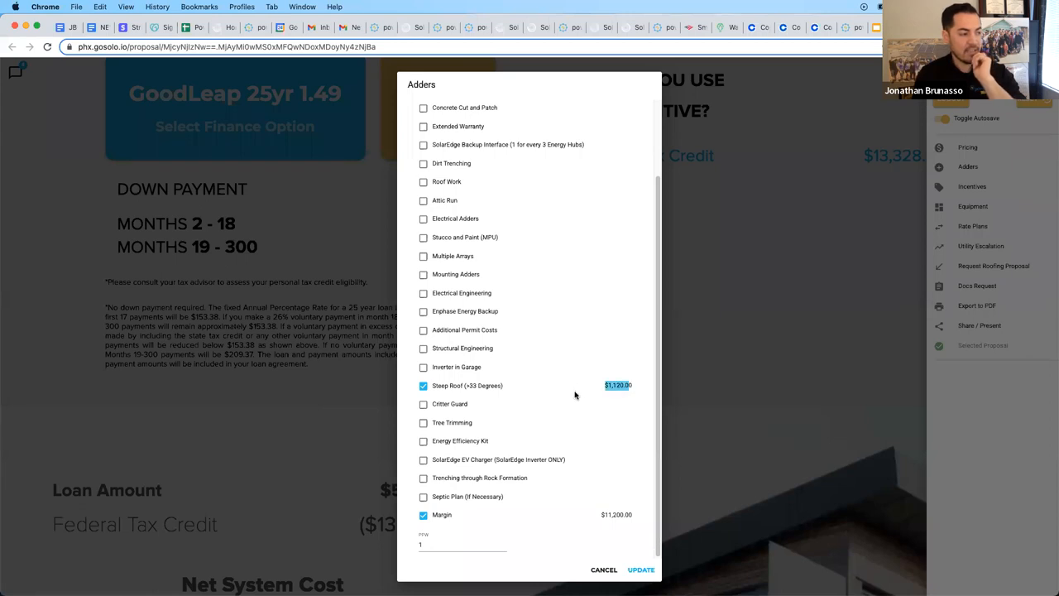
click(424, 386)
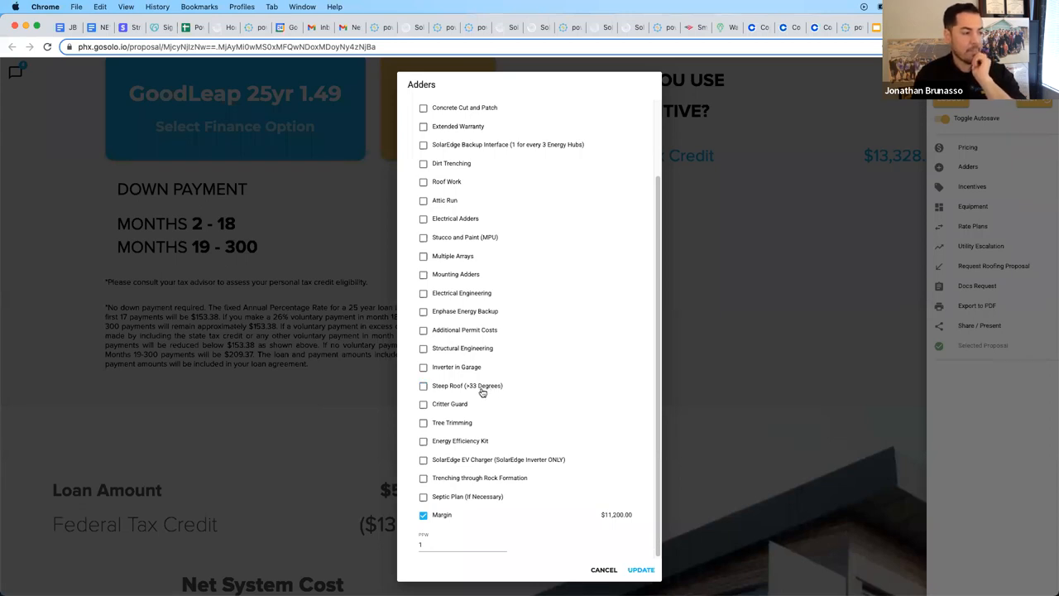
click(424, 404)
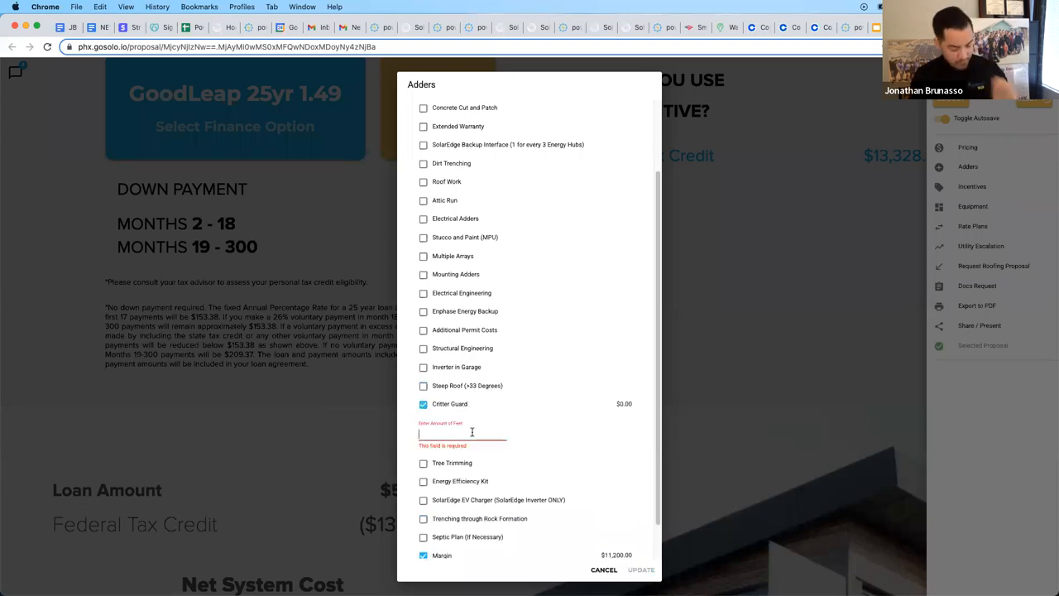
text(120)
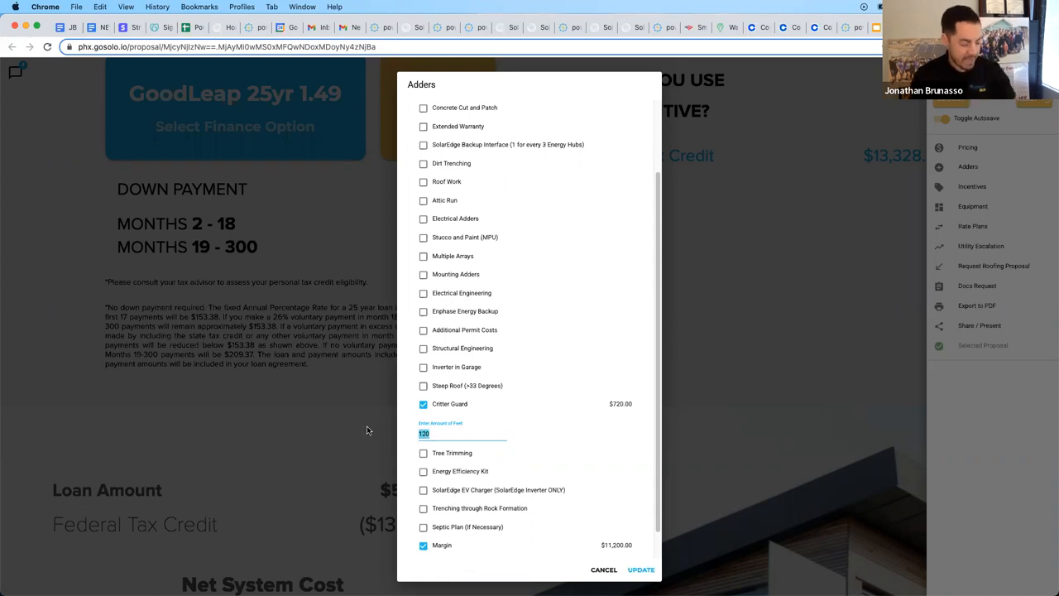
text(150)
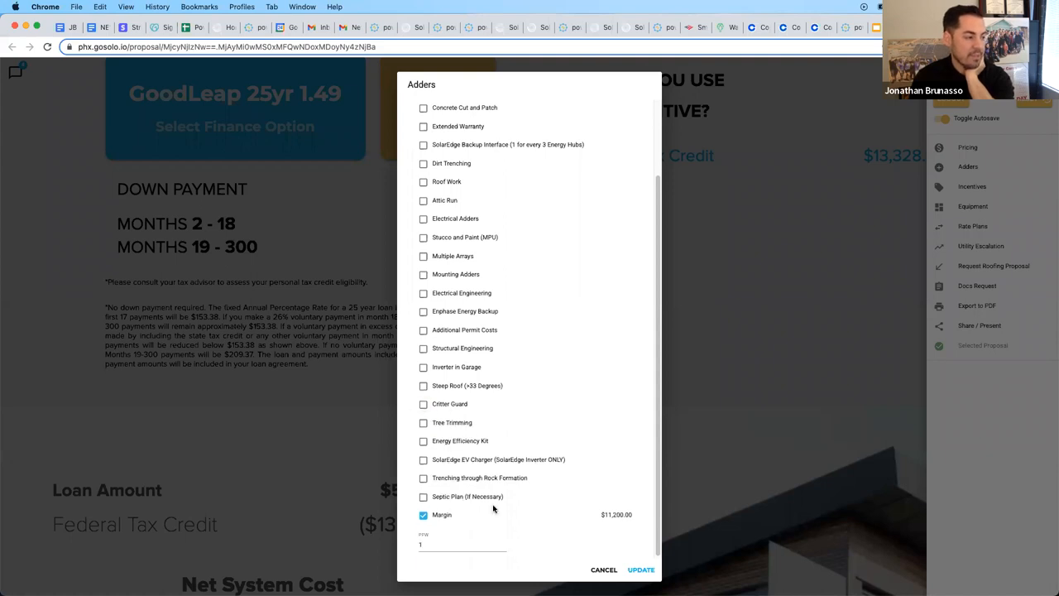
mouse_move(442, 423)
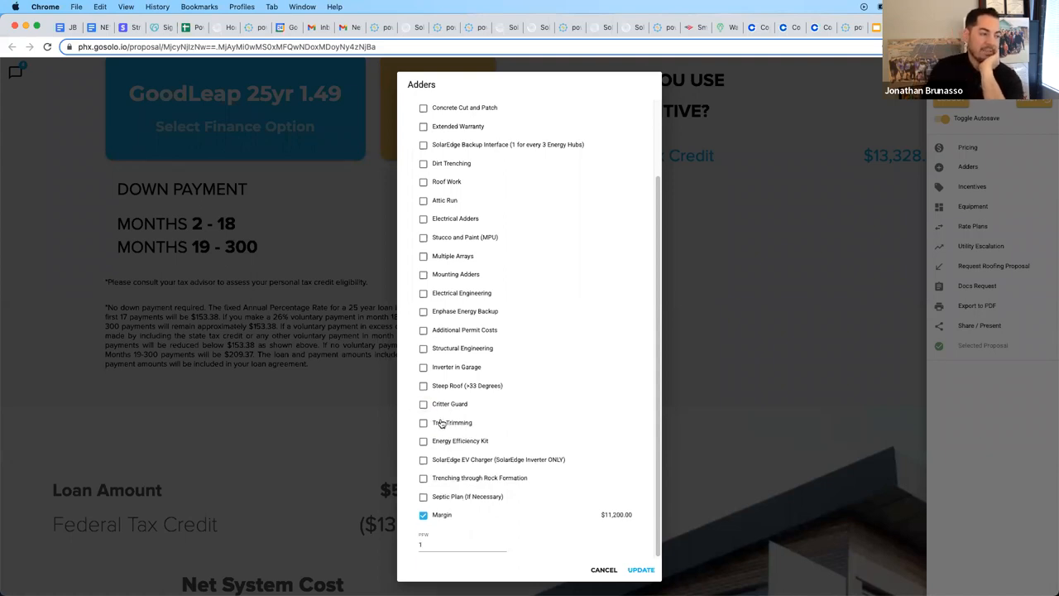
click(424, 422)
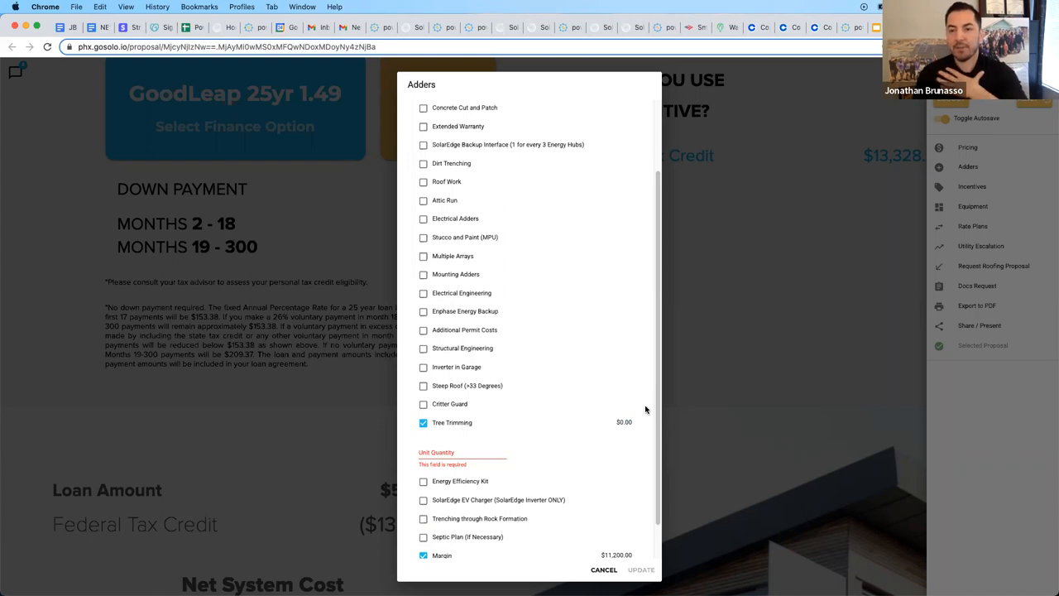
mouse_move(671, 410)
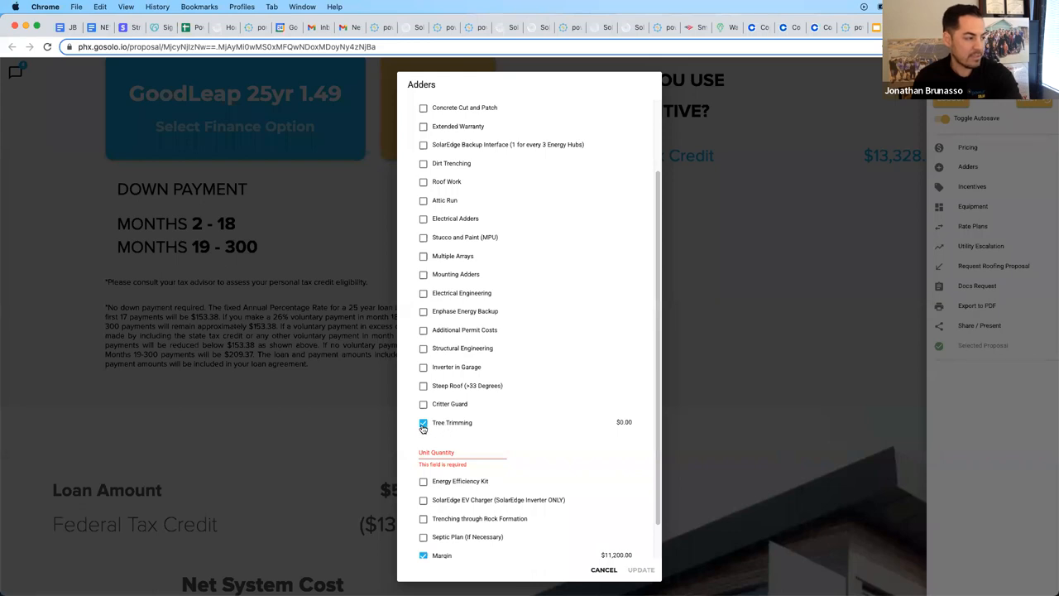
click(424, 422)
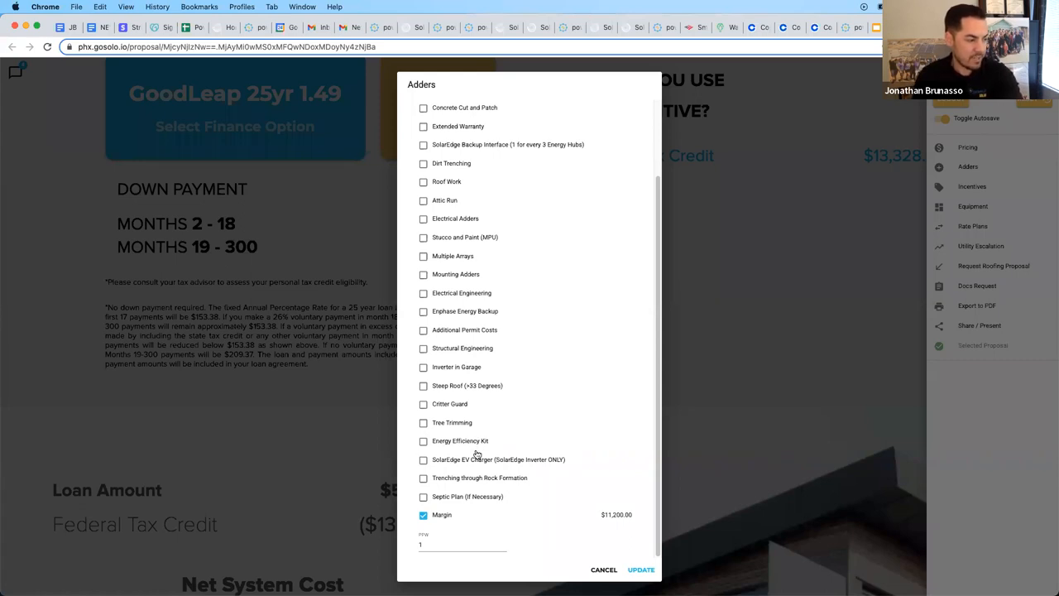
mouse_move(480, 464)
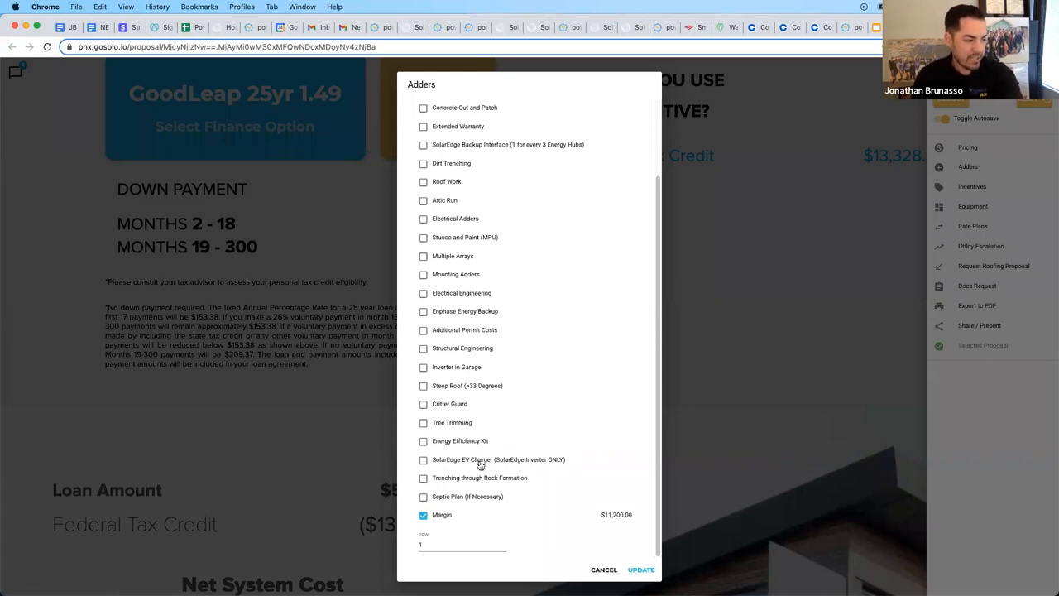
click(423, 460)
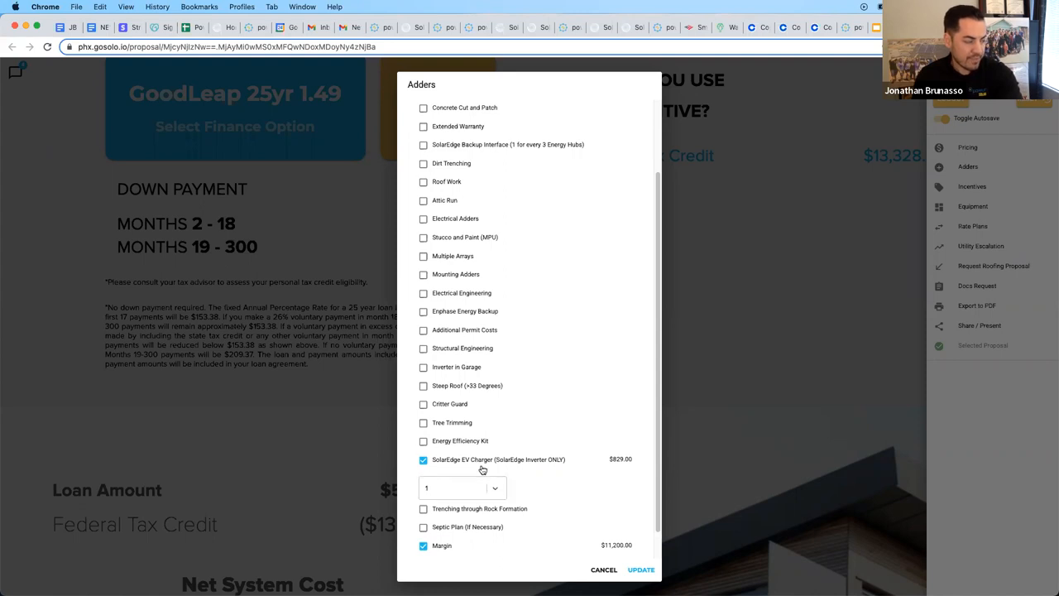
mouse_move(486, 468)
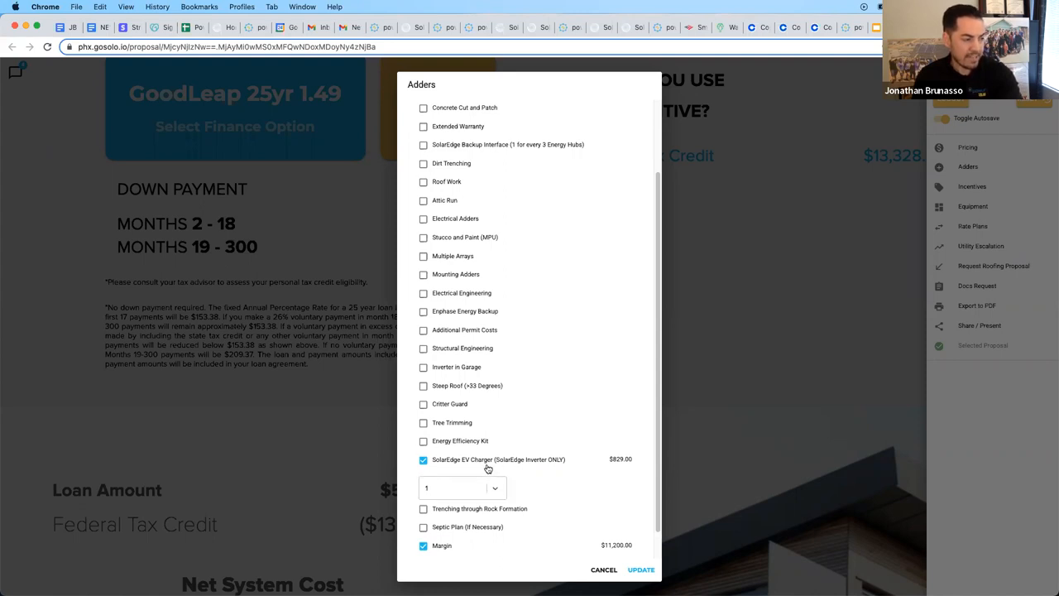
mouse_move(539, 469)
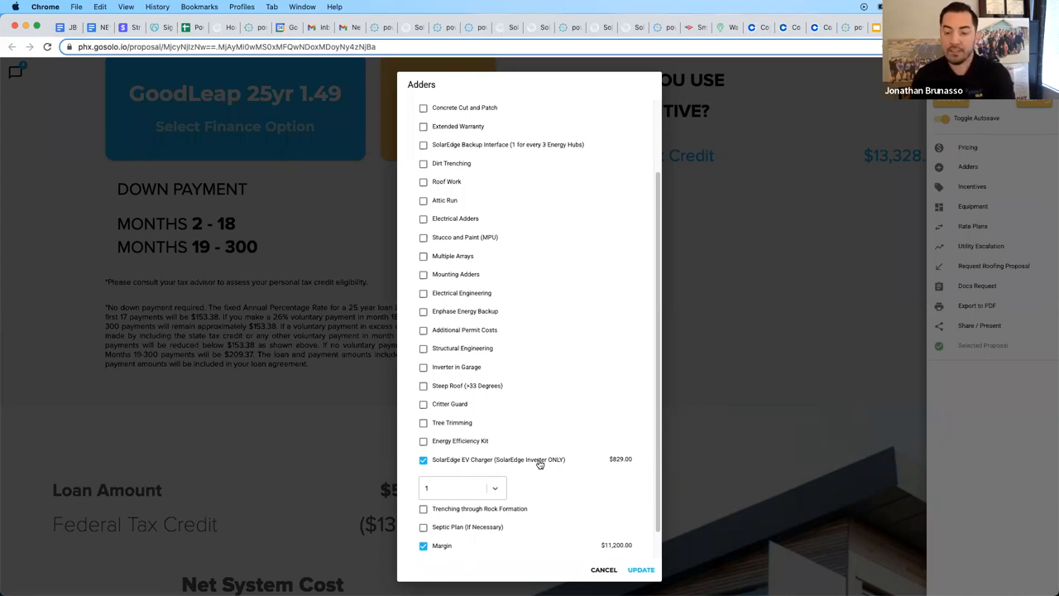
mouse_move(467, 470)
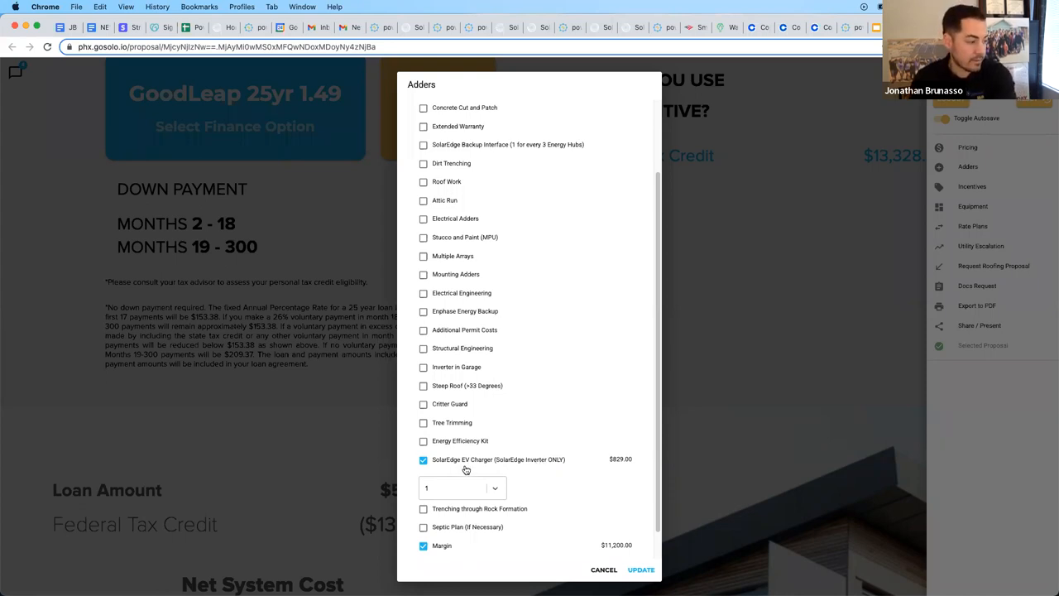
scroll(down, 3)
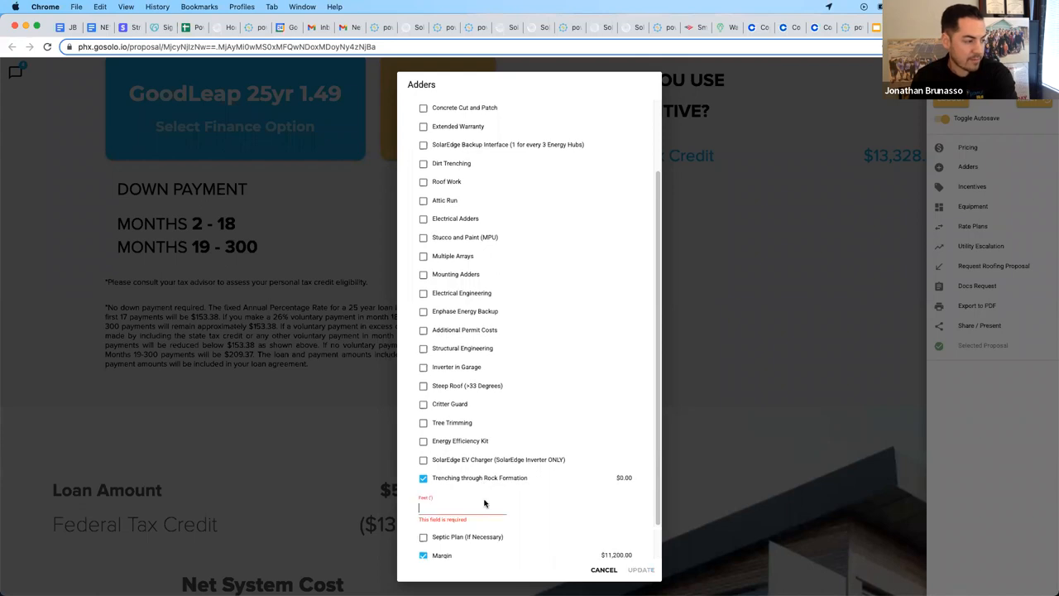
text(10)
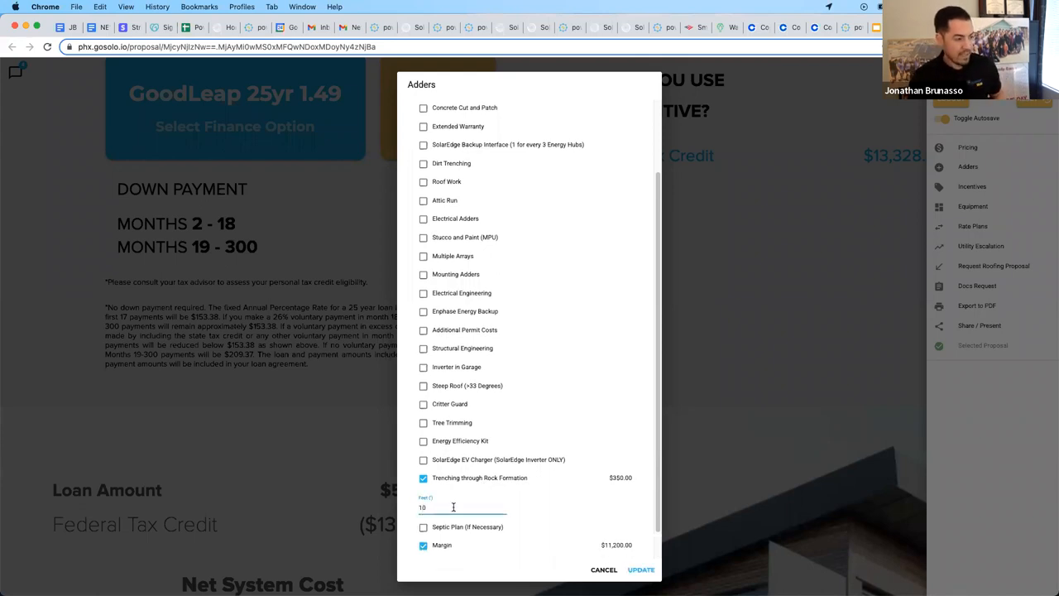
double_click(422, 506)
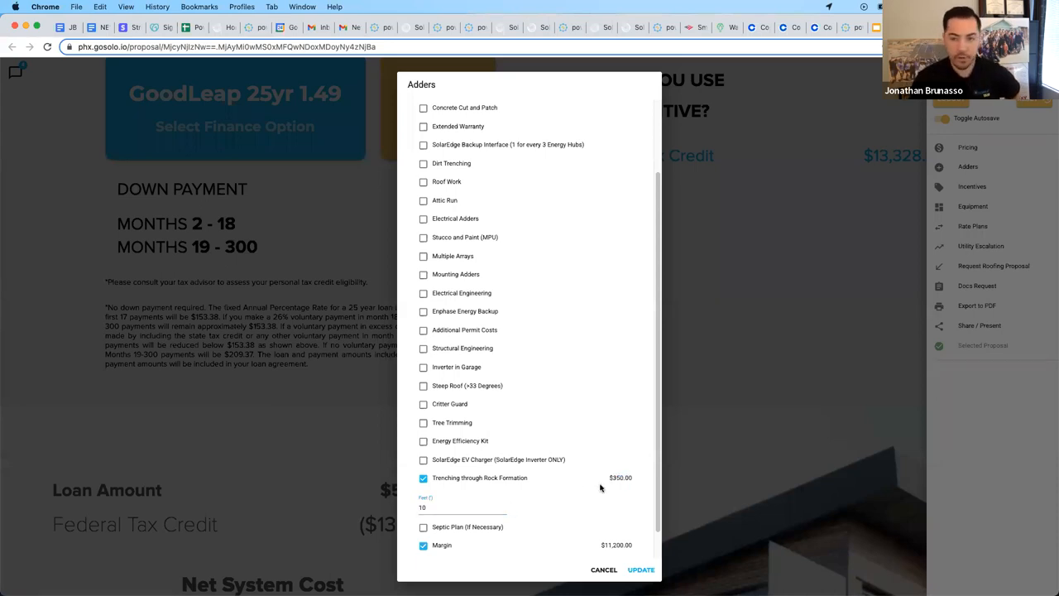
click(423, 477)
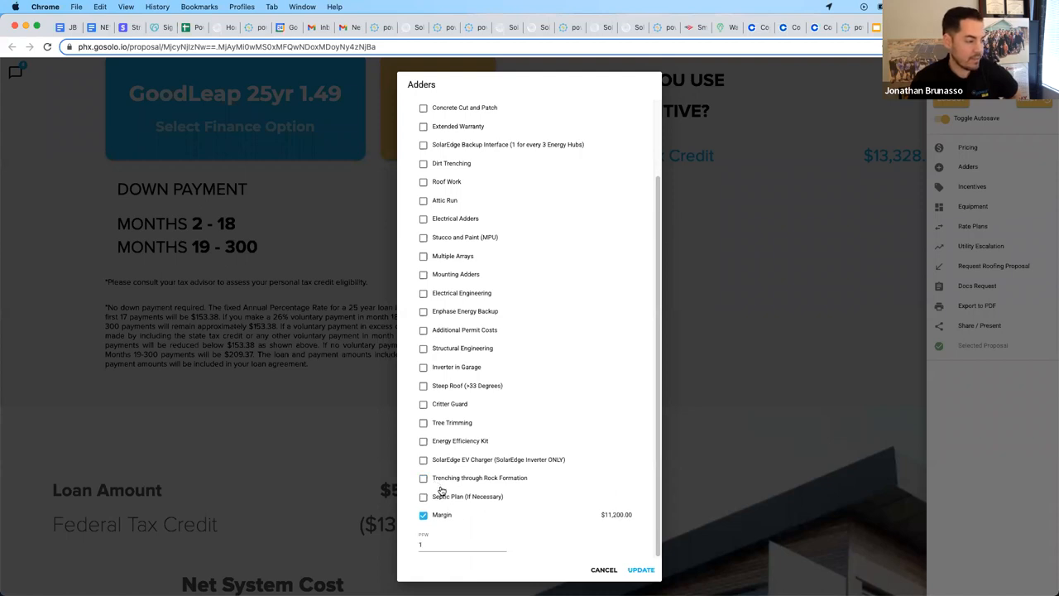
mouse_move(523, 556)
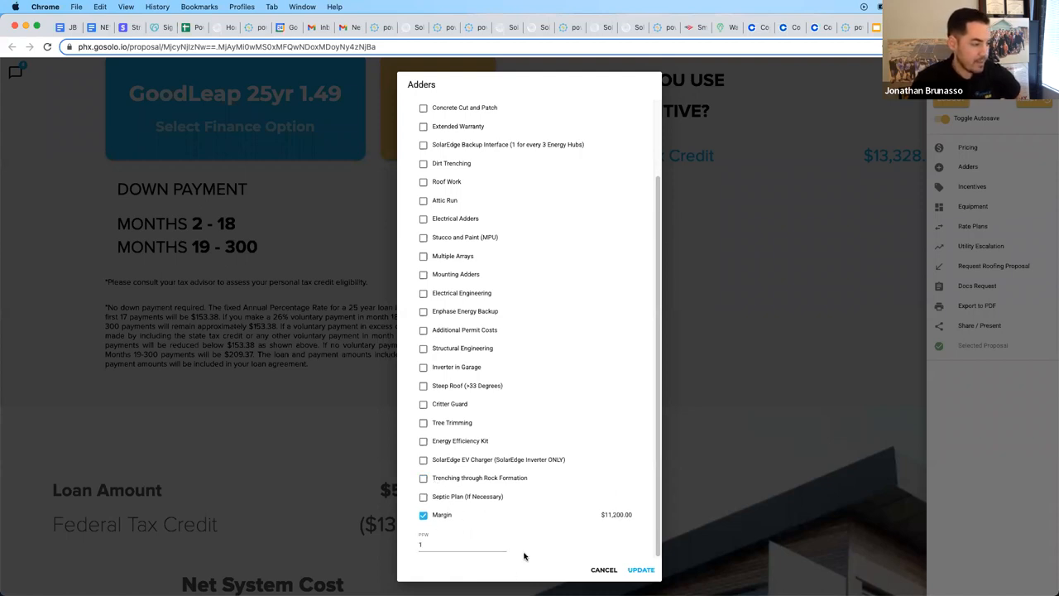
mouse_move(589, 473)
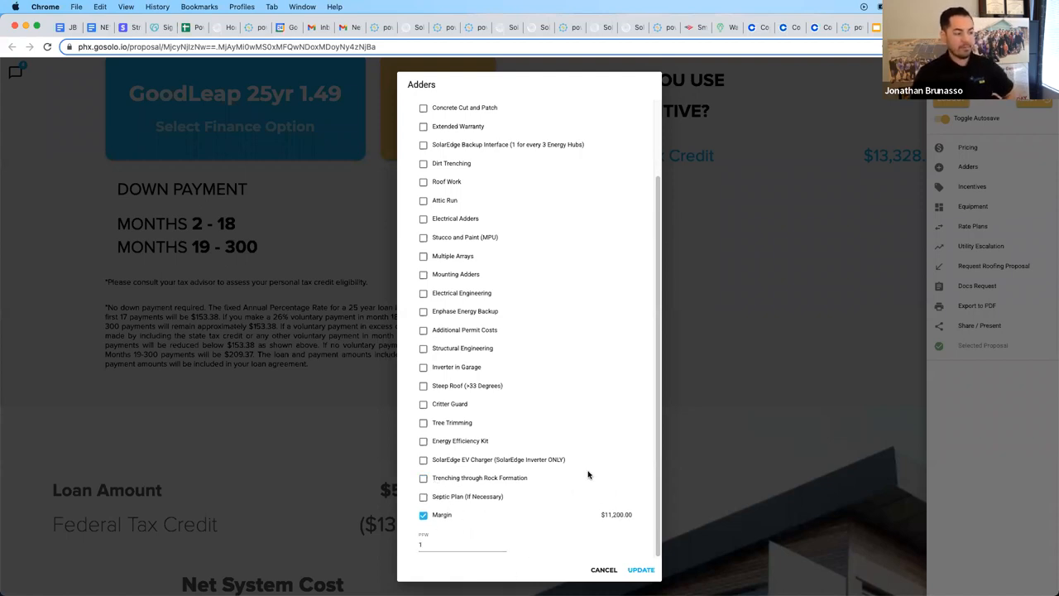
mouse_move(615, 530)
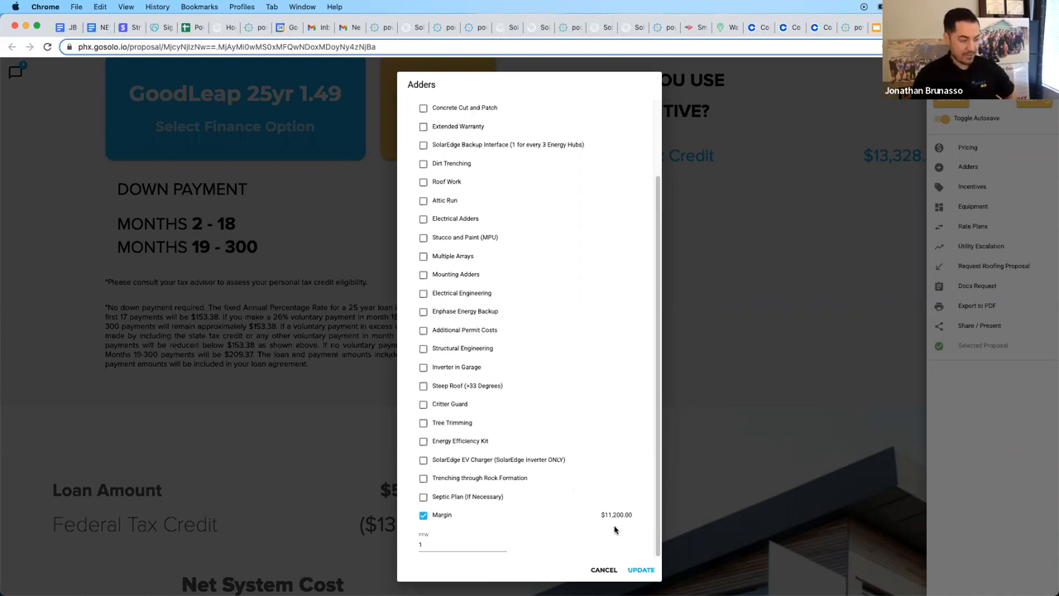
mouse_move(430, 523)
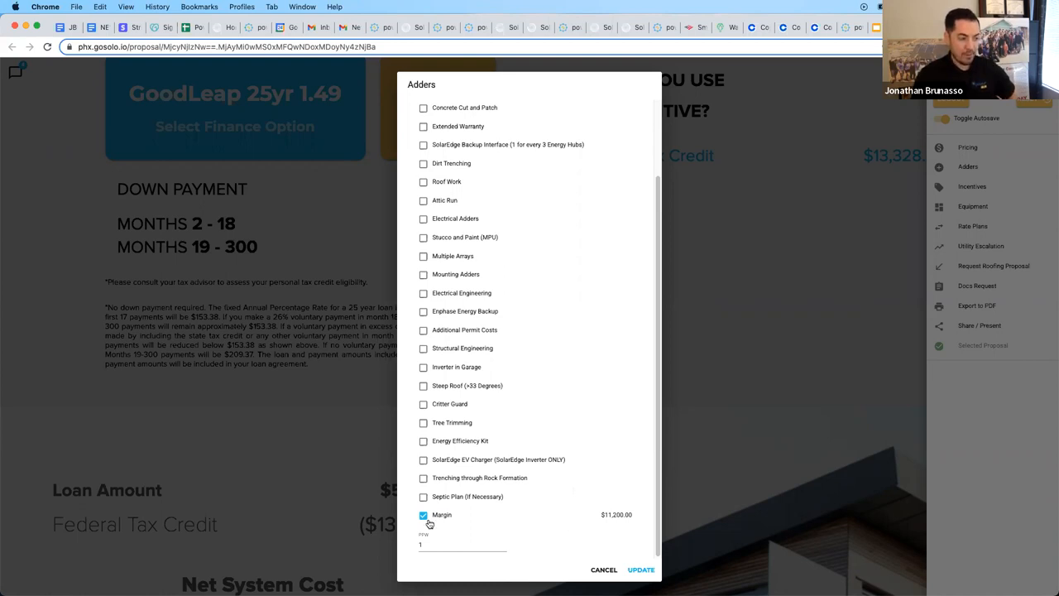
mouse_move(632, 520)
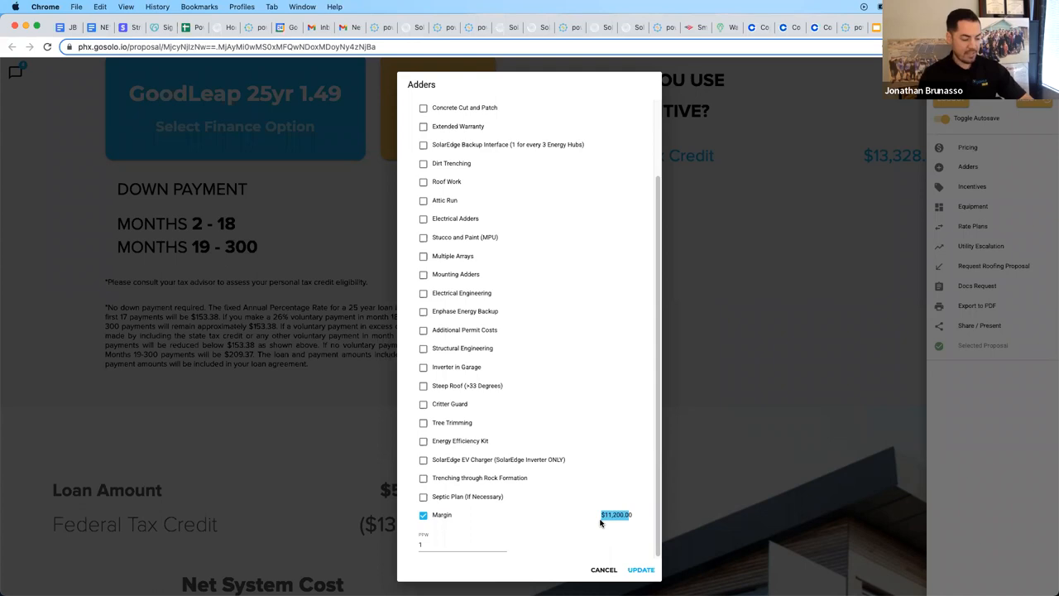
mouse_move(602, 523)
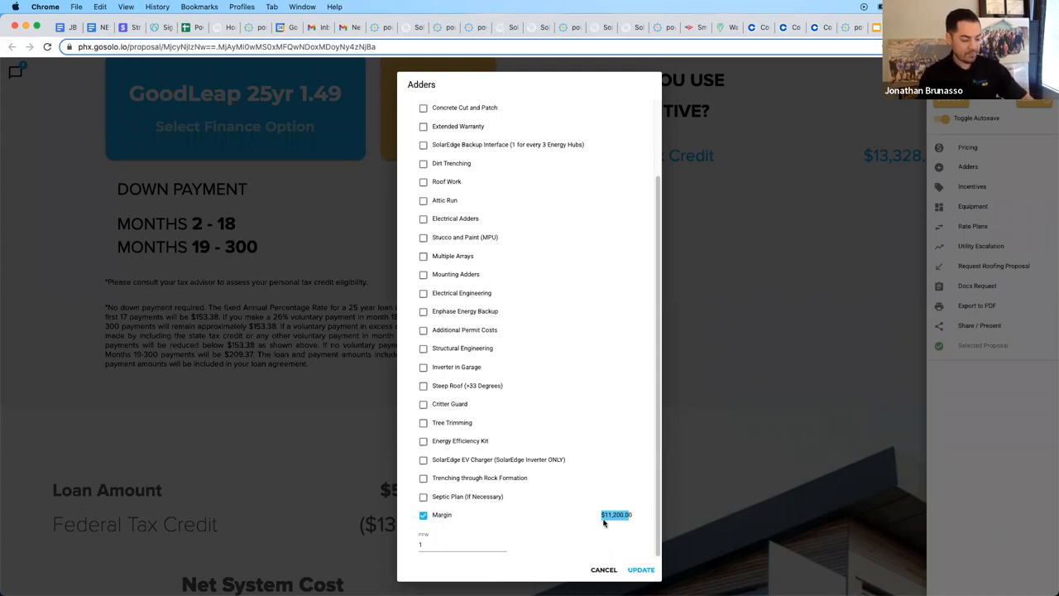
mouse_move(646, 520)
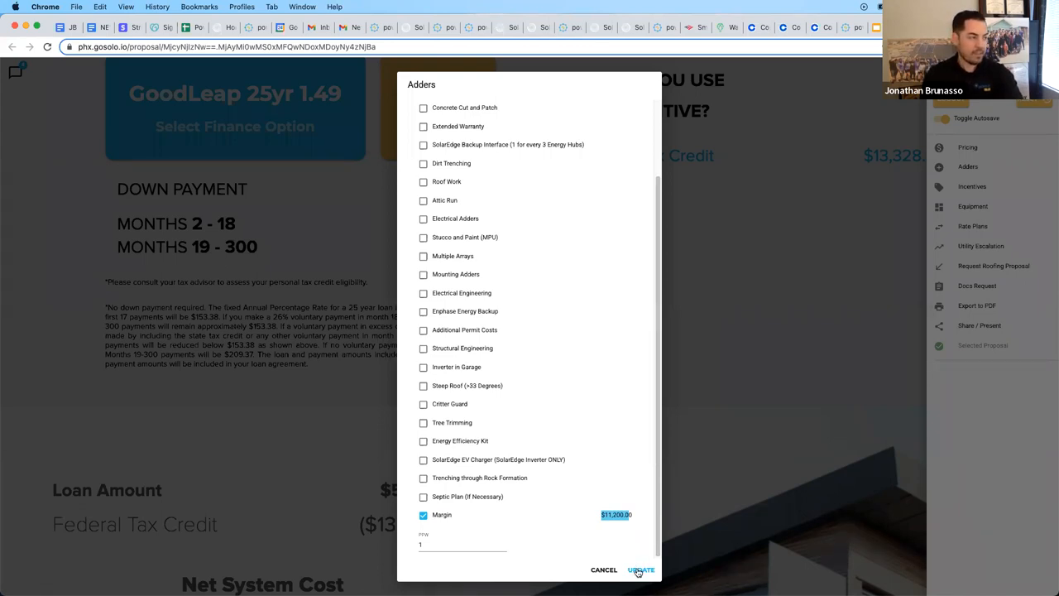
Step: Update the adders so the proposal shows $155 payments and a $13,511.33 federal tax credit
click(643, 570)
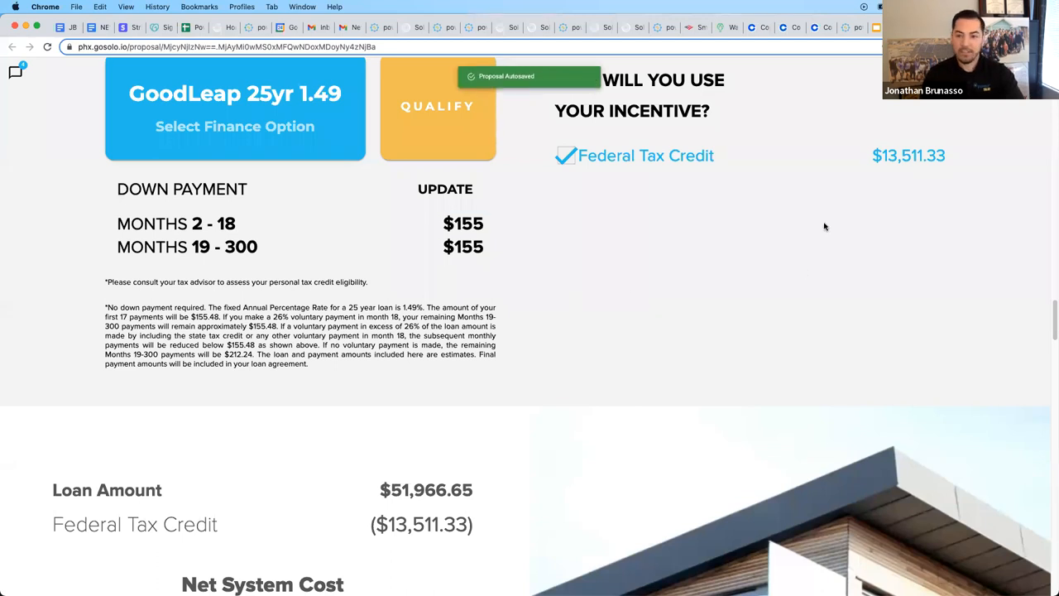
mouse_move(877, 258)
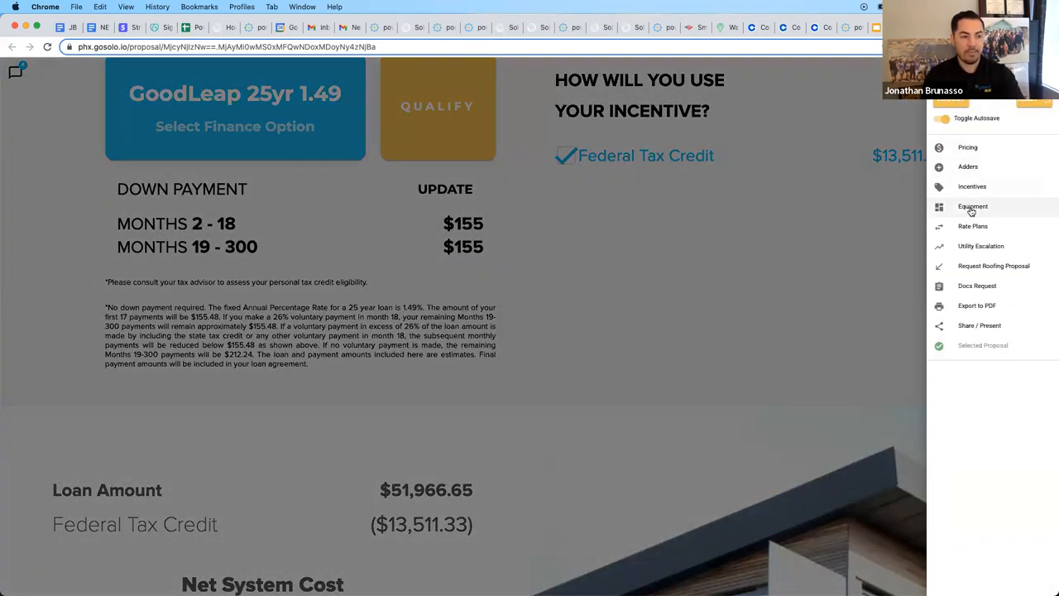
click(973, 205)
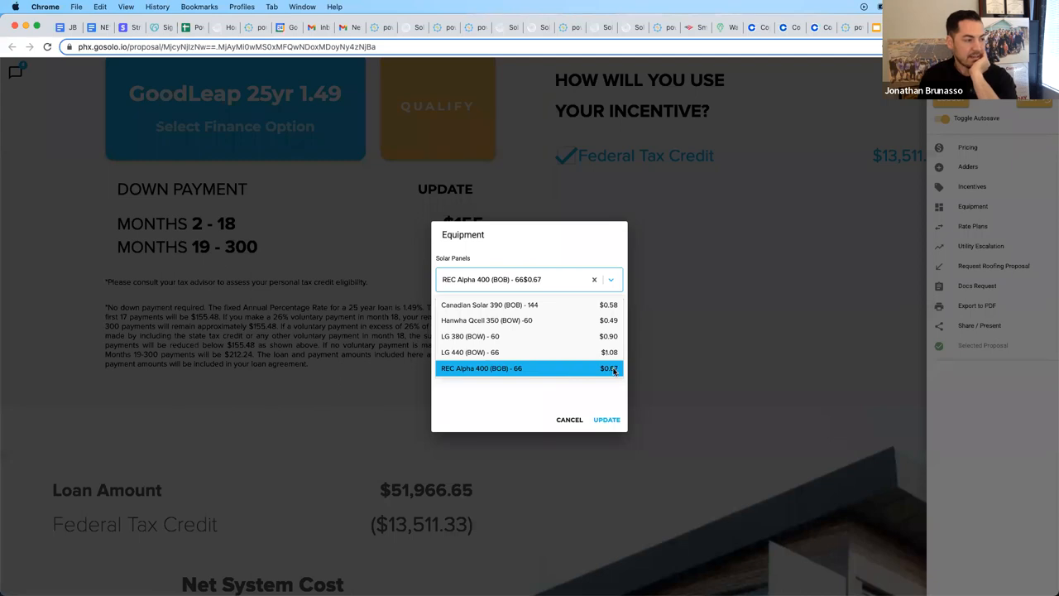
mouse_move(619, 369)
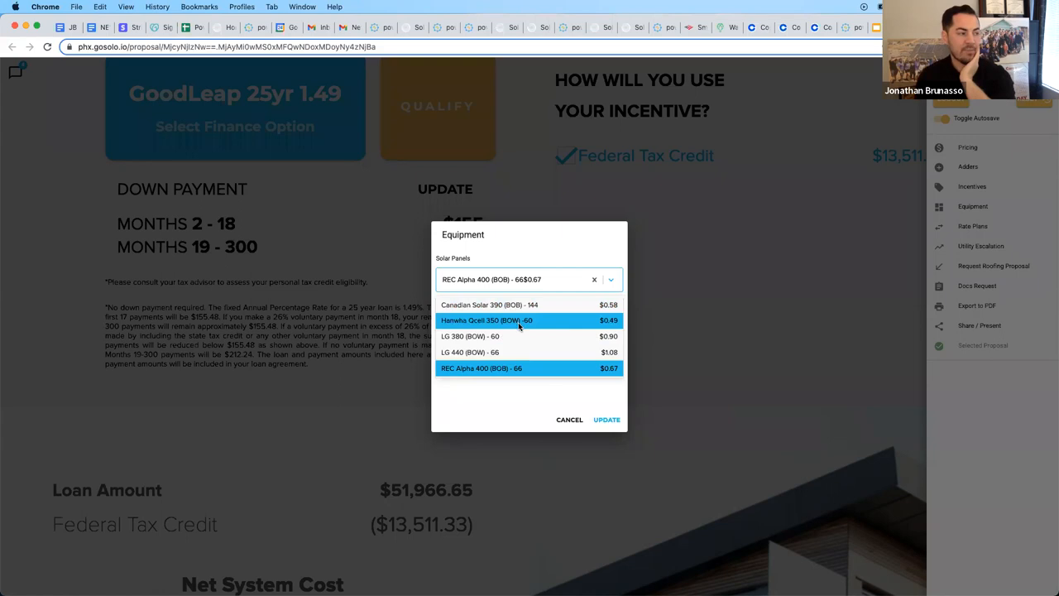
mouse_move(530, 304)
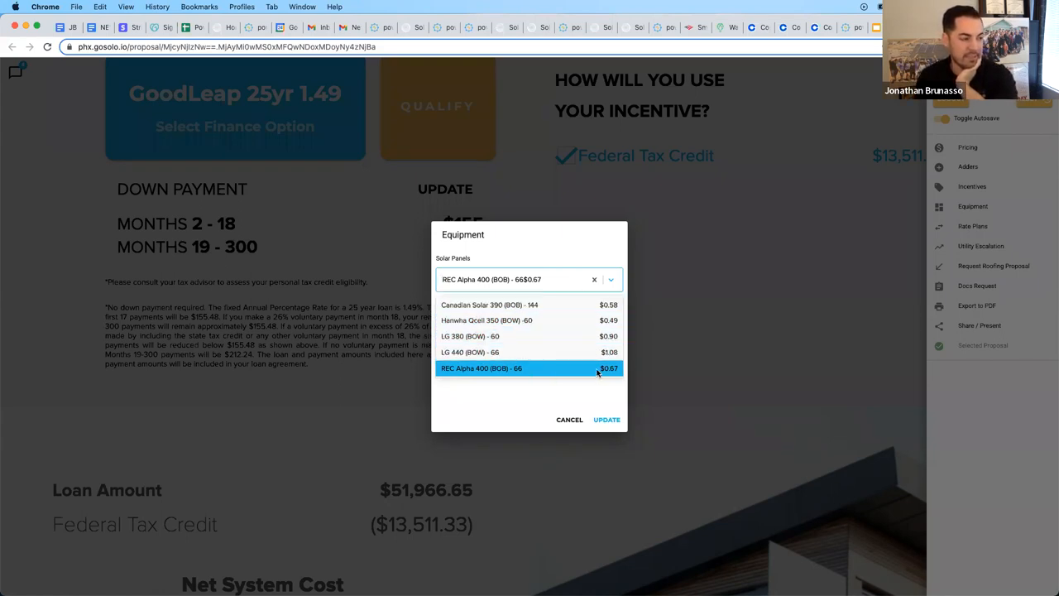
click(480, 368)
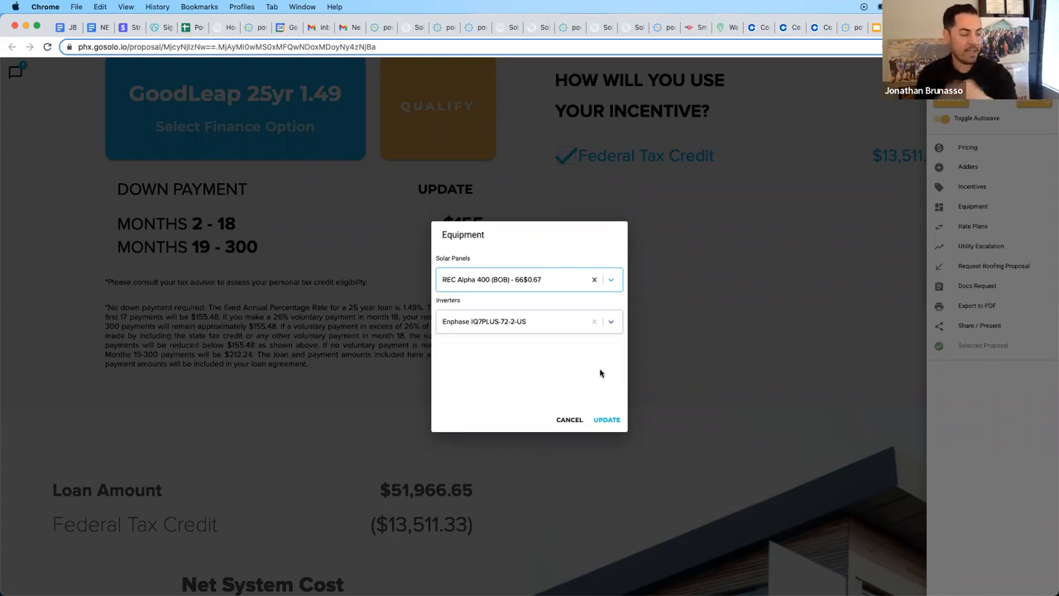
click(530, 321)
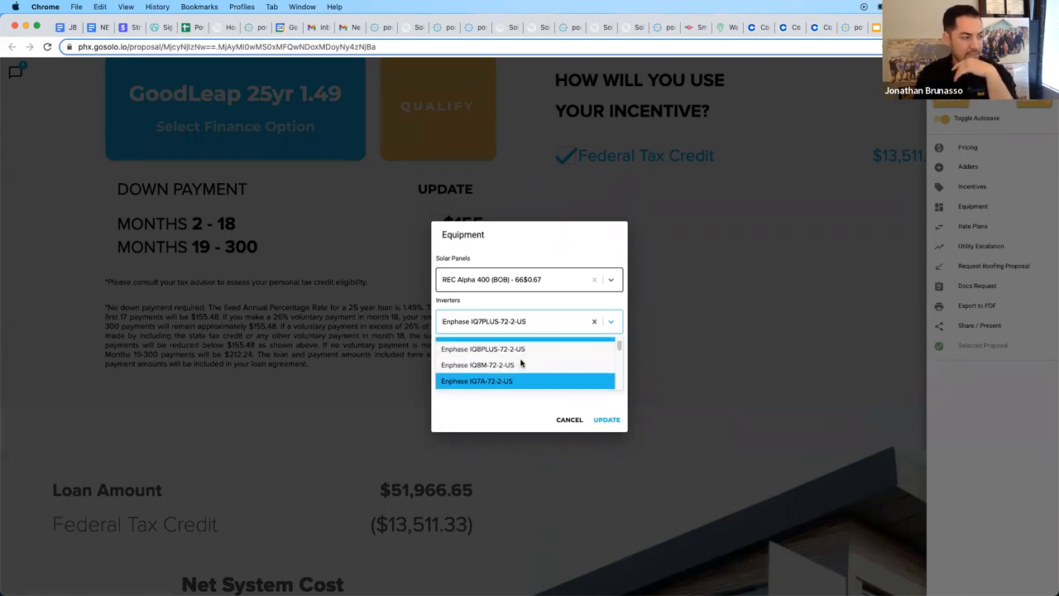
click(477, 381)
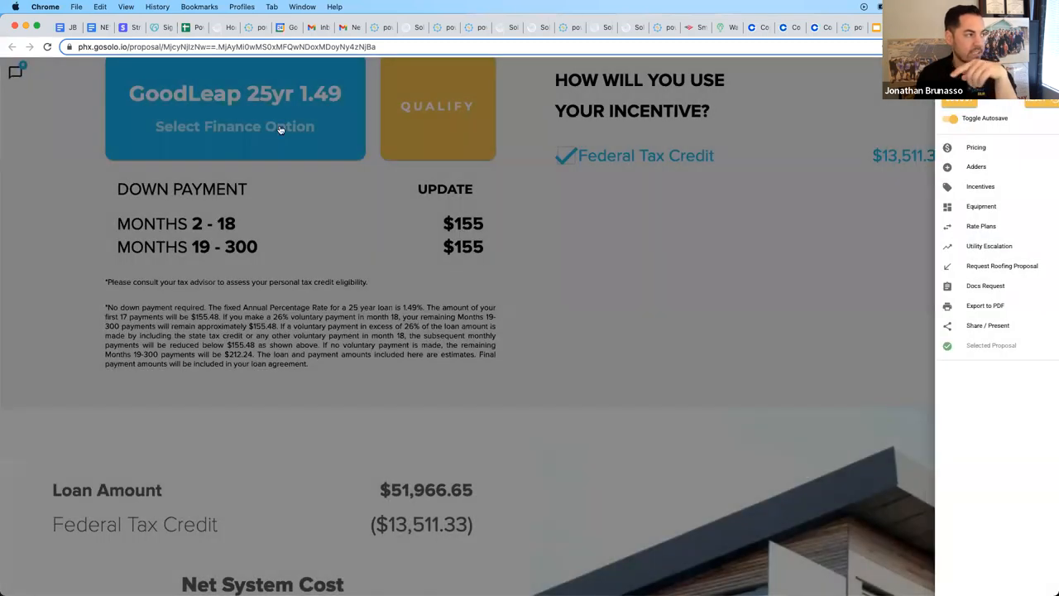
Step: Replace GoodLeap 25yr 1.49 with a Sunlight 12yr 0.00 loan at $246 monthly
click(235, 126)
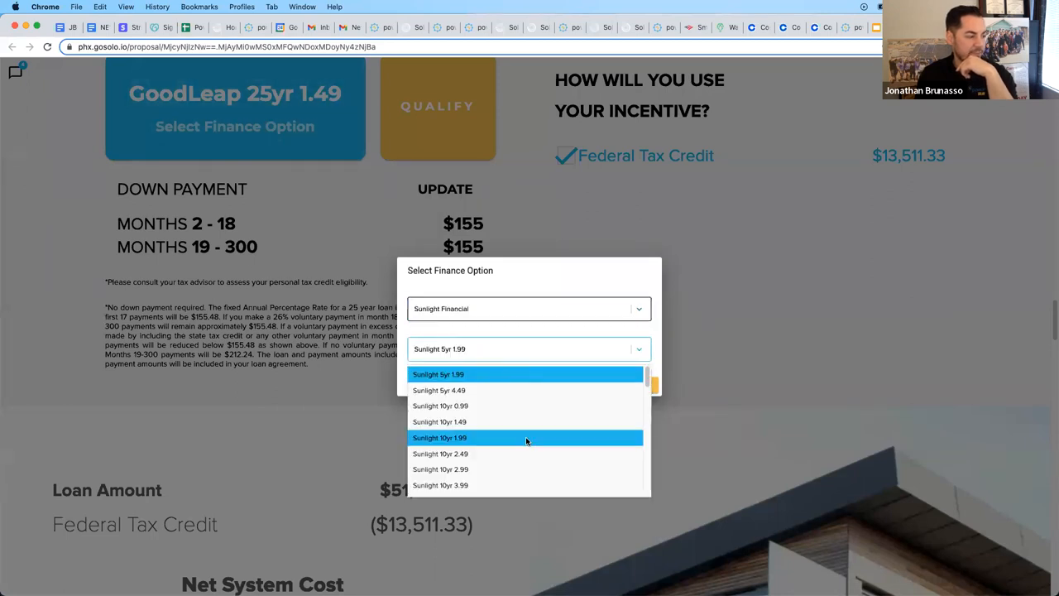
click(440, 437)
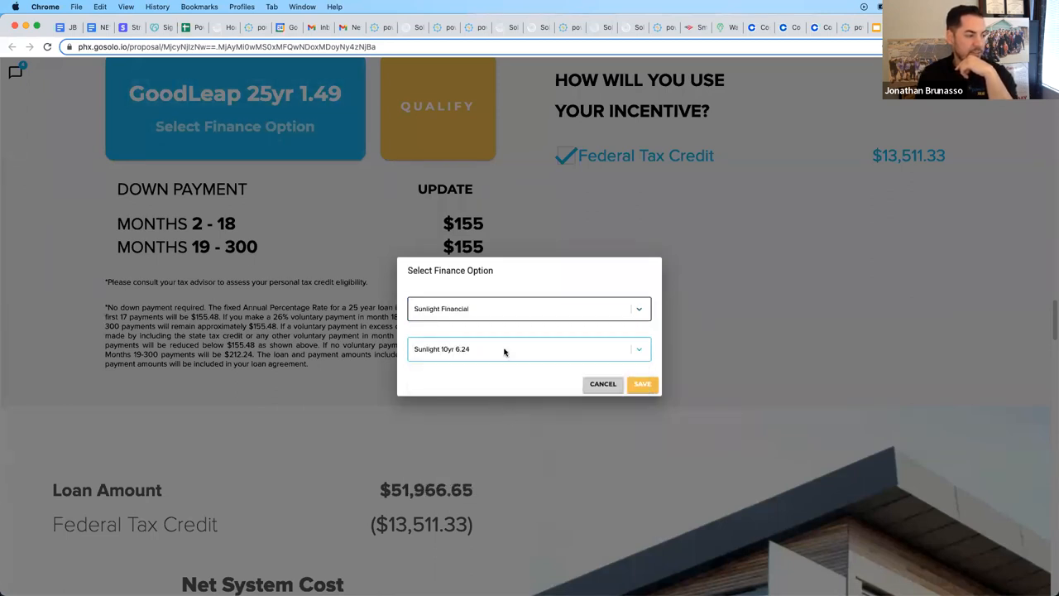
click(529, 348)
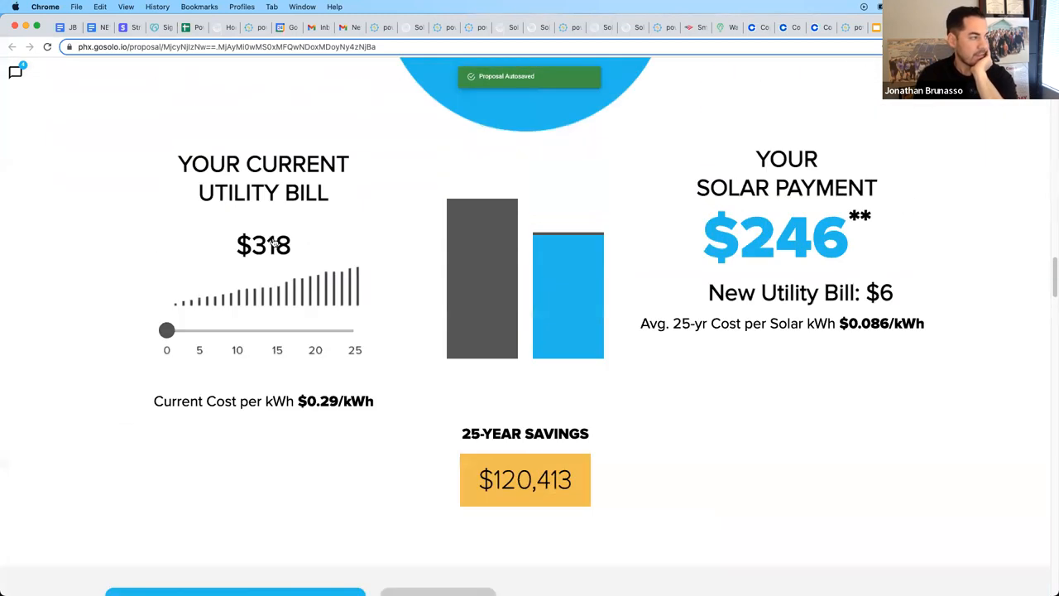
scroll(down, 3)
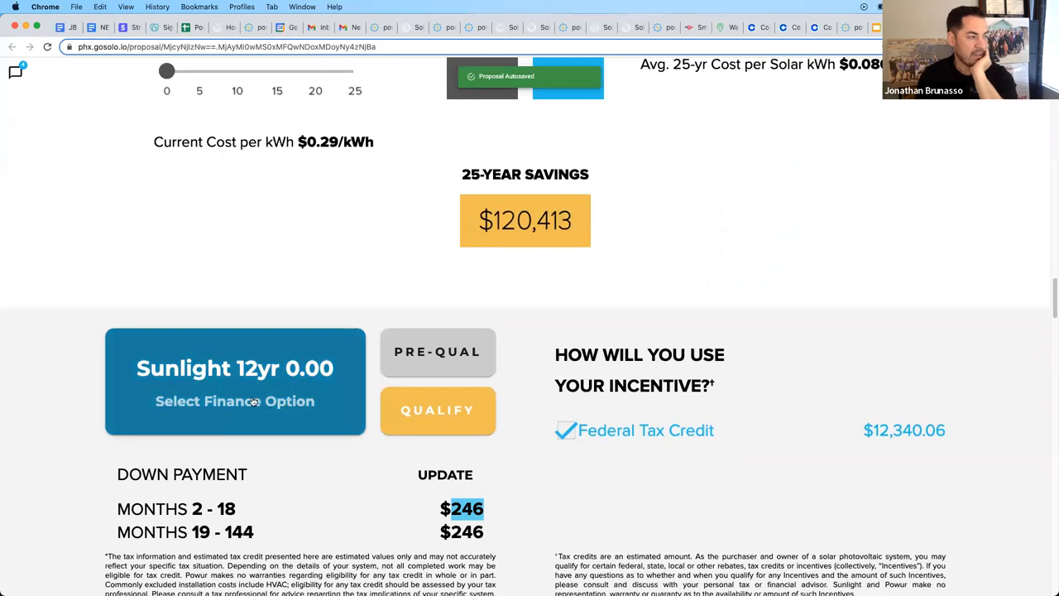
scroll(down, 3)
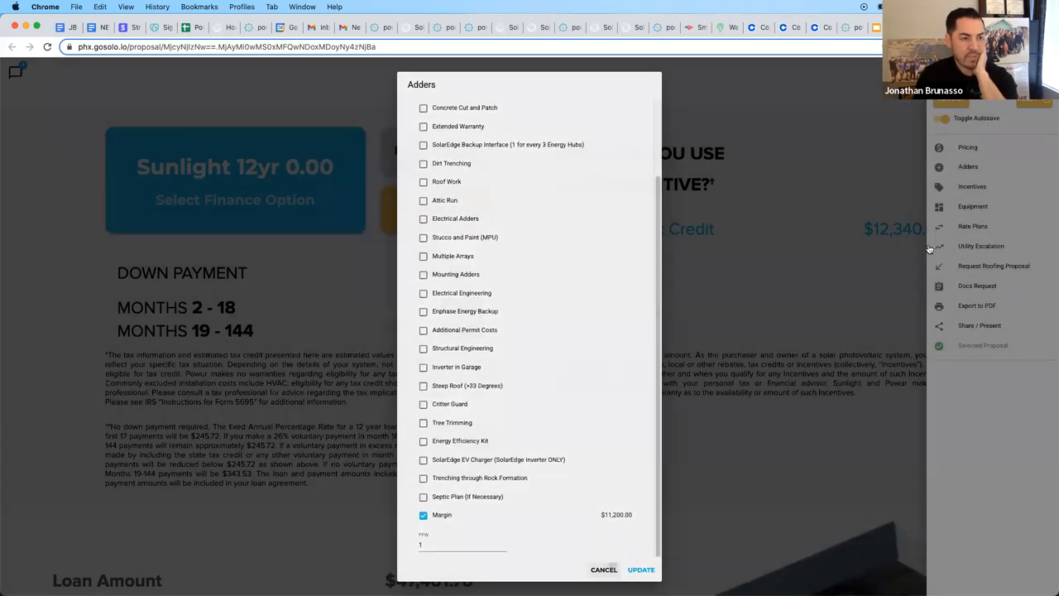
Step: Change the inverter to SolarEdge SE10000H-US, giving $231 payments on a $44,589.92 loan
click(973, 205)
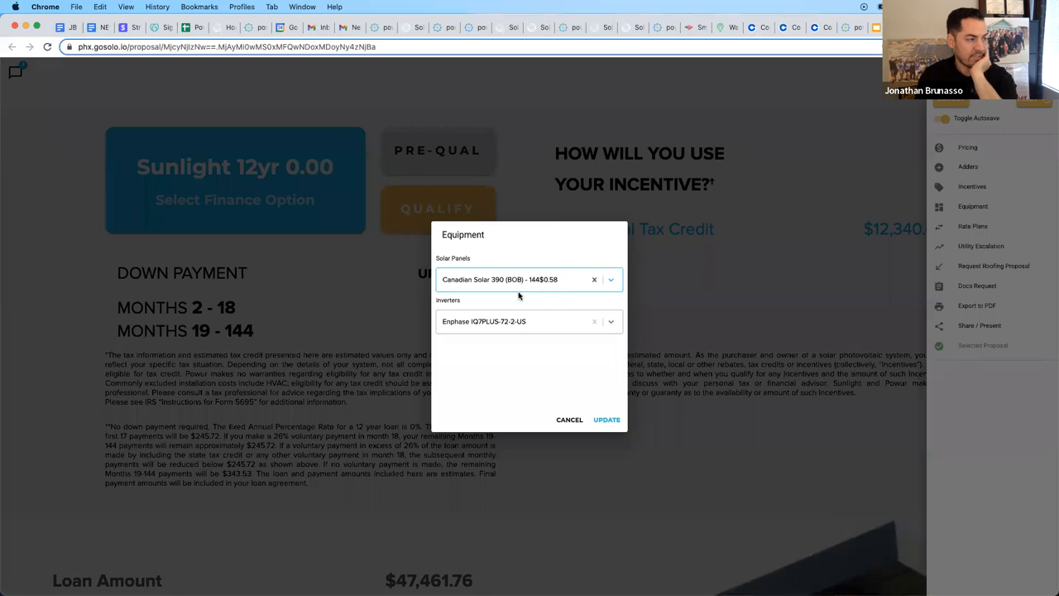
click(611, 321)
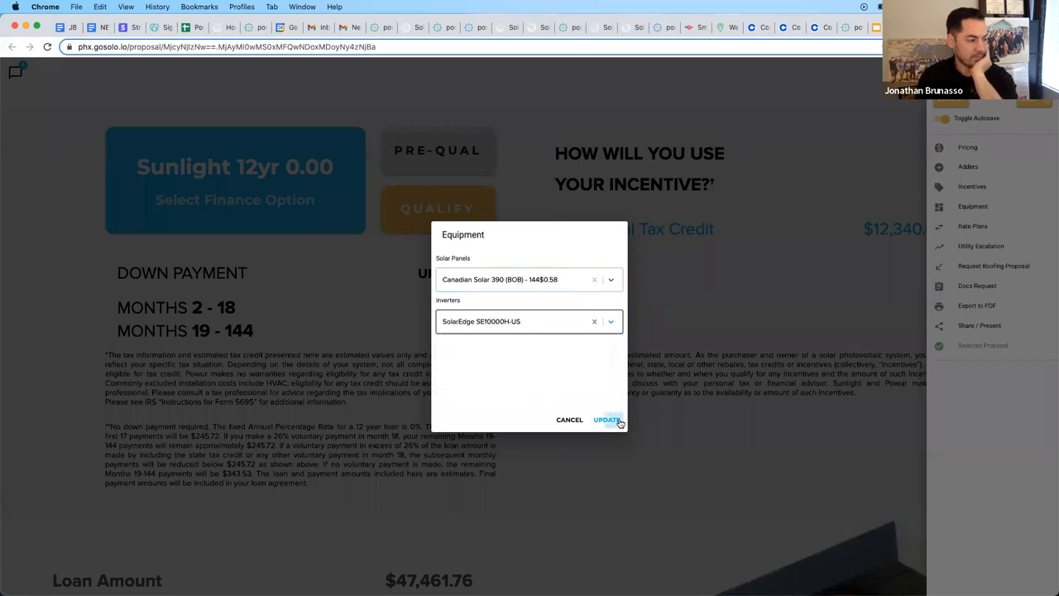
click(606, 420)
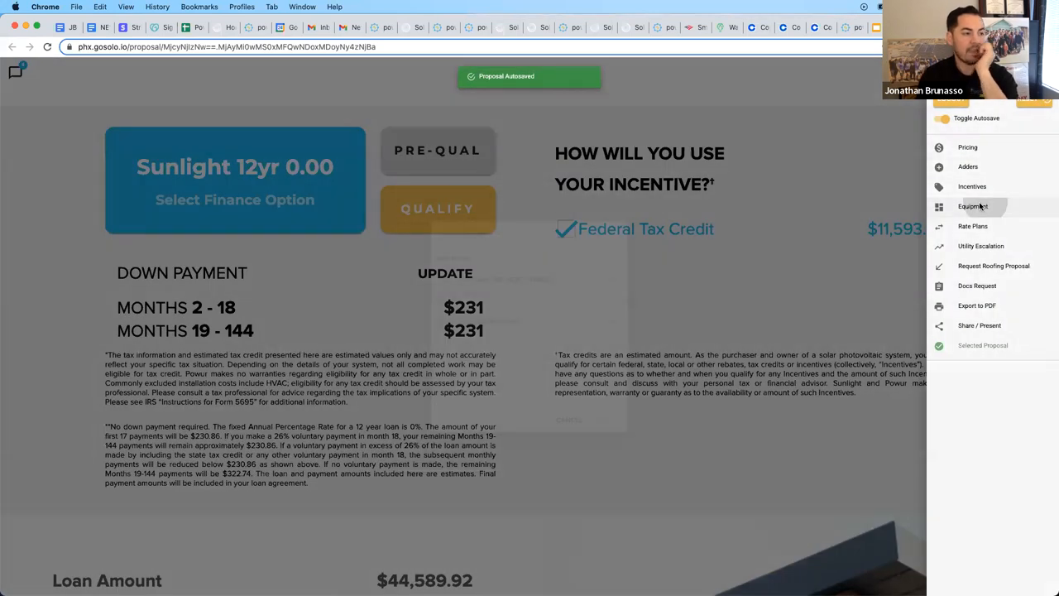
click(974, 205)
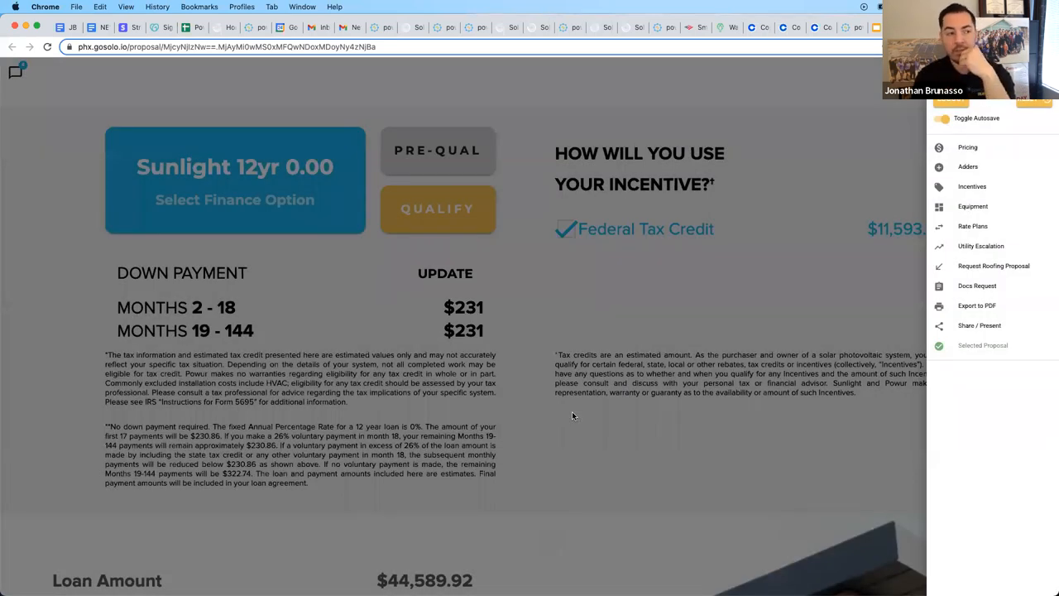
mouse_move(589, 407)
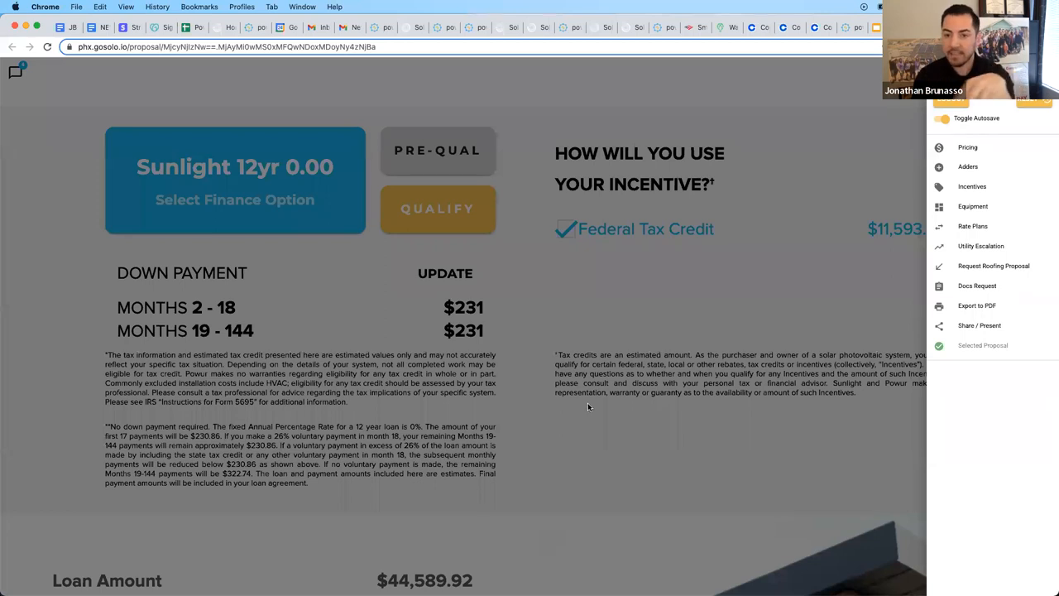
Step: Set financing to Cash for a $34,668.66 cash price and $25,655 net cost, then update adders
click(235, 180)
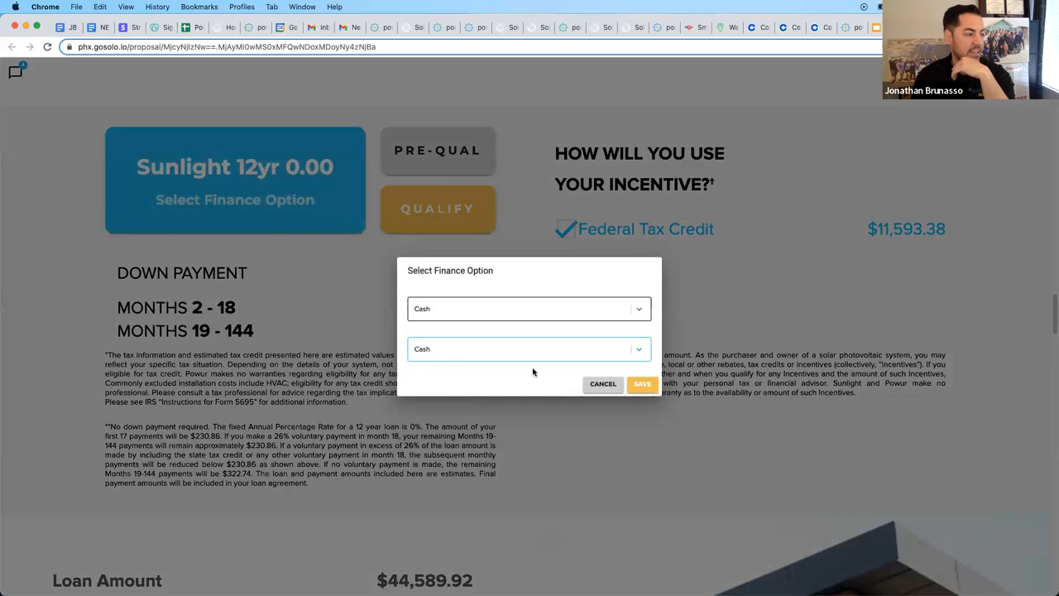
click(642, 384)
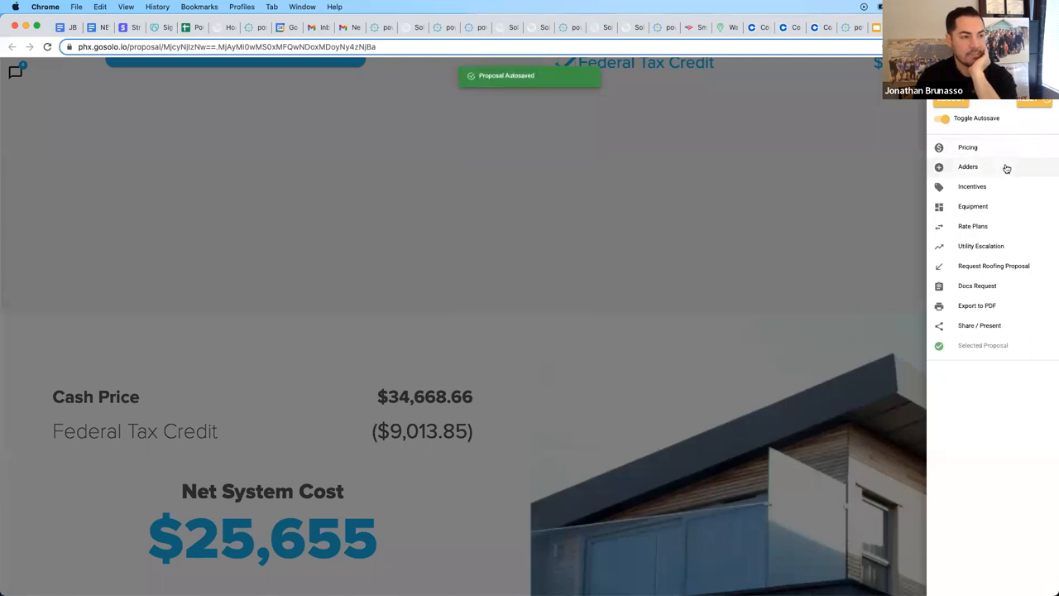
click(968, 165)
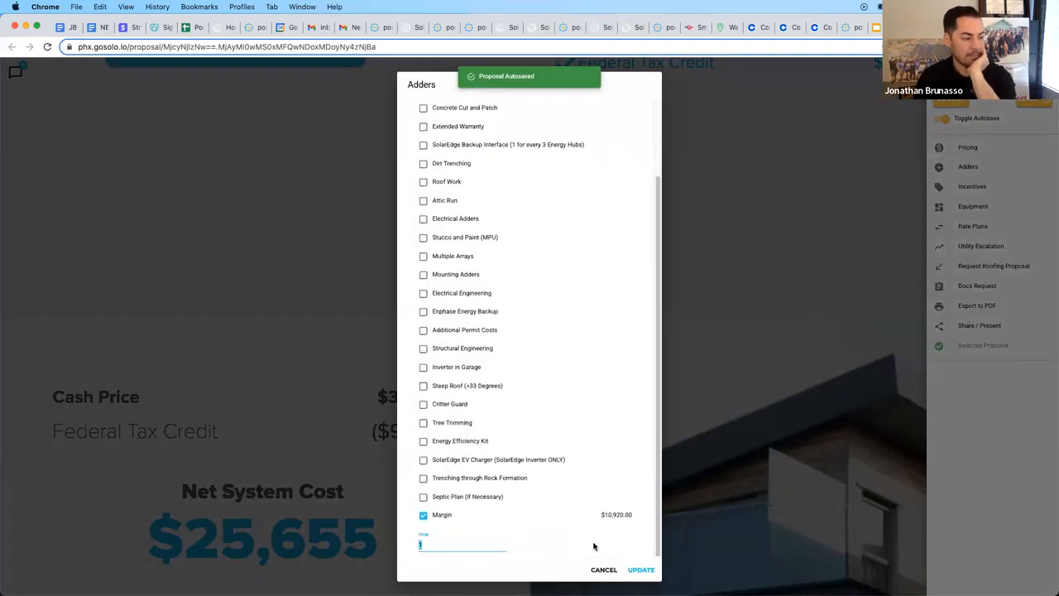
double_click(616, 513)
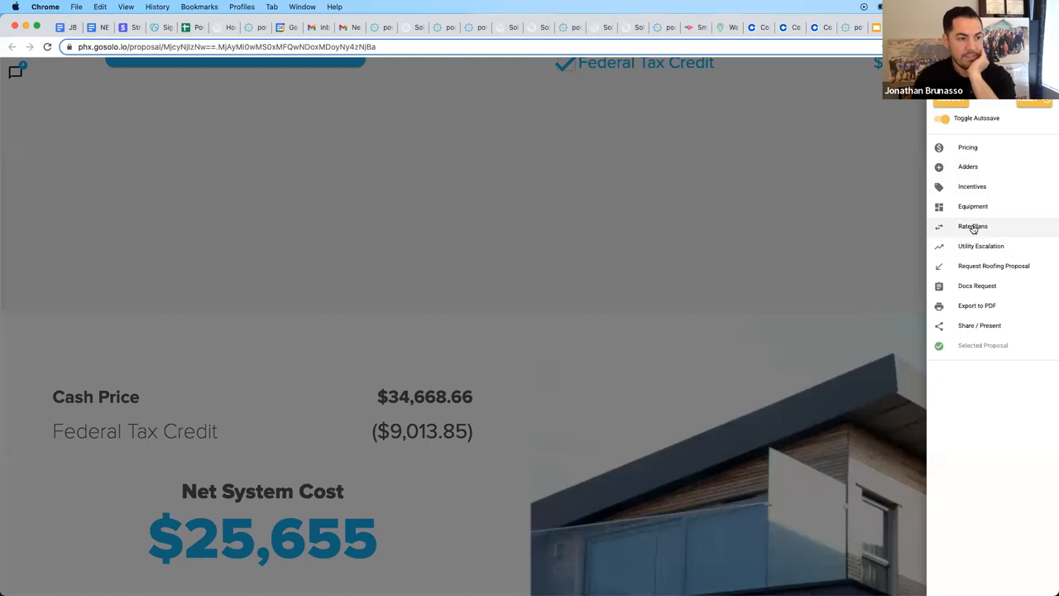
Step: Set rate plans to Schedule D before and Schedule TOU-D (Opt. 4-9PM) after solar, with 4% utility escalation
click(973, 225)
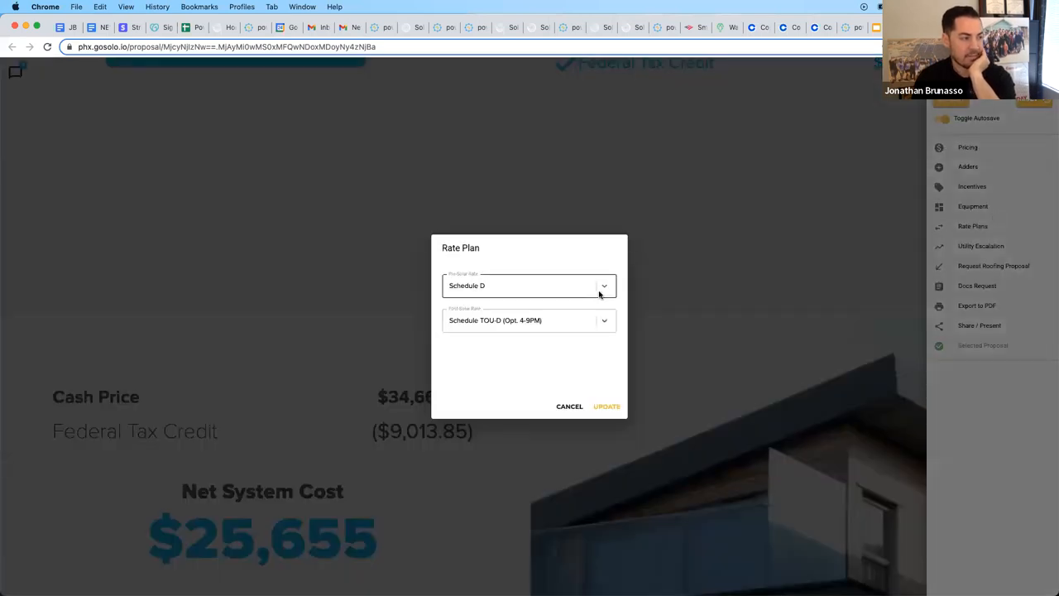
click(529, 284)
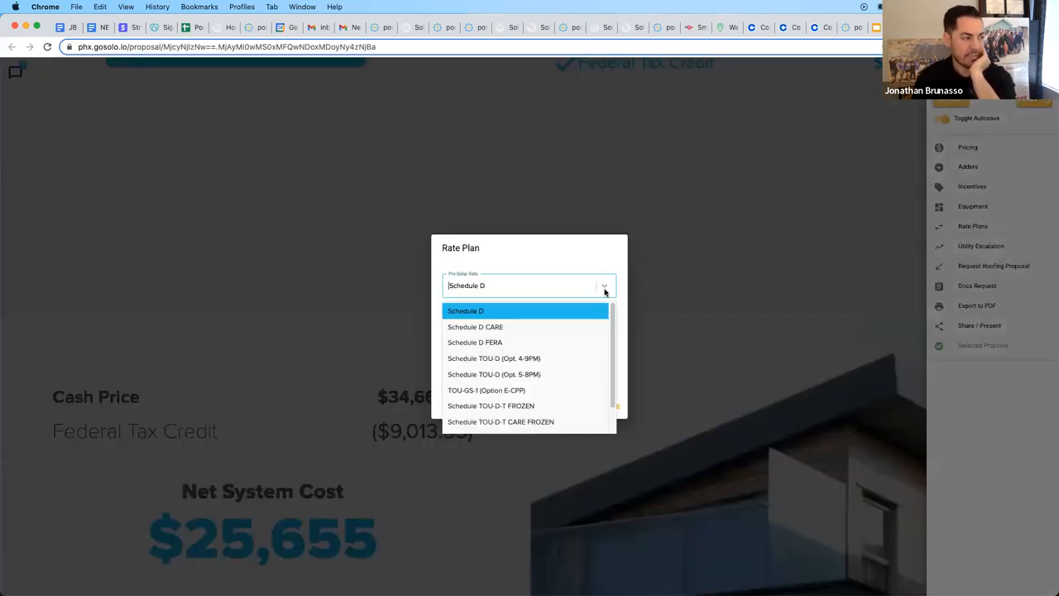
click(465, 311)
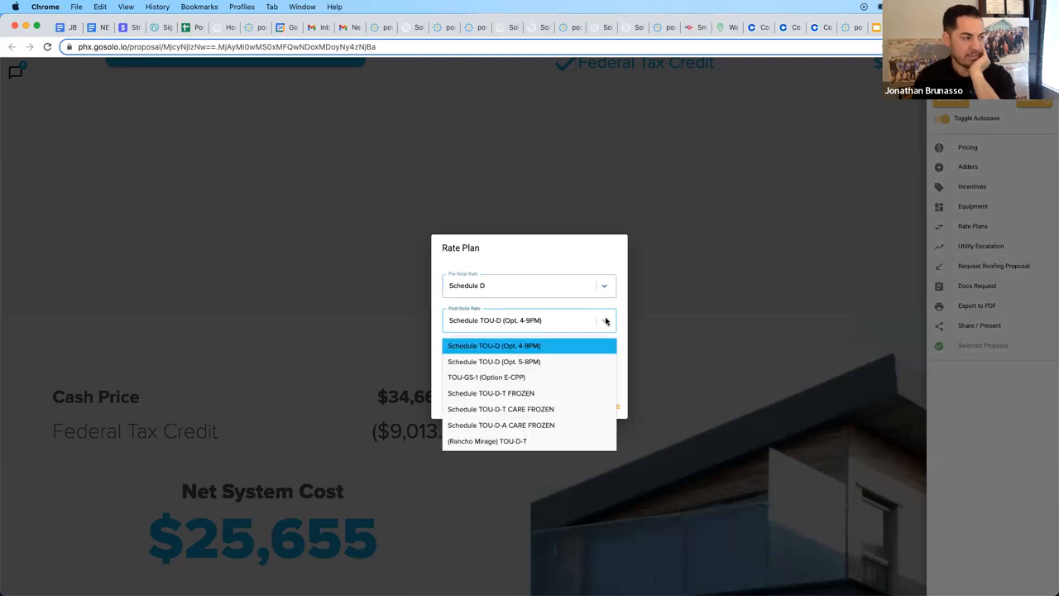
click(493, 346)
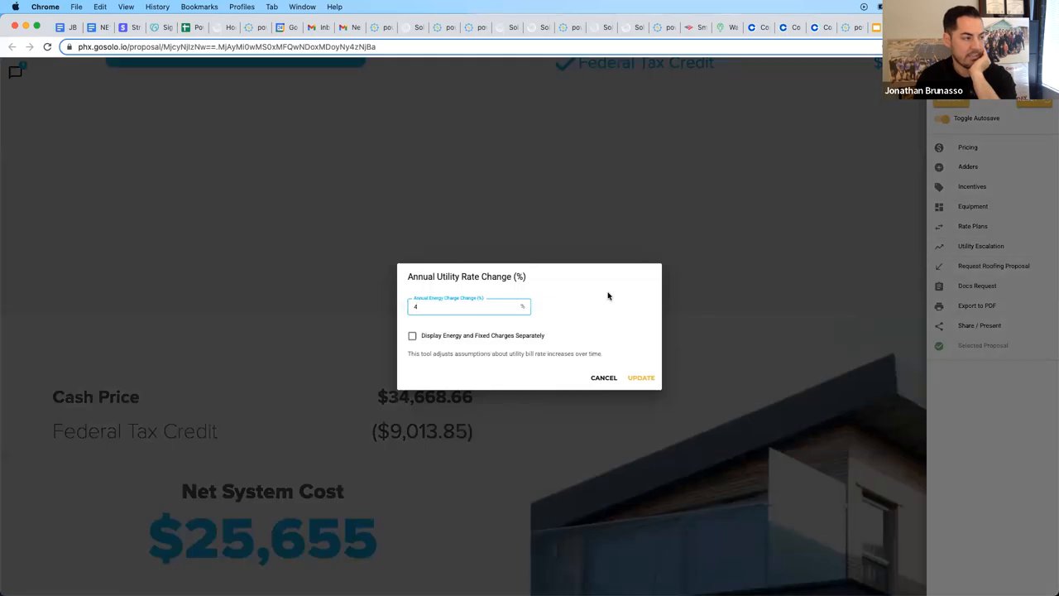
text(5)
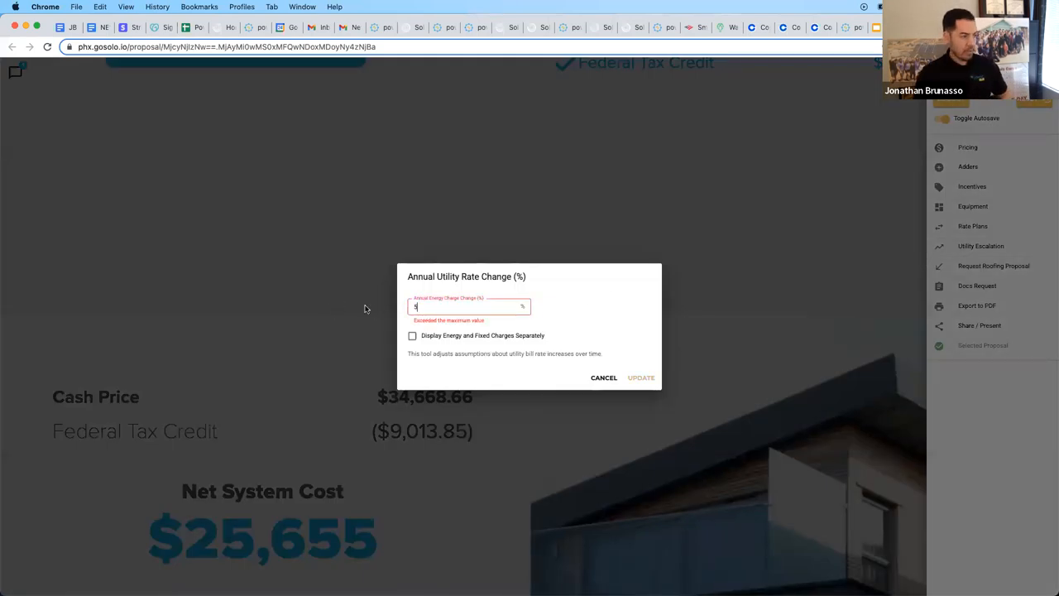
text(4)
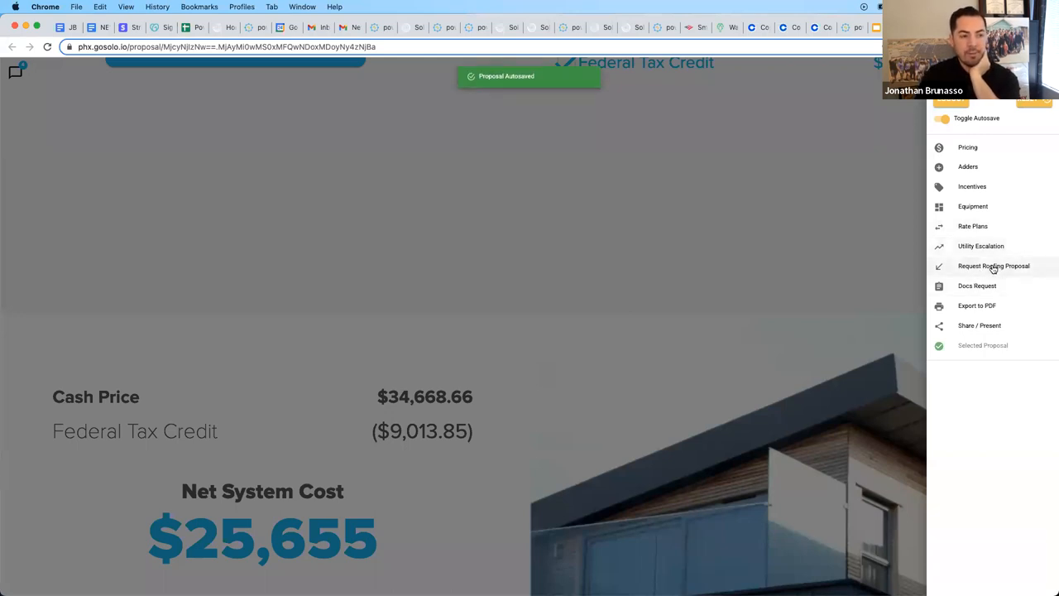
mouse_move(984, 273)
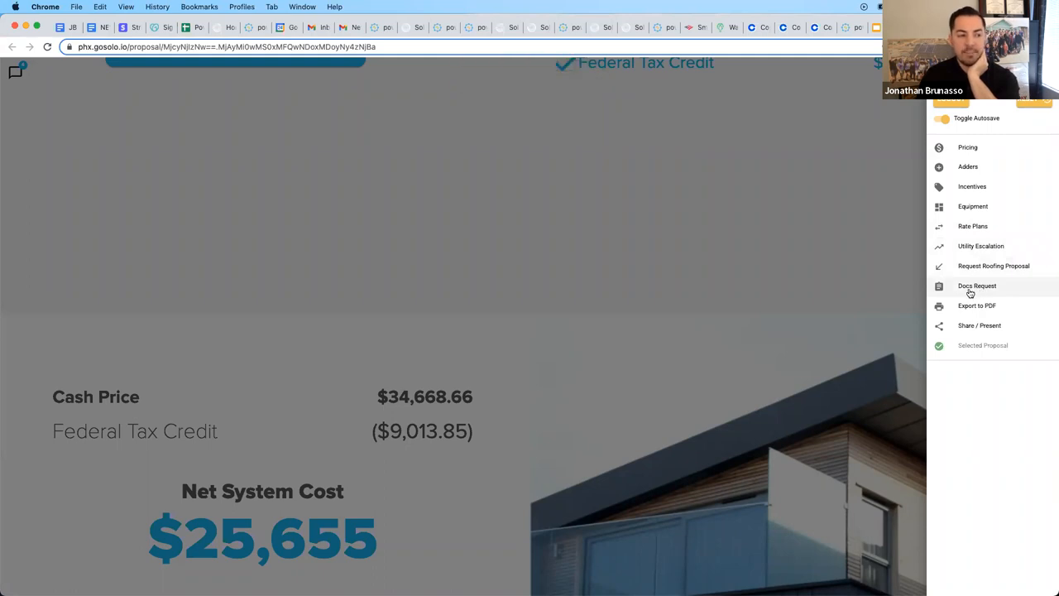
mouse_move(973, 292)
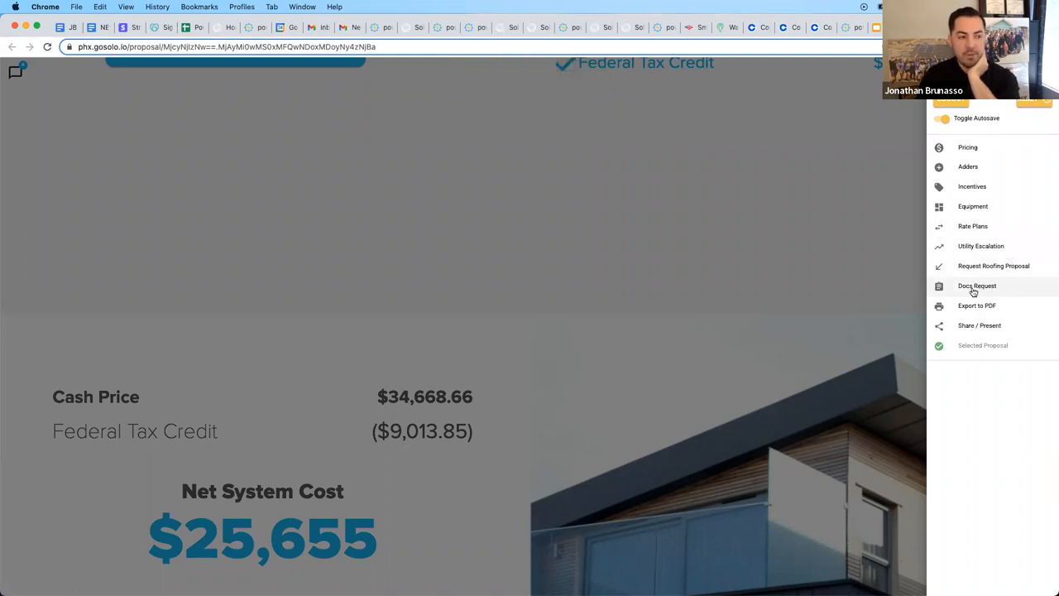
click(976, 284)
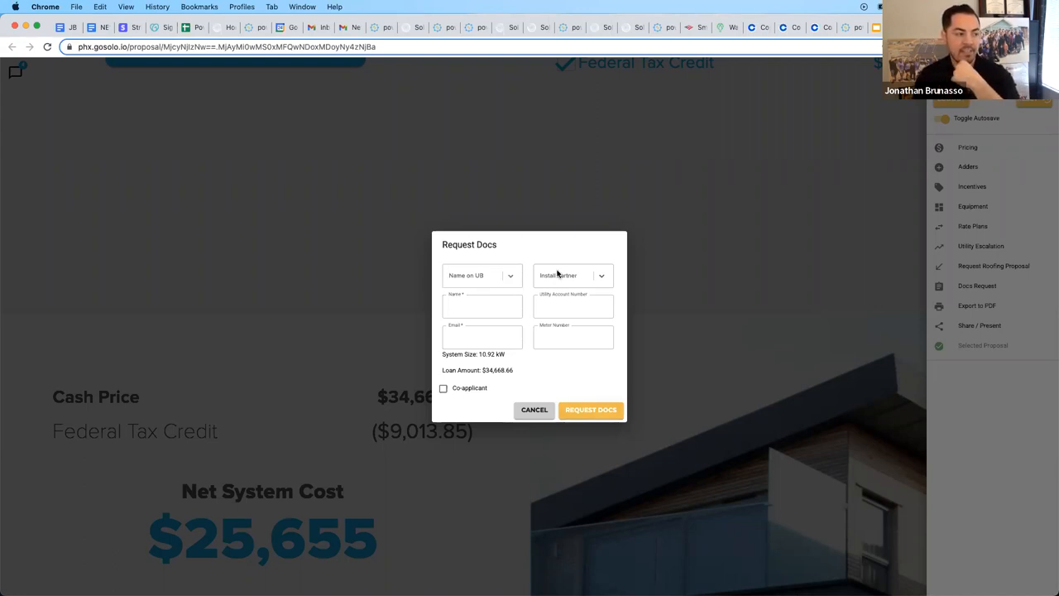
click(482, 275)
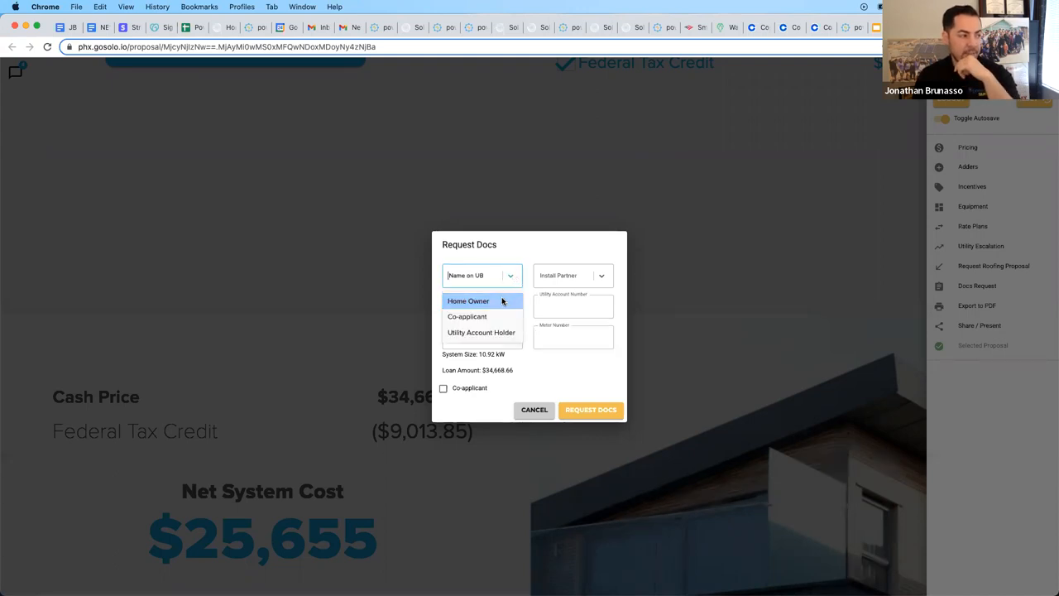
click(466, 301)
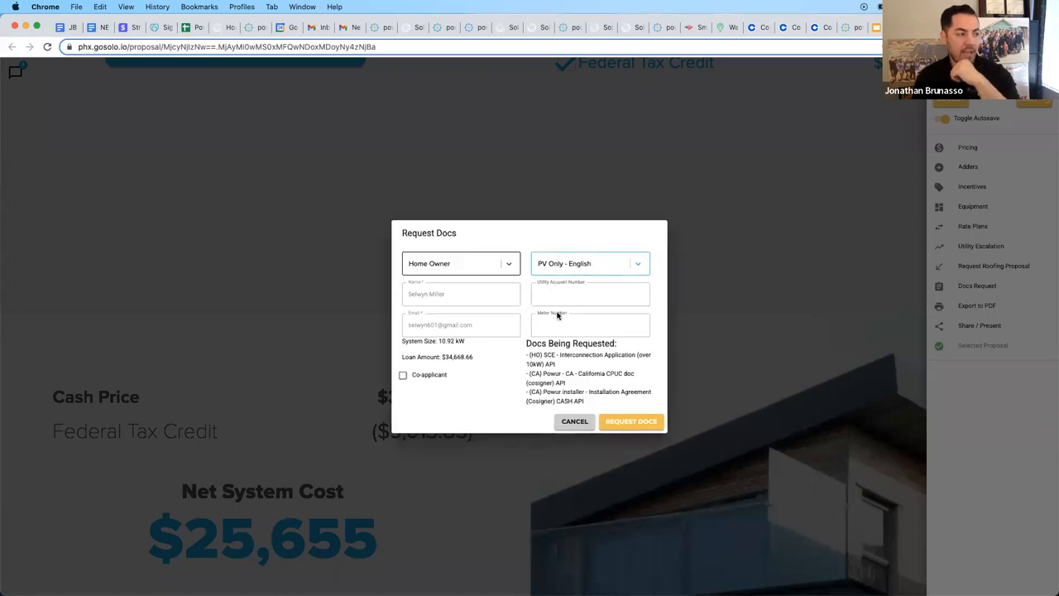
click(589, 295)
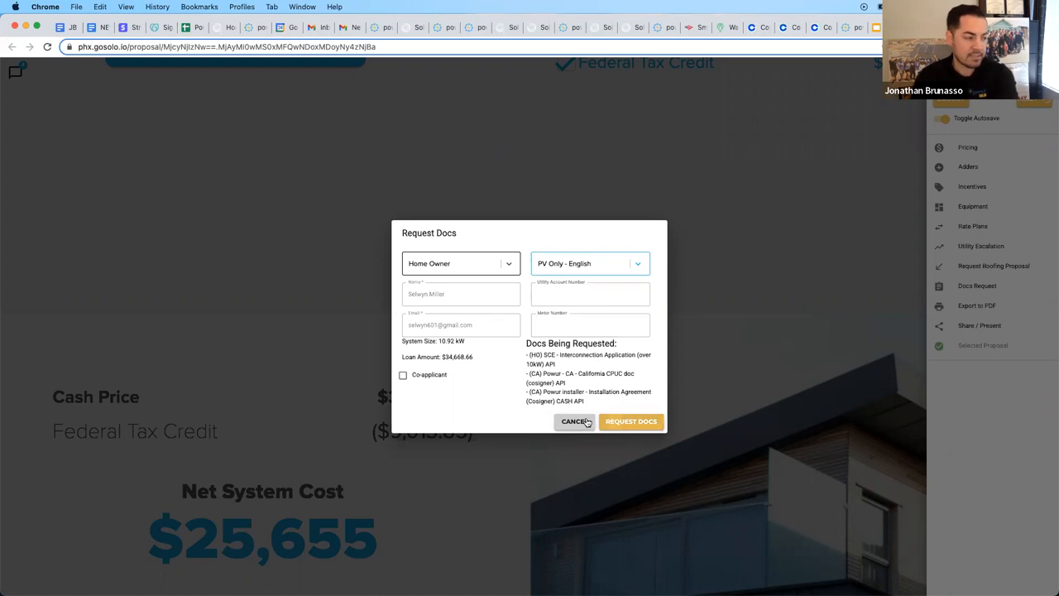
click(575, 422)
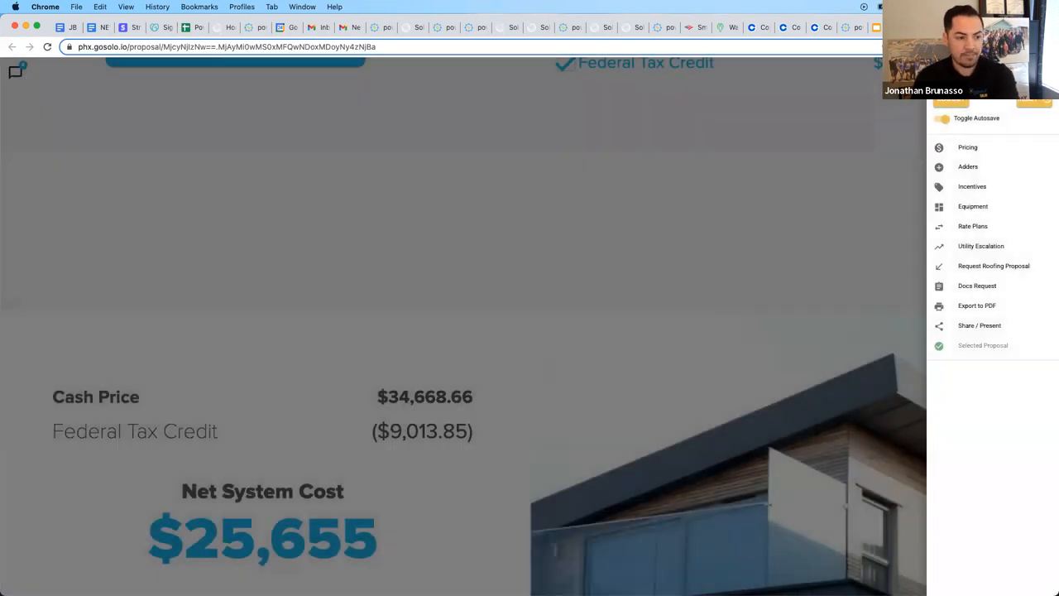
mouse_move(976, 305)
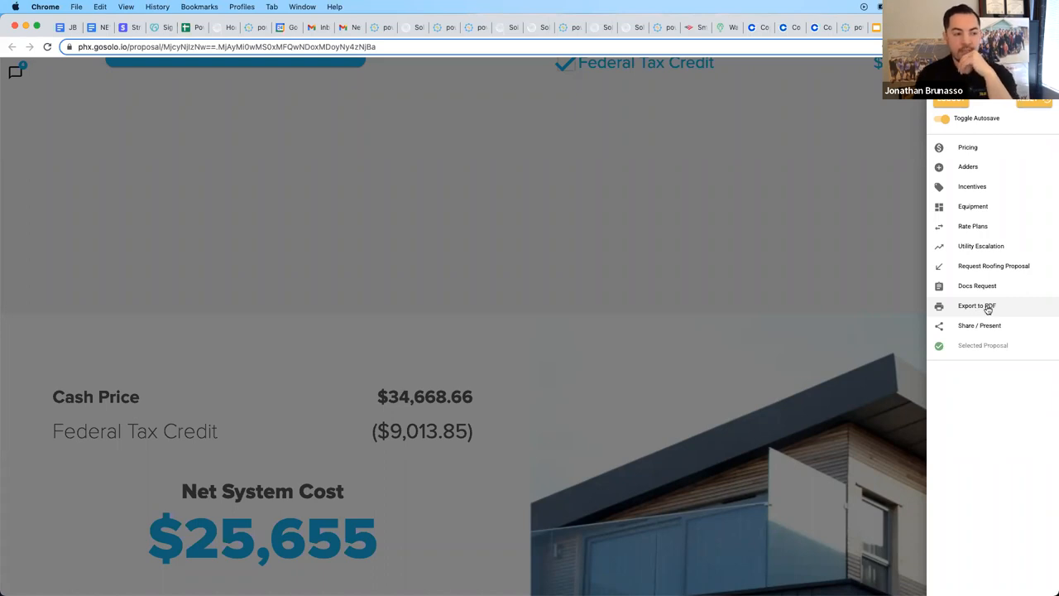
Step: Review the share and present options, cancel without sending, and reopen the finance chooser
click(980, 324)
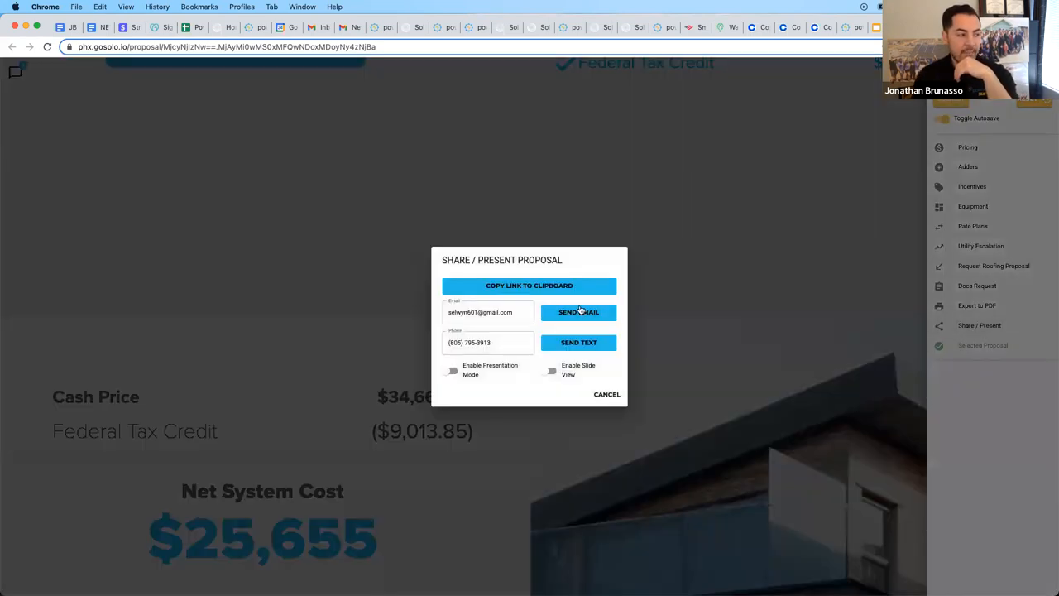
mouse_move(786, 348)
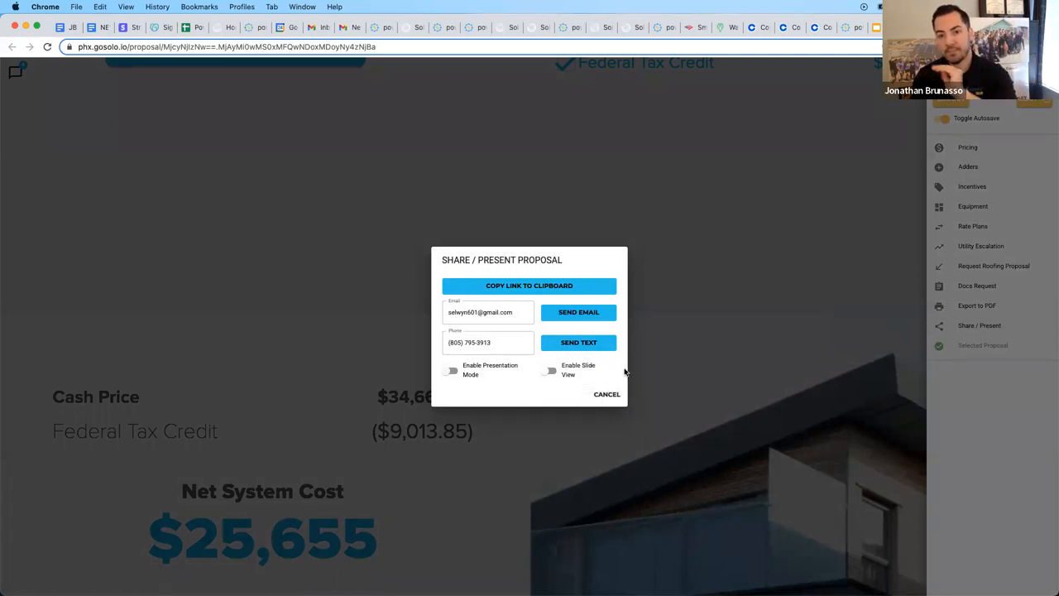
mouse_move(638, 388)
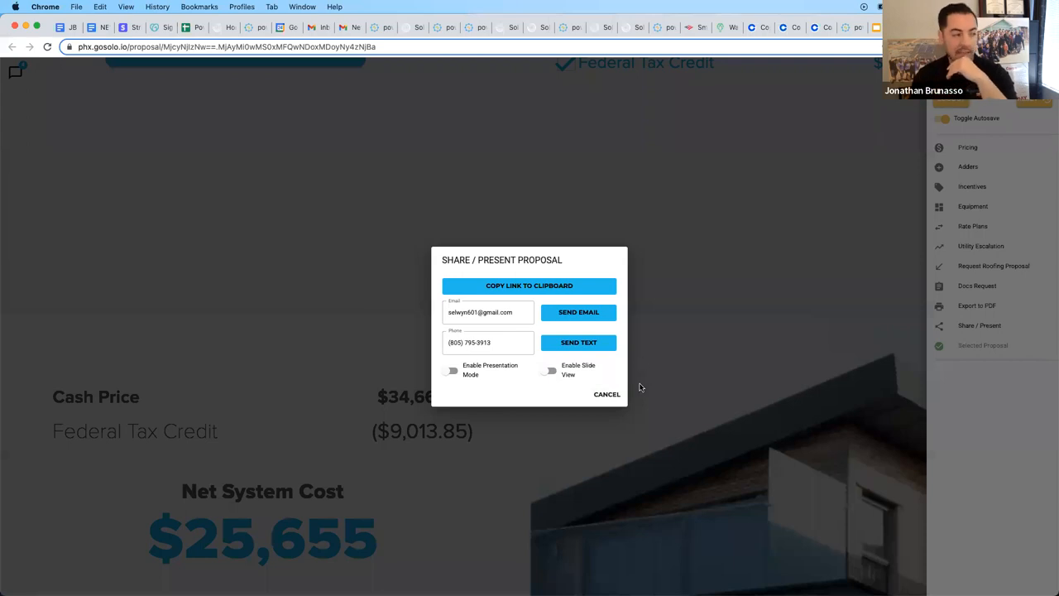
mouse_move(603, 404)
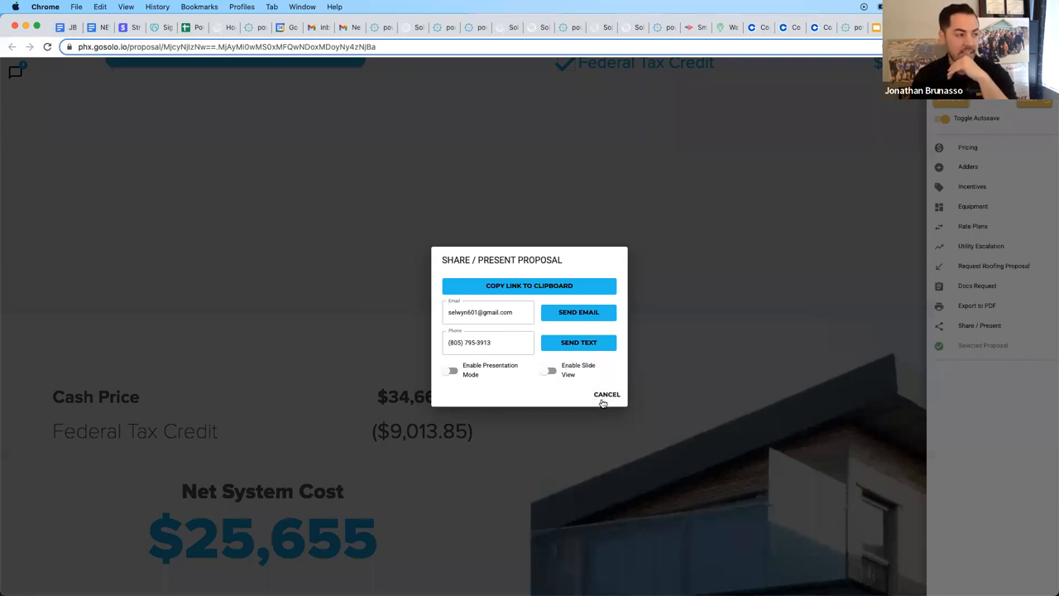
click(606, 394)
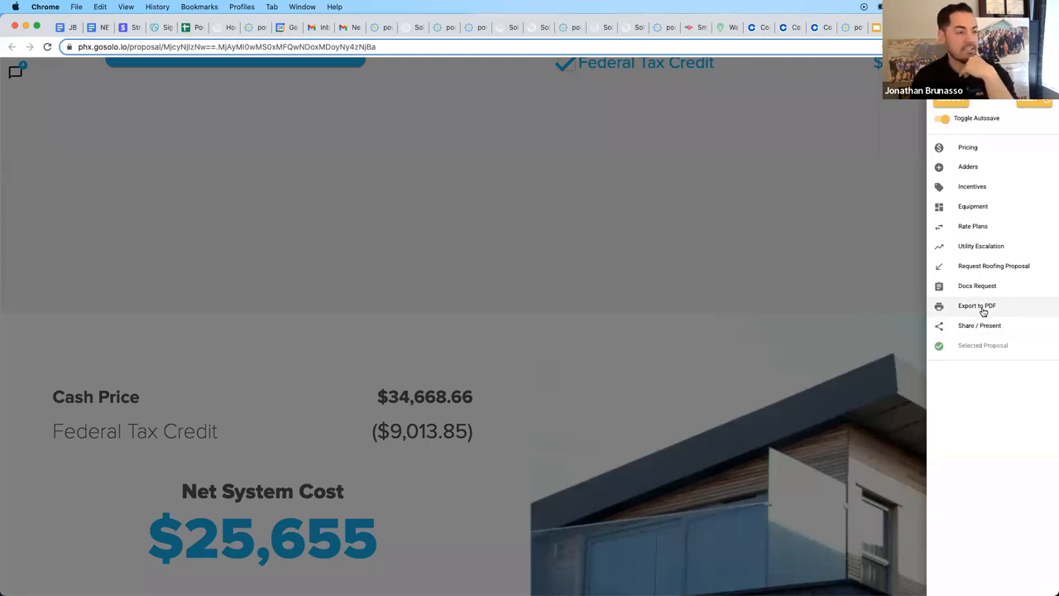
click(235, 71)
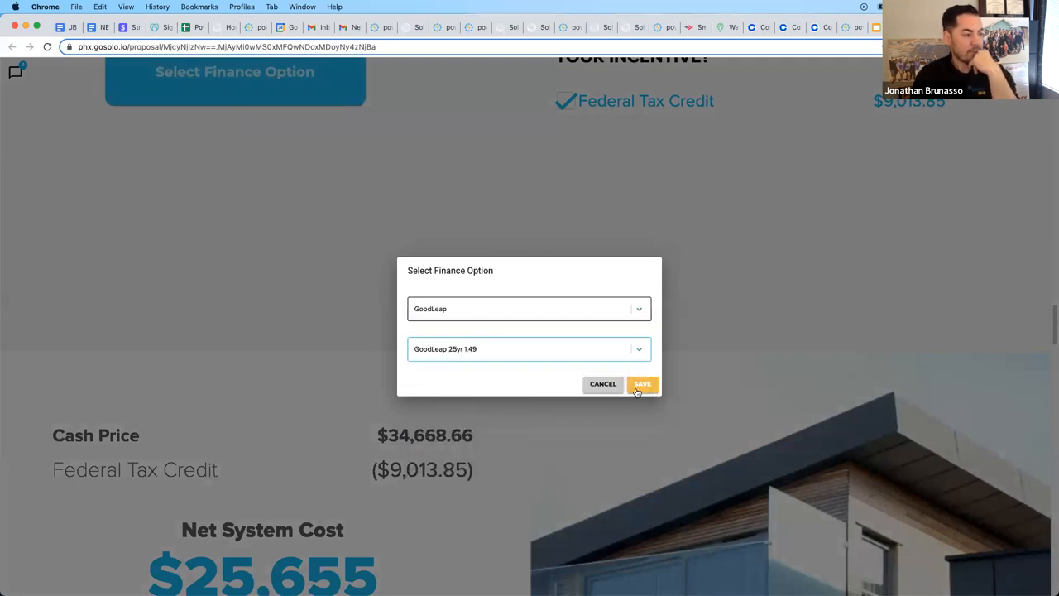
Step: Confirm GoodLeap 25yr 1.49 ($146/mo), review its credit application as ready, and close it
click(642, 384)
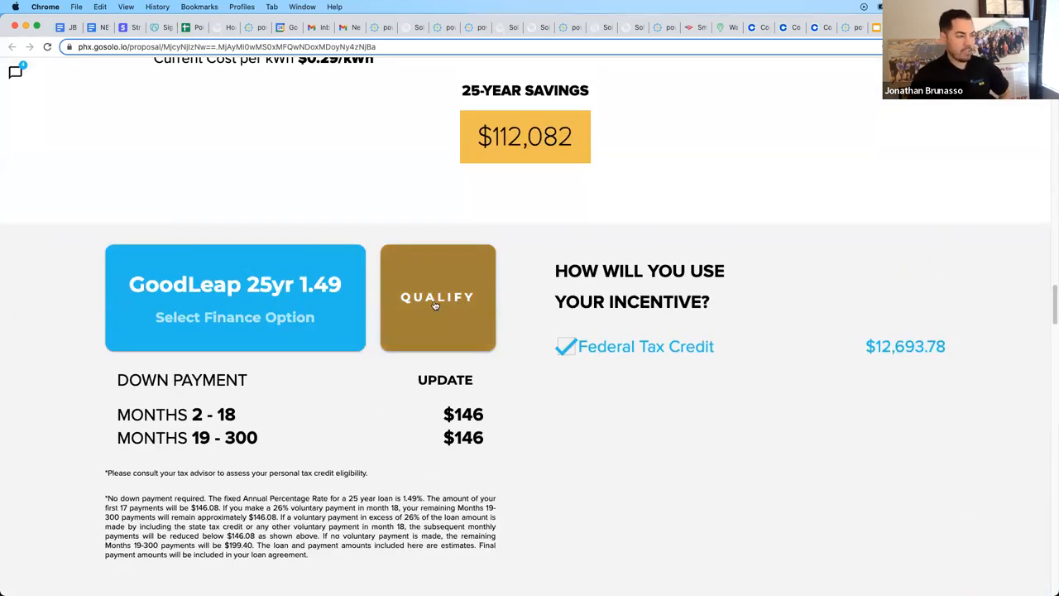
click(437, 298)
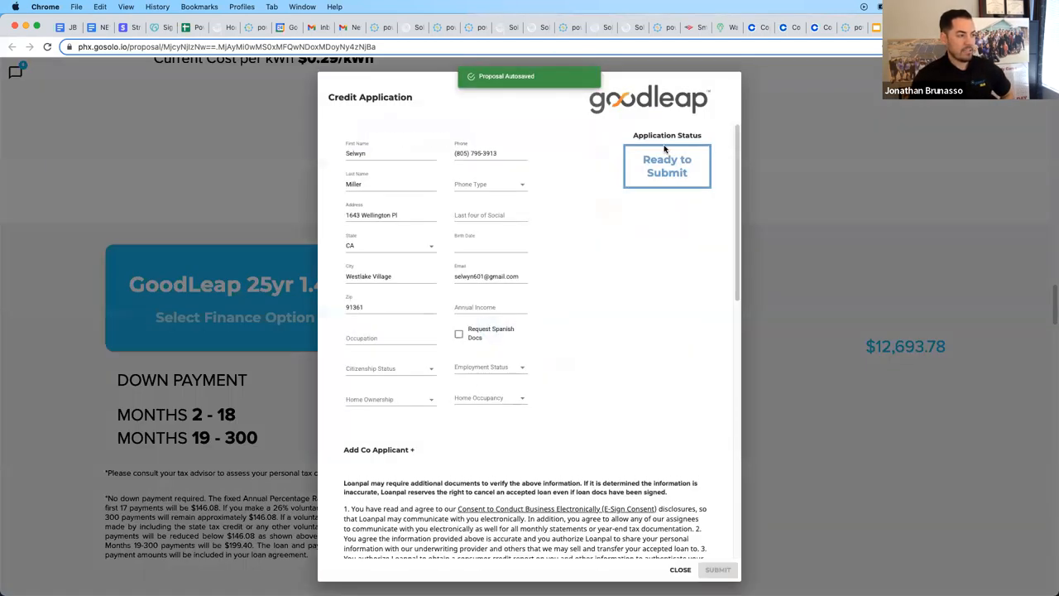
mouse_move(538, 158)
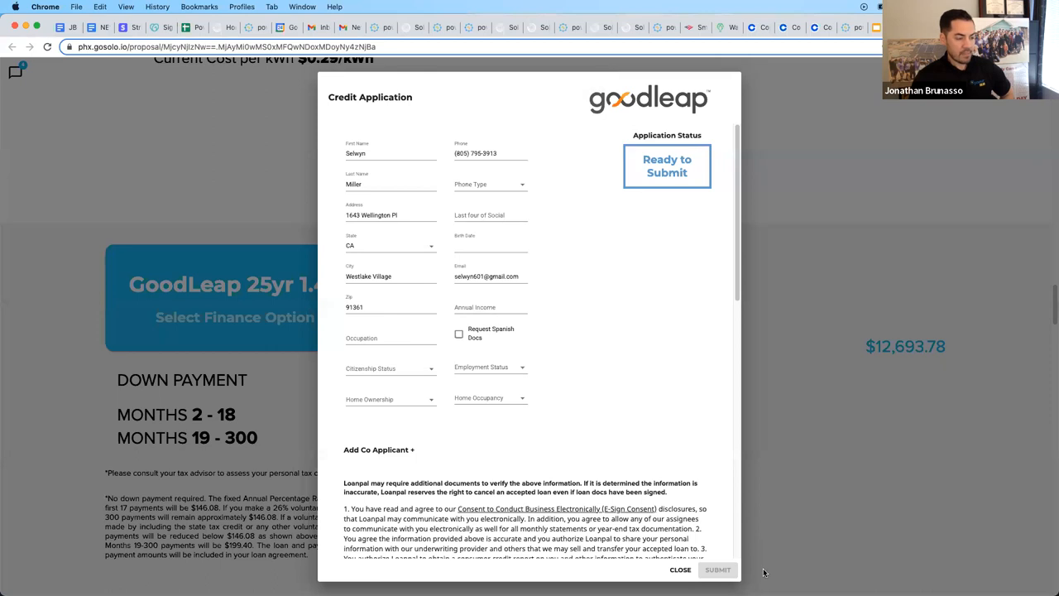
mouse_move(695, 311)
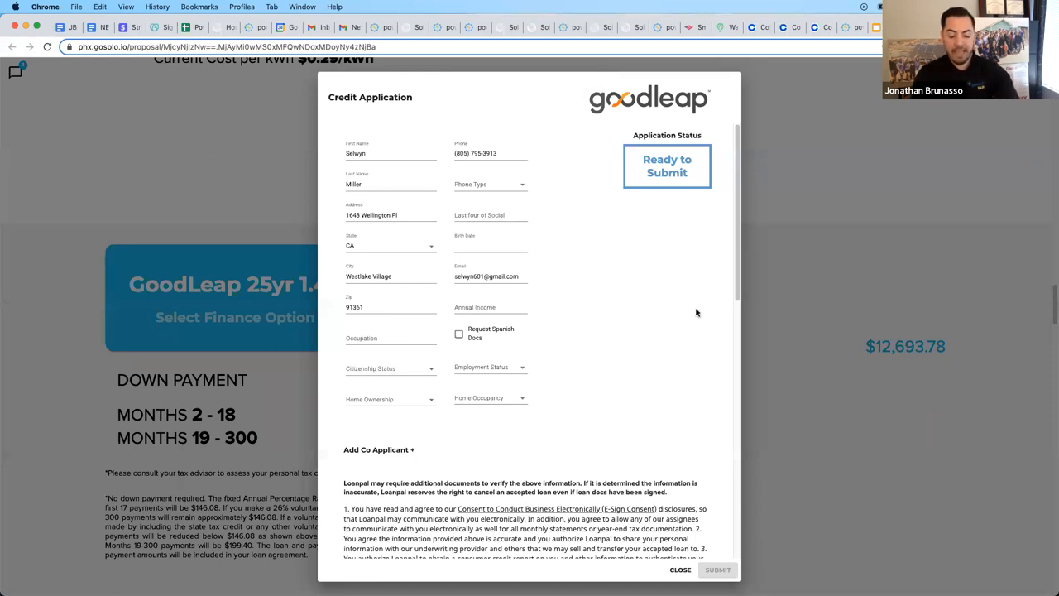
mouse_move(695, 309)
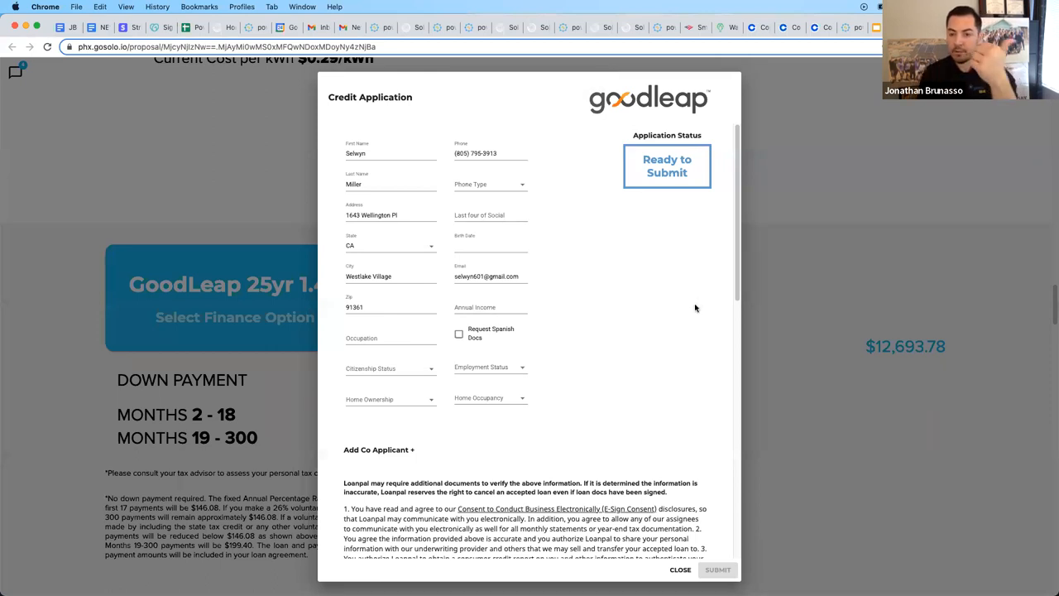
mouse_move(700, 305)
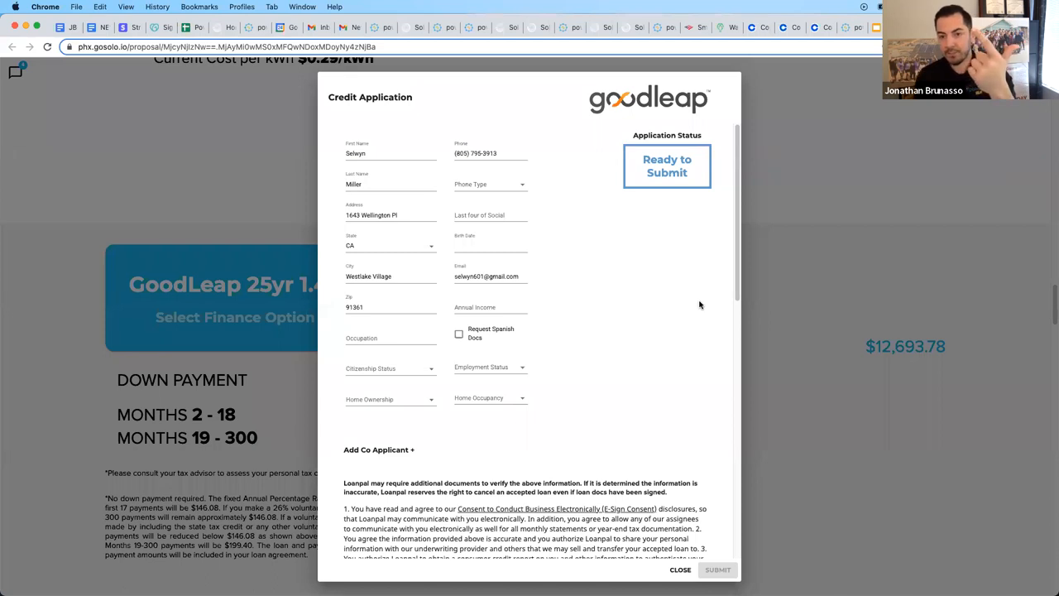
mouse_move(656, 235)
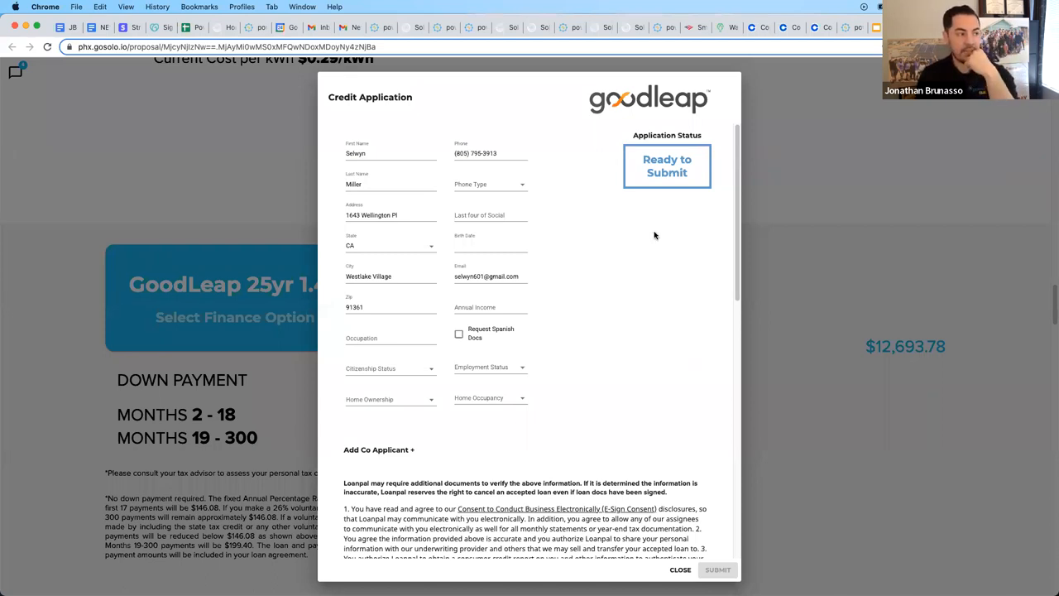
mouse_move(634, 222)
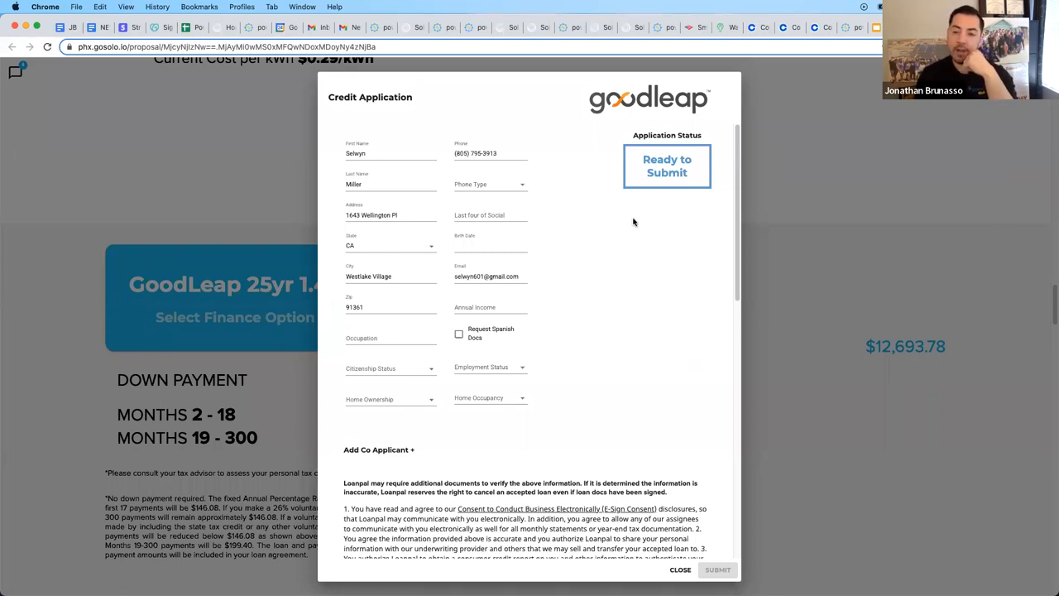
mouse_move(621, 222)
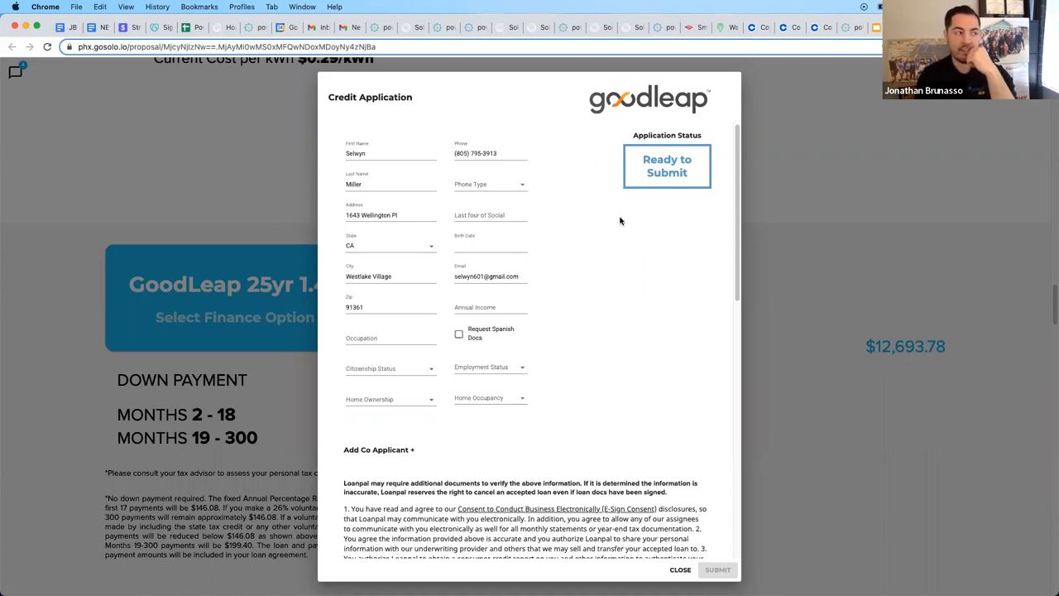
mouse_move(626, 221)
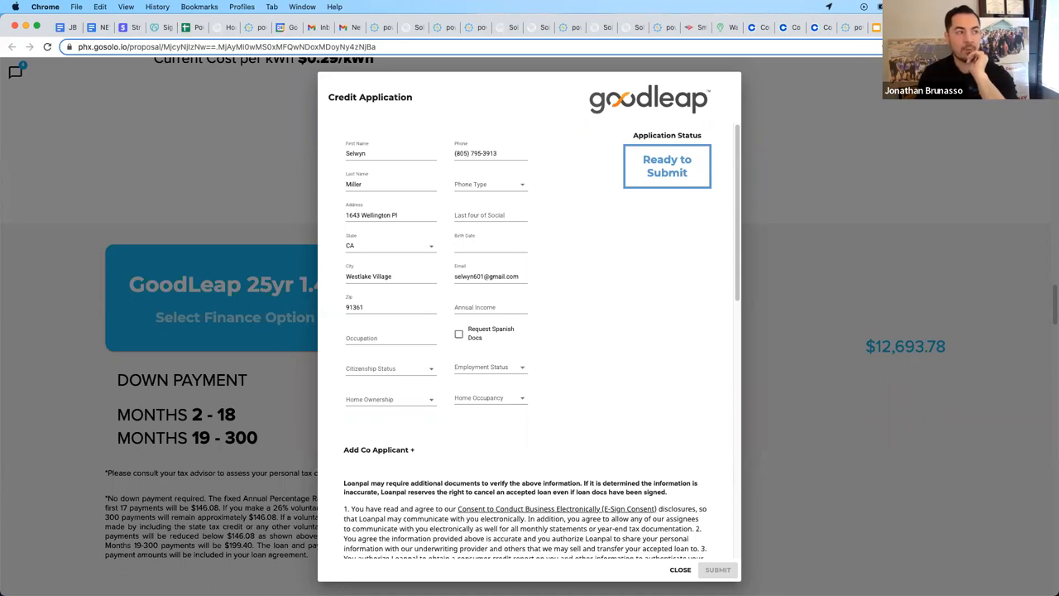
mouse_move(769, 218)
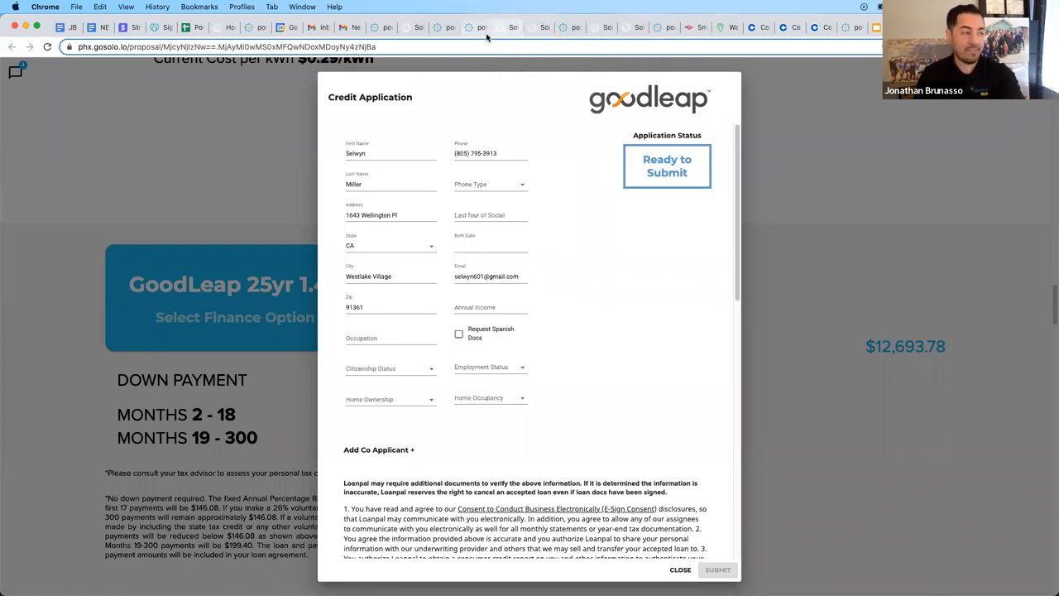
click(679, 569)
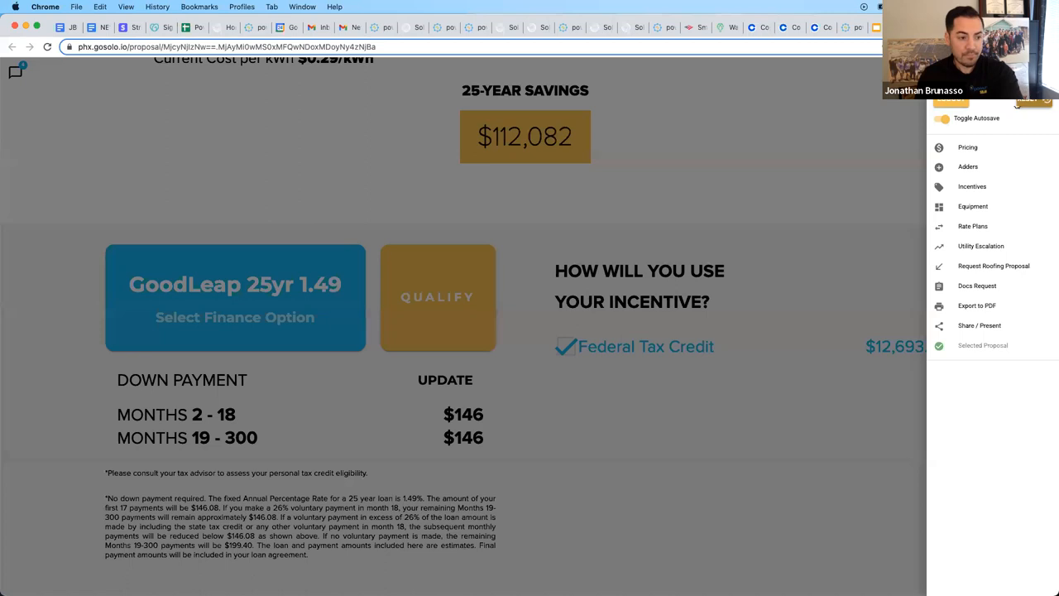
mouse_move(880, 132)
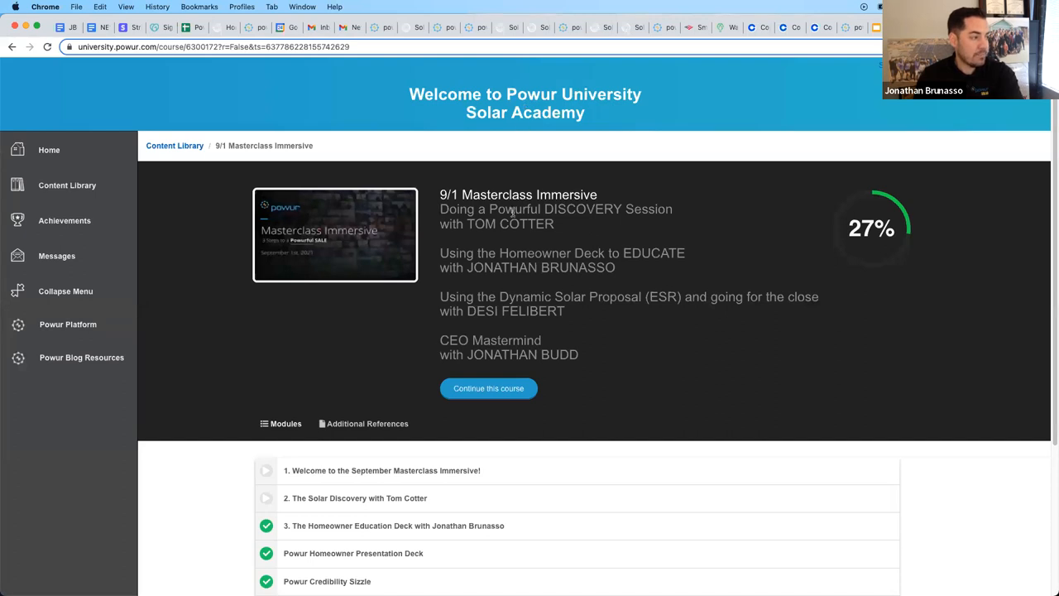
Step: Scroll through the 9/1 Masterclass Immersive module list in Powur University
scroll(down, 3)
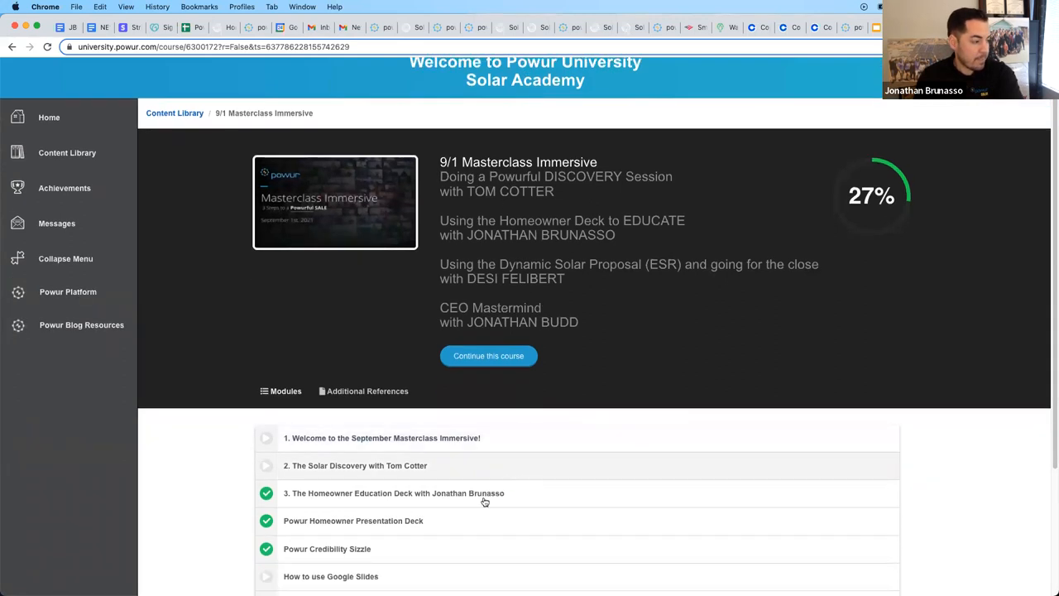
mouse_move(433, 493)
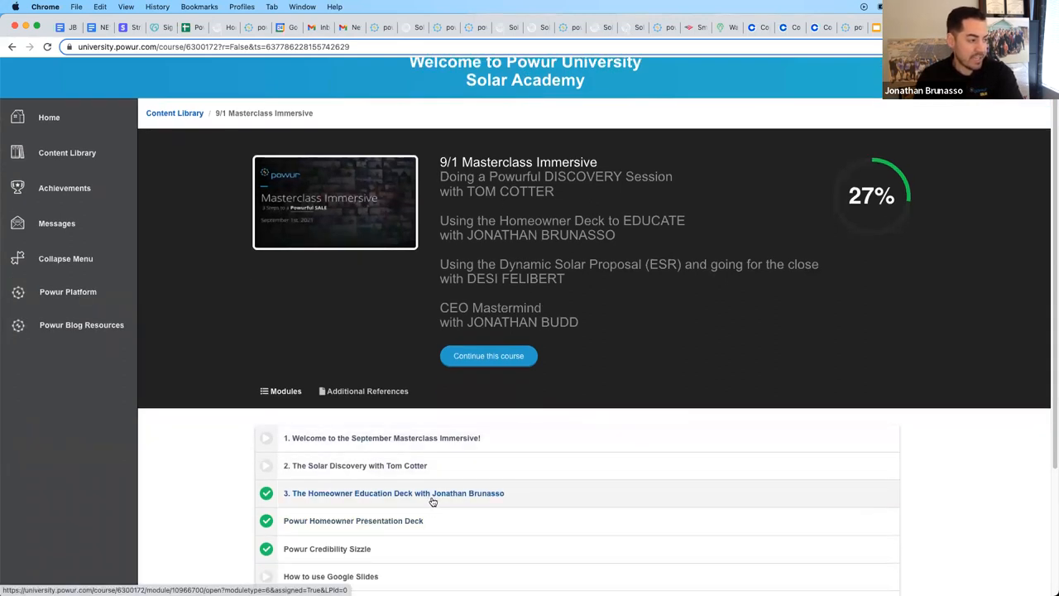
mouse_move(437, 495)
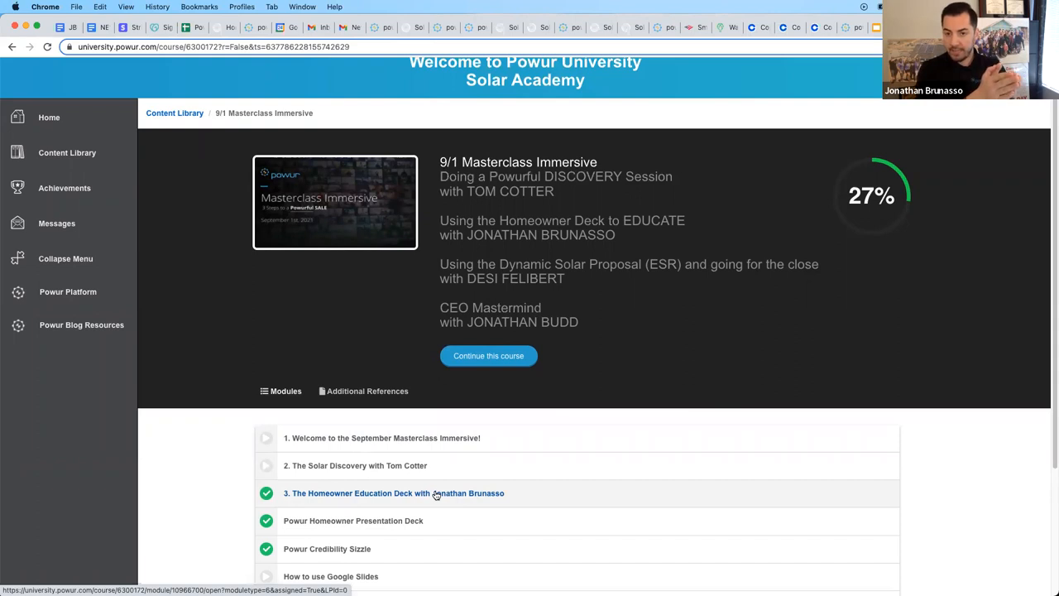
mouse_move(726, 326)
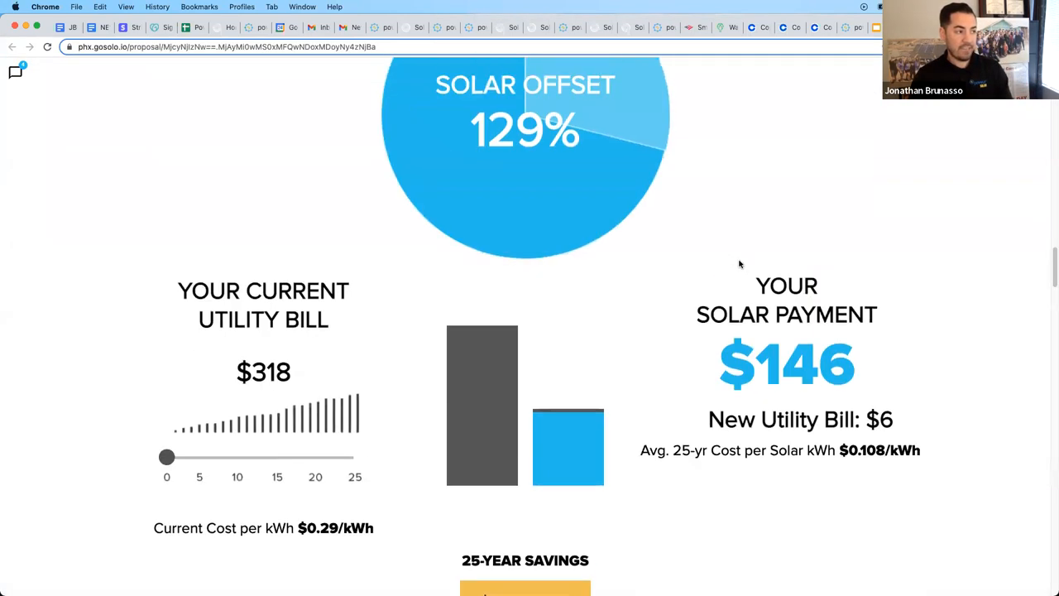
scroll(down, 3)
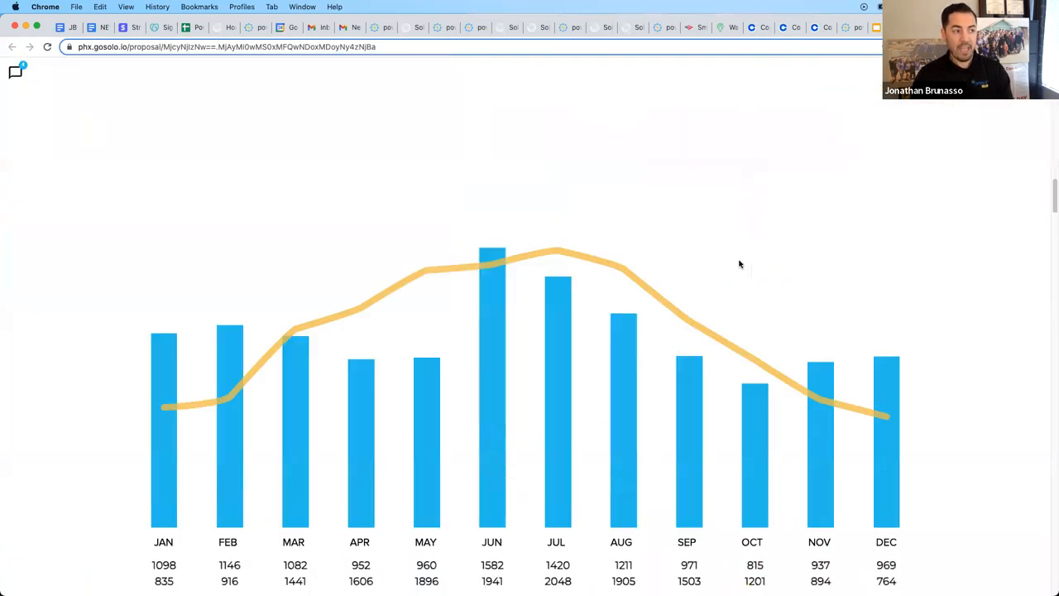
scroll(down, 3)
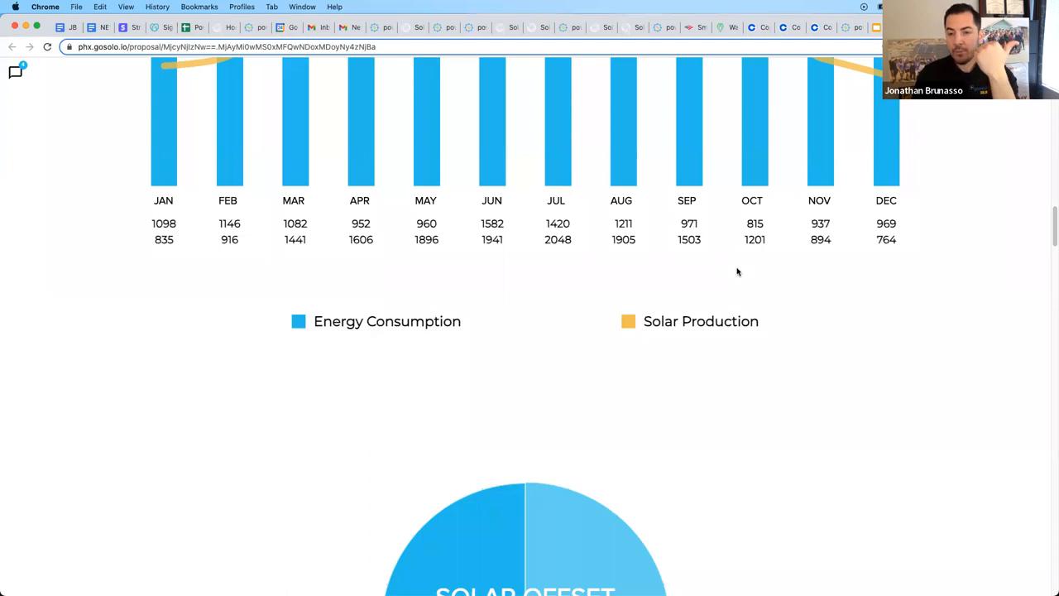
mouse_move(762, 288)
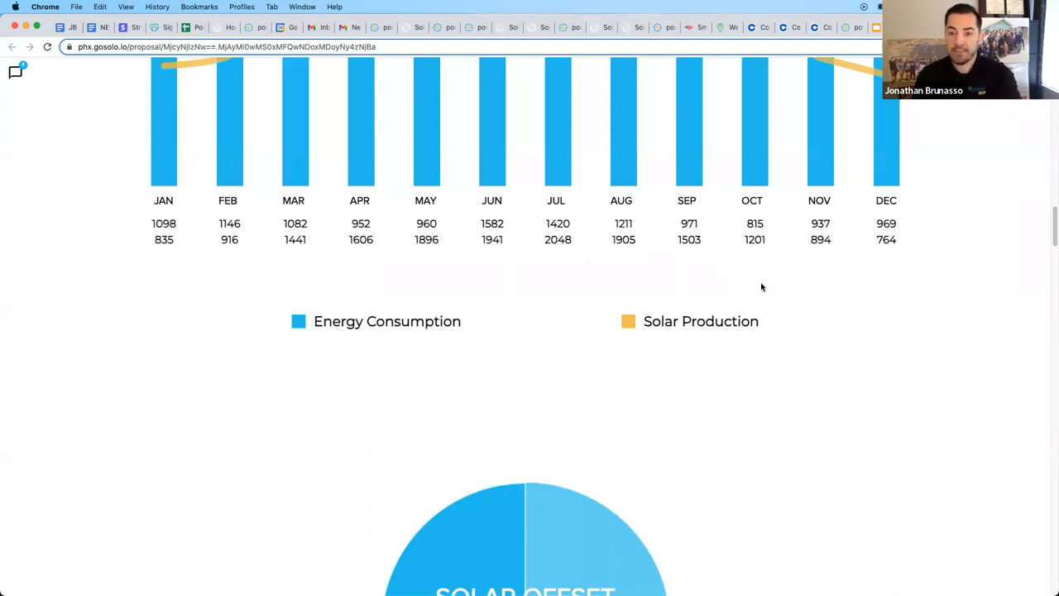
scroll(down, 3)
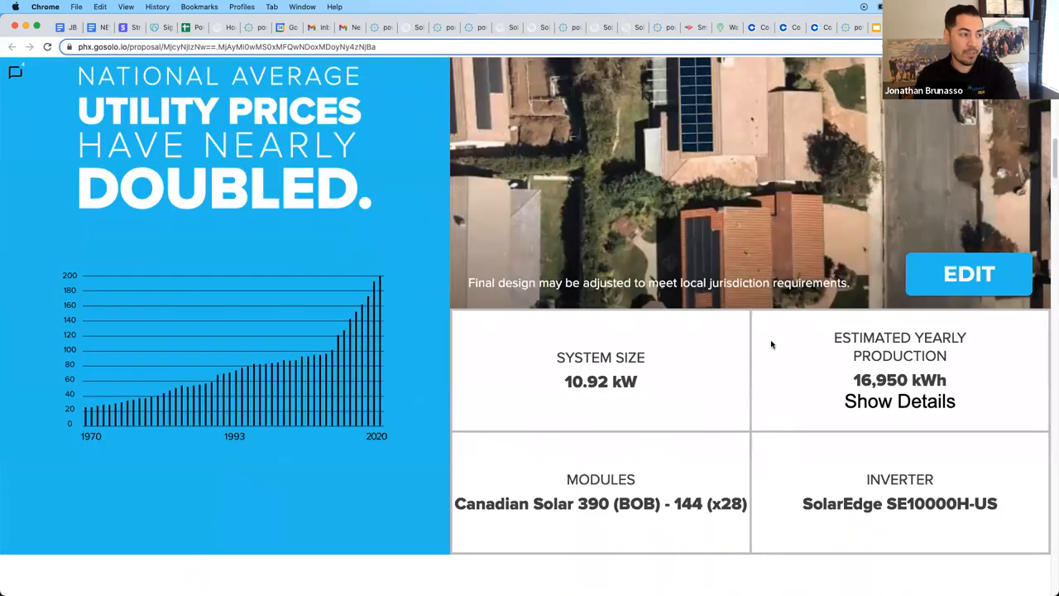